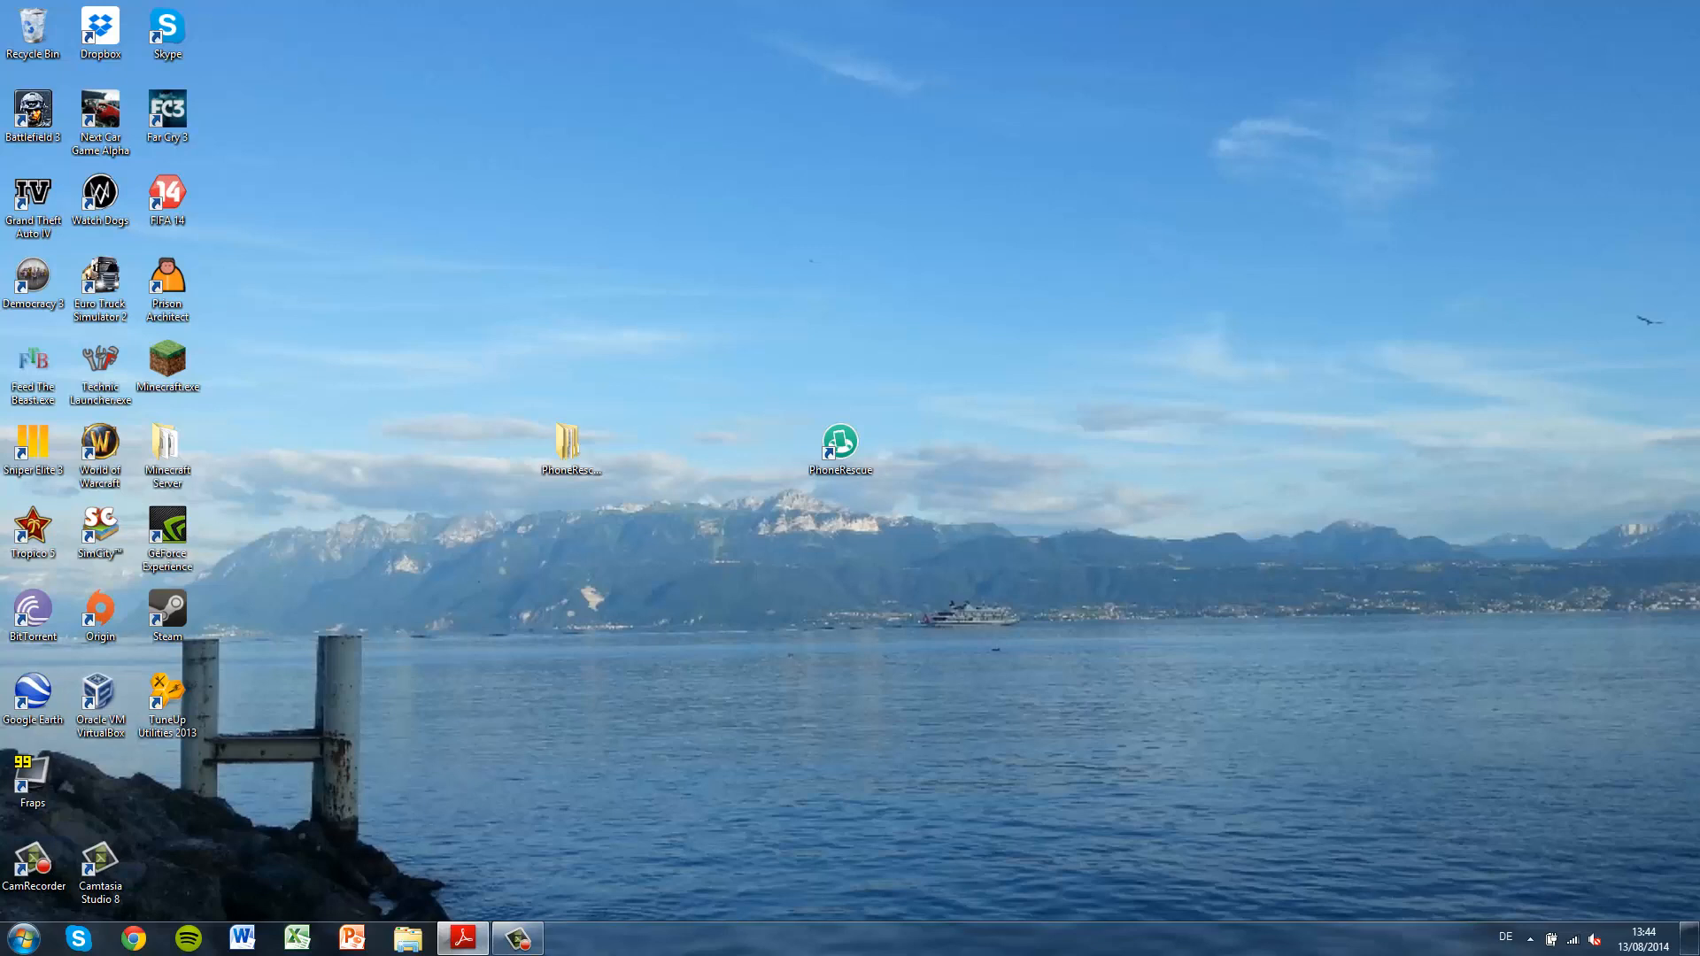
{"action": "mouse_move", "coordinate": [781, 479]}
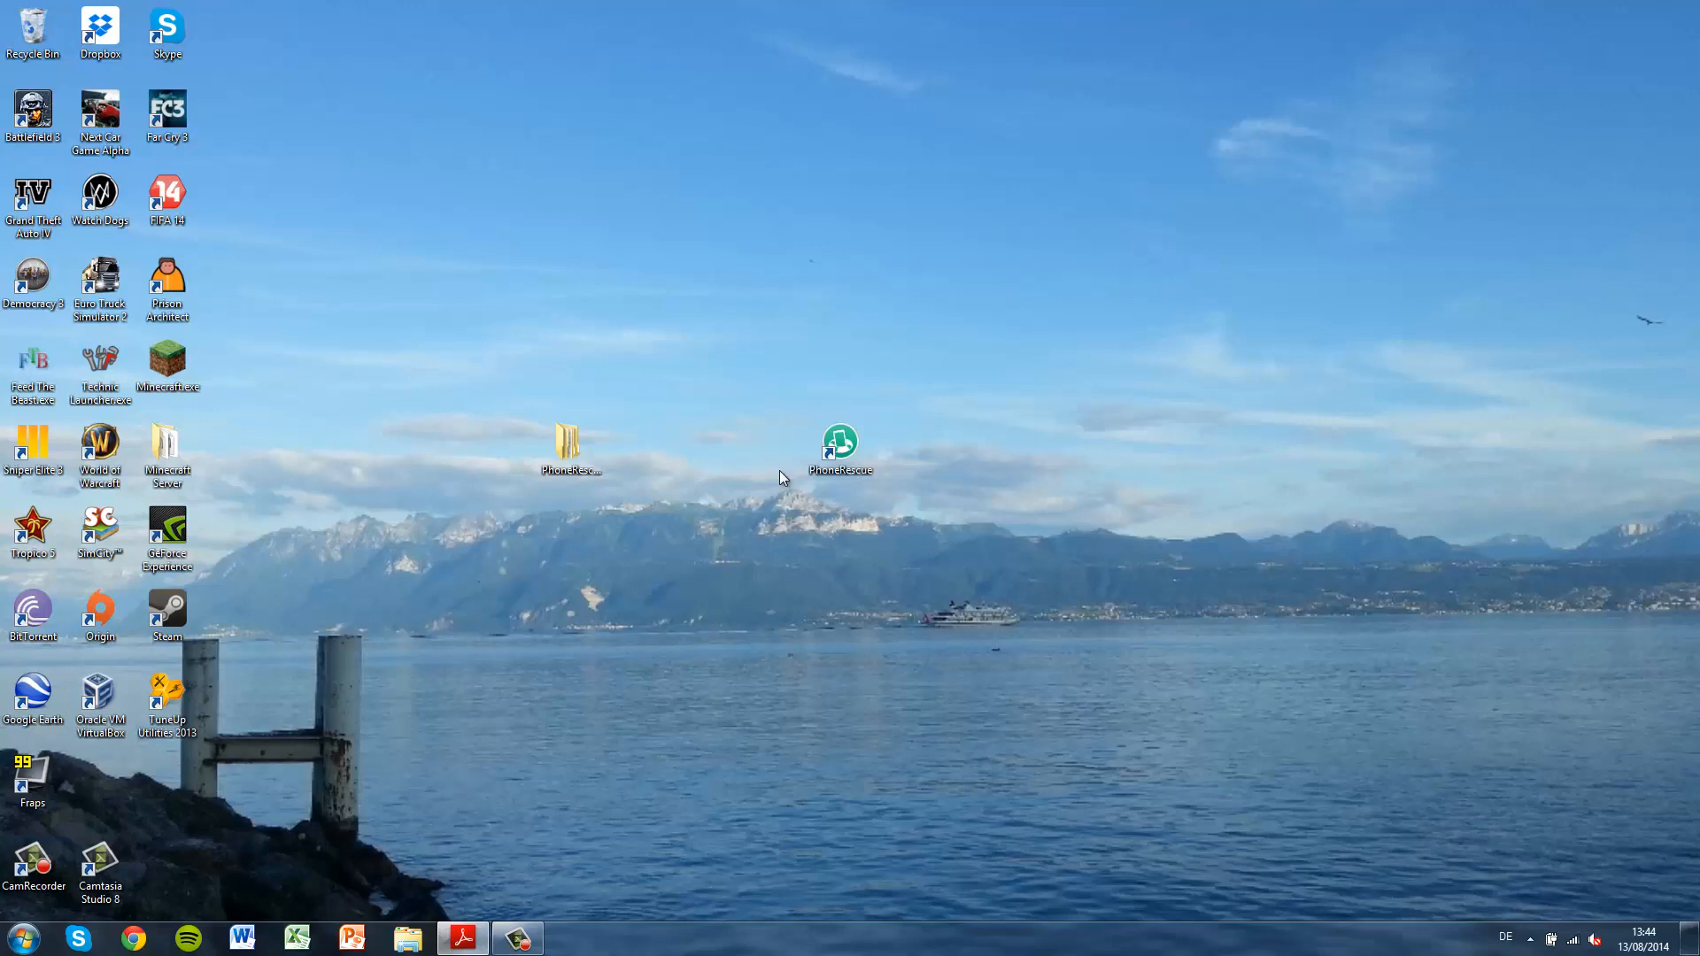
{"action": "mouse_move", "coordinate": [738, 598]}
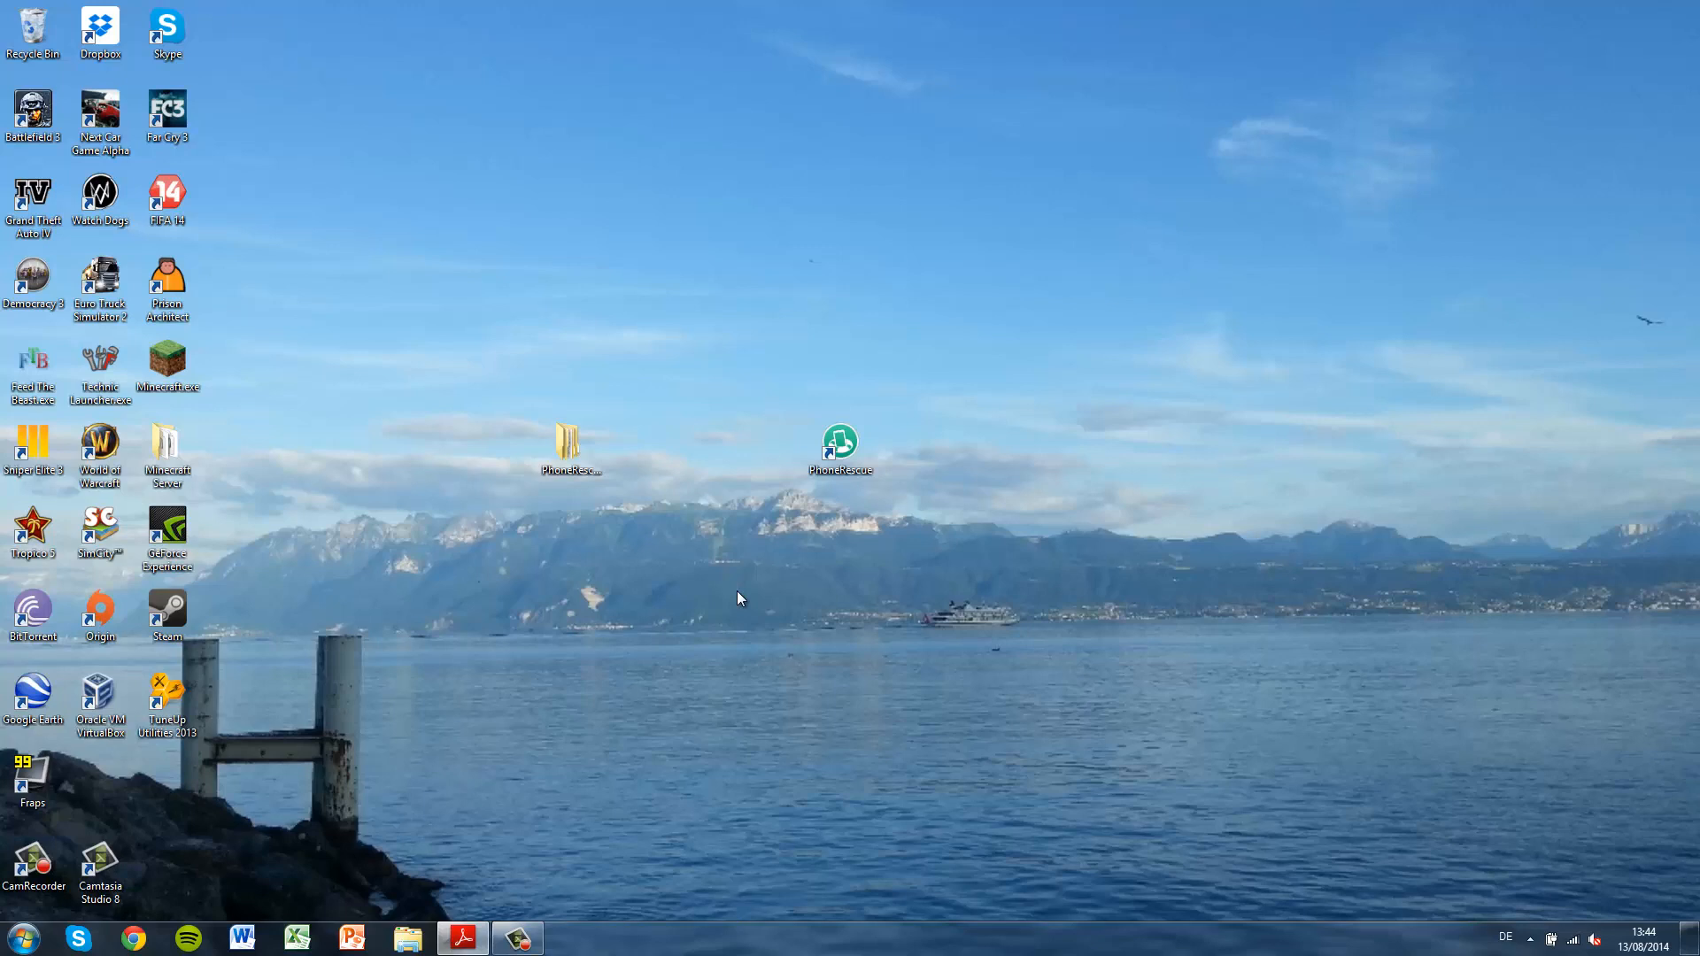
Select the PhoneRescue shortcut on the Windows desktop.
{"action": "left_click", "coordinate": [840, 442]}
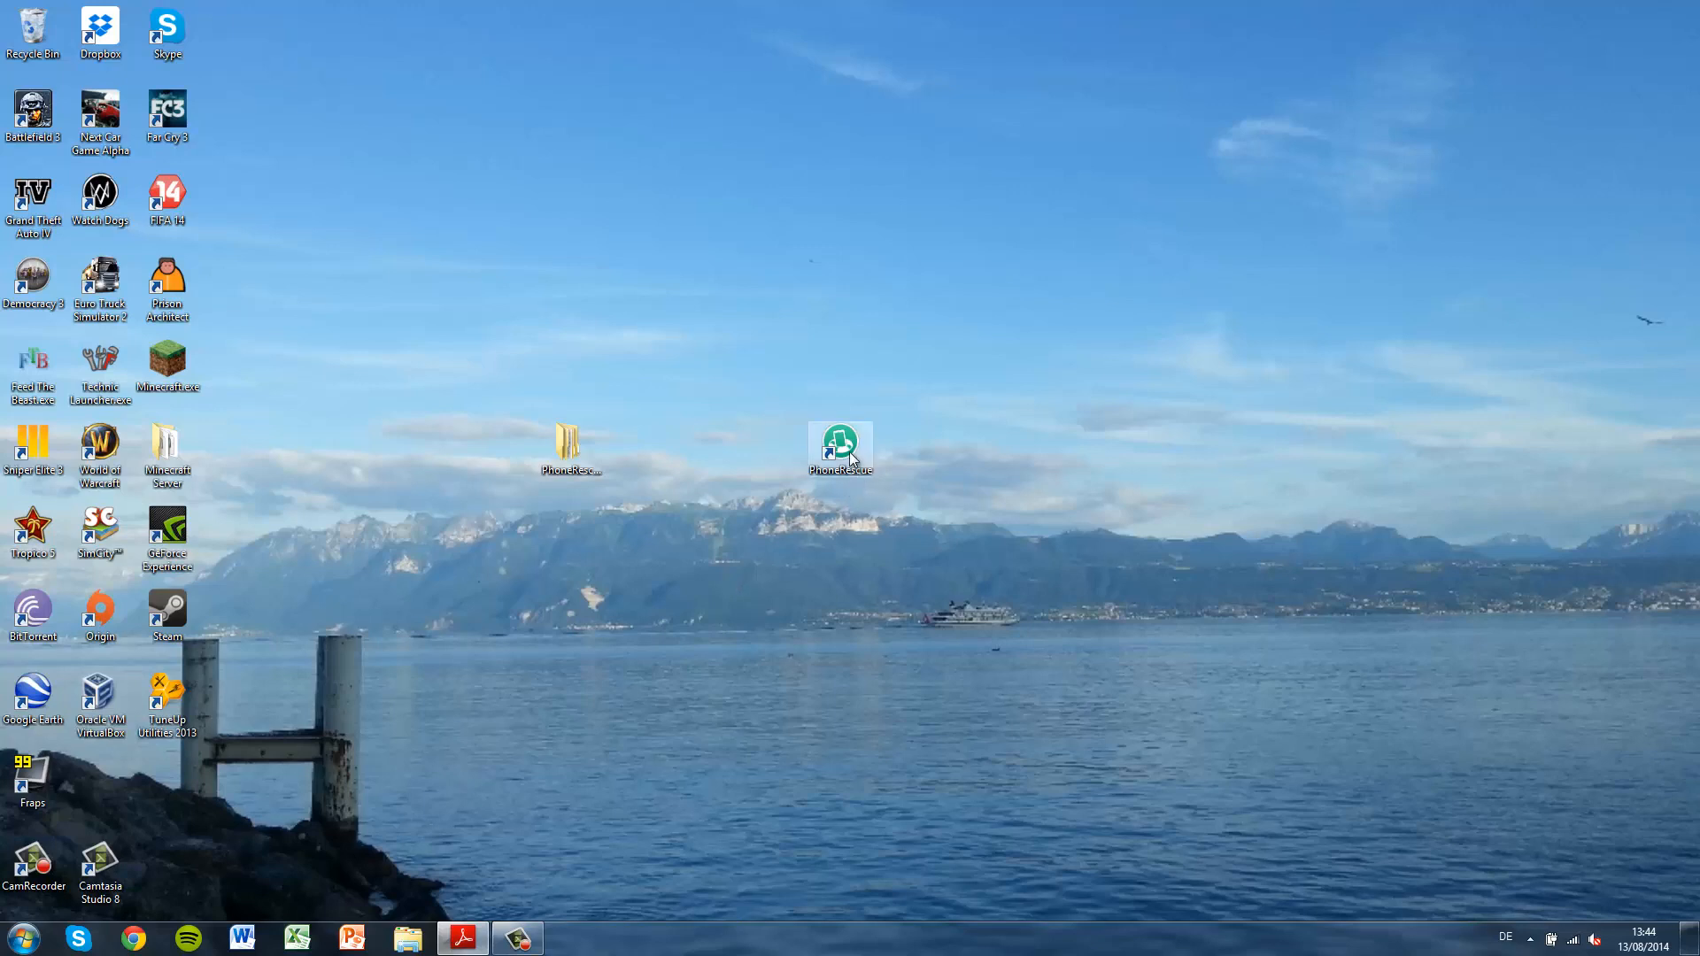
{"action": "mouse_move", "coordinate": [255, 604]}
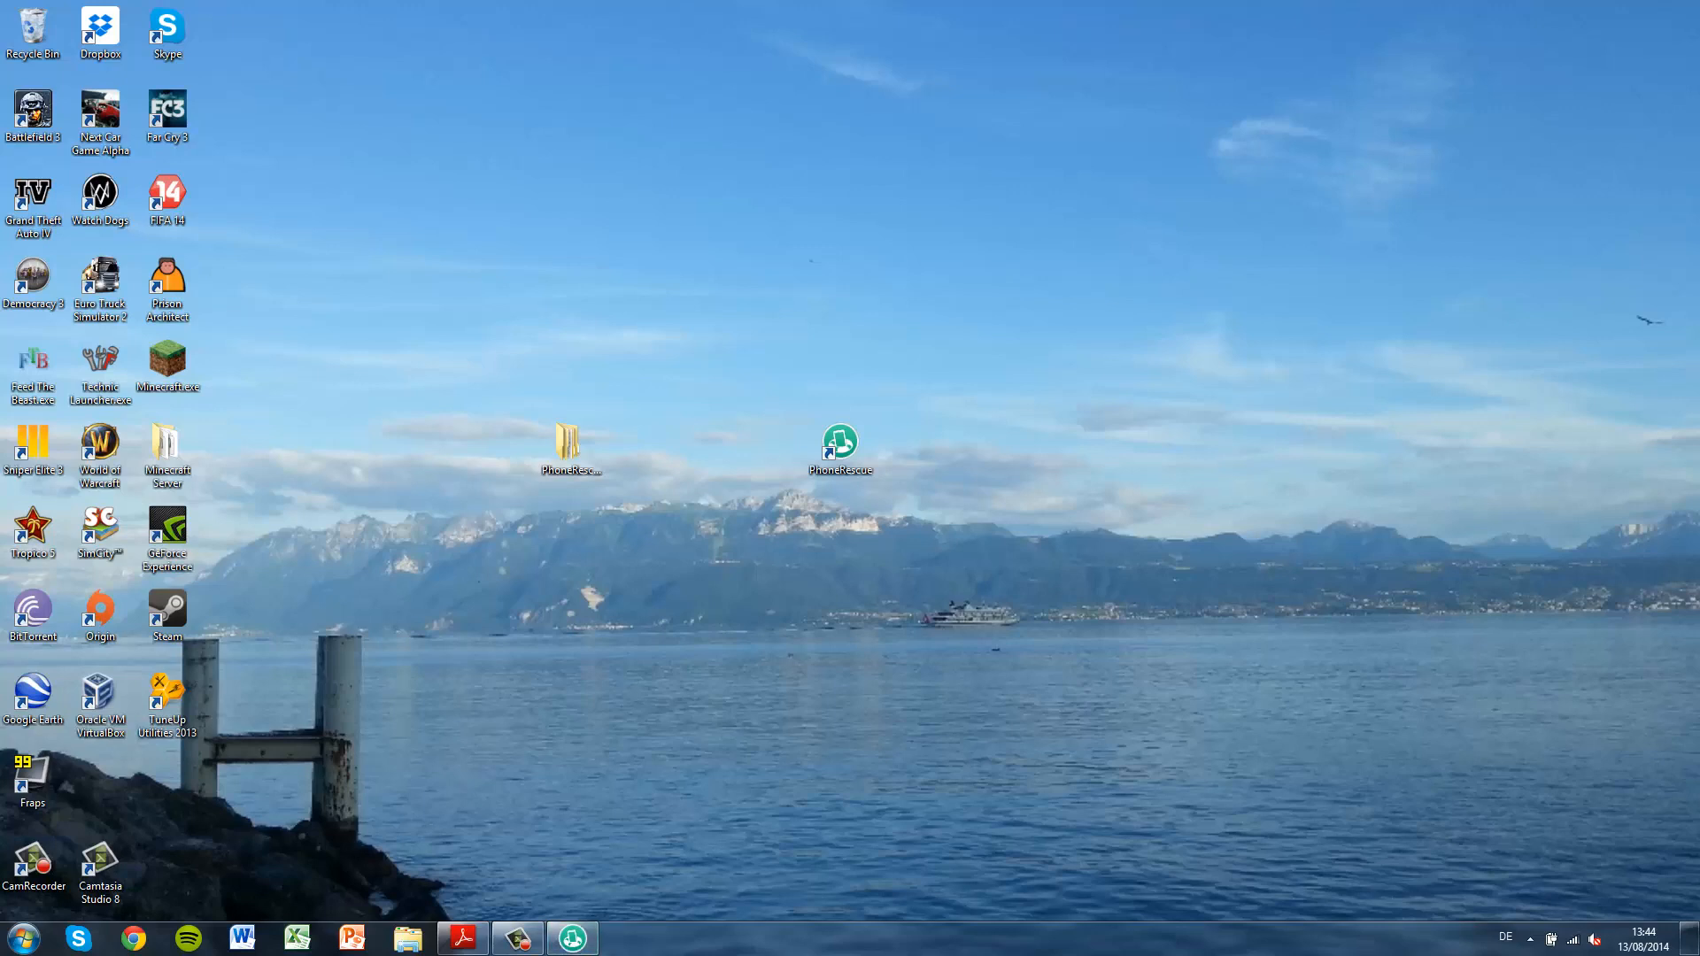
Launch PhoneRescue to reach its start screen with the two recovery modes.
{"action": "double_click", "coordinate": [839, 441]}
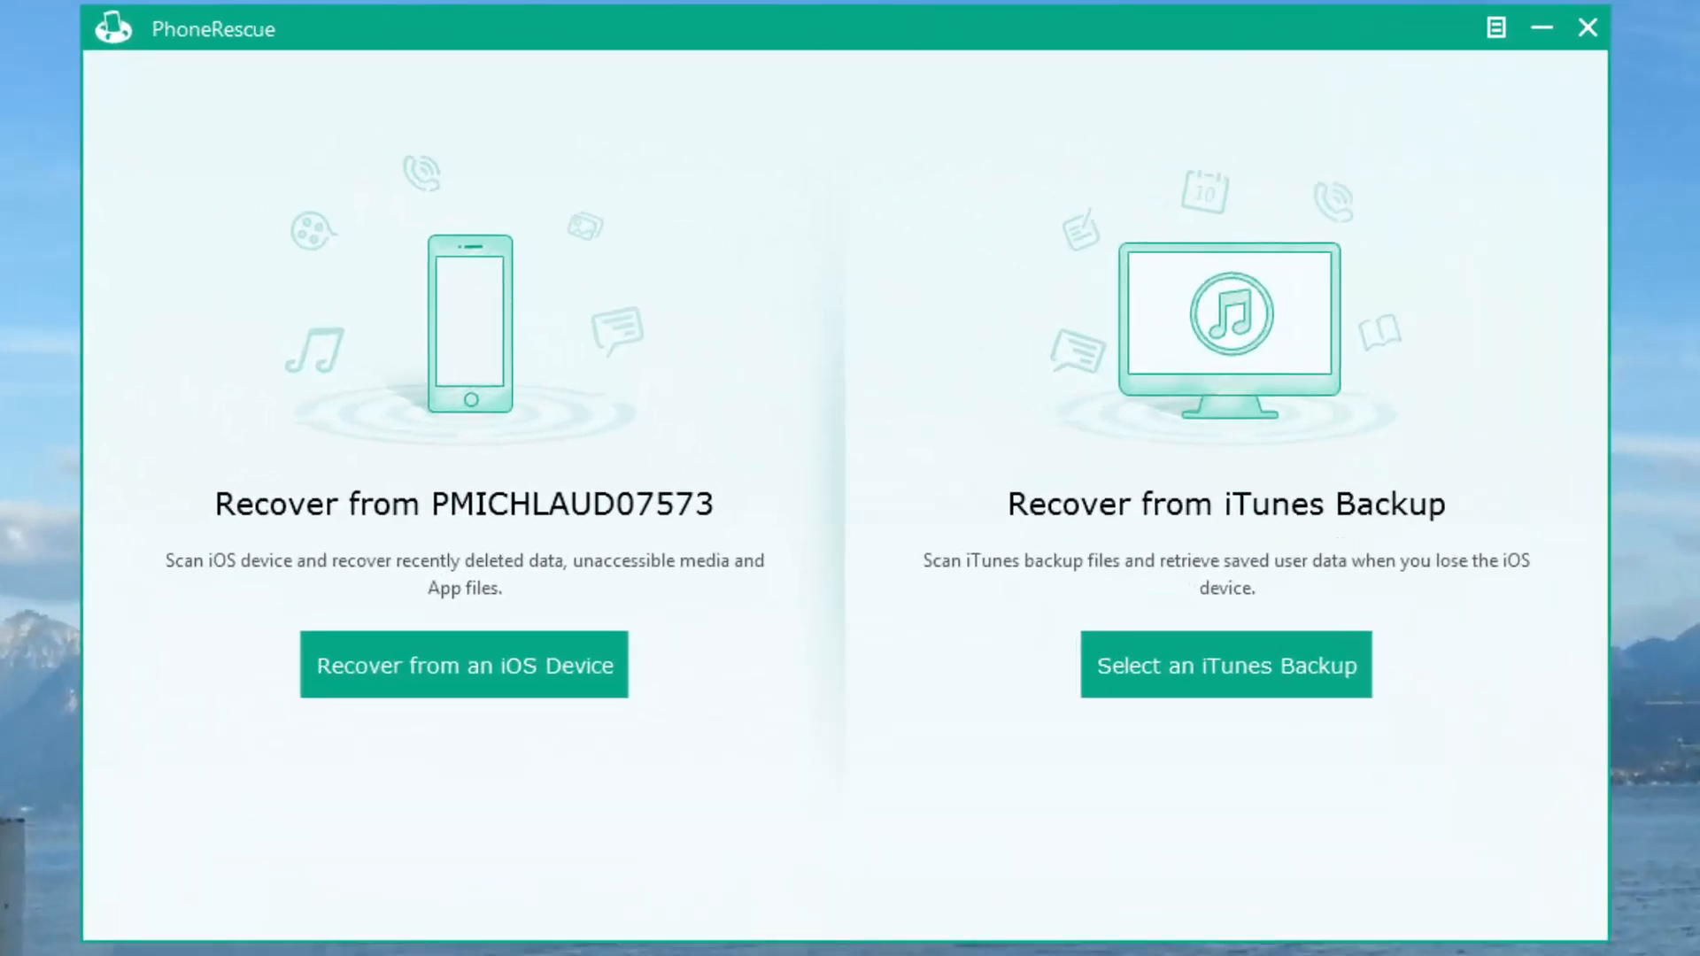
{"action": "mouse_move", "coordinate": [889, 485]}
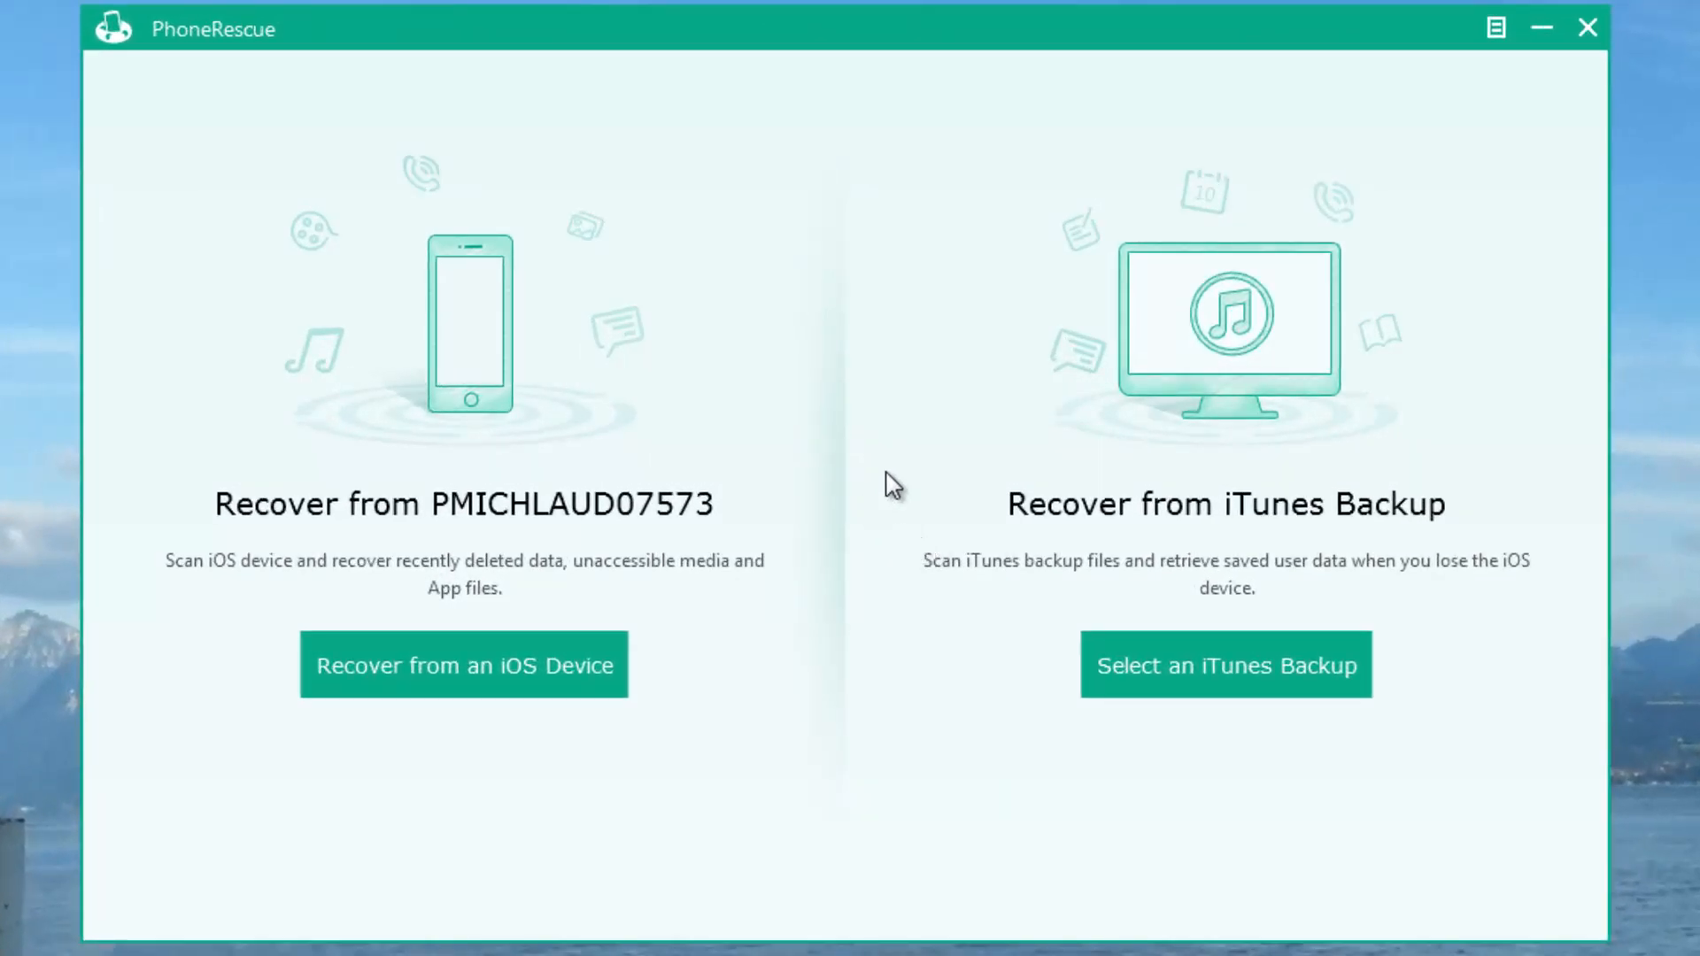
{"action": "mouse_move", "coordinate": [1212, 603]}
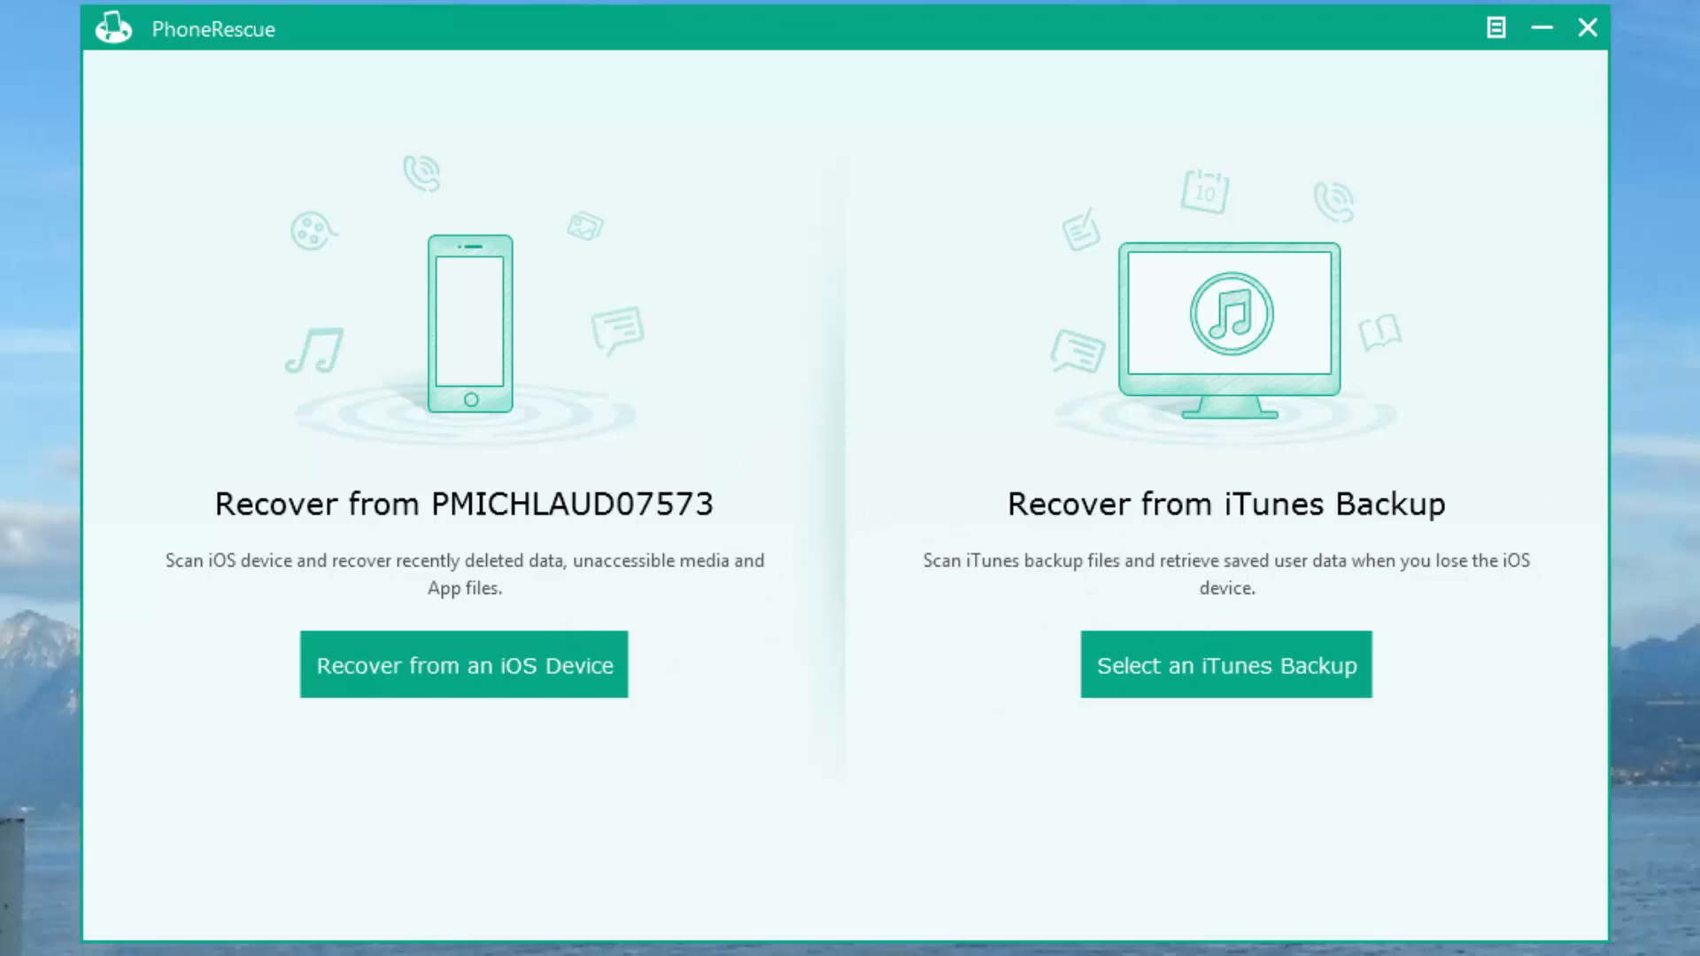
{"action": "mouse_move", "coordinate": [378, 575]}
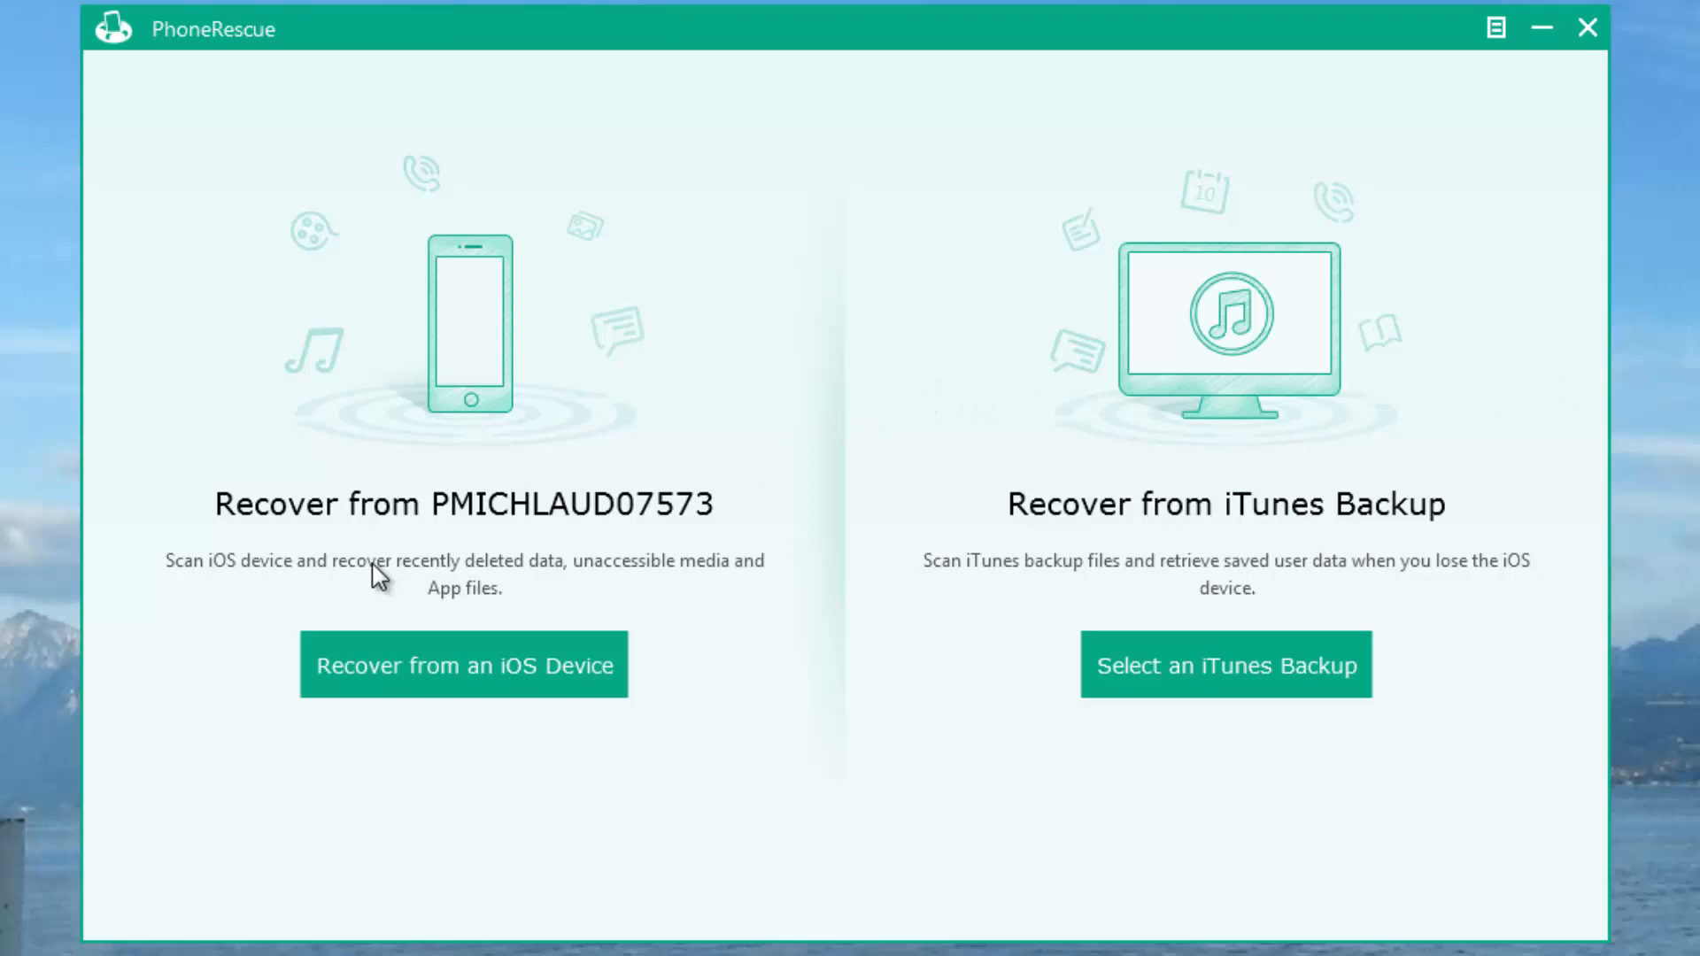
{"action": "mouse_move", "coordinate": [590, 542]}
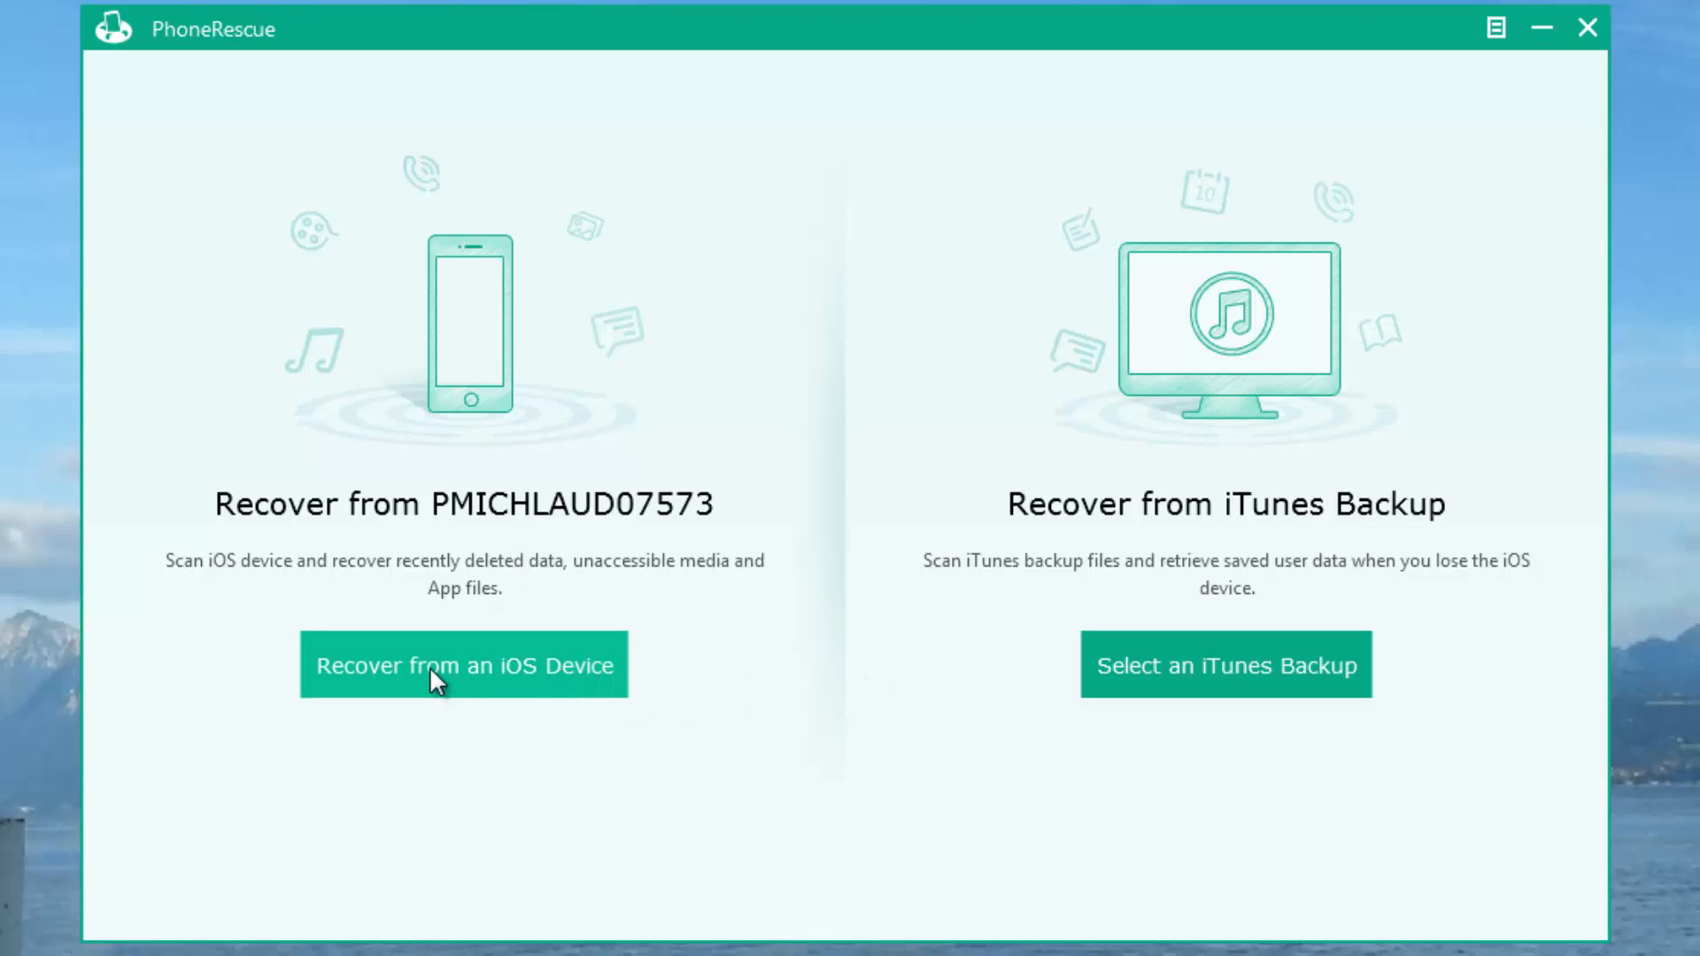
Choose recovery from the connected iPad, exclude app videos, and start the scan.
{"action": "left_click", "coordinate": [463, 665]}
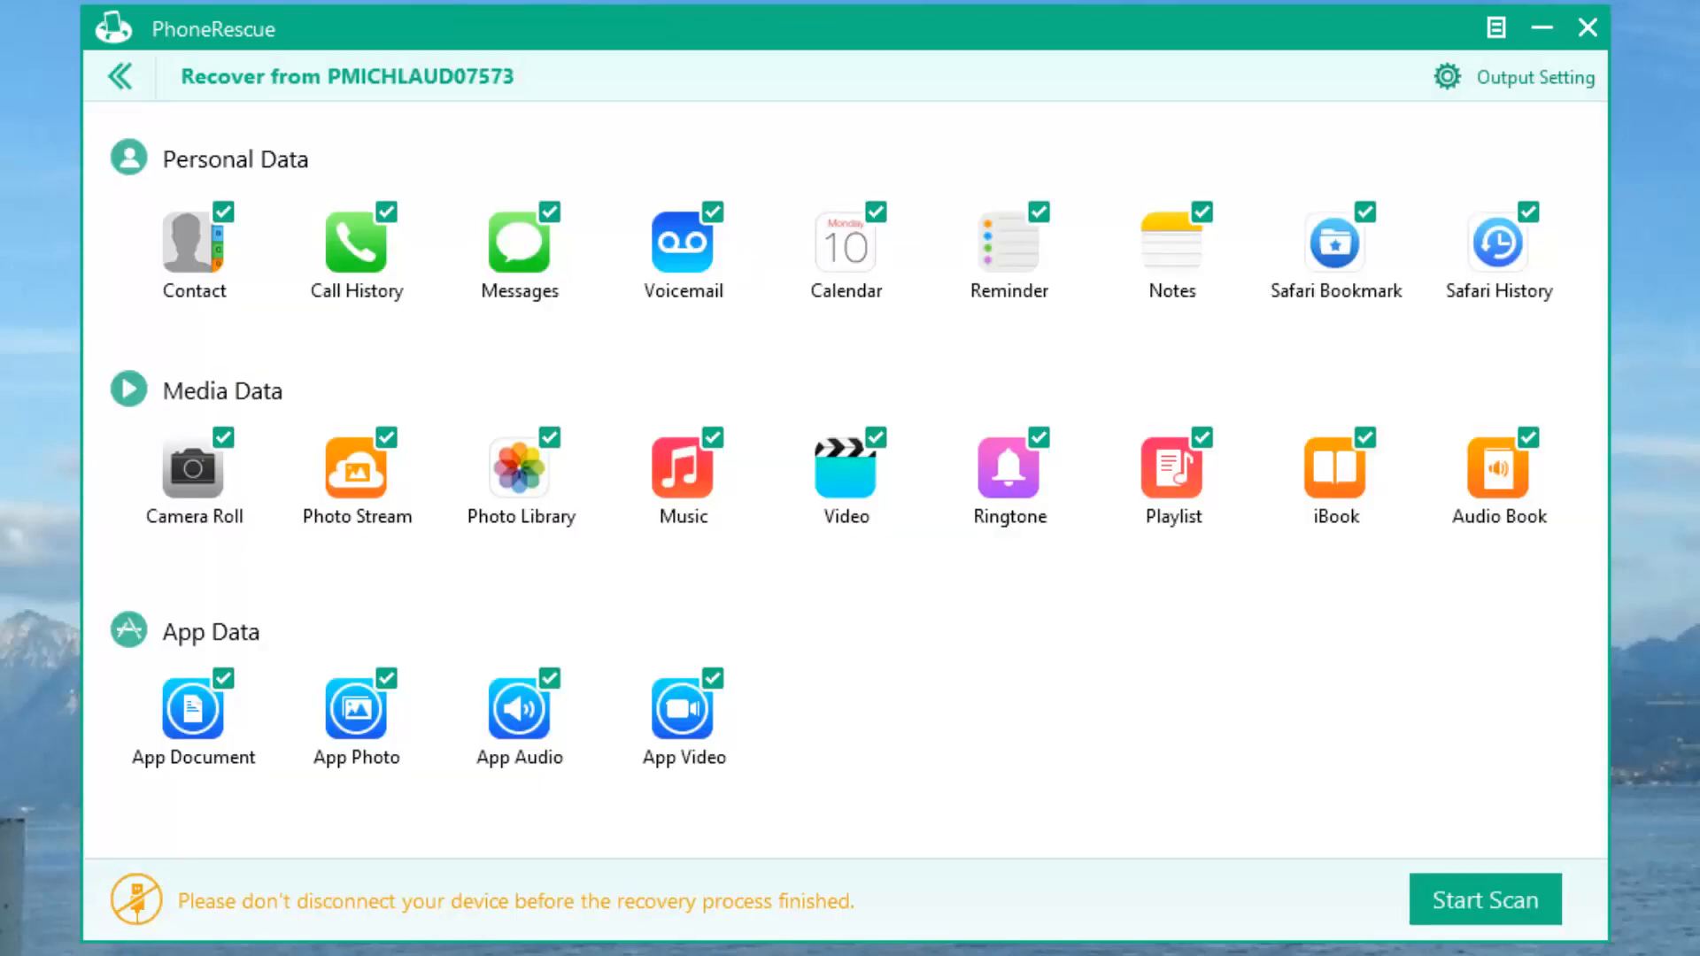
{"action": "mouse_move", "coordinate": [265, 188]}
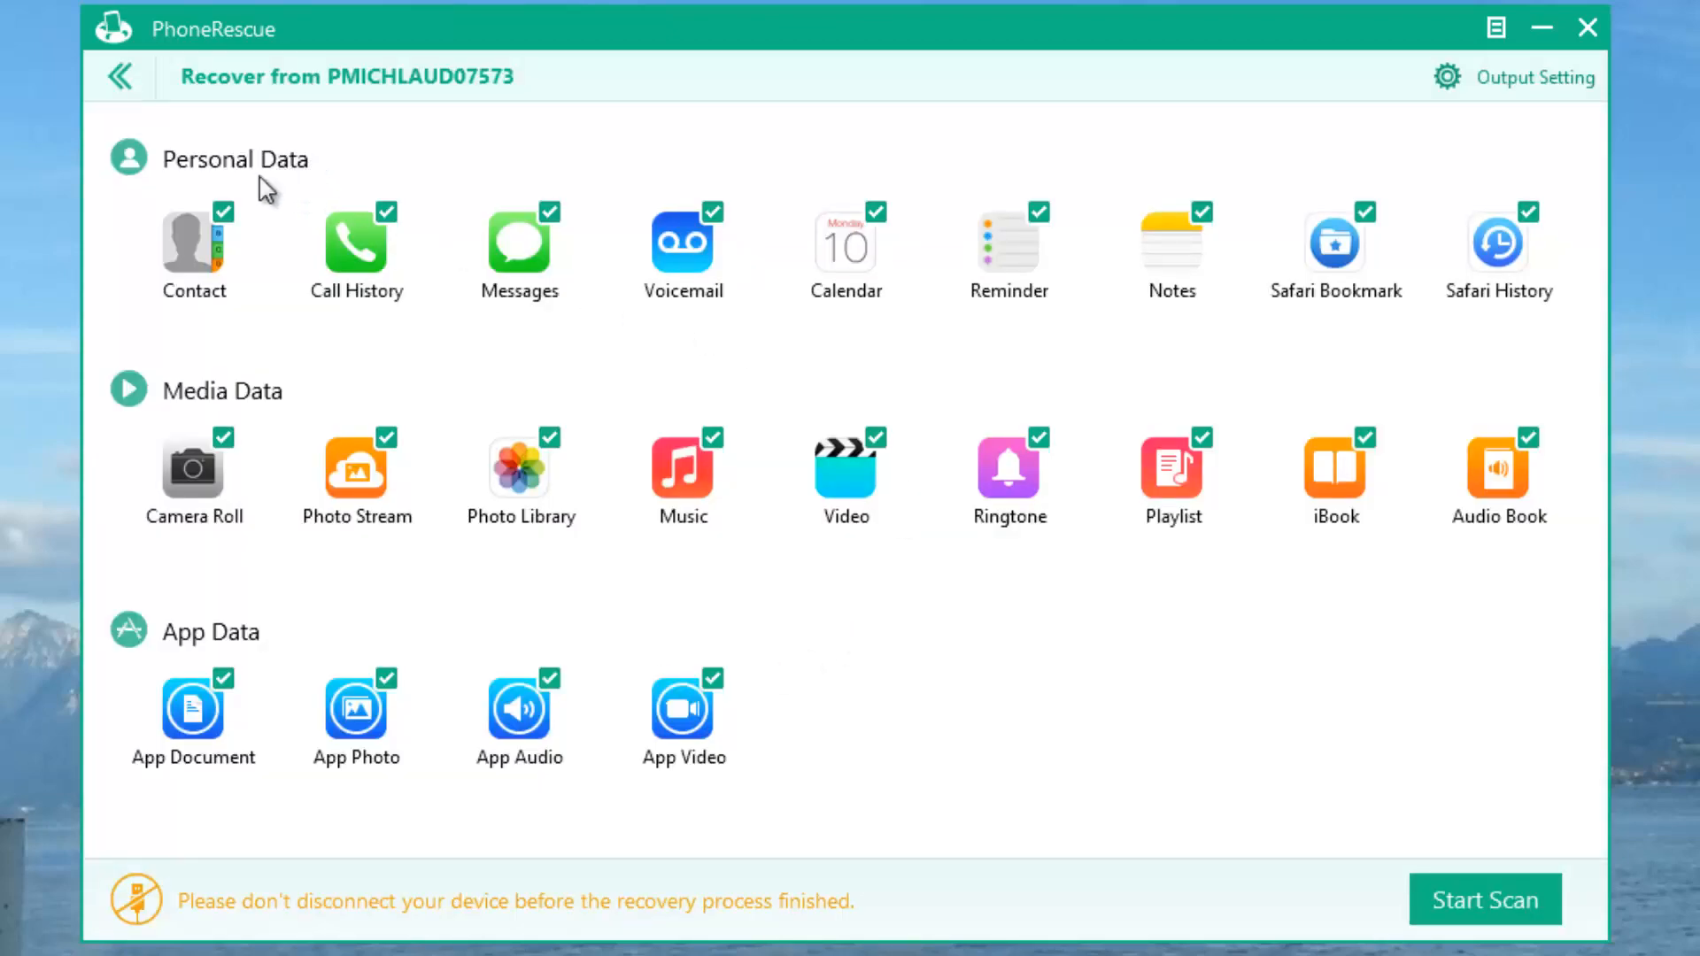
{"action": "mouse_move", "coordinate": [1648, 184]}
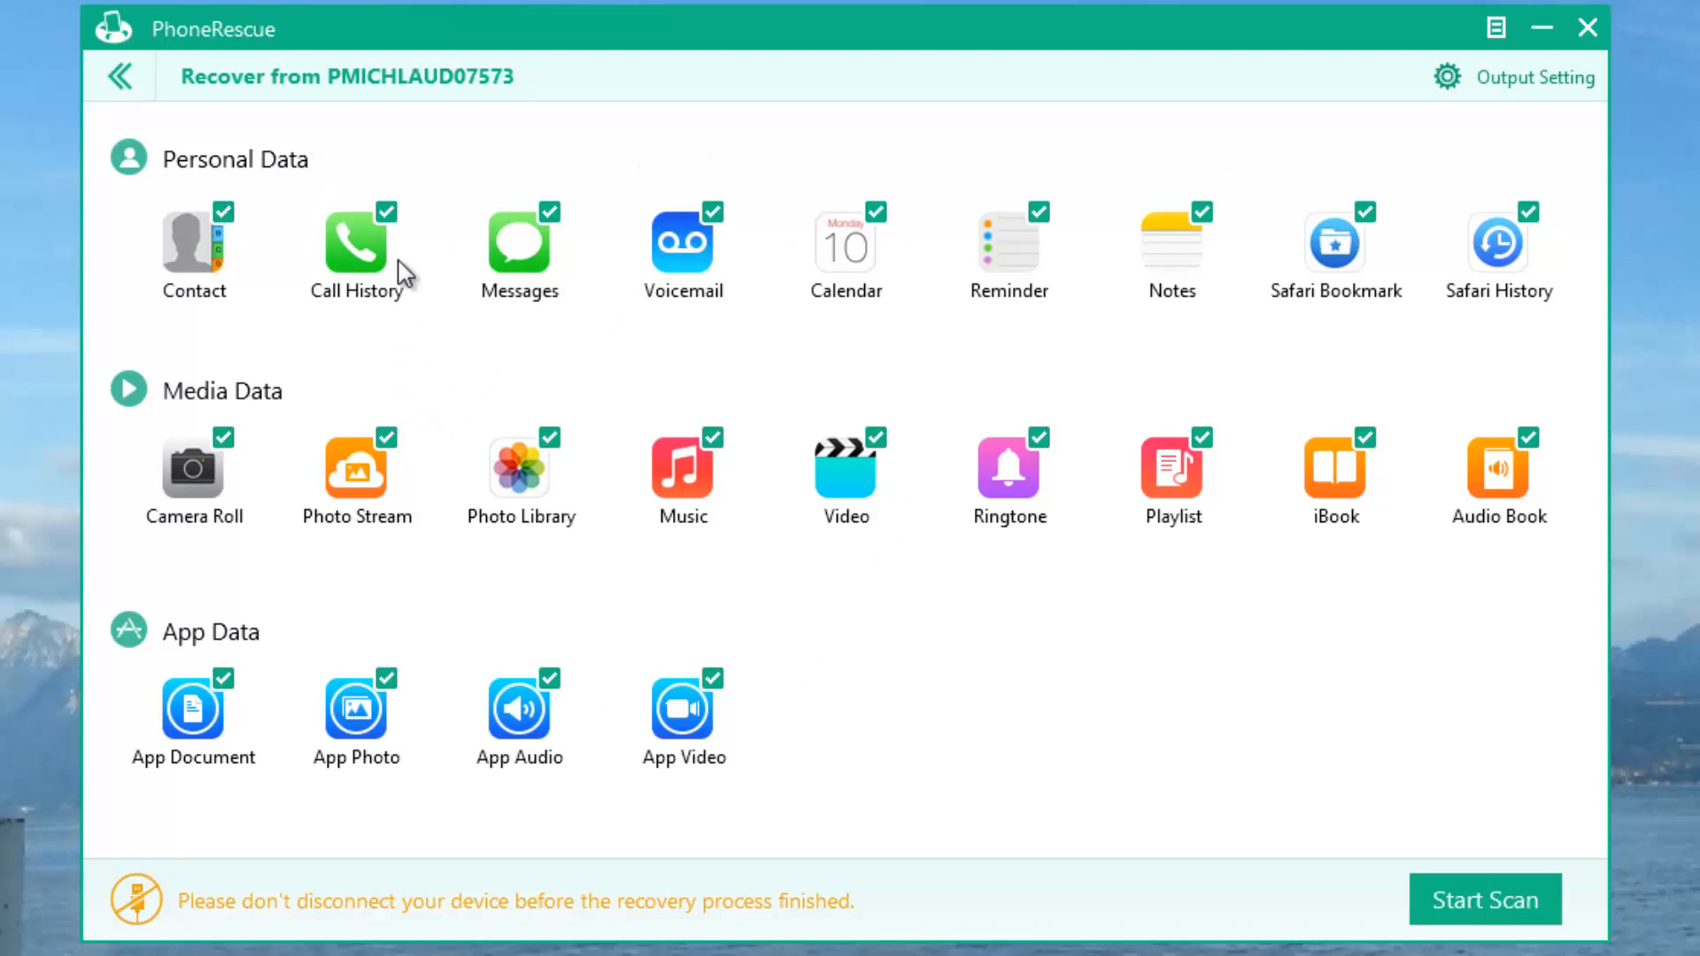
{"action": "mouse_move", "coordinate": [385, 233]}
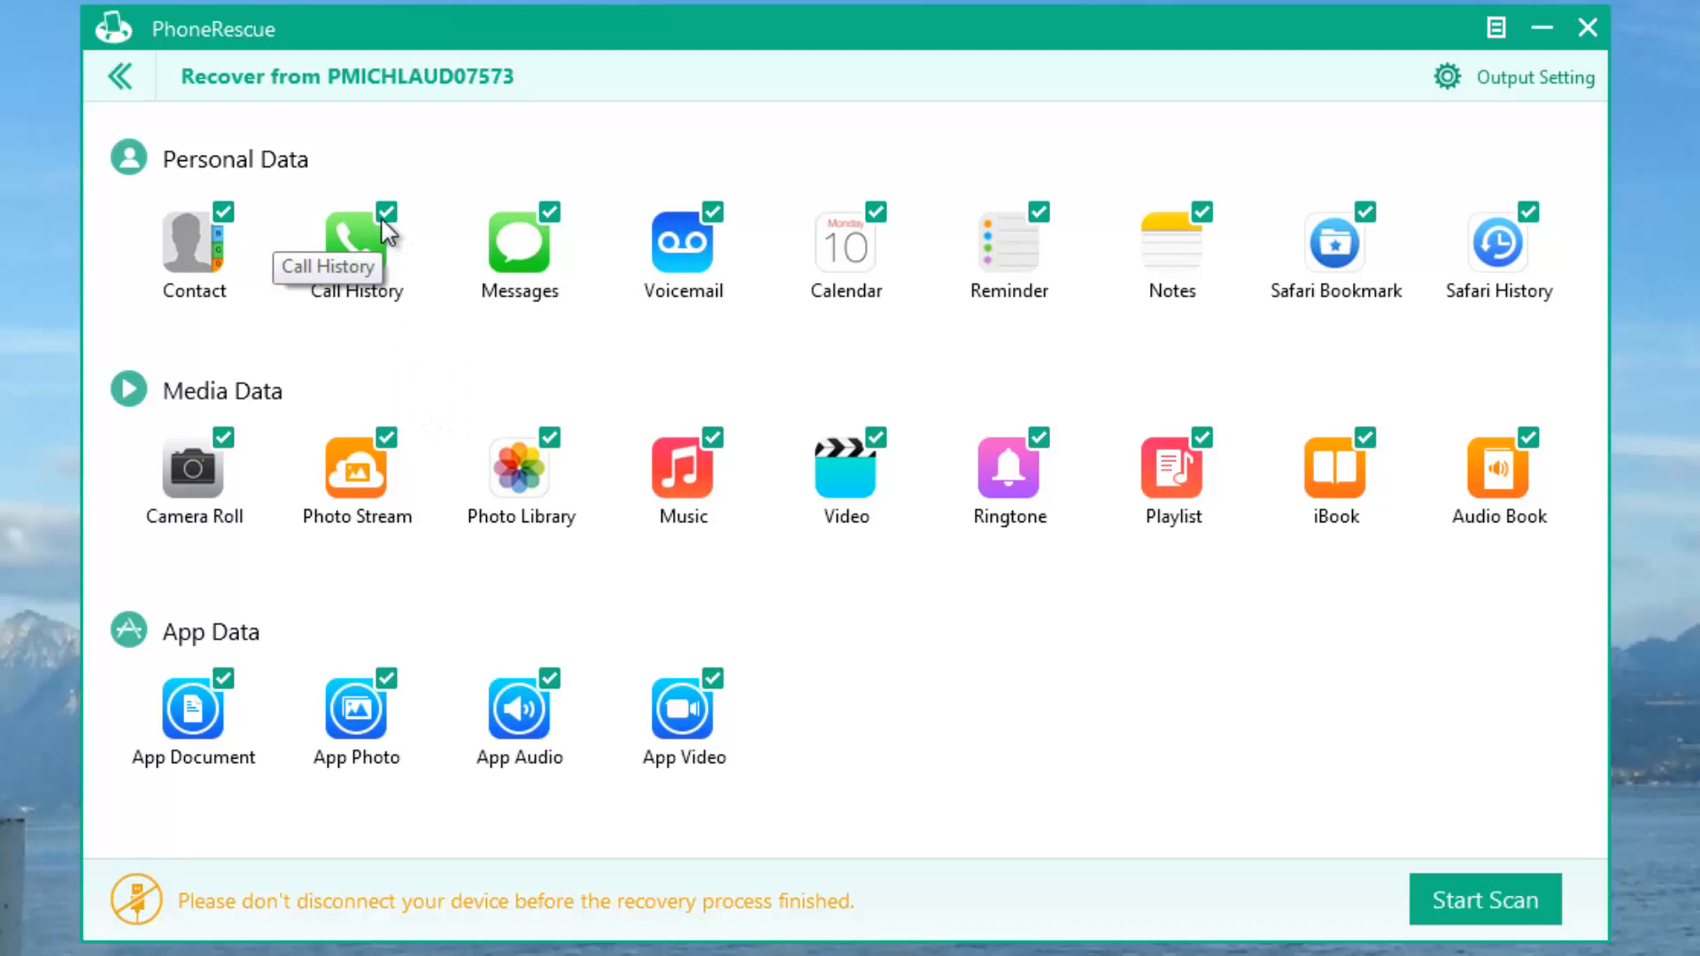
{"action": "mouse_move", "coordinate": [206, 304]}
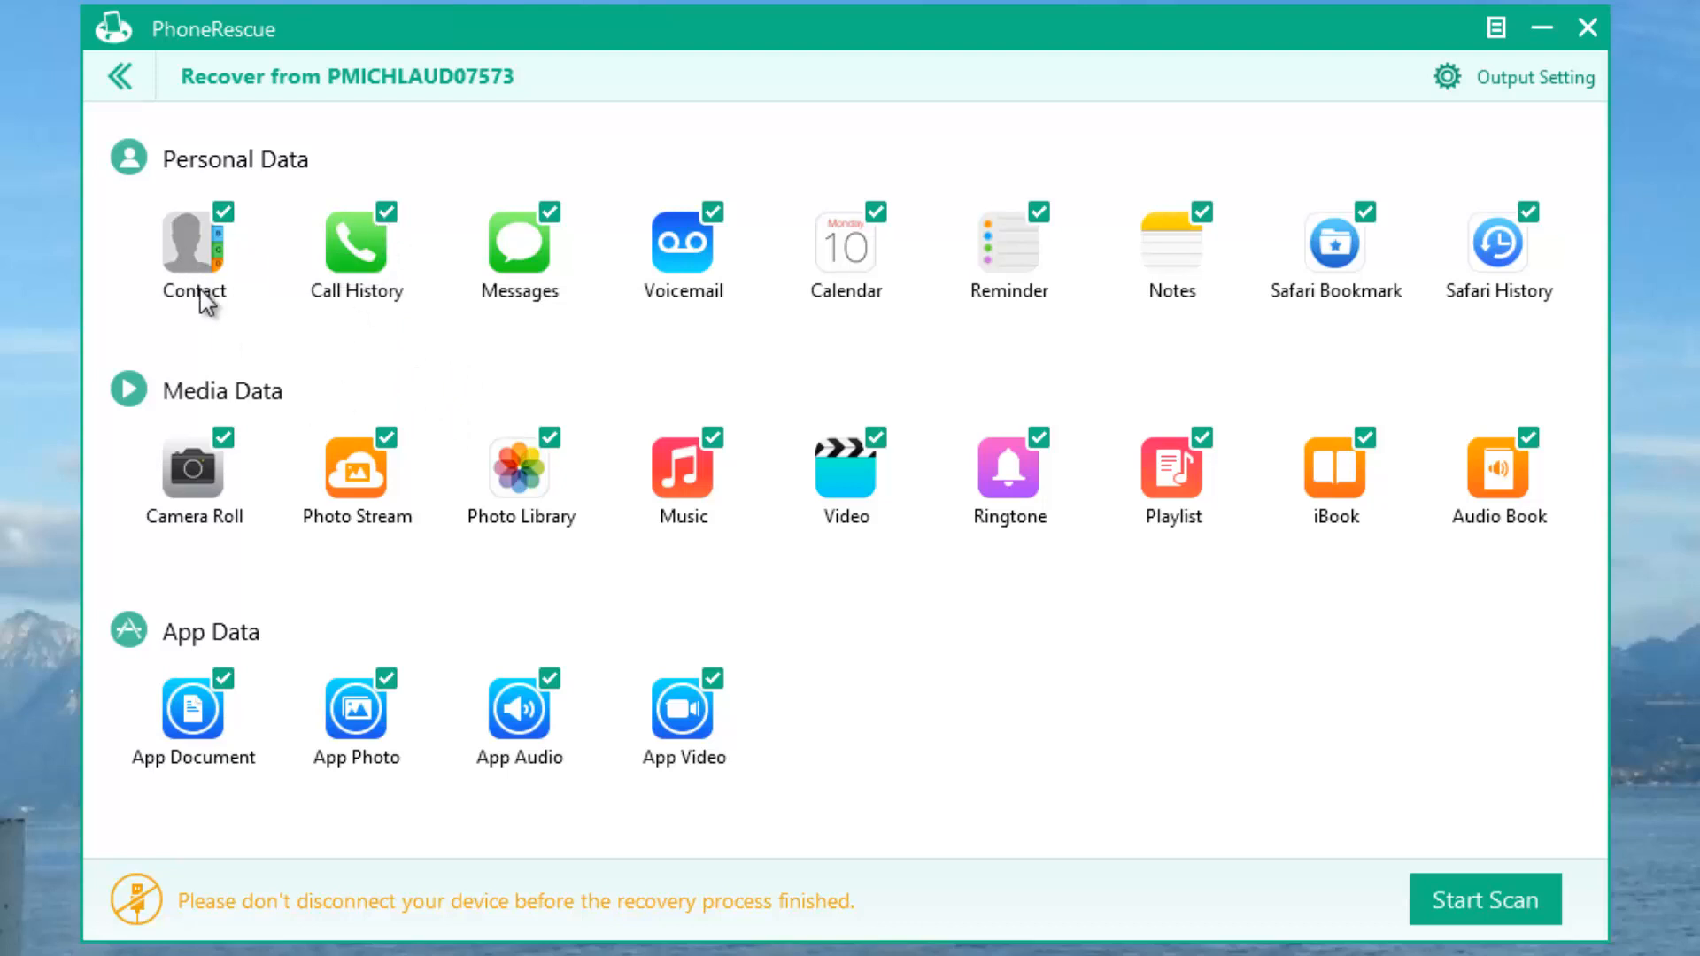
{"action": "mouse_move", "coordinate": [672, 277]}
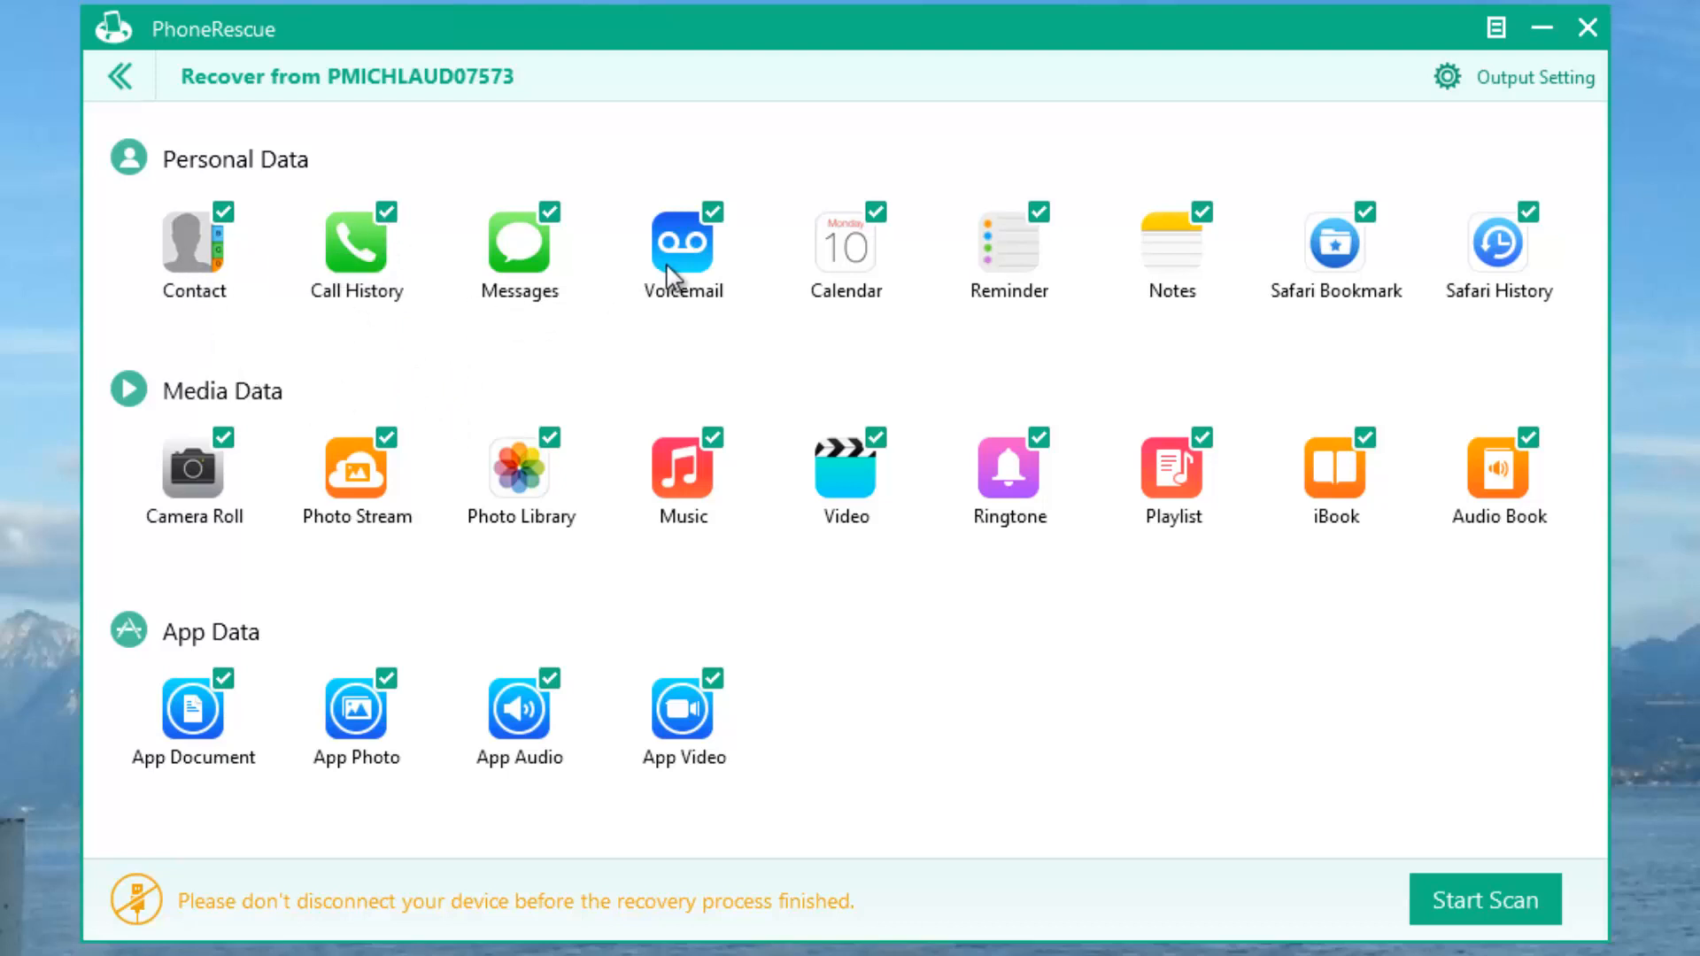
{"action": "mouse_move", "coordinate": [1053, 314]}
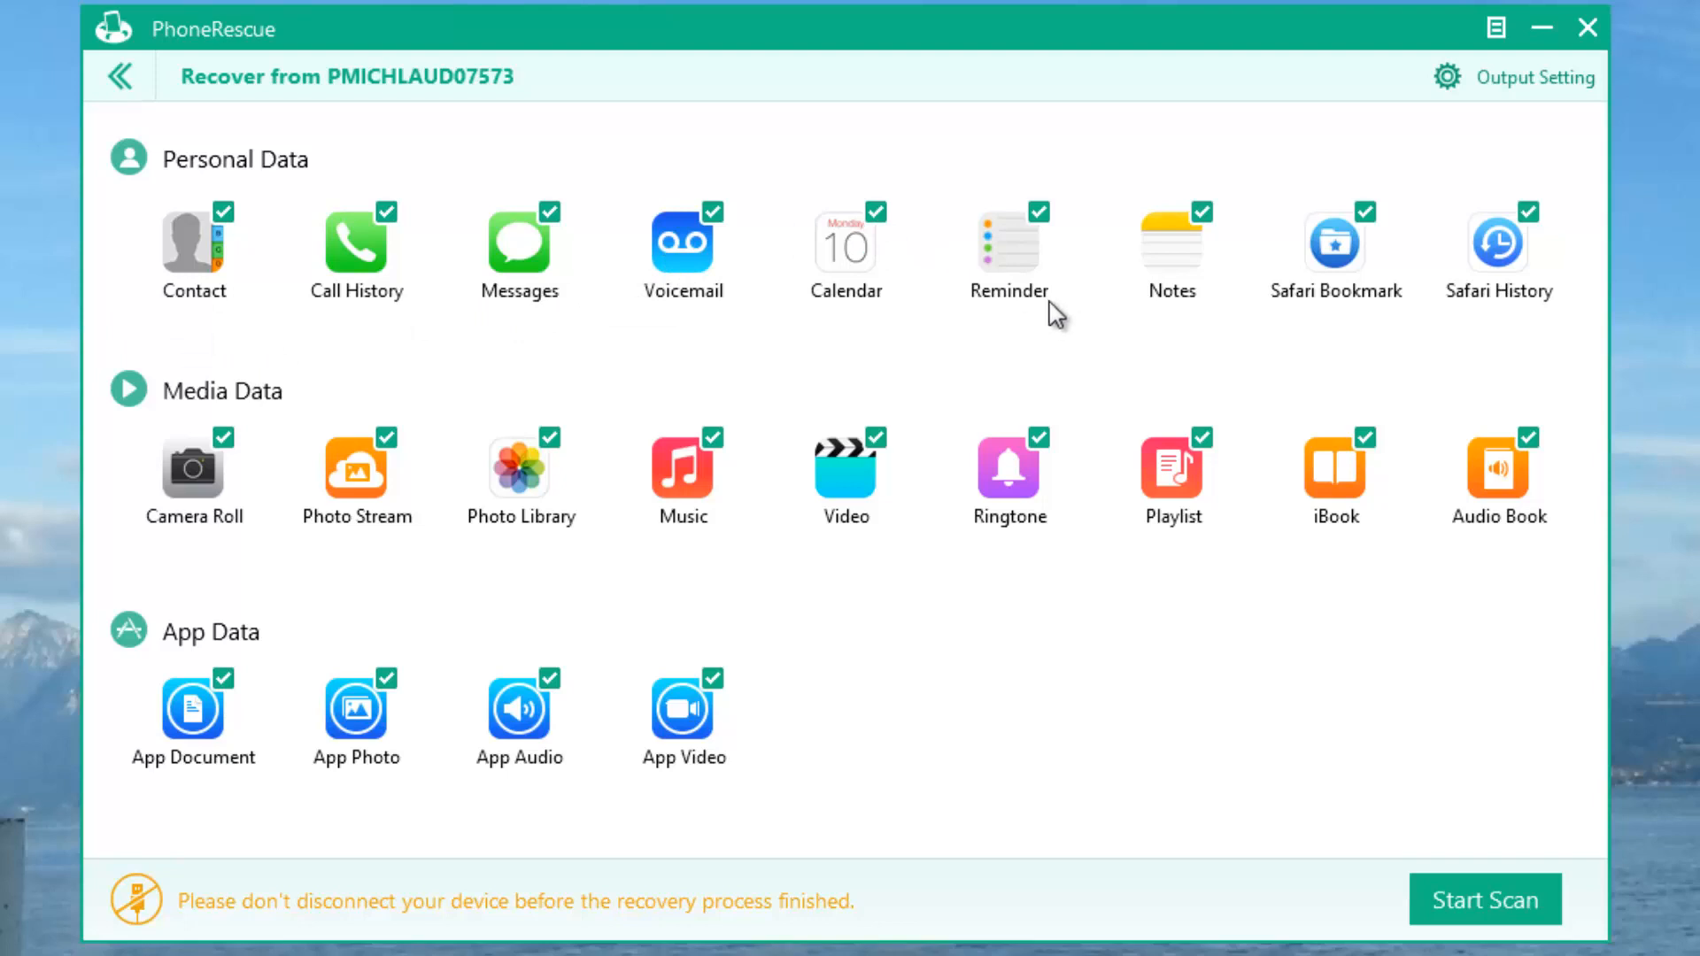
{"action": "mouse_move", "coordinate": [1064, 228]}
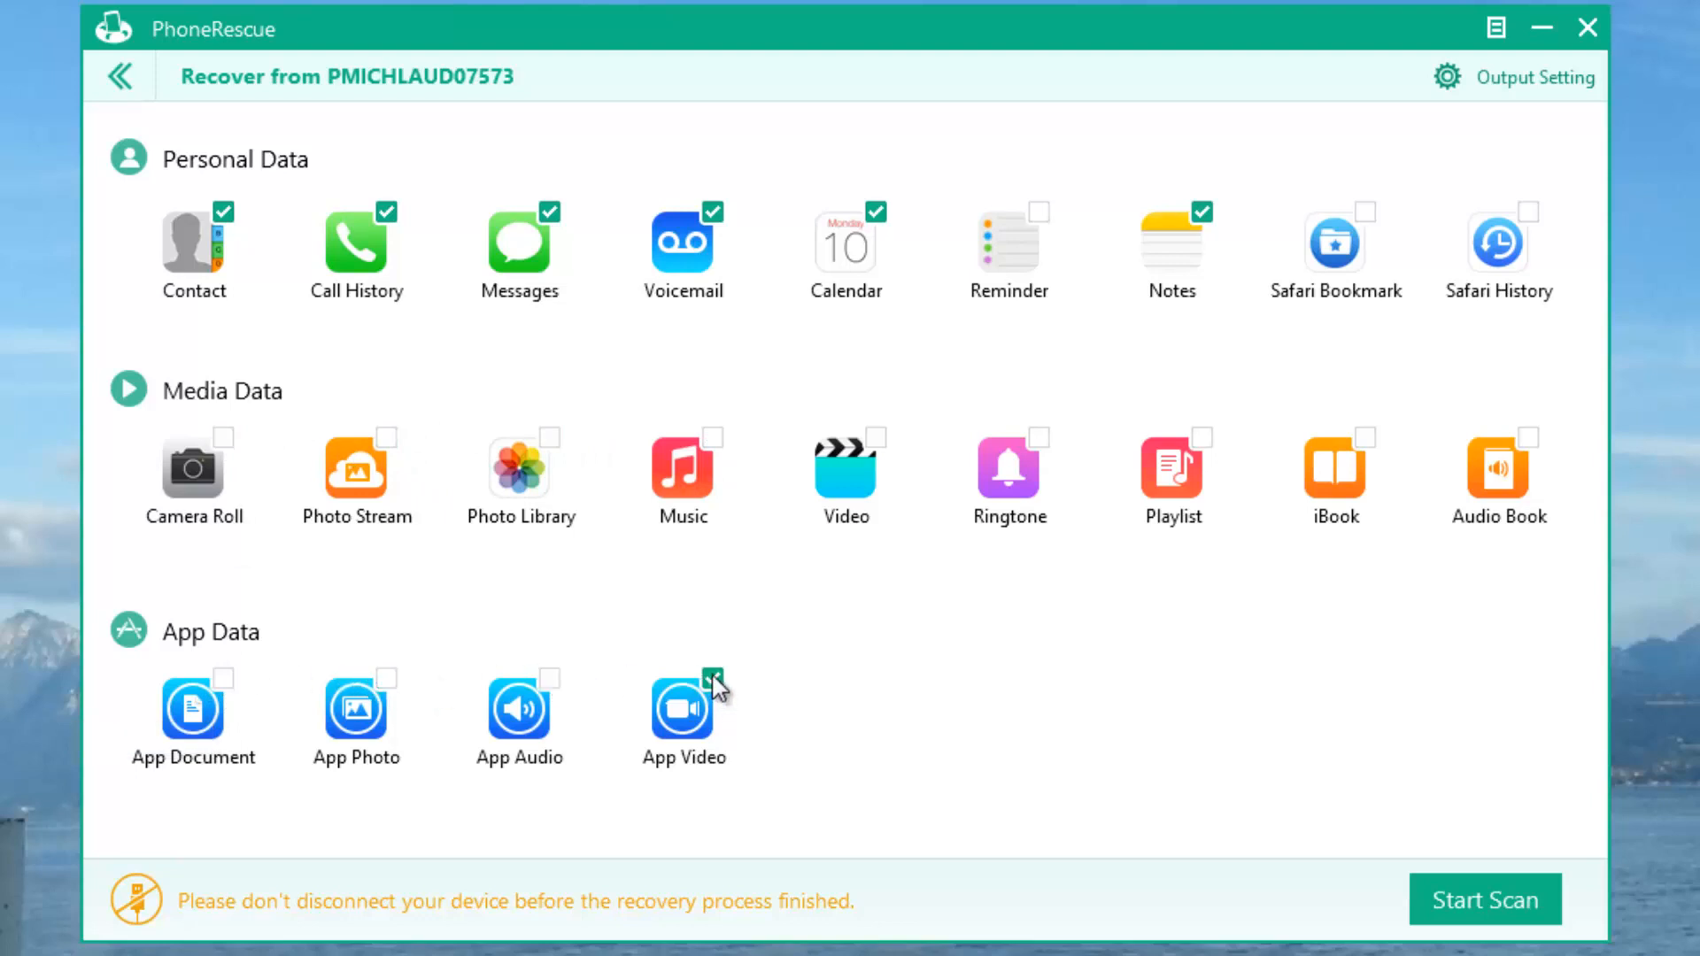
{"action": "left_click", "coordinate": [712, 680]}
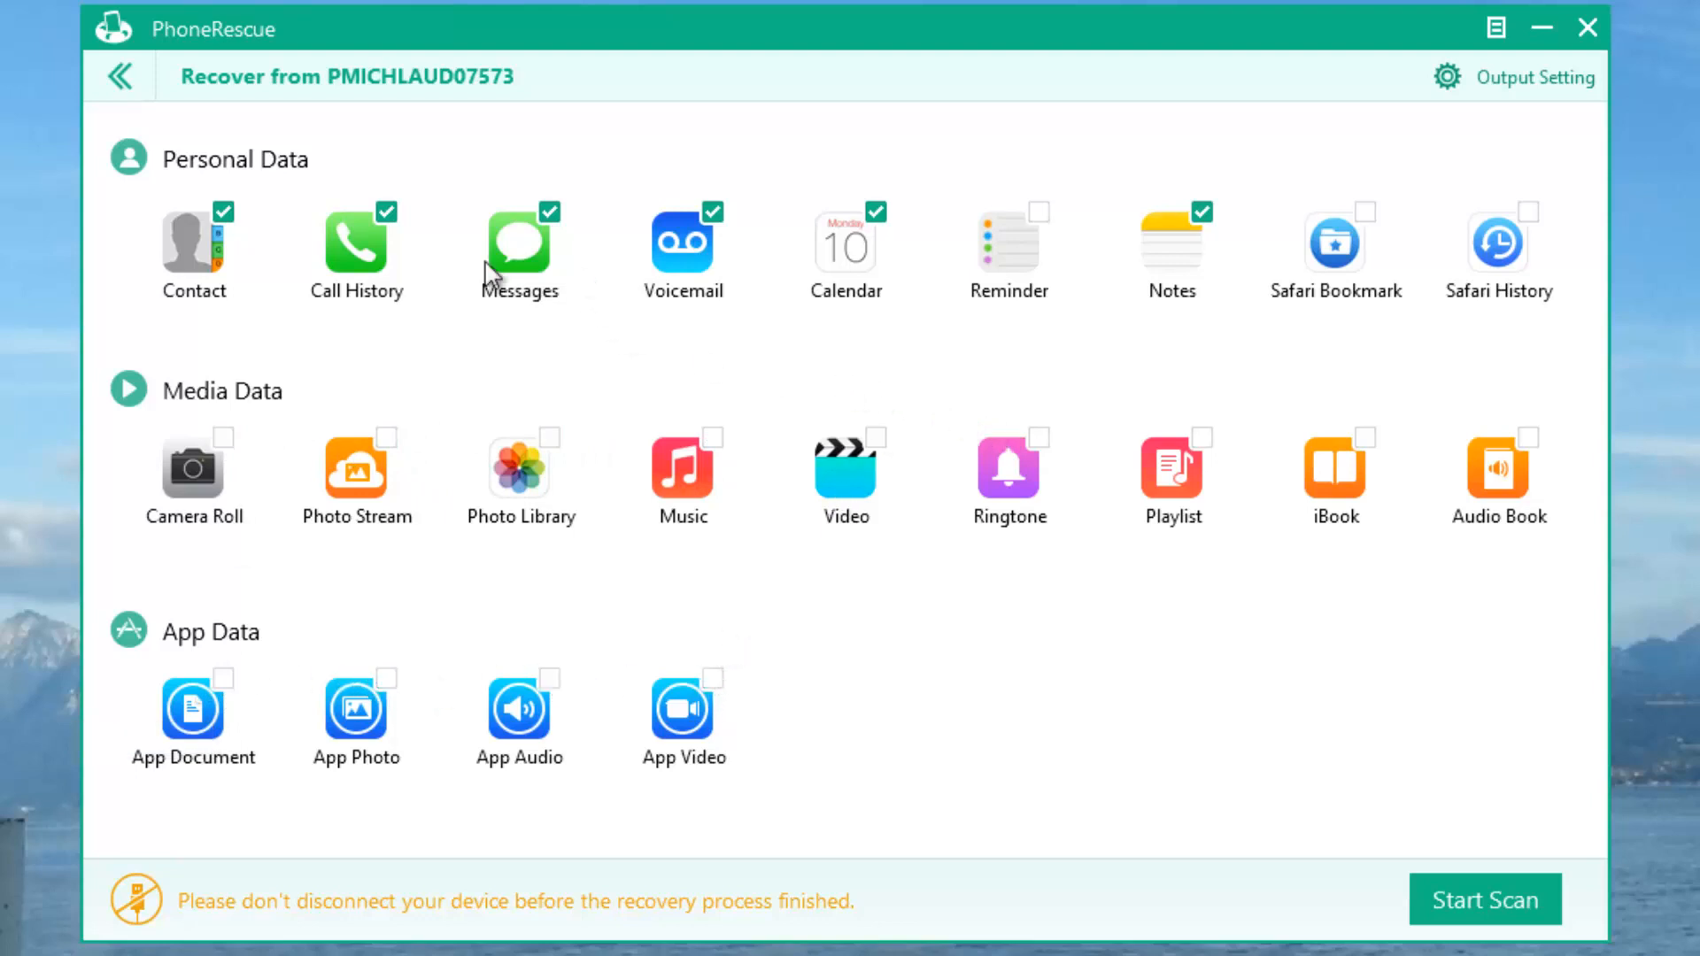
{"action": "mouse_move", "coordinate": [197, 247]}
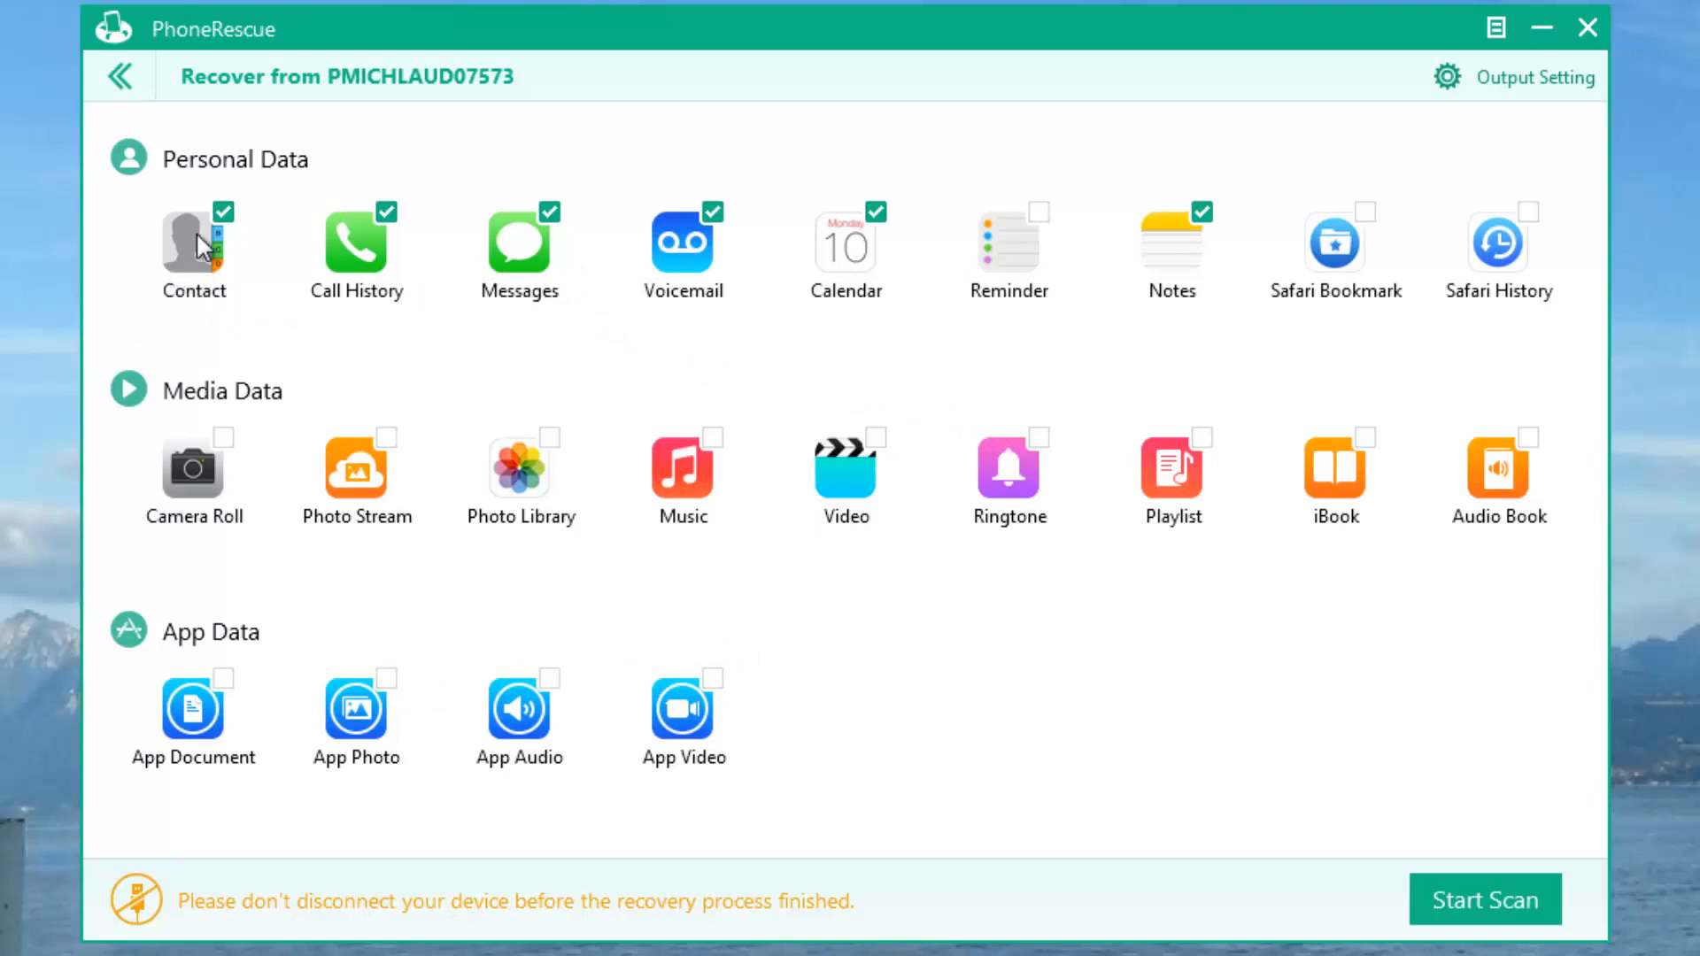
{"action": "mouse_move", "coordinate": [567, 426]}
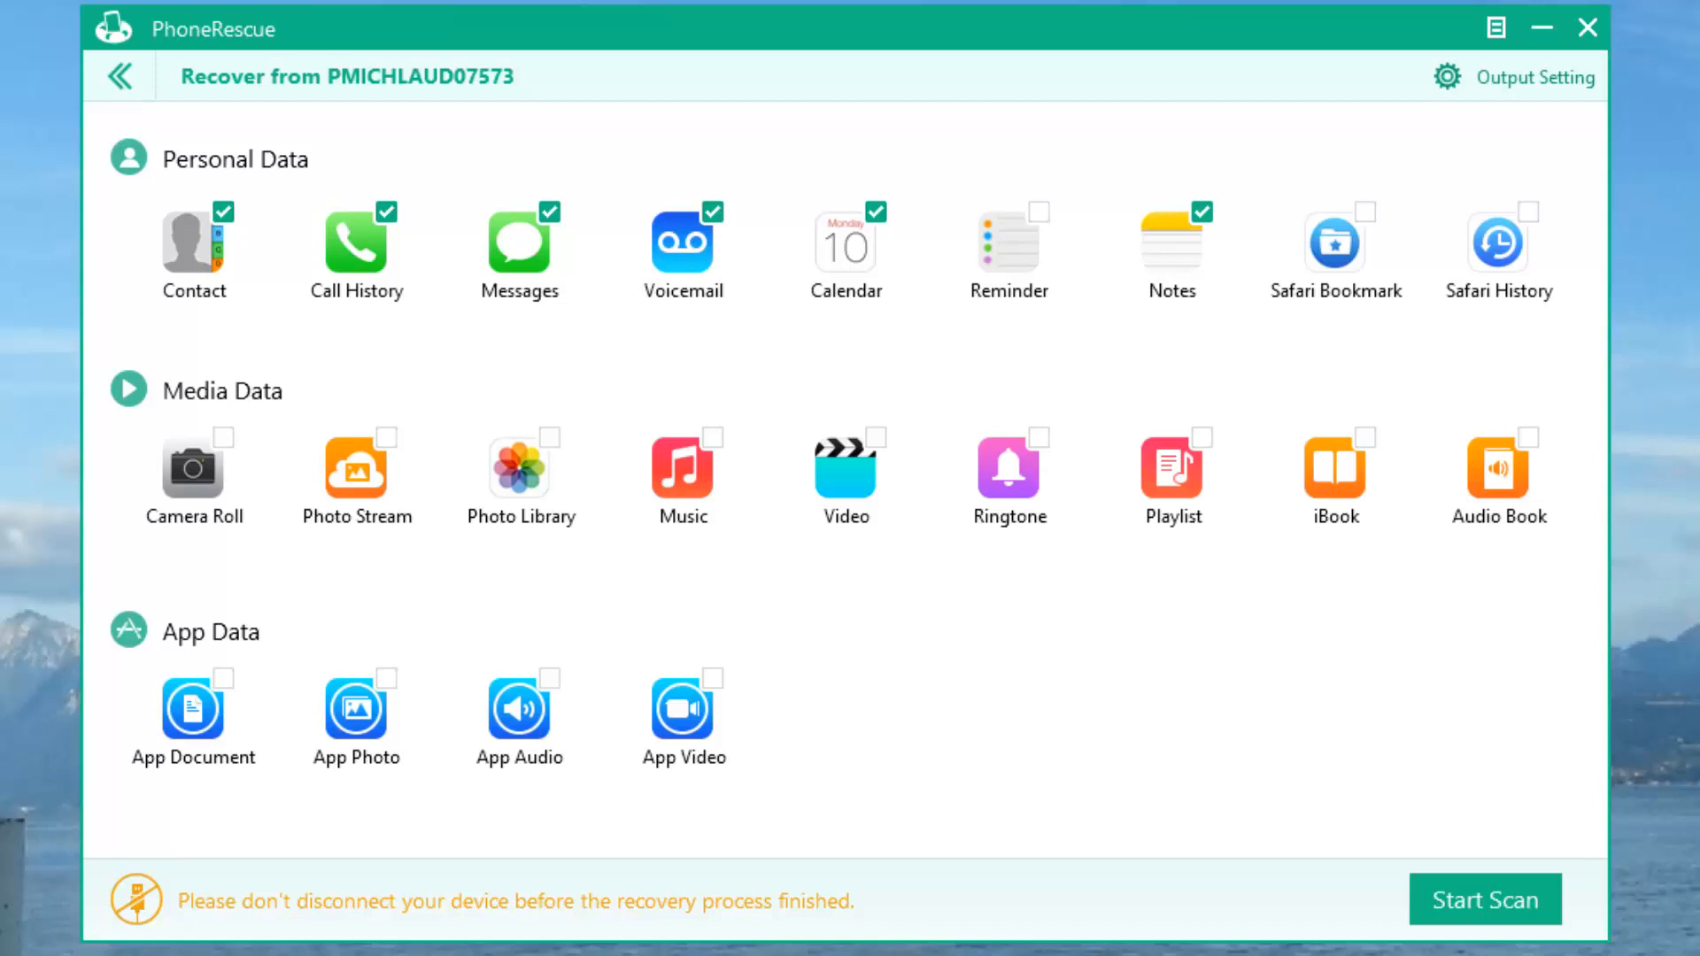
{"action": "mouse_move", "coordinate": [444, 407]}
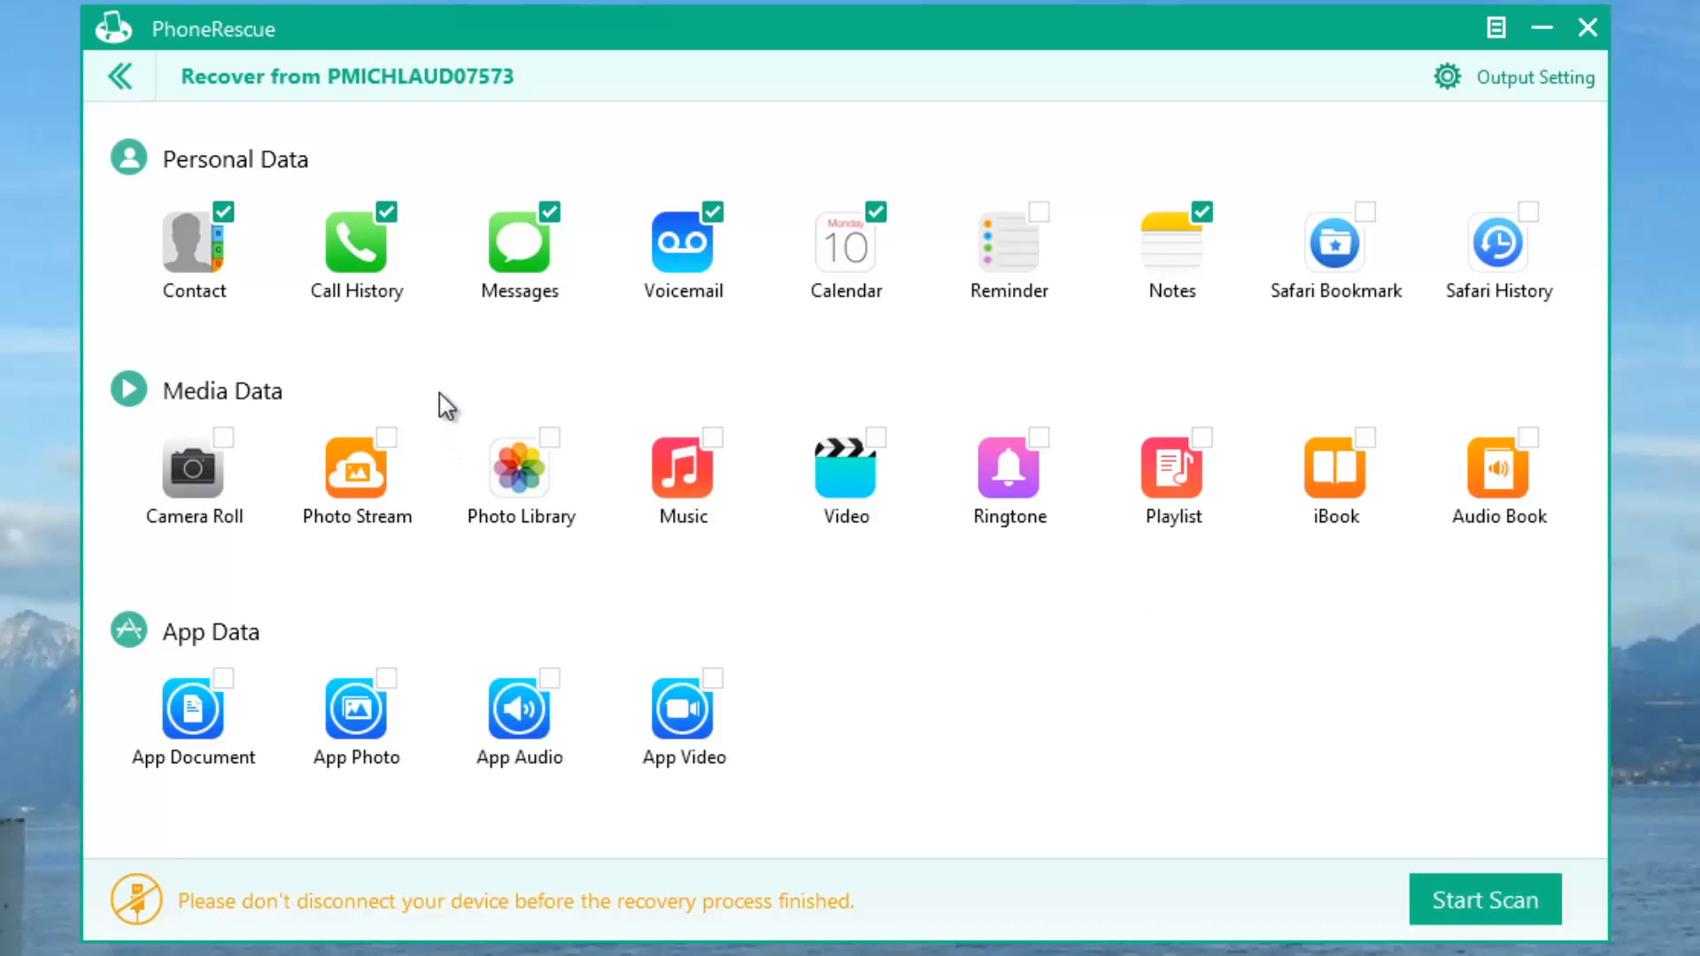
{"action": "left_click", "coordinate": [1483, 898]}
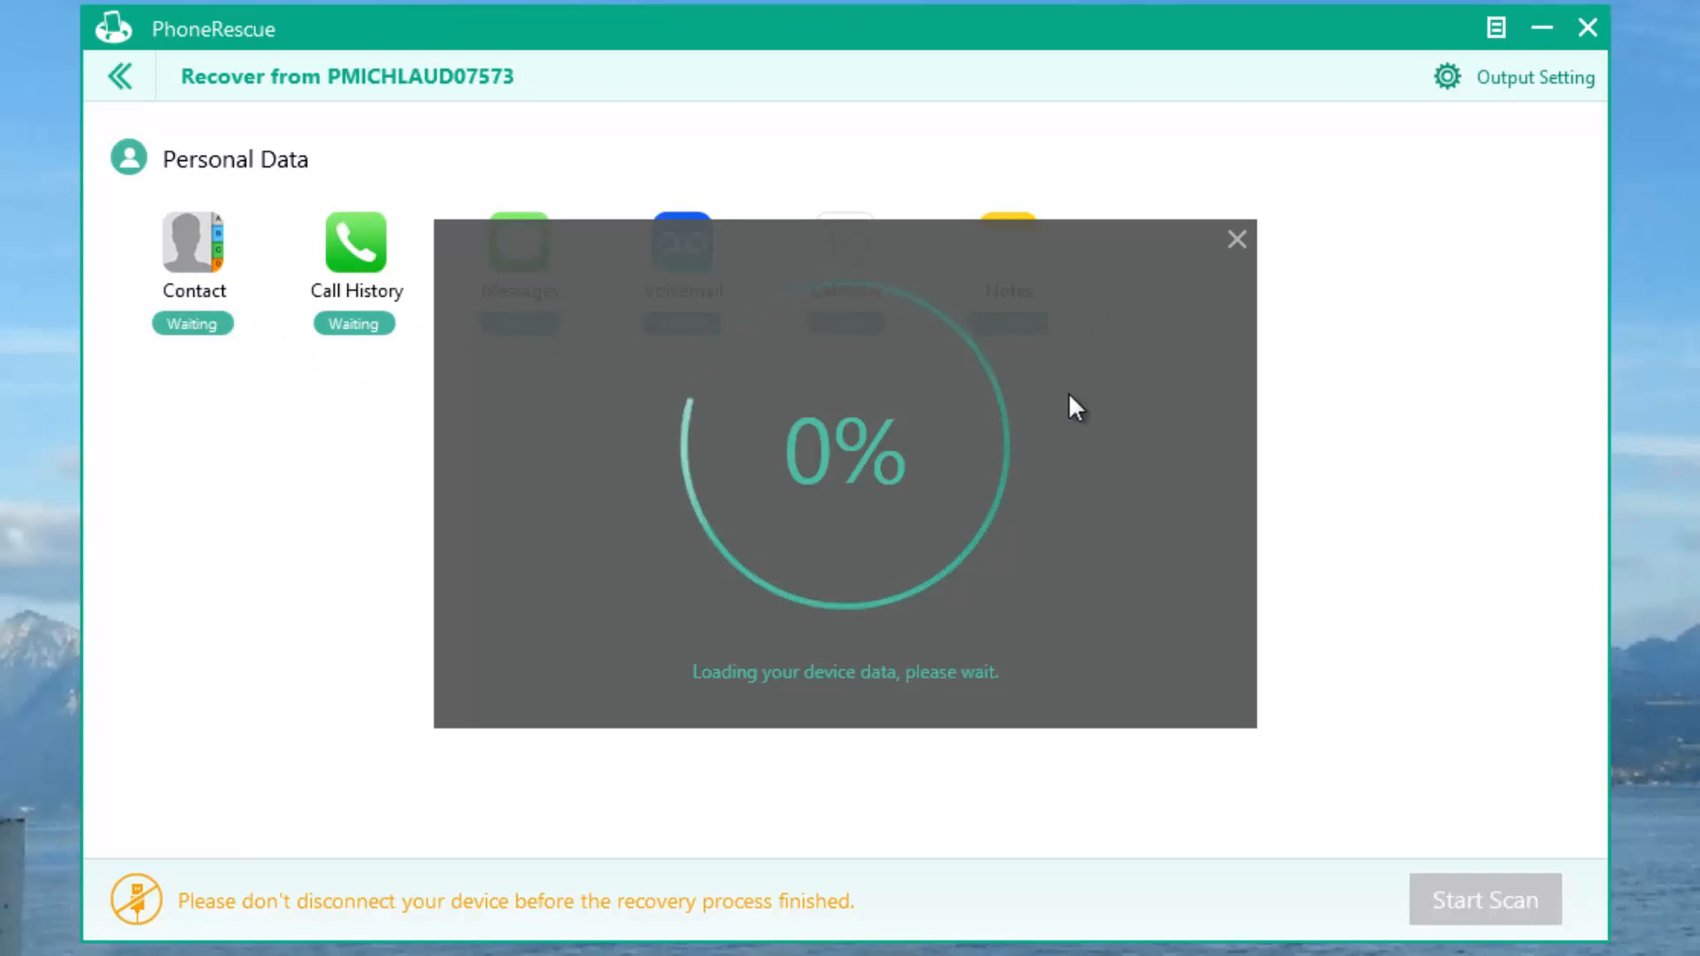
{"action": "mouse_move", "coordinate": [933, 556]}
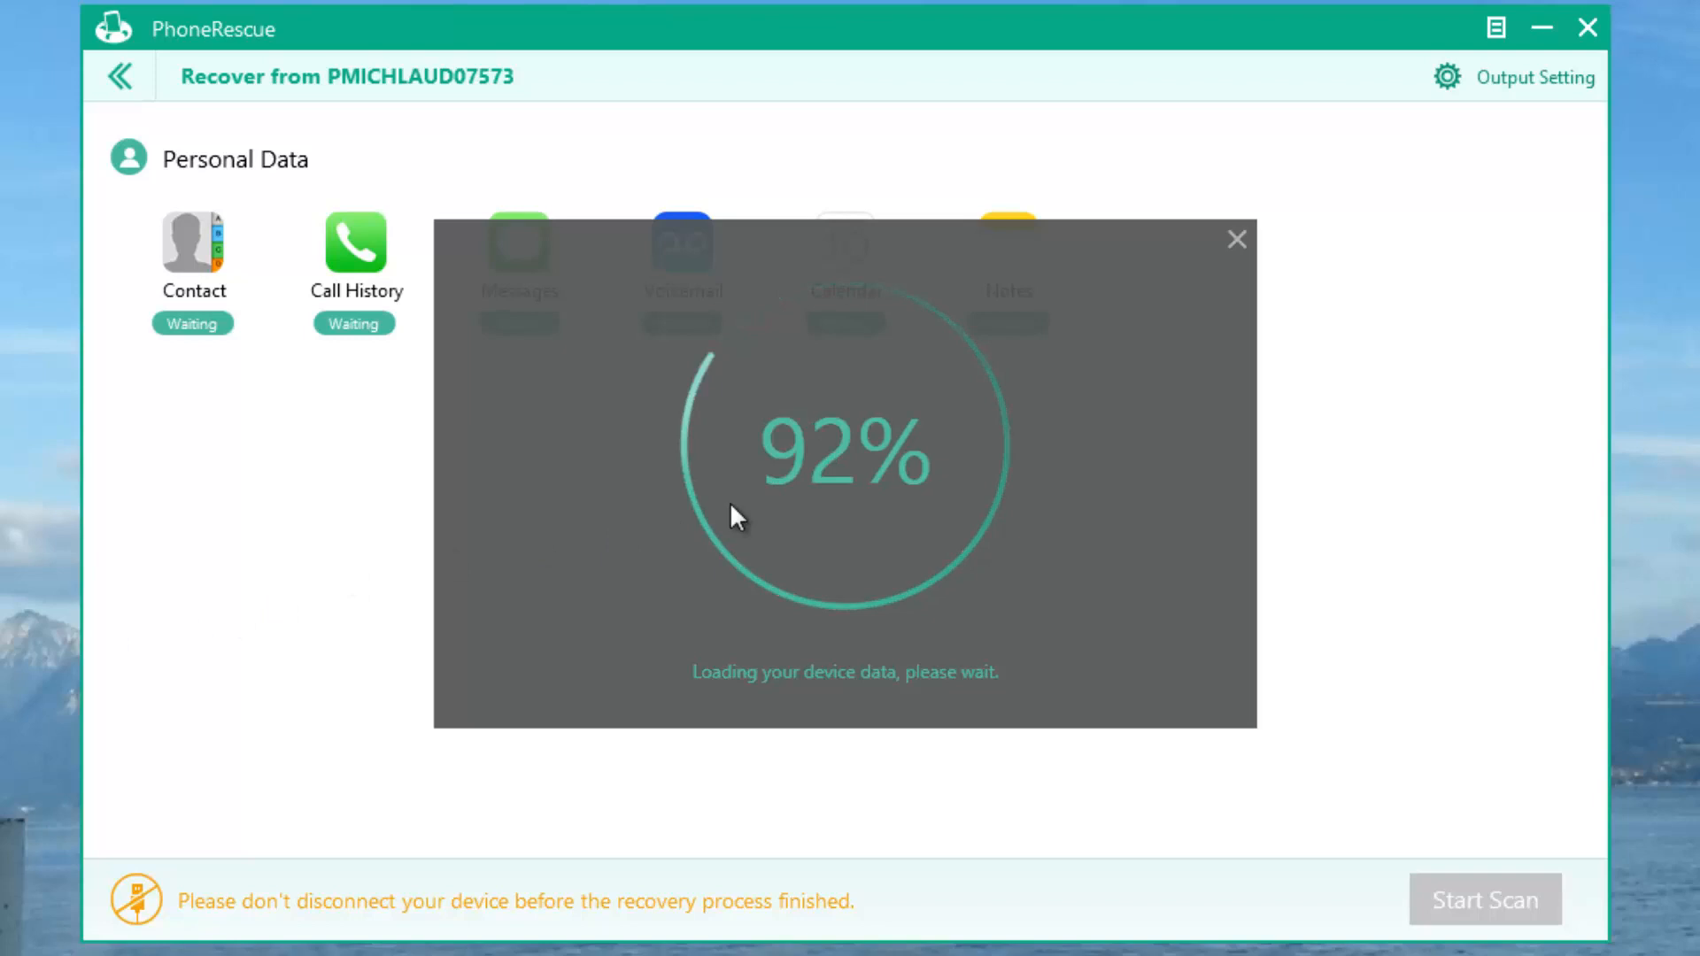
{"action": "mouse_move", "coordinate": [451, 566]}
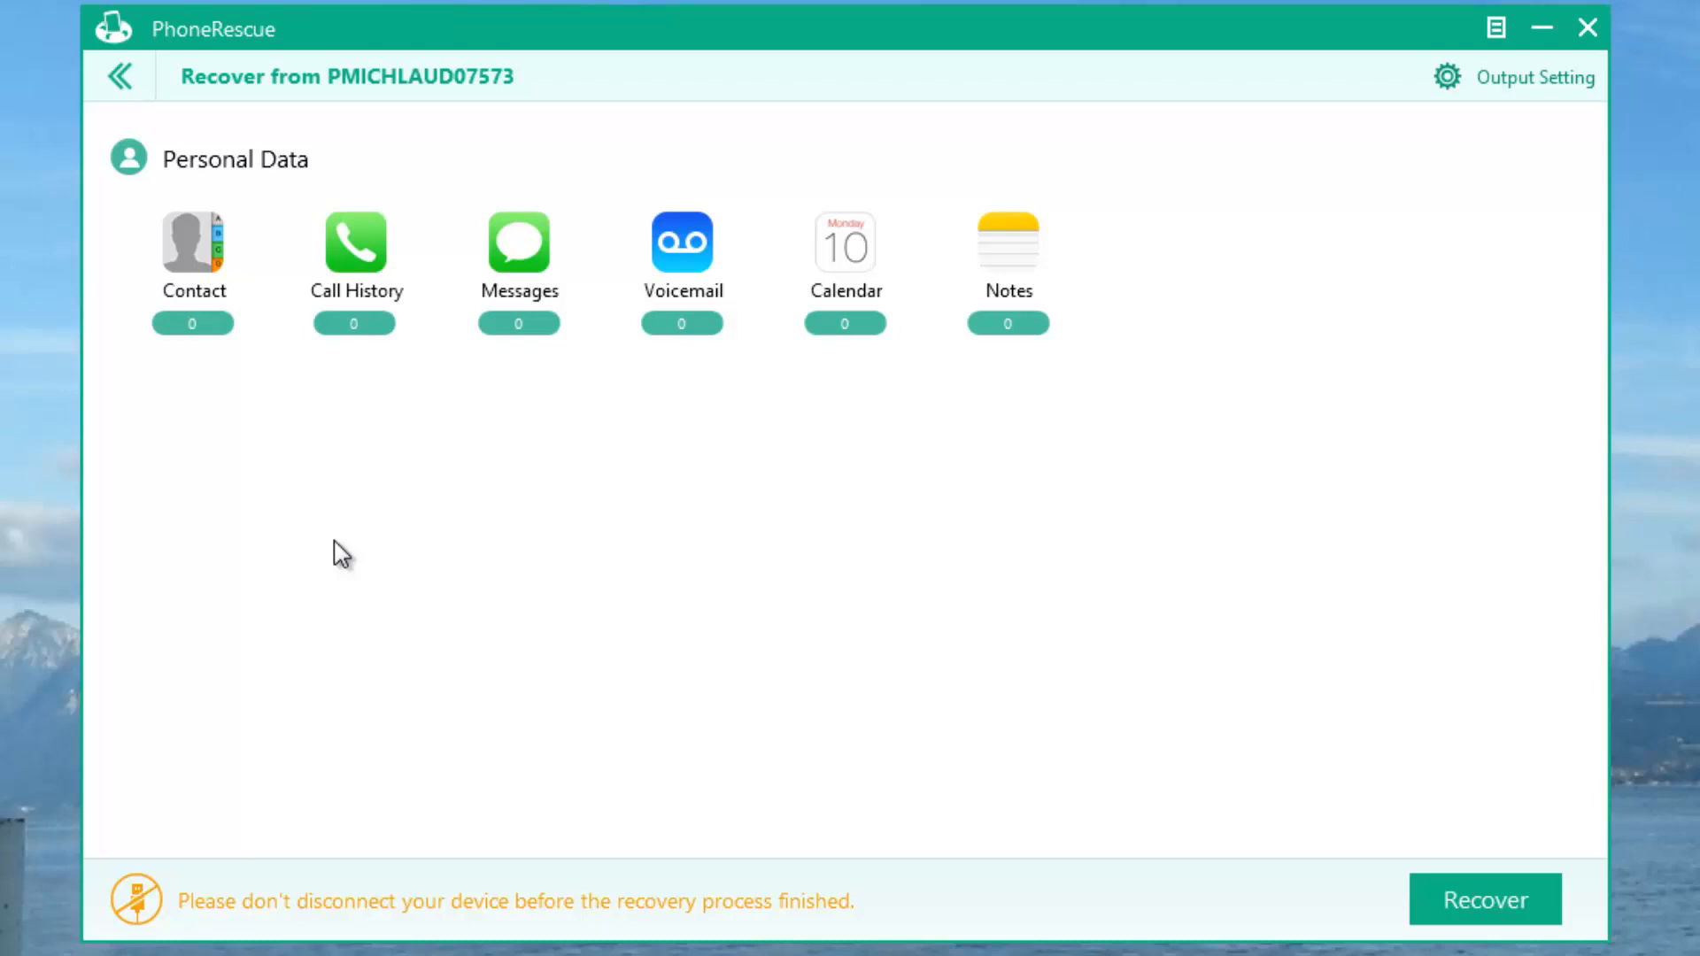
{"action": "mouse_move", "coordinate": [1087, 879]}
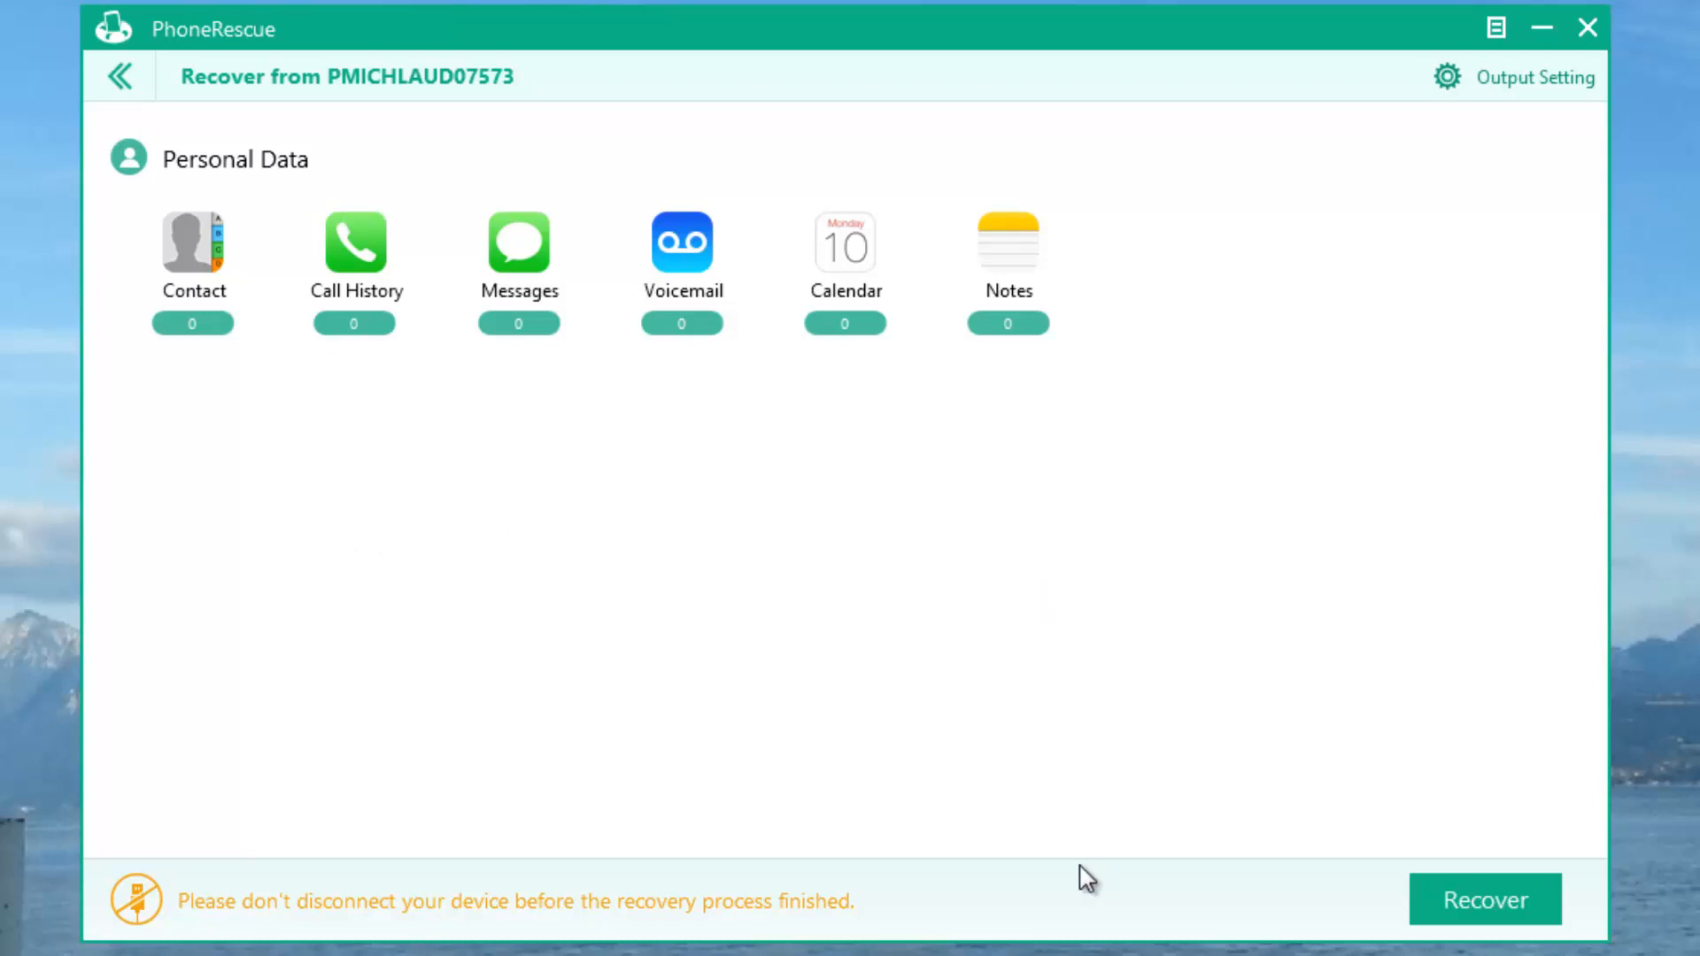
{"action": "mouse_move", "coordinate": [870, 632]}
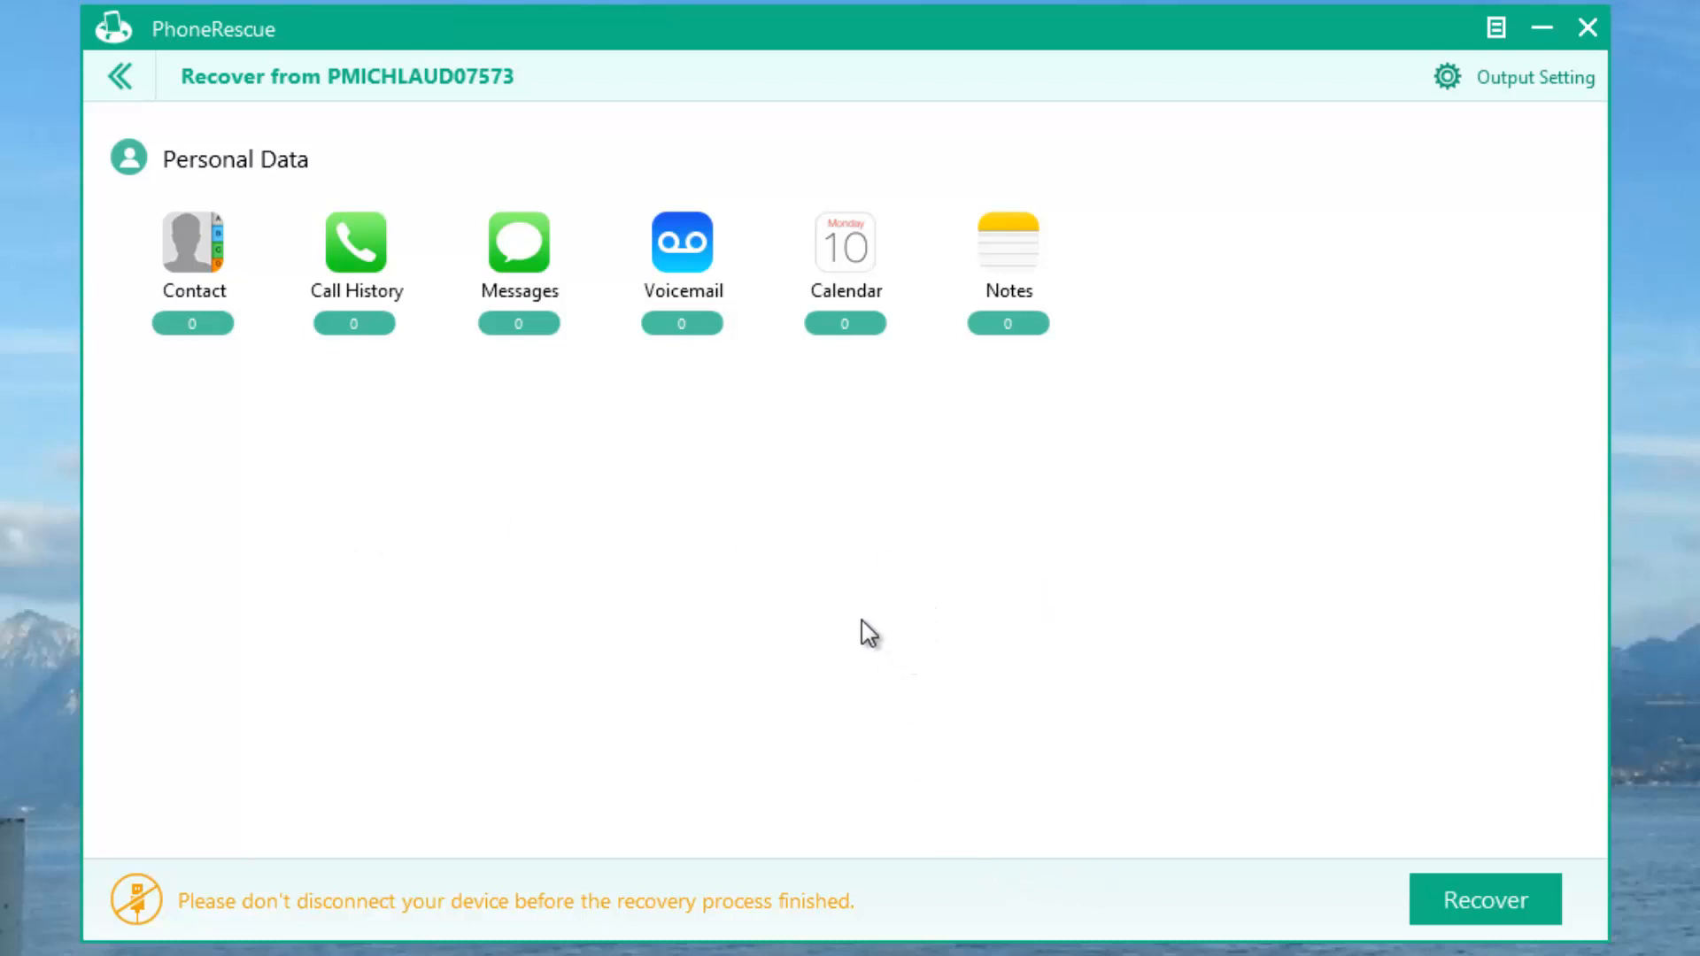
{"action": "mouse_move", "coordinate": [464, 201]}
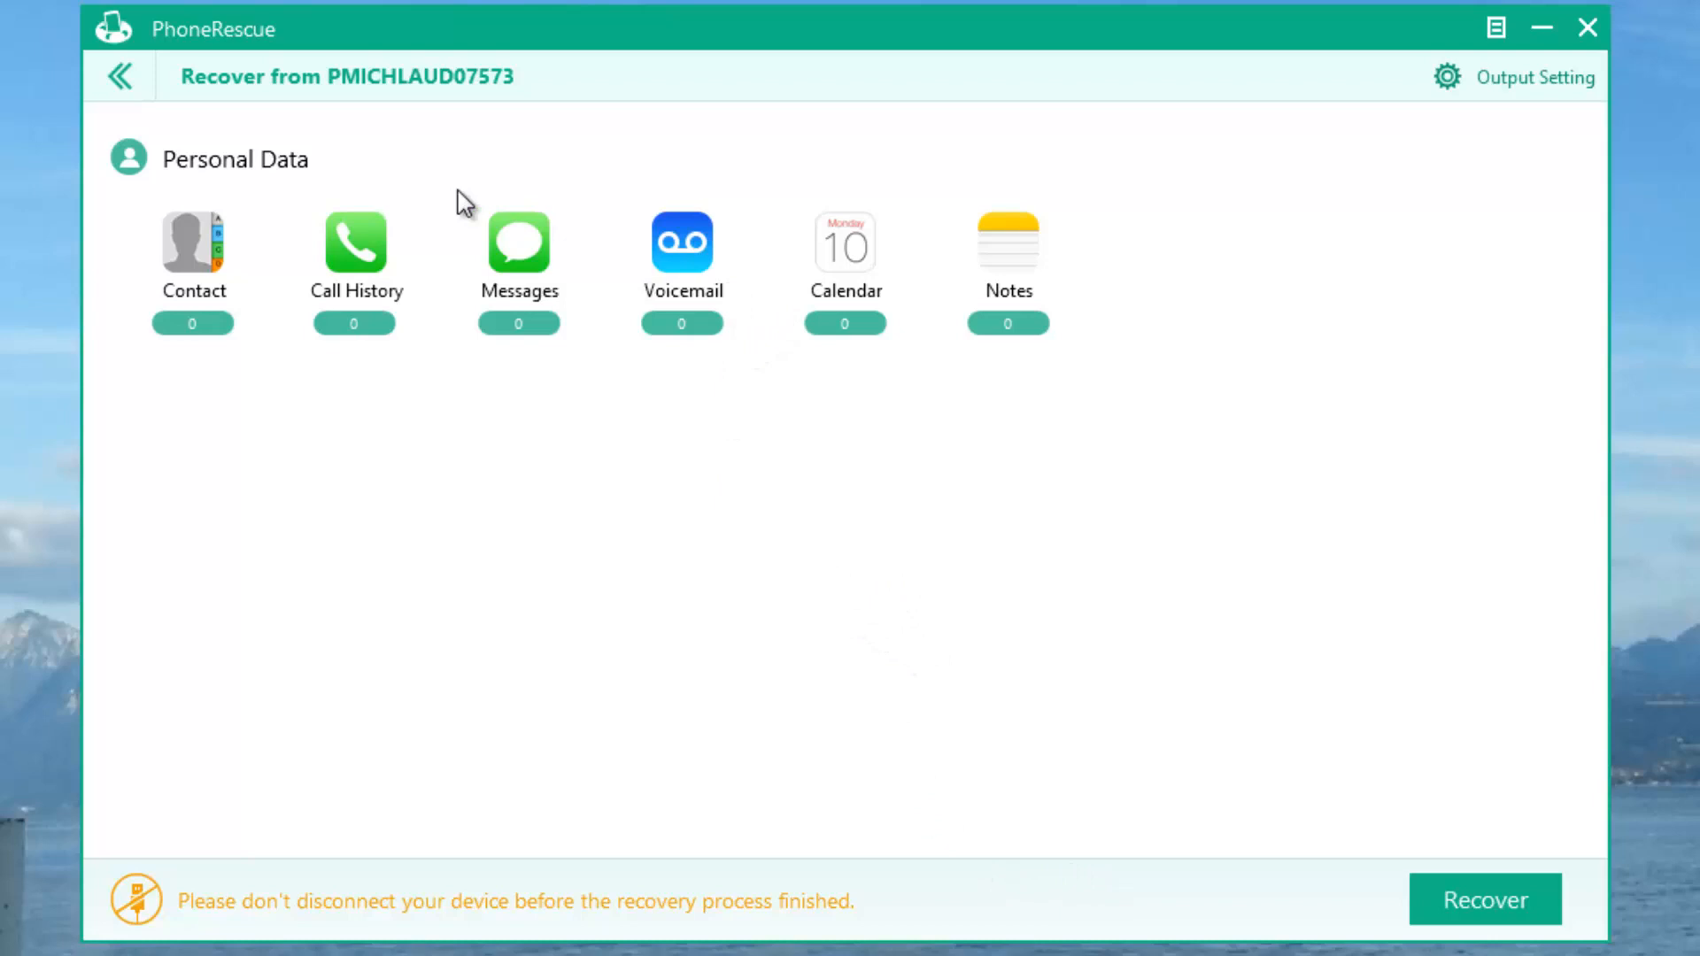
{"action": "mouse_move", "coordinate": [1268, 211]}
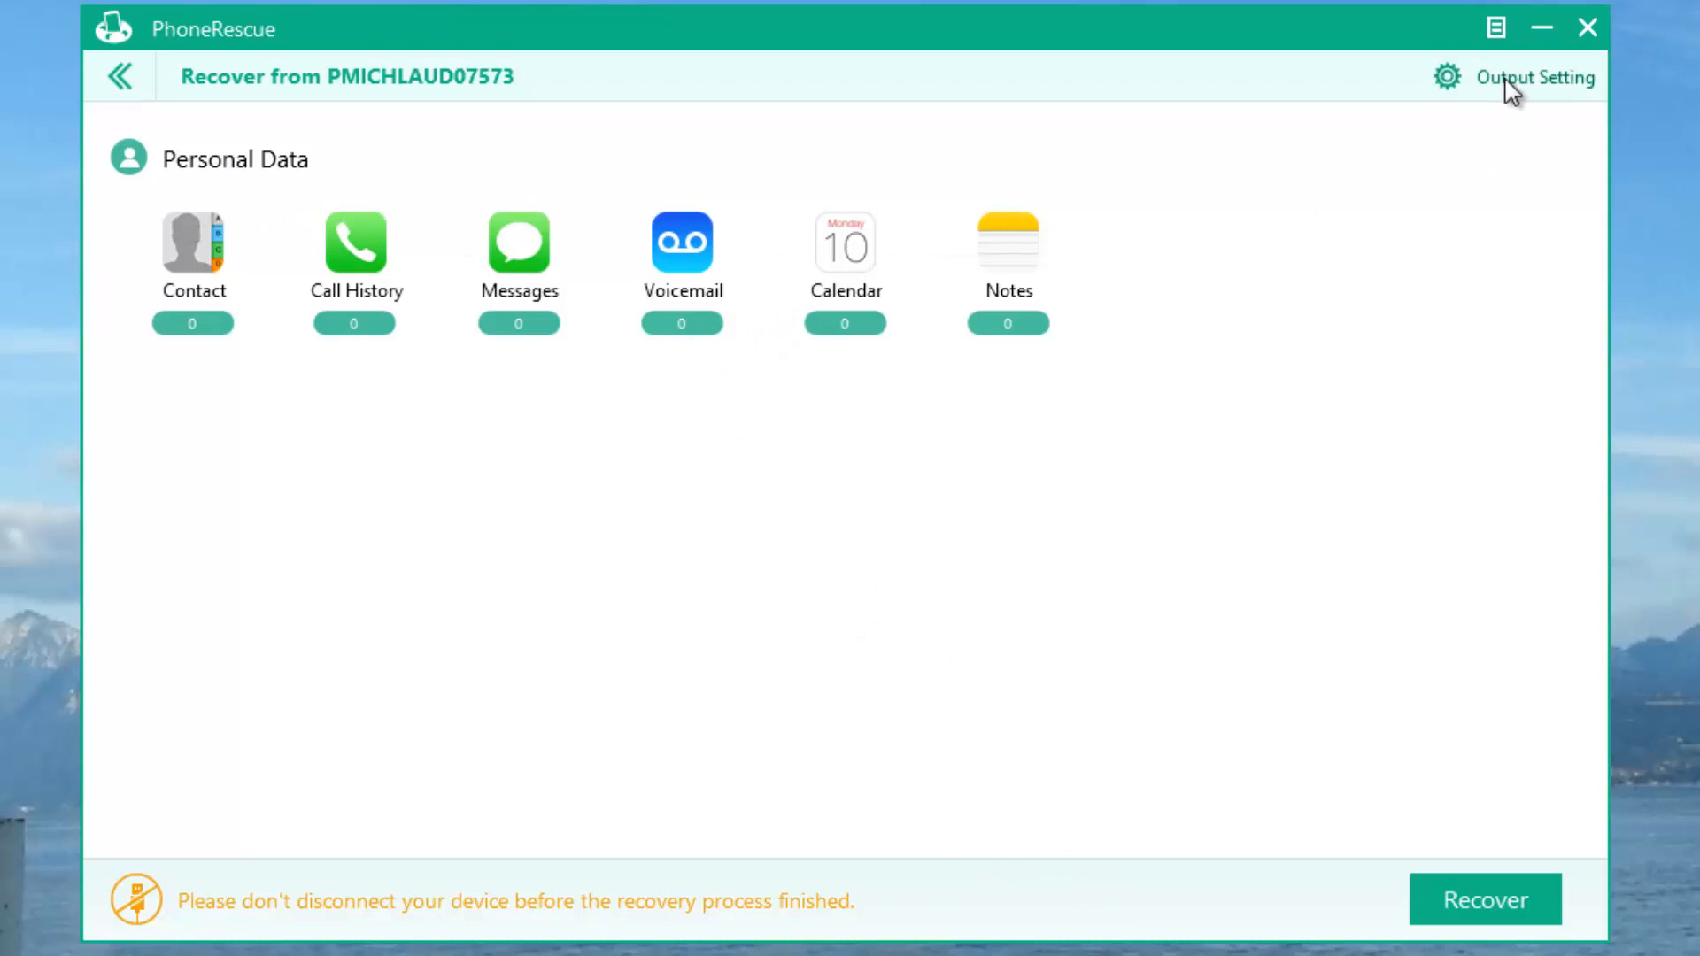
In Output Setting, keep Call History as .html and Reminder as .csv.
{"action": "left_click", "coordinate": [1533, 77]}
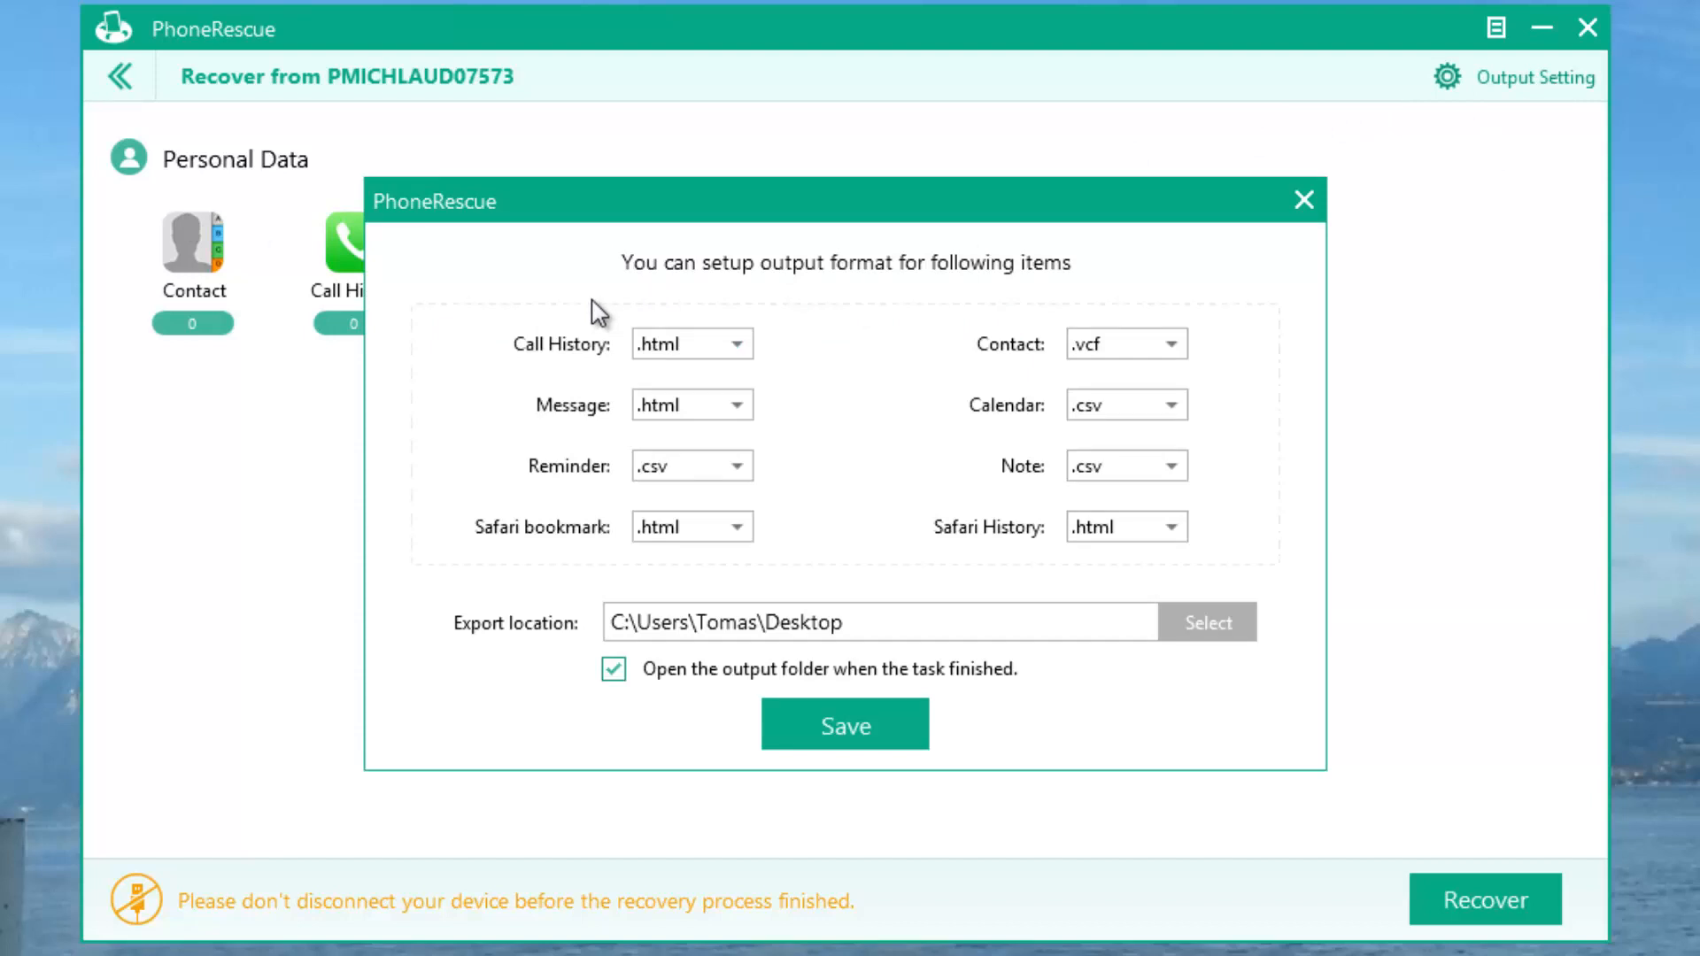
{"action": "mouse_move", "coordinate": [737, 363]}
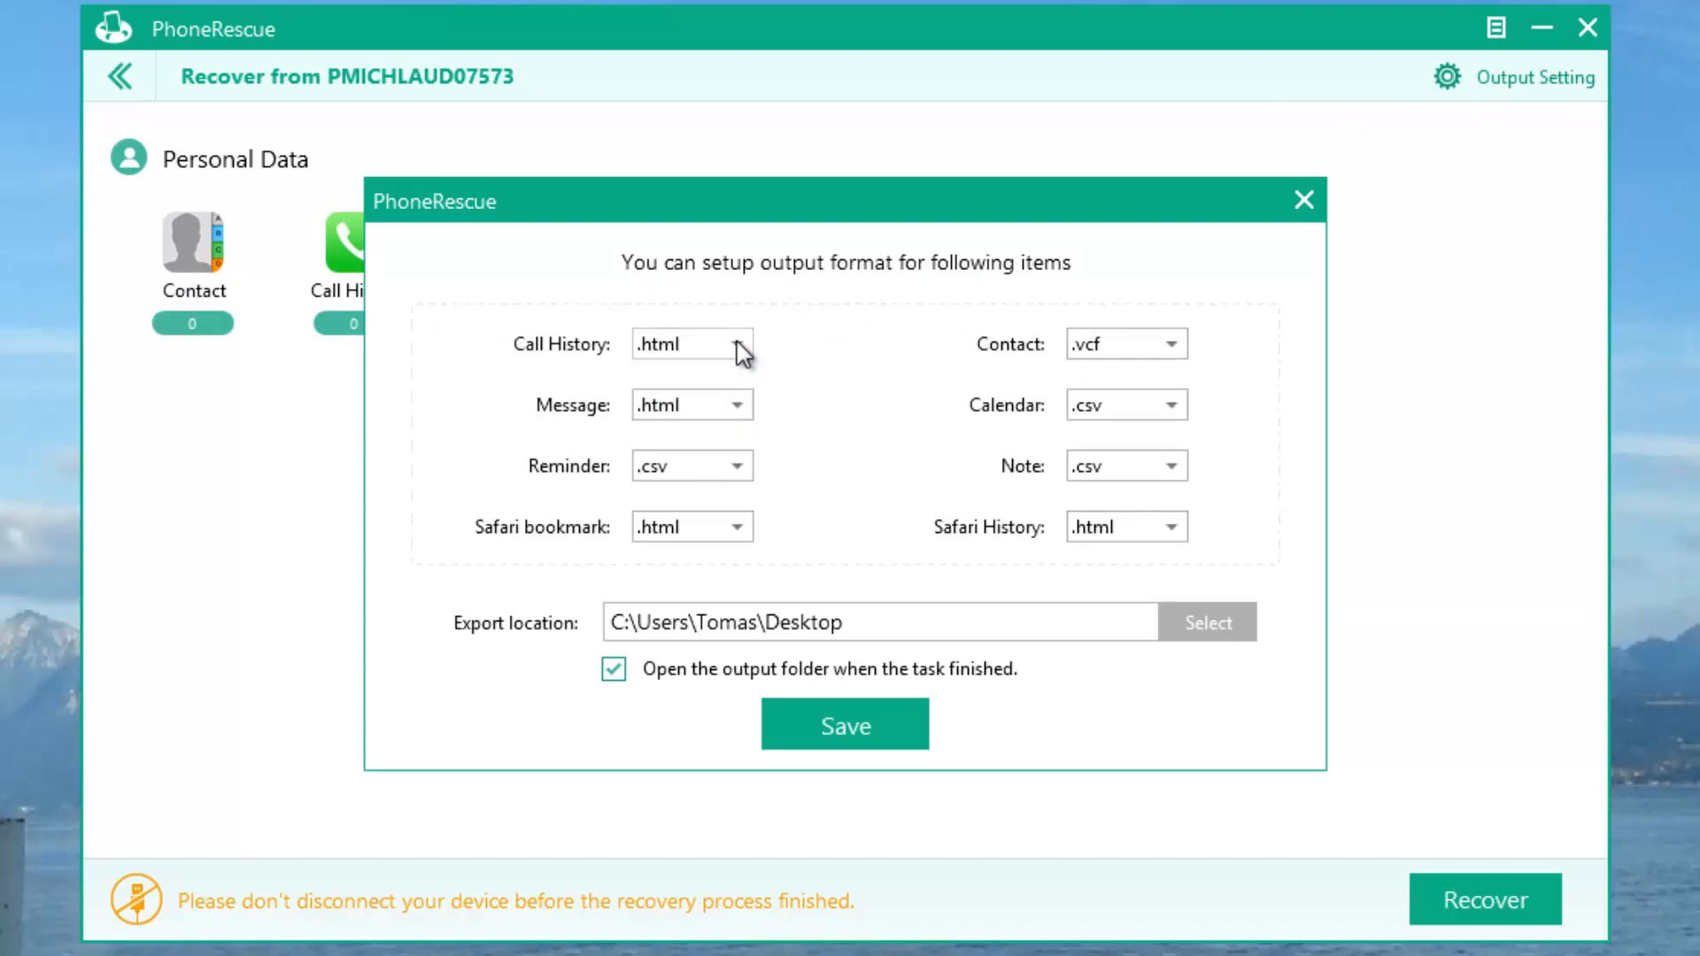
{"action": "left_click", "coordinate": [691, 344]}
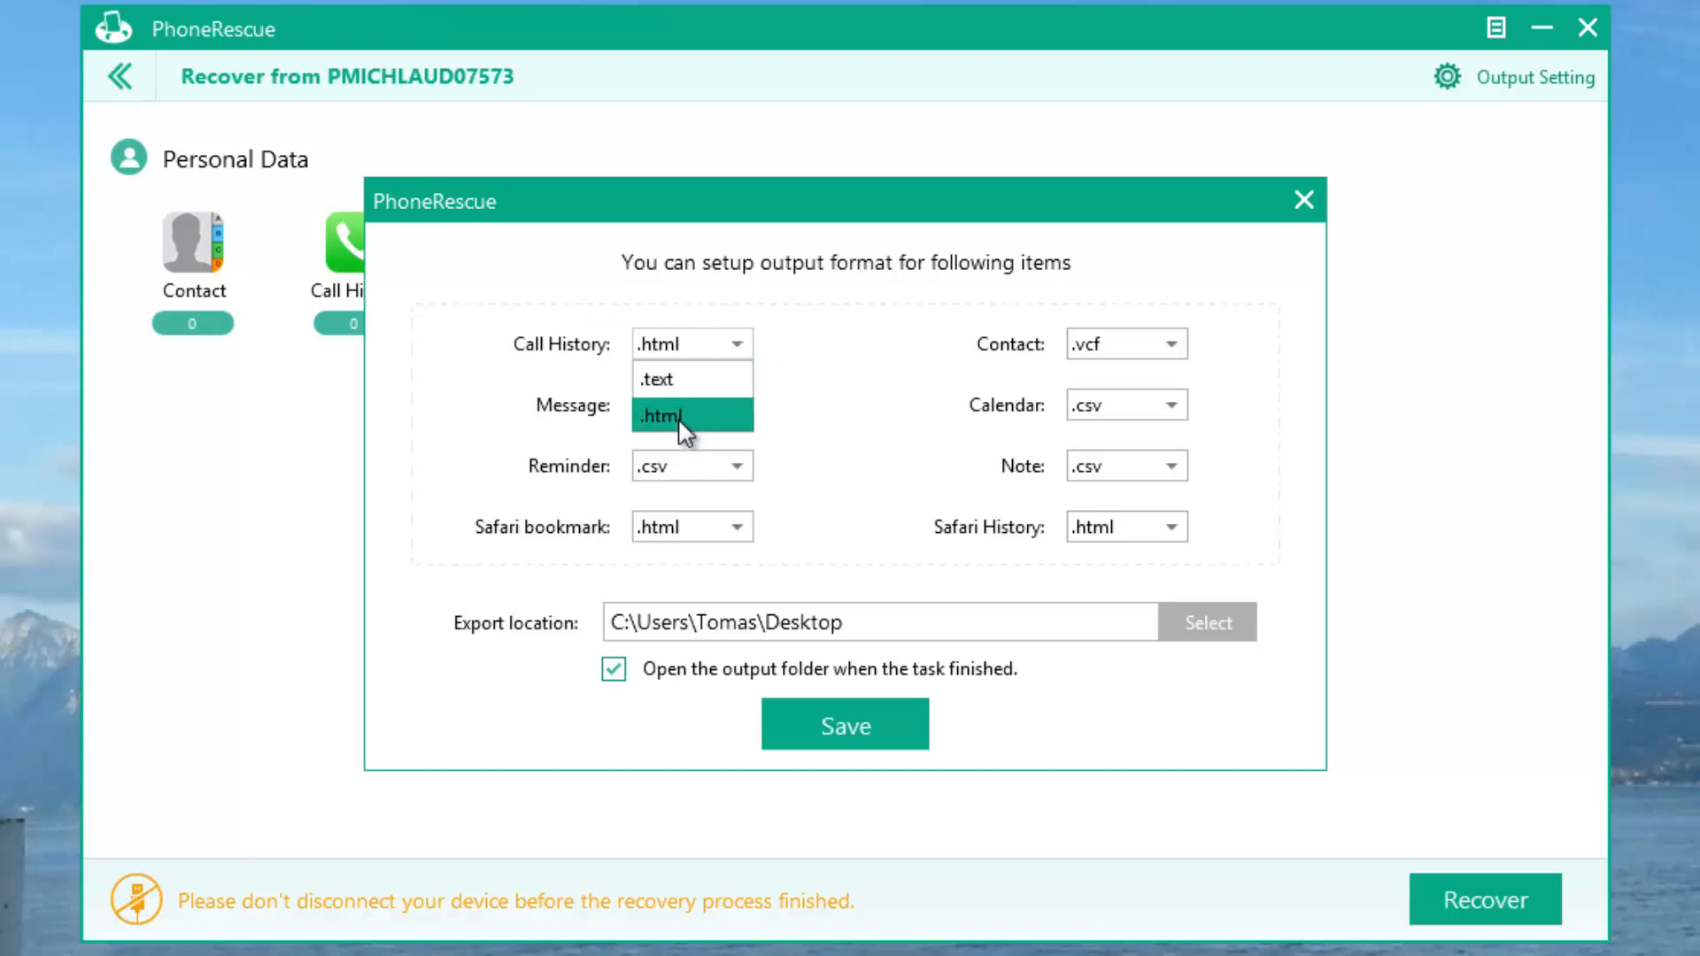
{"action": "mouse_move", "coordinate": [745, 356]}
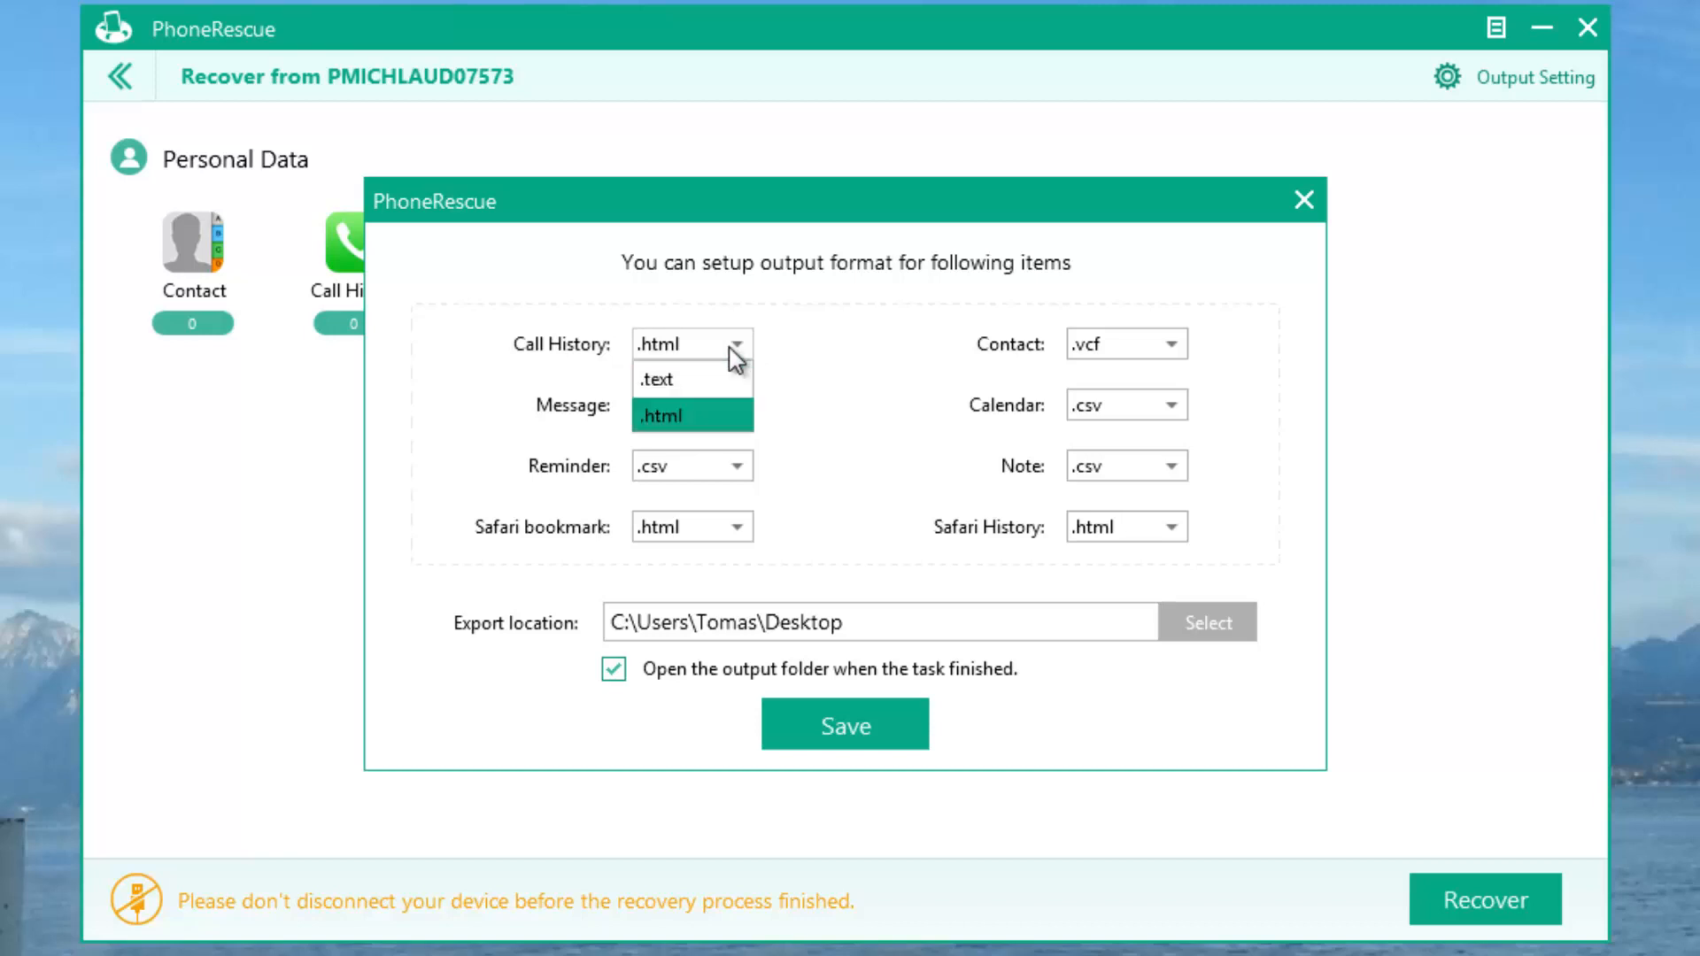
{"action": "left_click", "coordinate": [664, 415]}
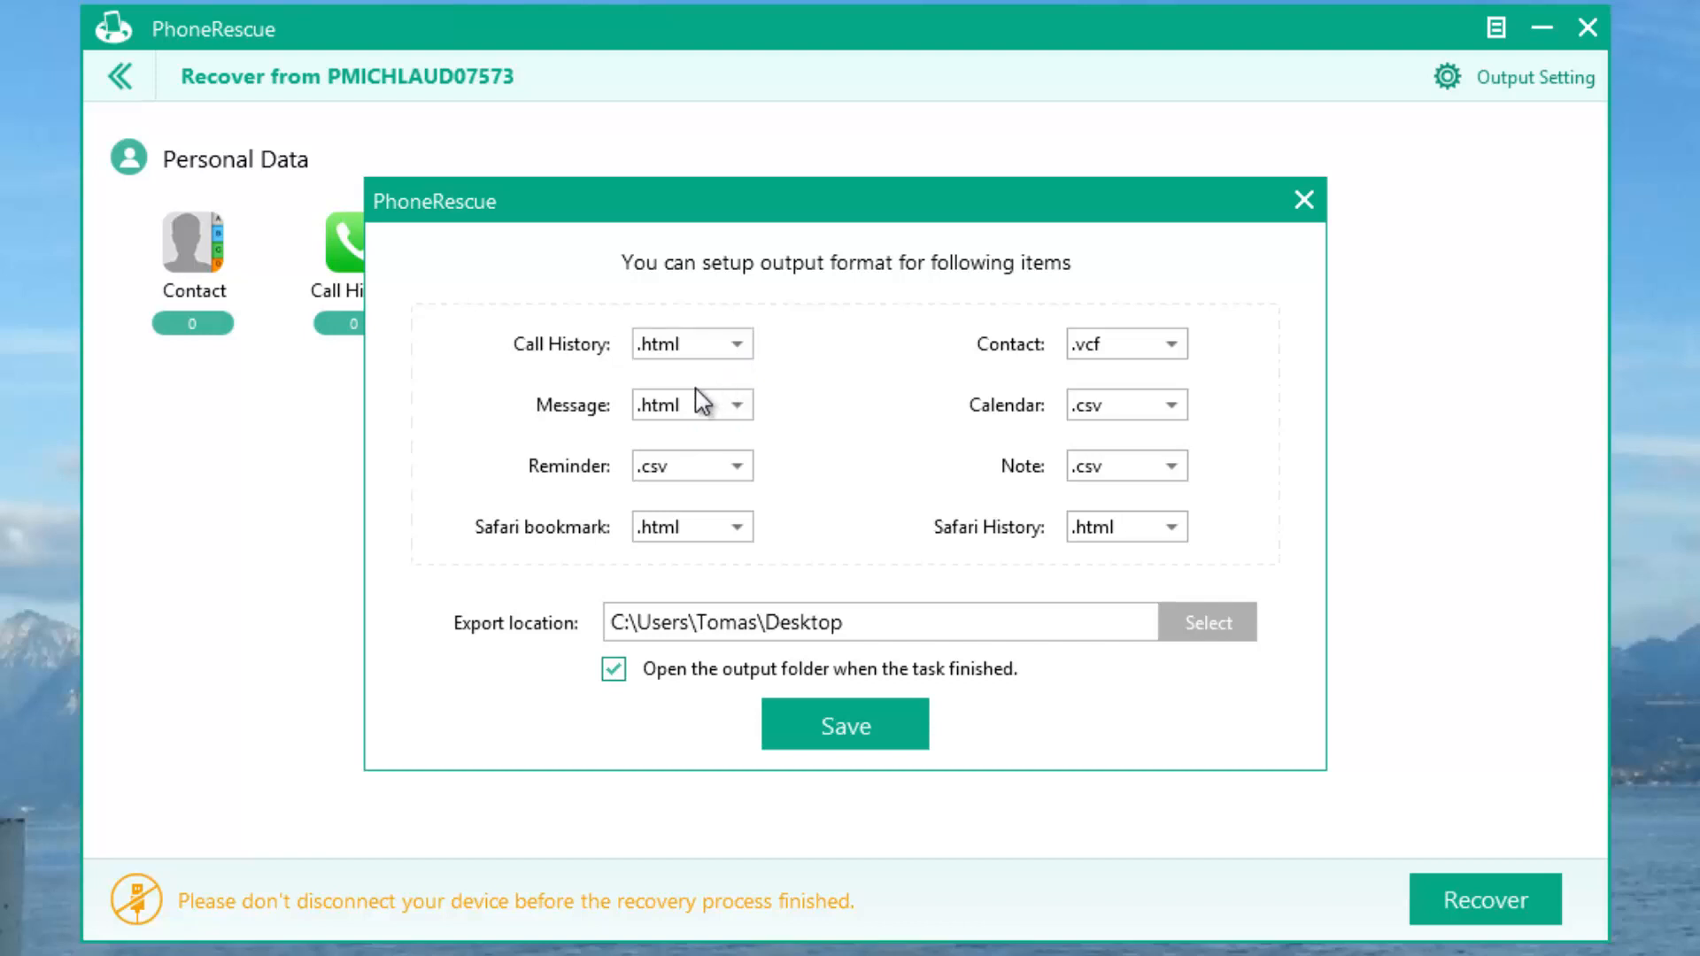
{"action": "mouse_move", "coordinate": [739, 433]}
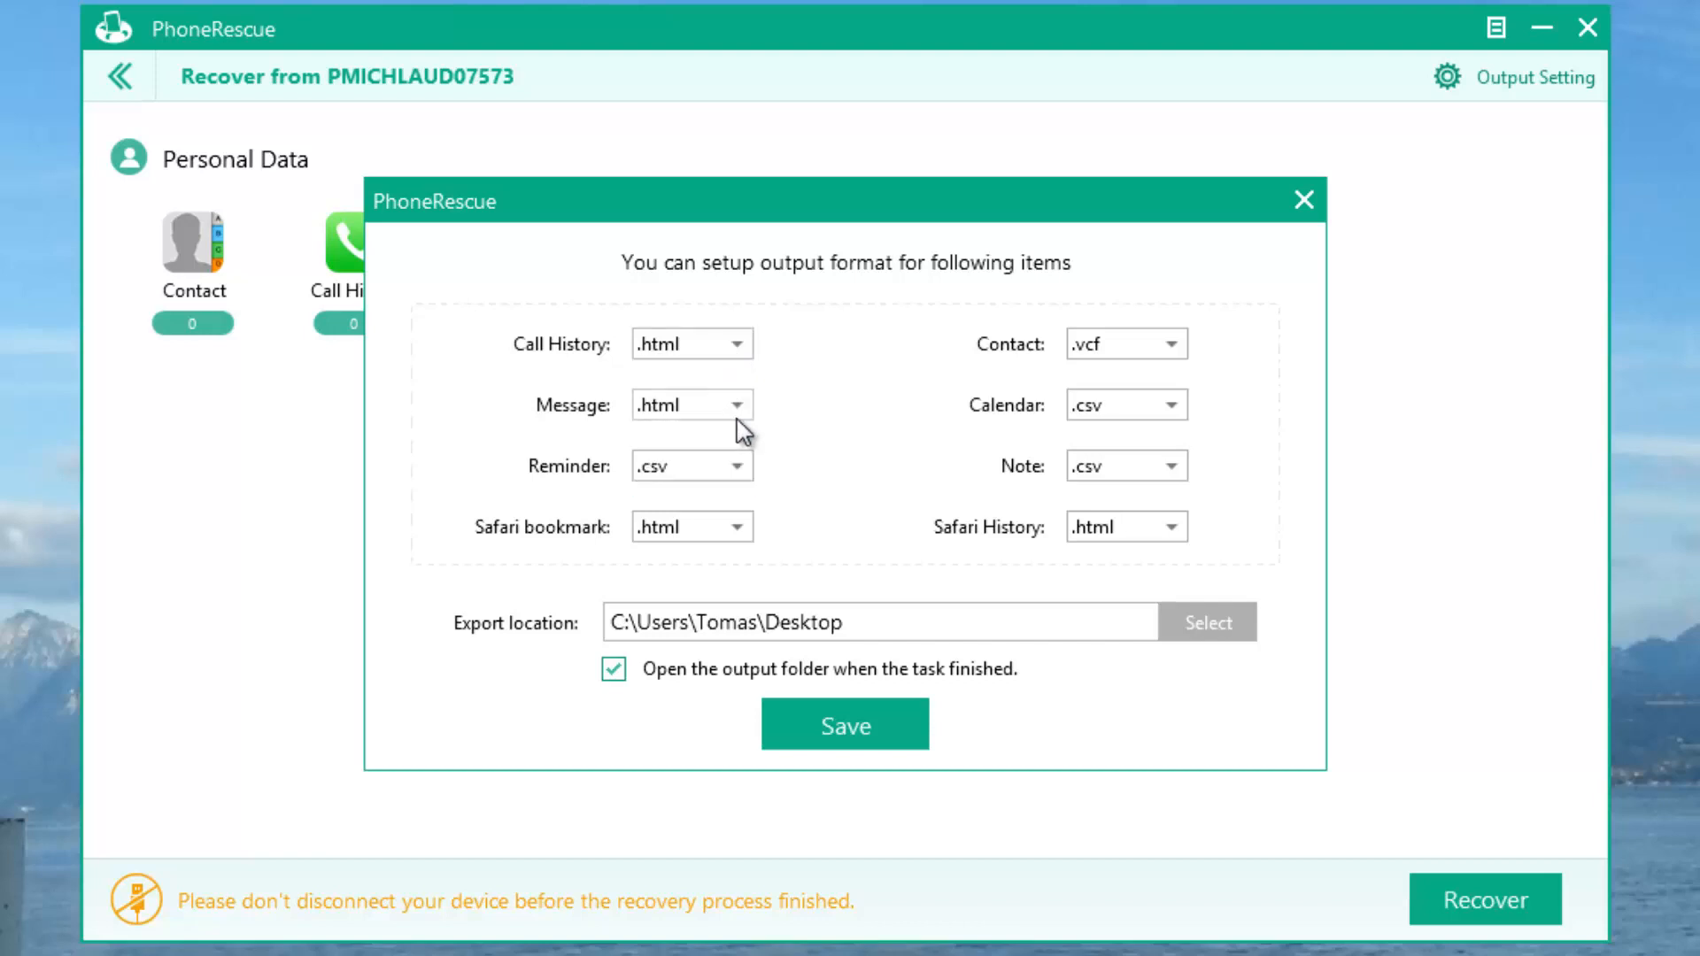
{"action": "left_click", "coordinate": [738, 465]}
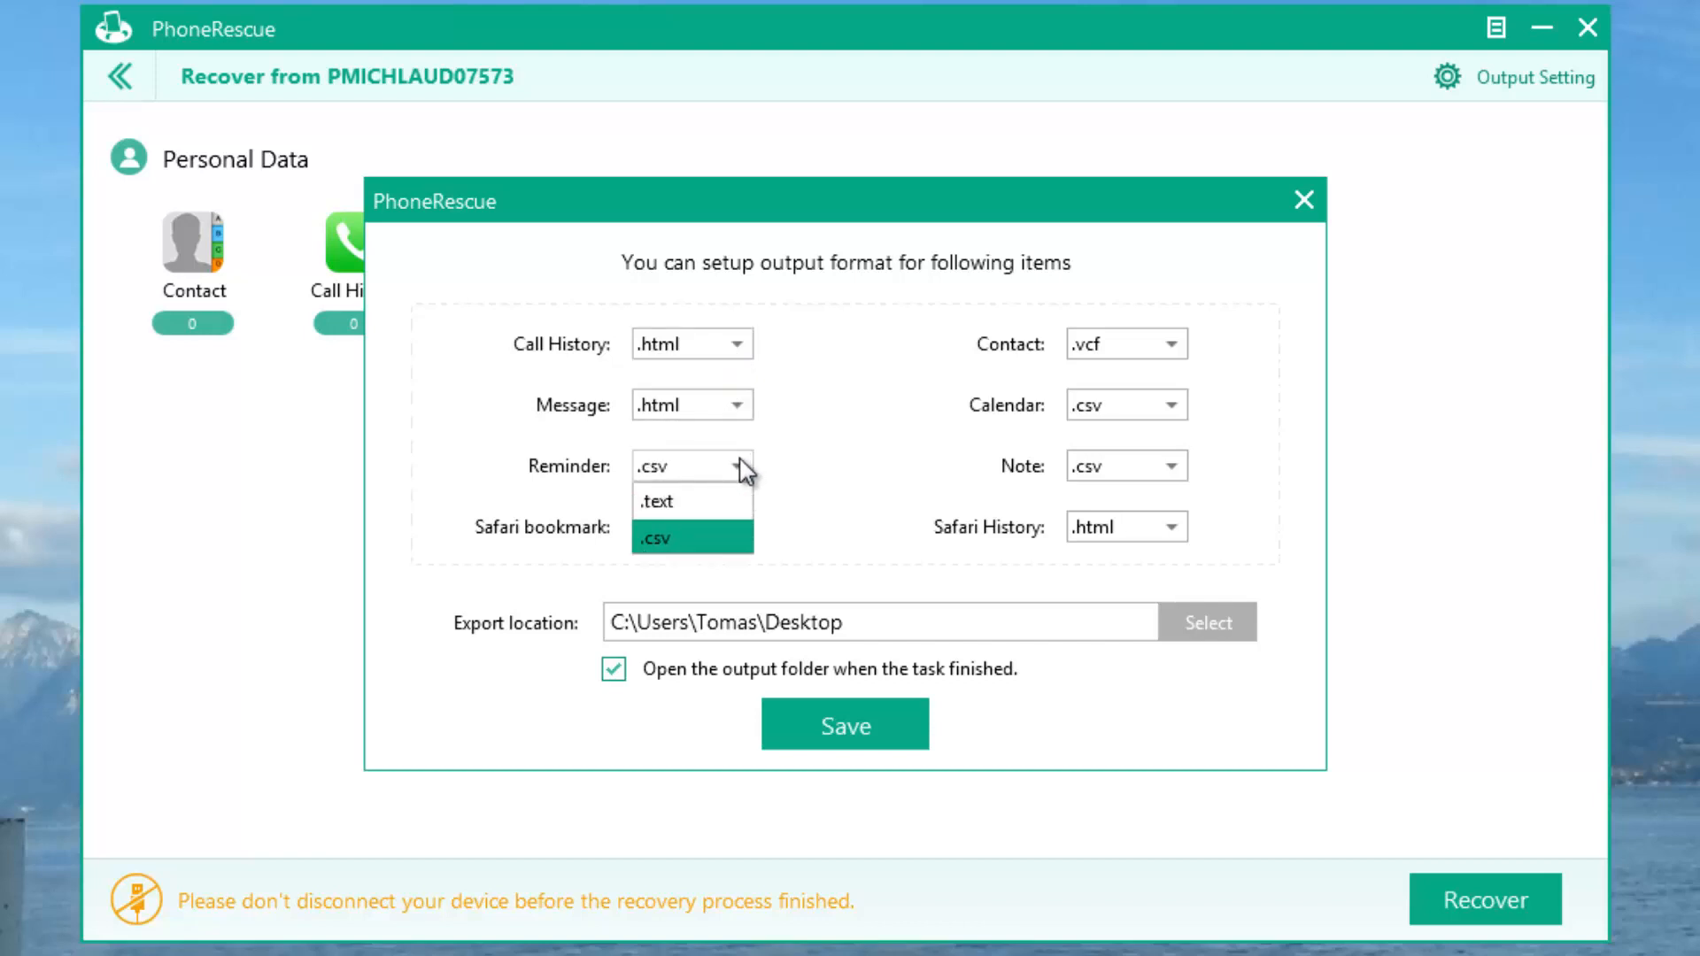
{"action": "left_click", "coordinate": [691, 527]}
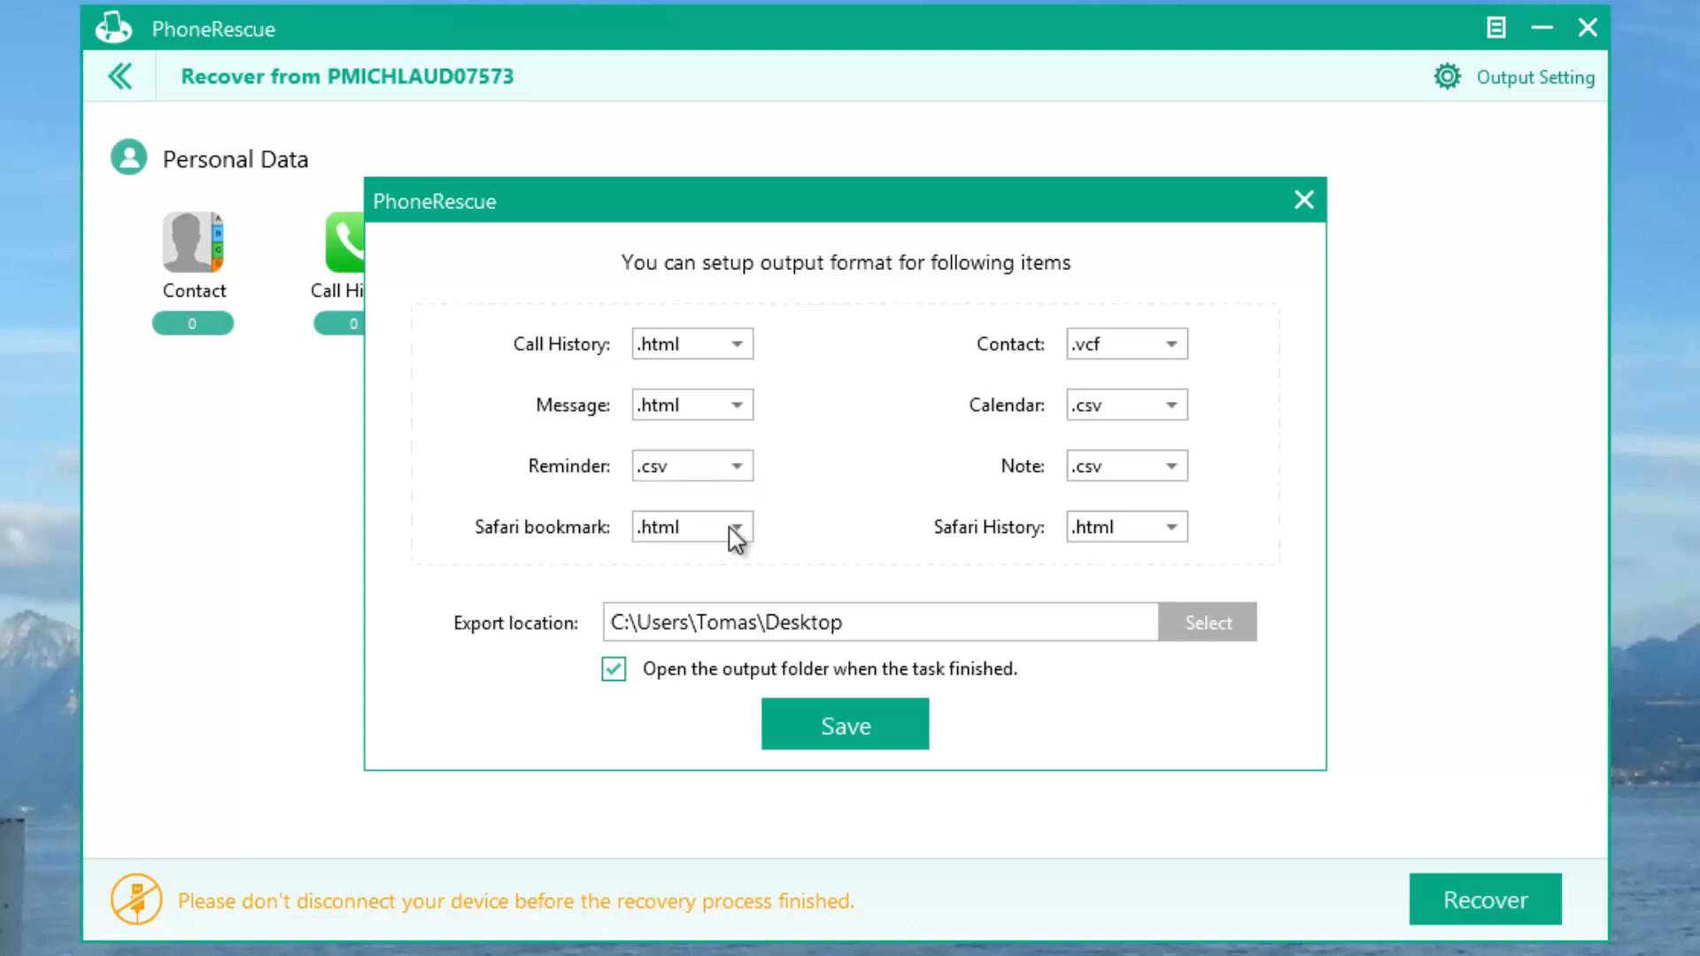
Keep Safari bookmark as .html and Contact as .vcf after reviewing the choices.
{"action": "left_click", "coordinate": [735, 527]}
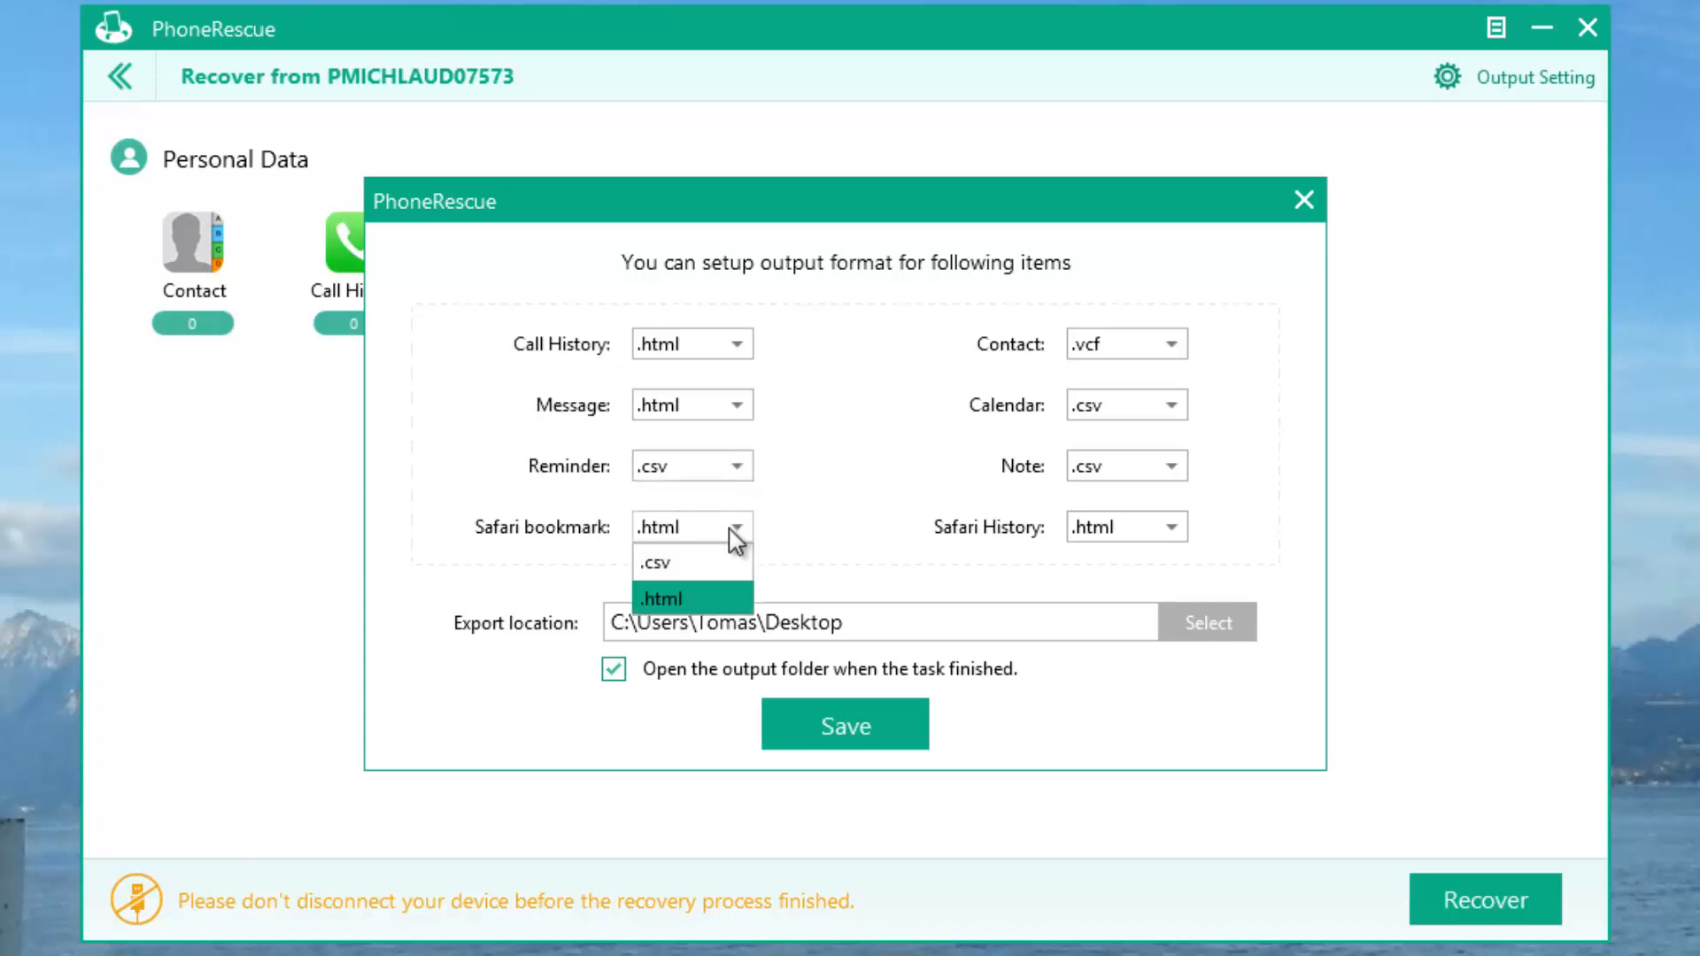
{"action": "left_click", "coordinate": [663, 598]}
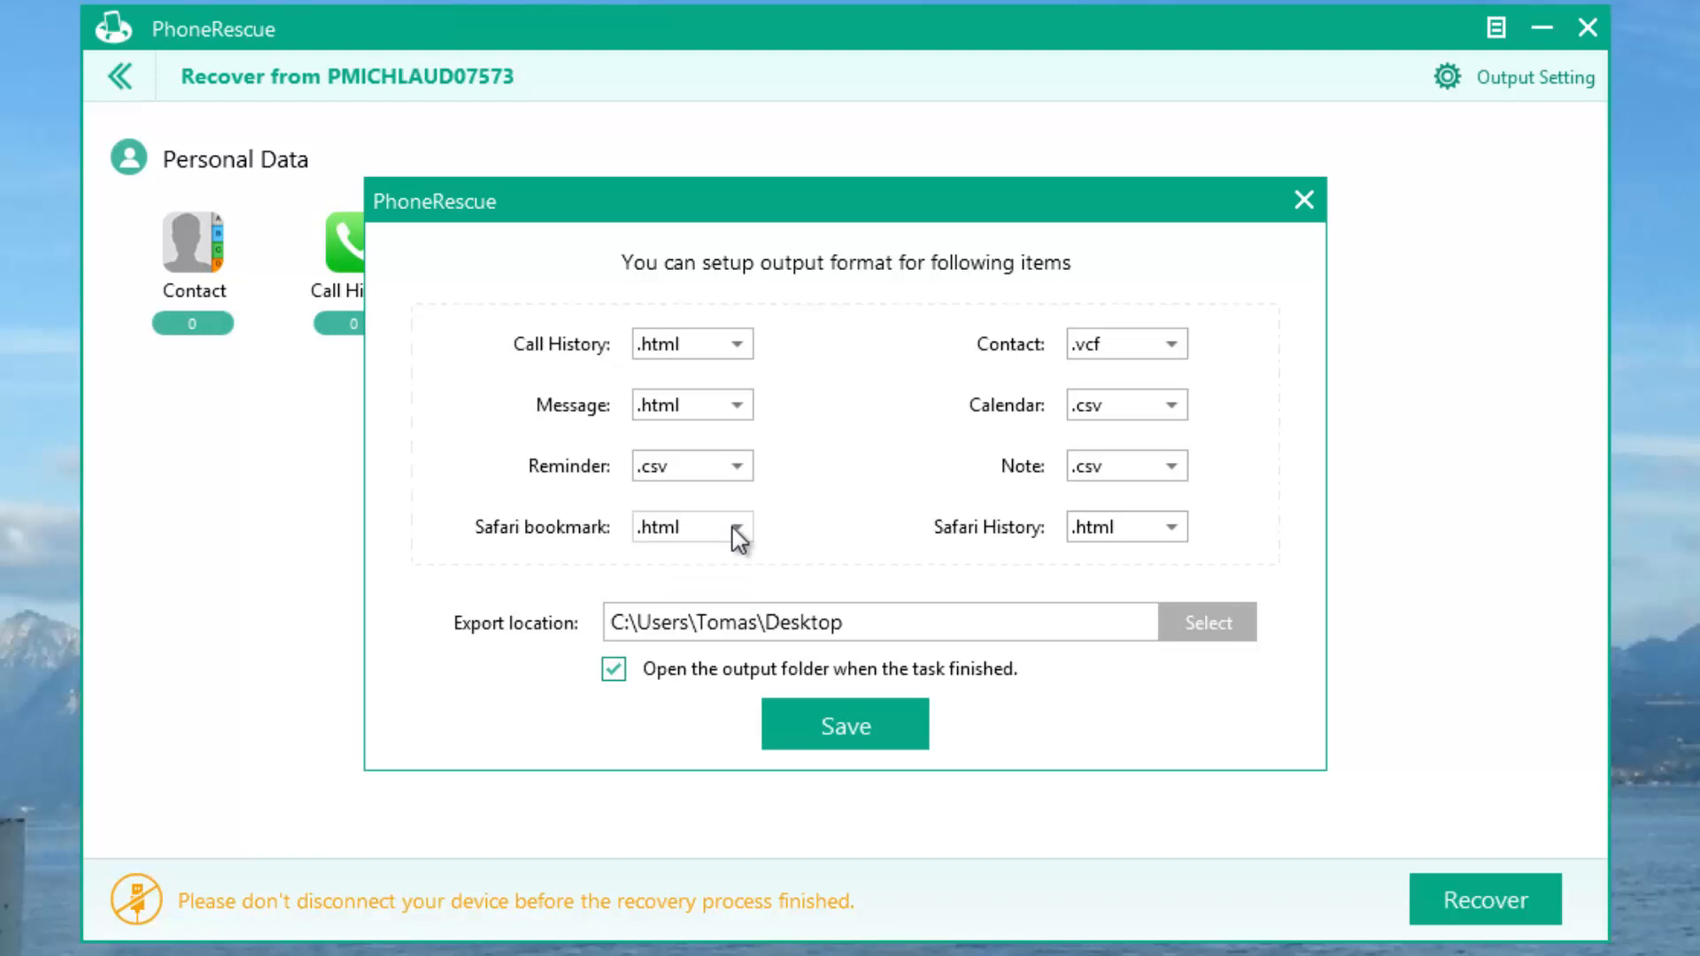
{"action": "mouse_move", "coordinate": [1180, 348]}
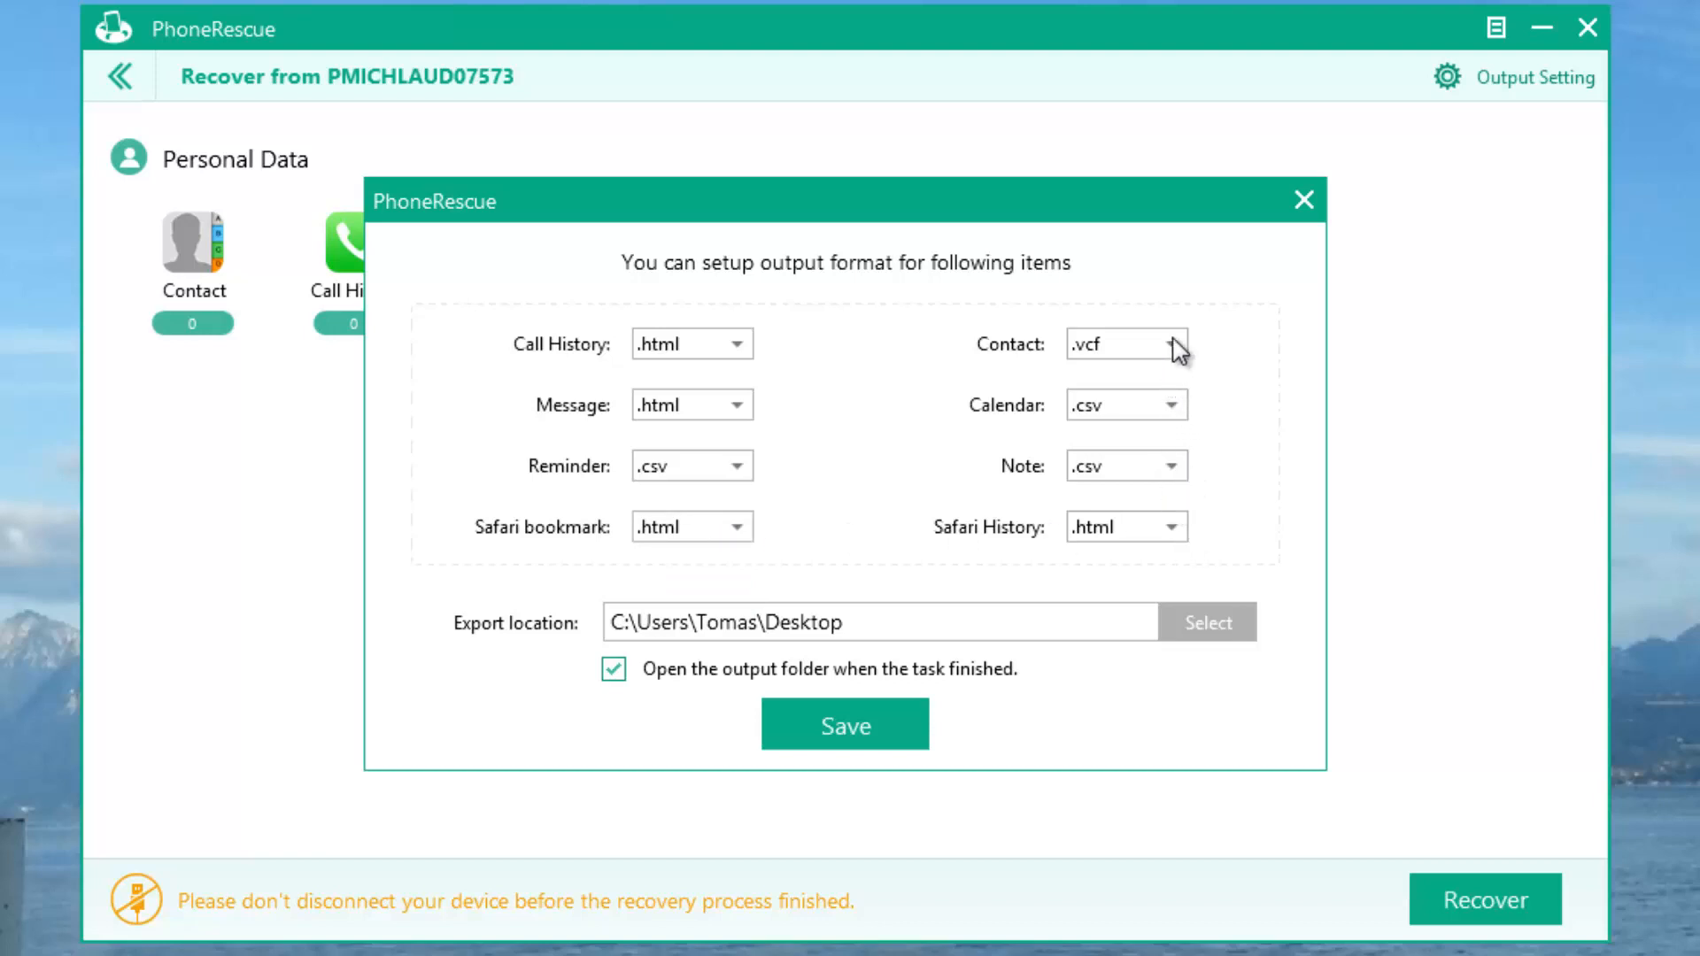
{"action": "left_click", "coordinate": [1125, 344]}
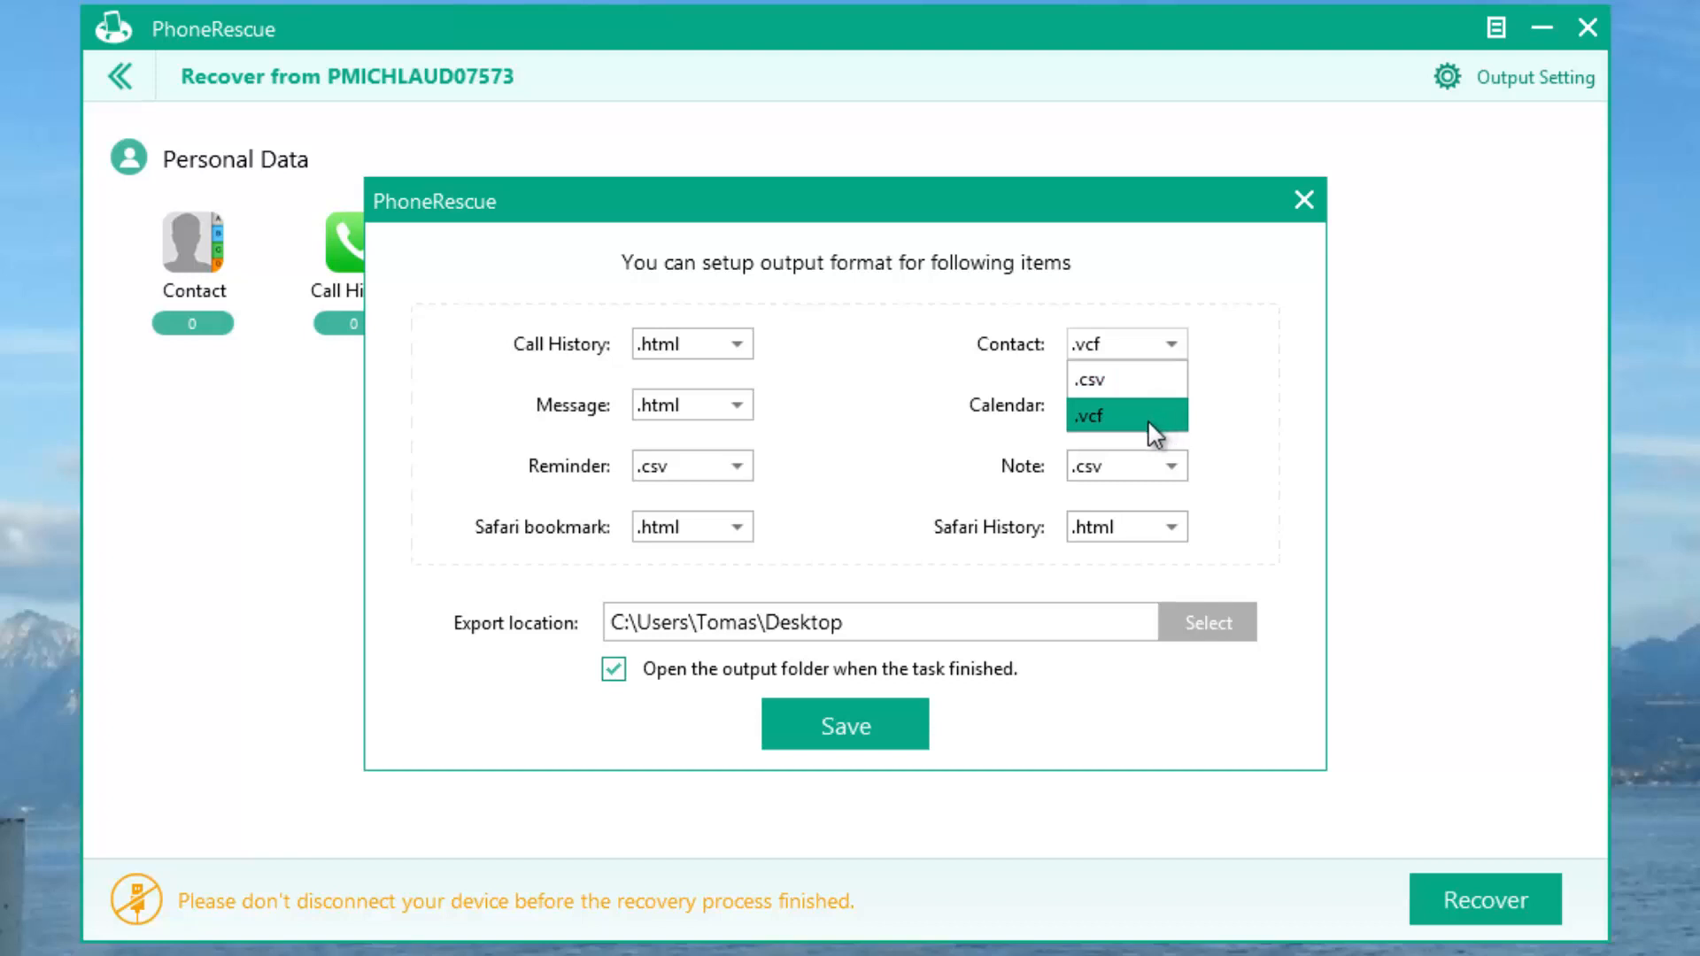
{"action": "left_click", "coordinate": [1096, 404]}
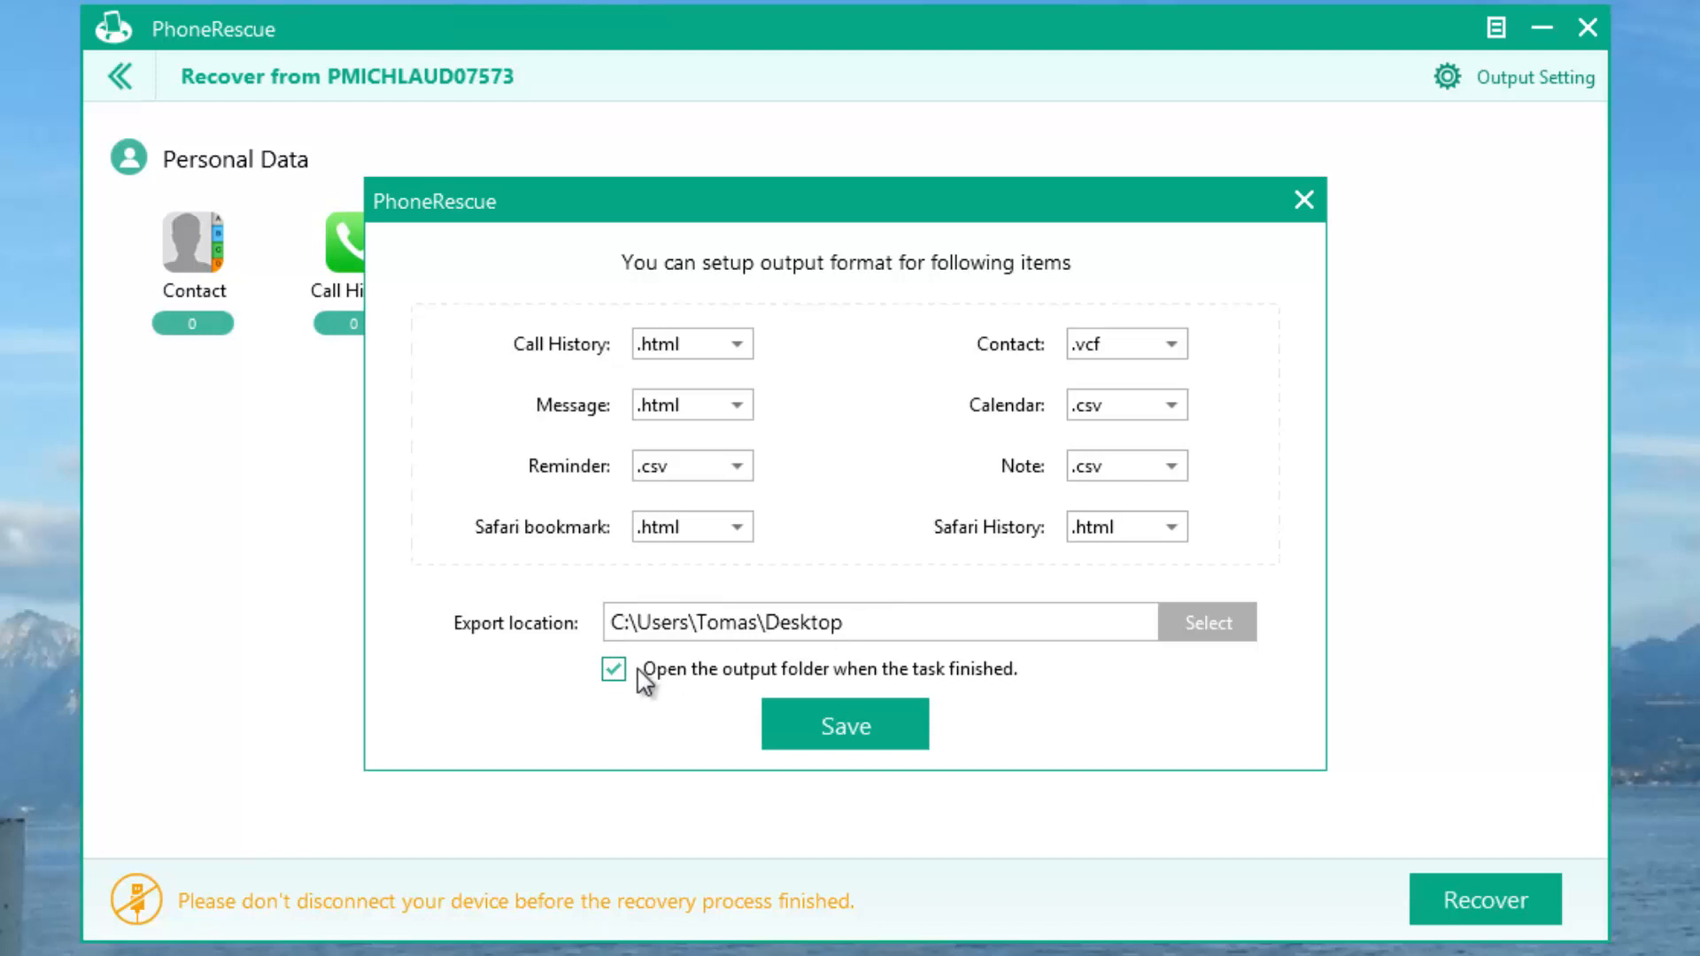
{"action": "mouse_move", "coordinate": [1315, 787]}
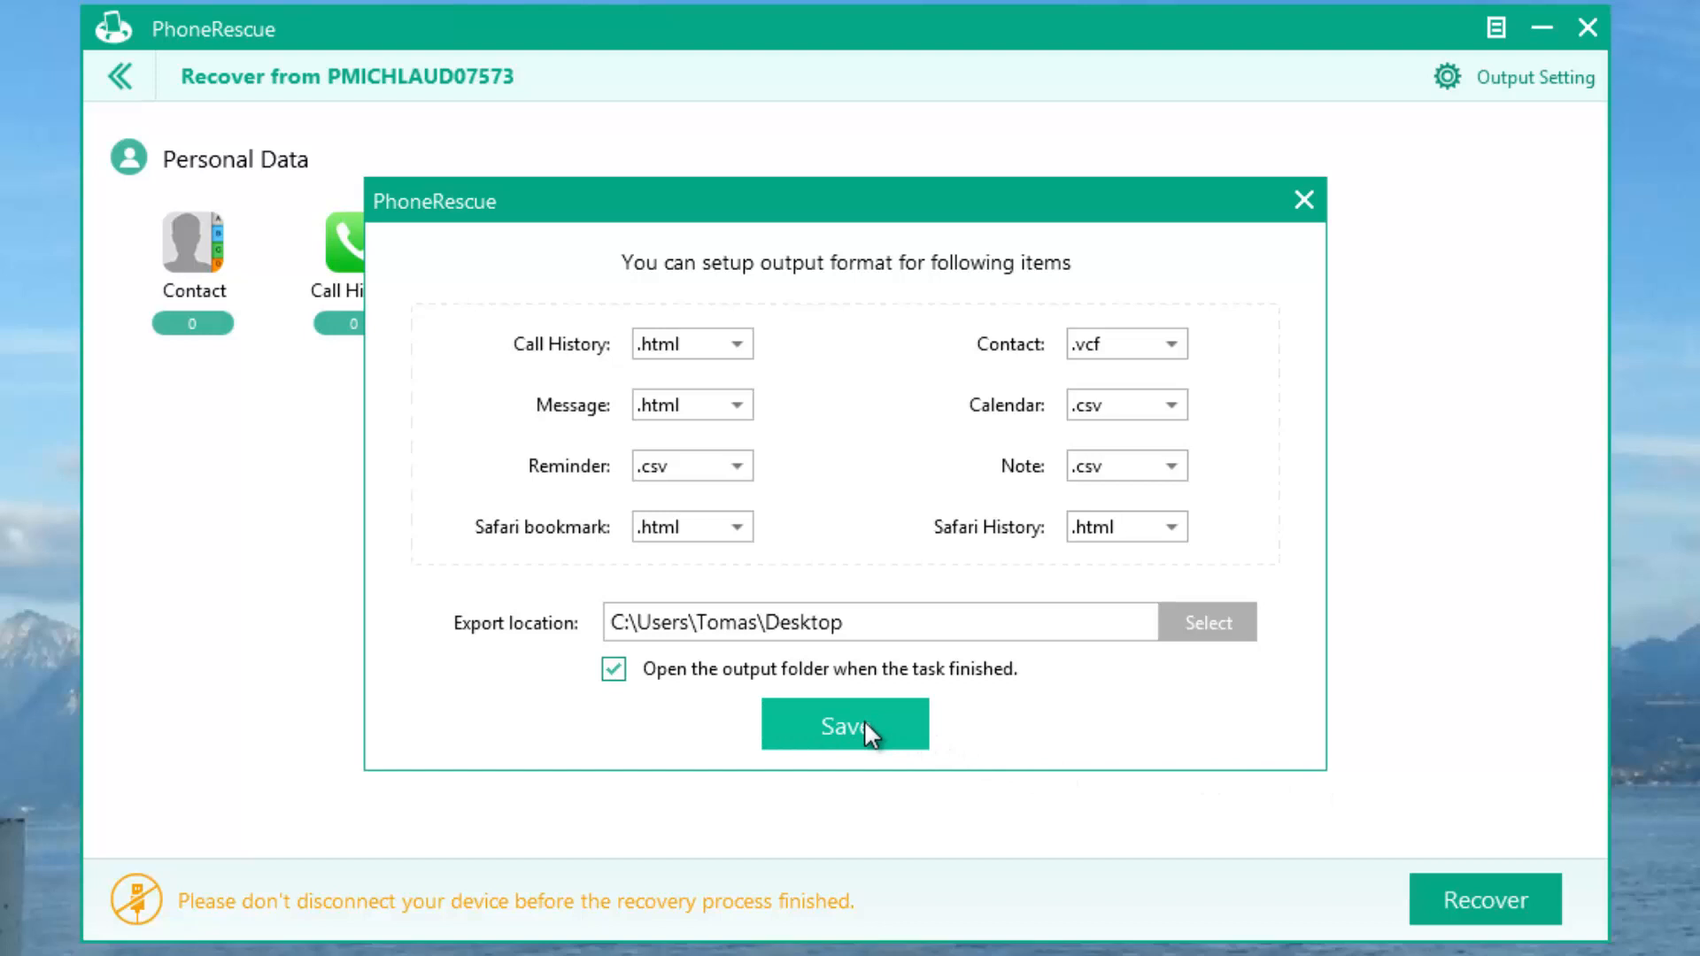
Save the output settings, attempt recovery, and dismiss the 'Scan data is empty' notice.
{"action": "left_click", "coordinate": [845, 724]}
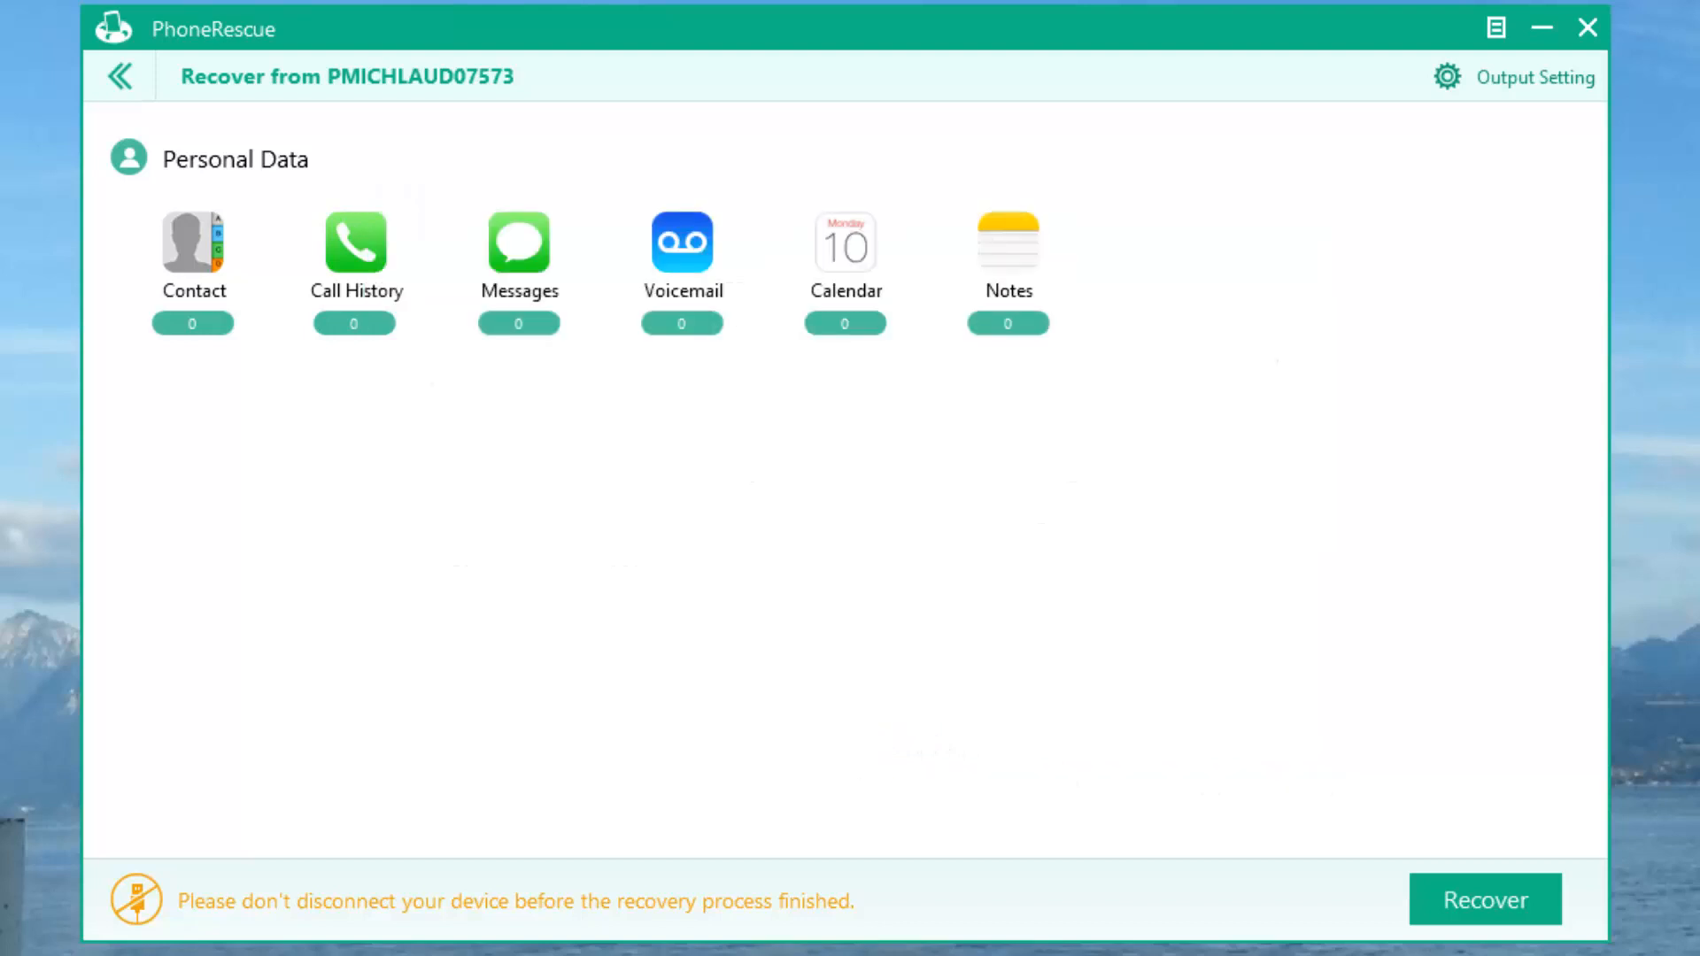
{"action": "left_click", "coordinate": [1483, 899]}
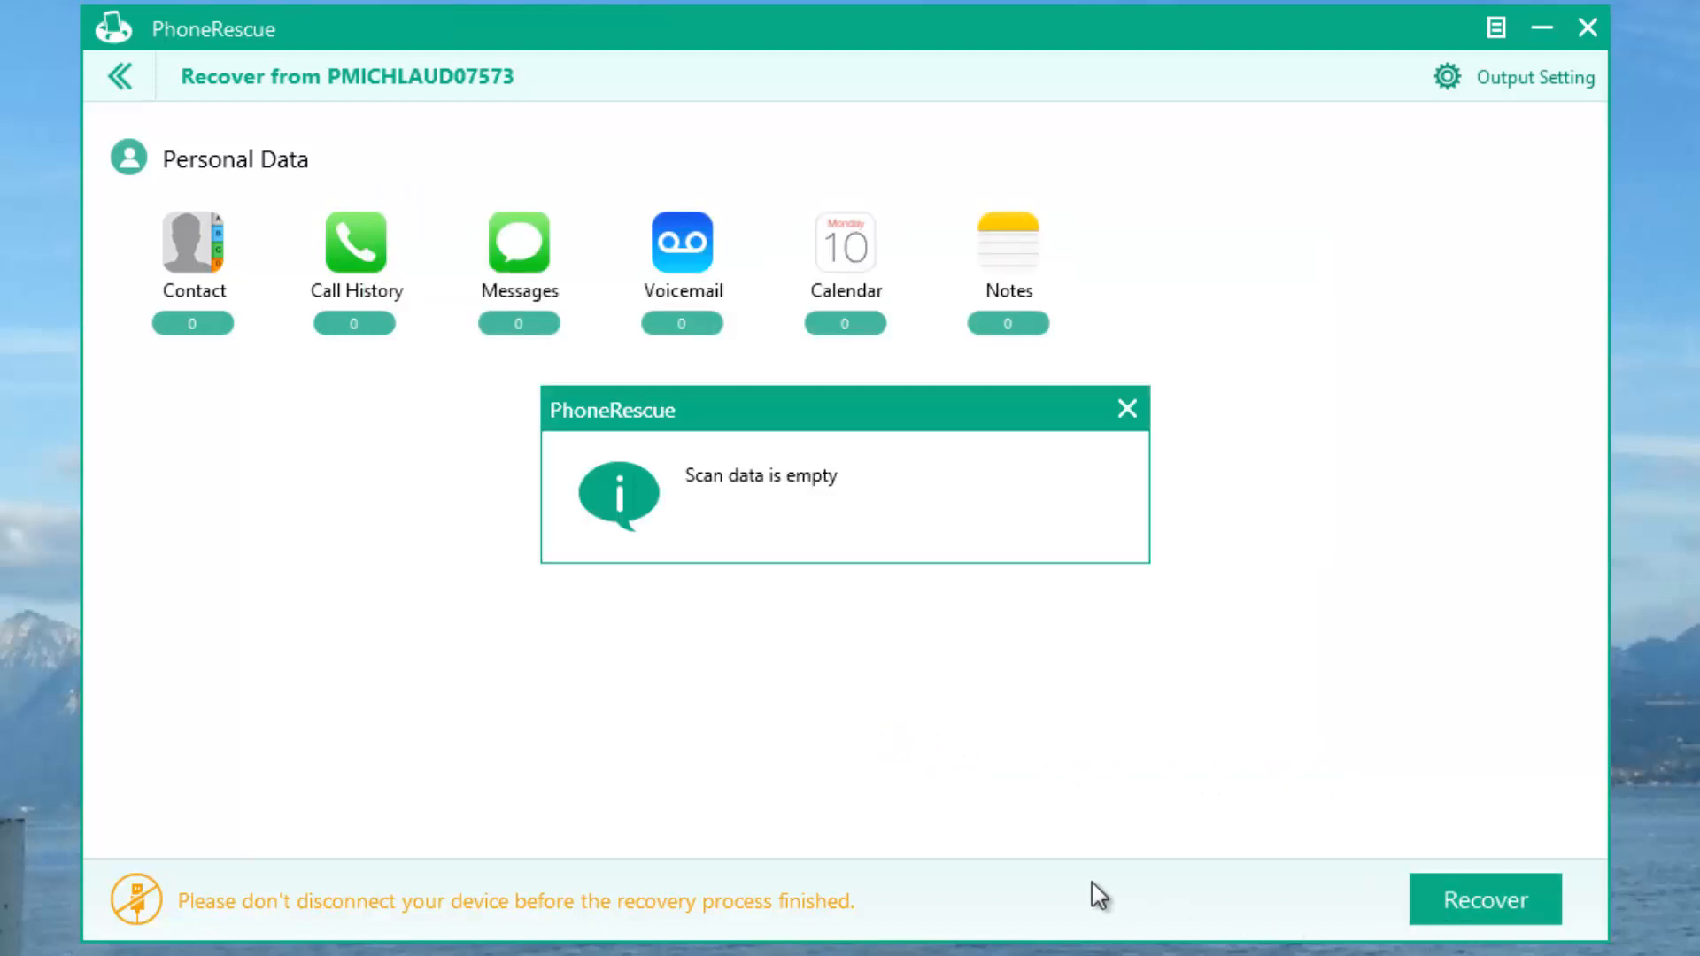
{"action": "mouse_move", "coordinate": [1089, 688]}
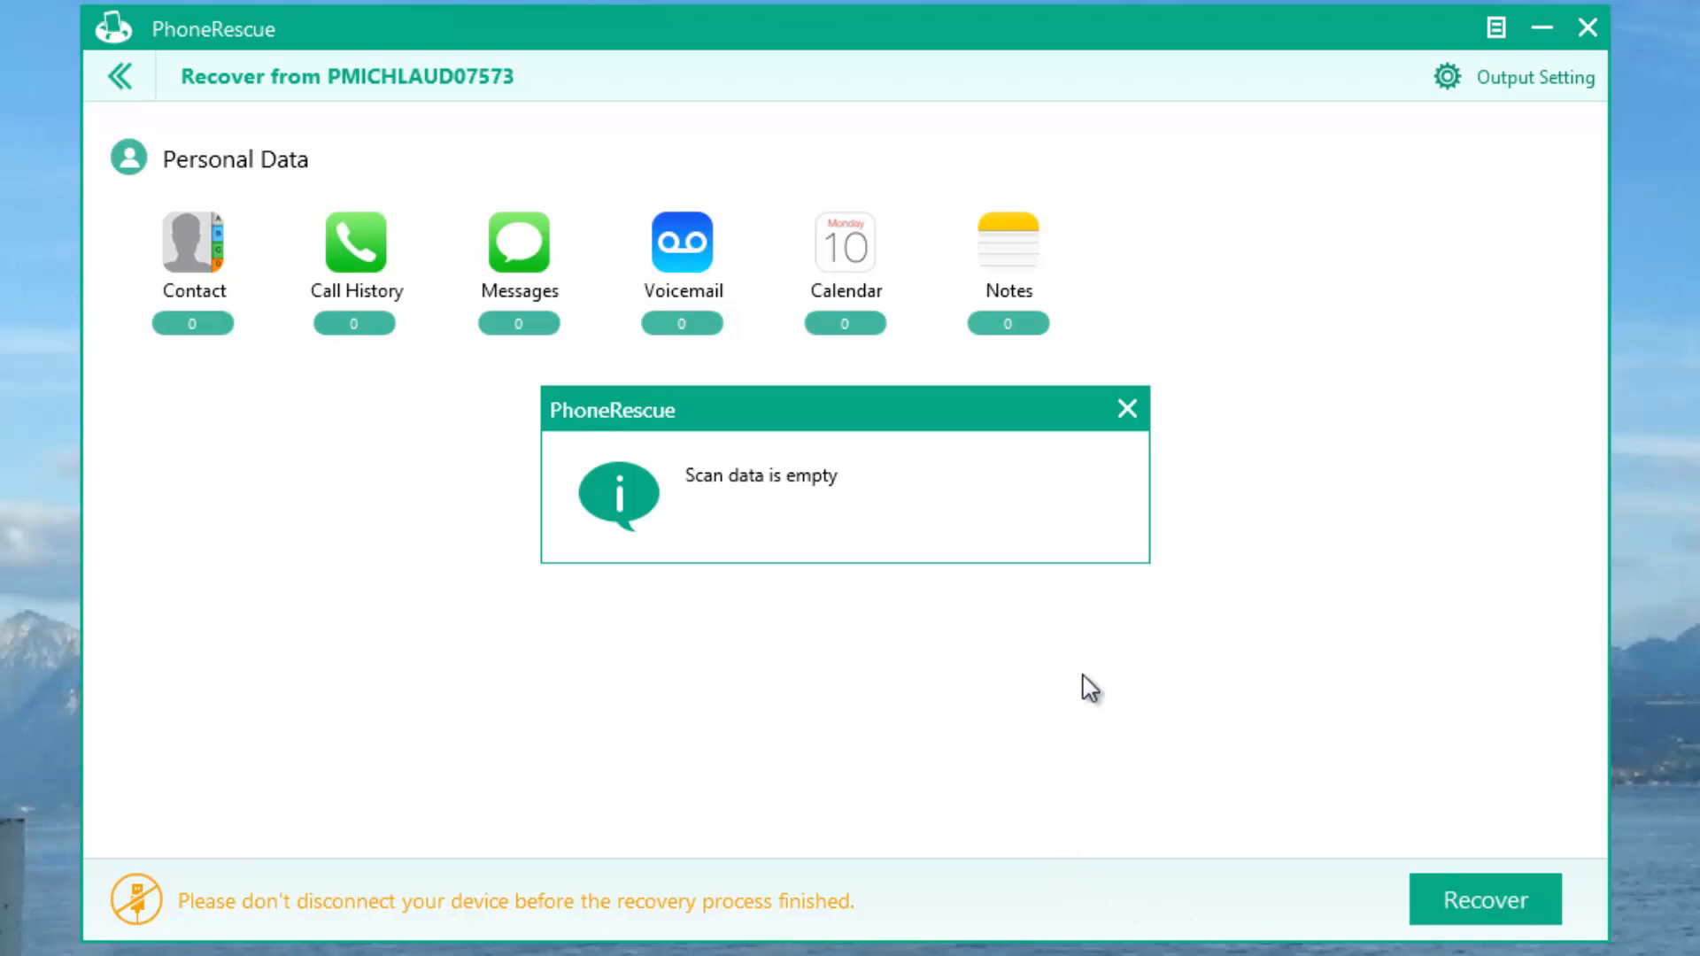
{"action": "mouse_move", "coordinate": [1126, 409]}
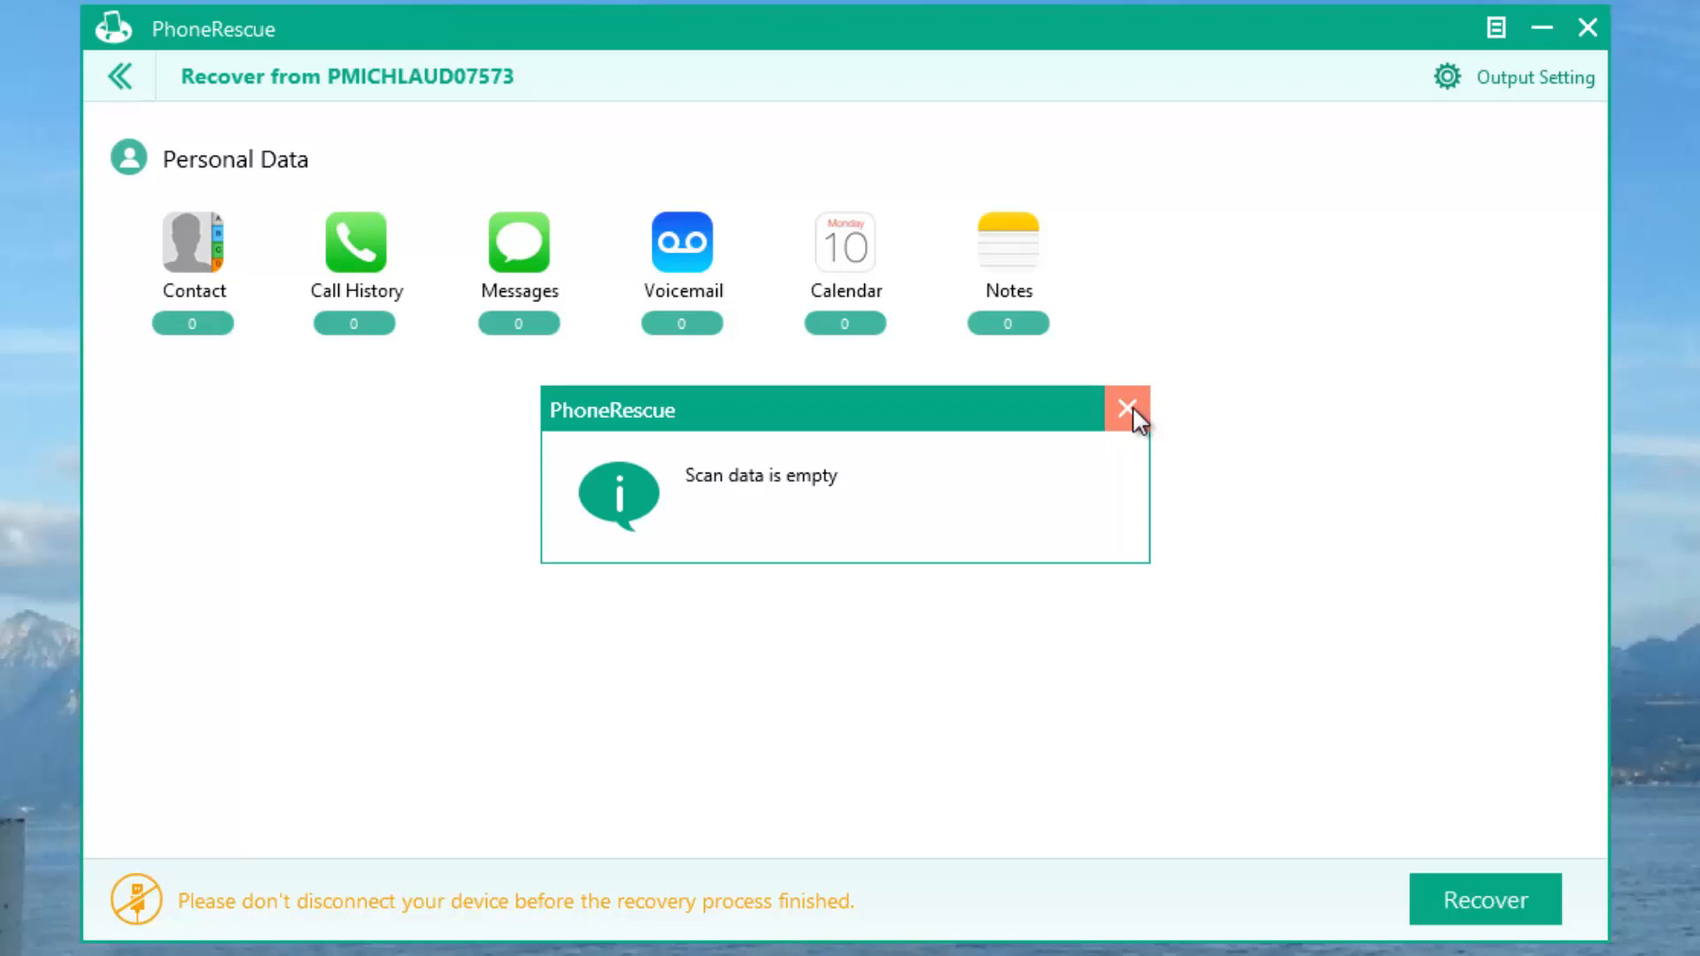
{"action": "left_click", "coordinate": [1127, 410]}
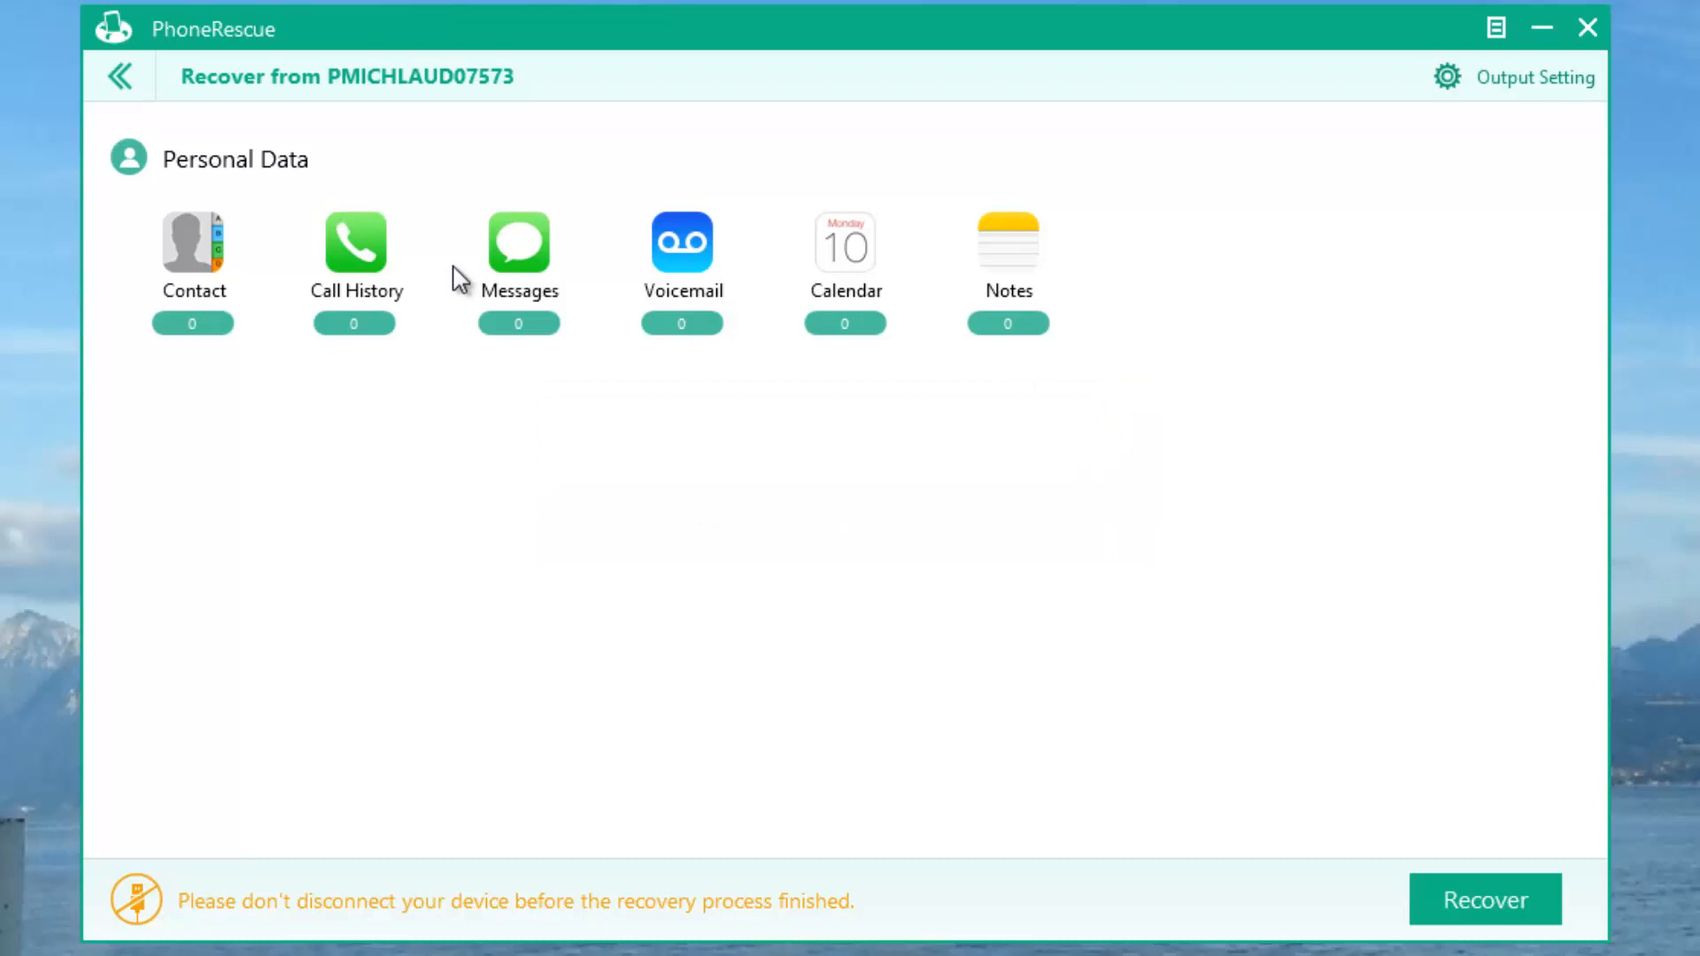
{"action": "mouse_move", "coordinate": [889, 621]}
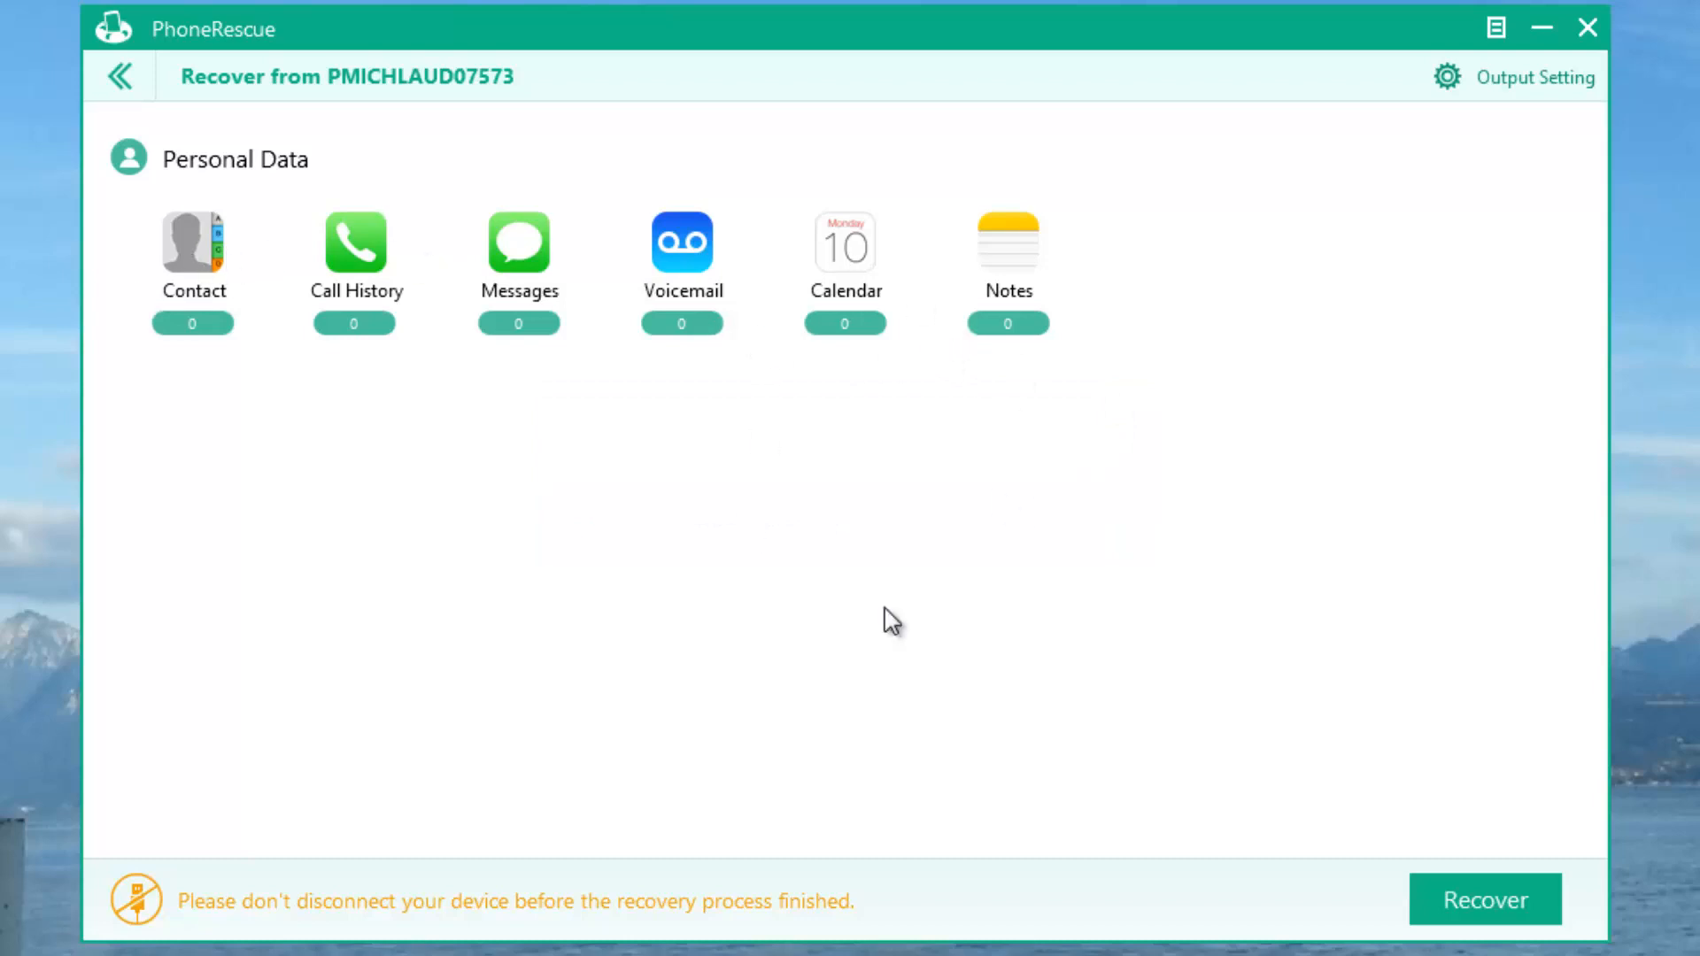
{"action": "mouse_move", "coordinate": [726, 549]}
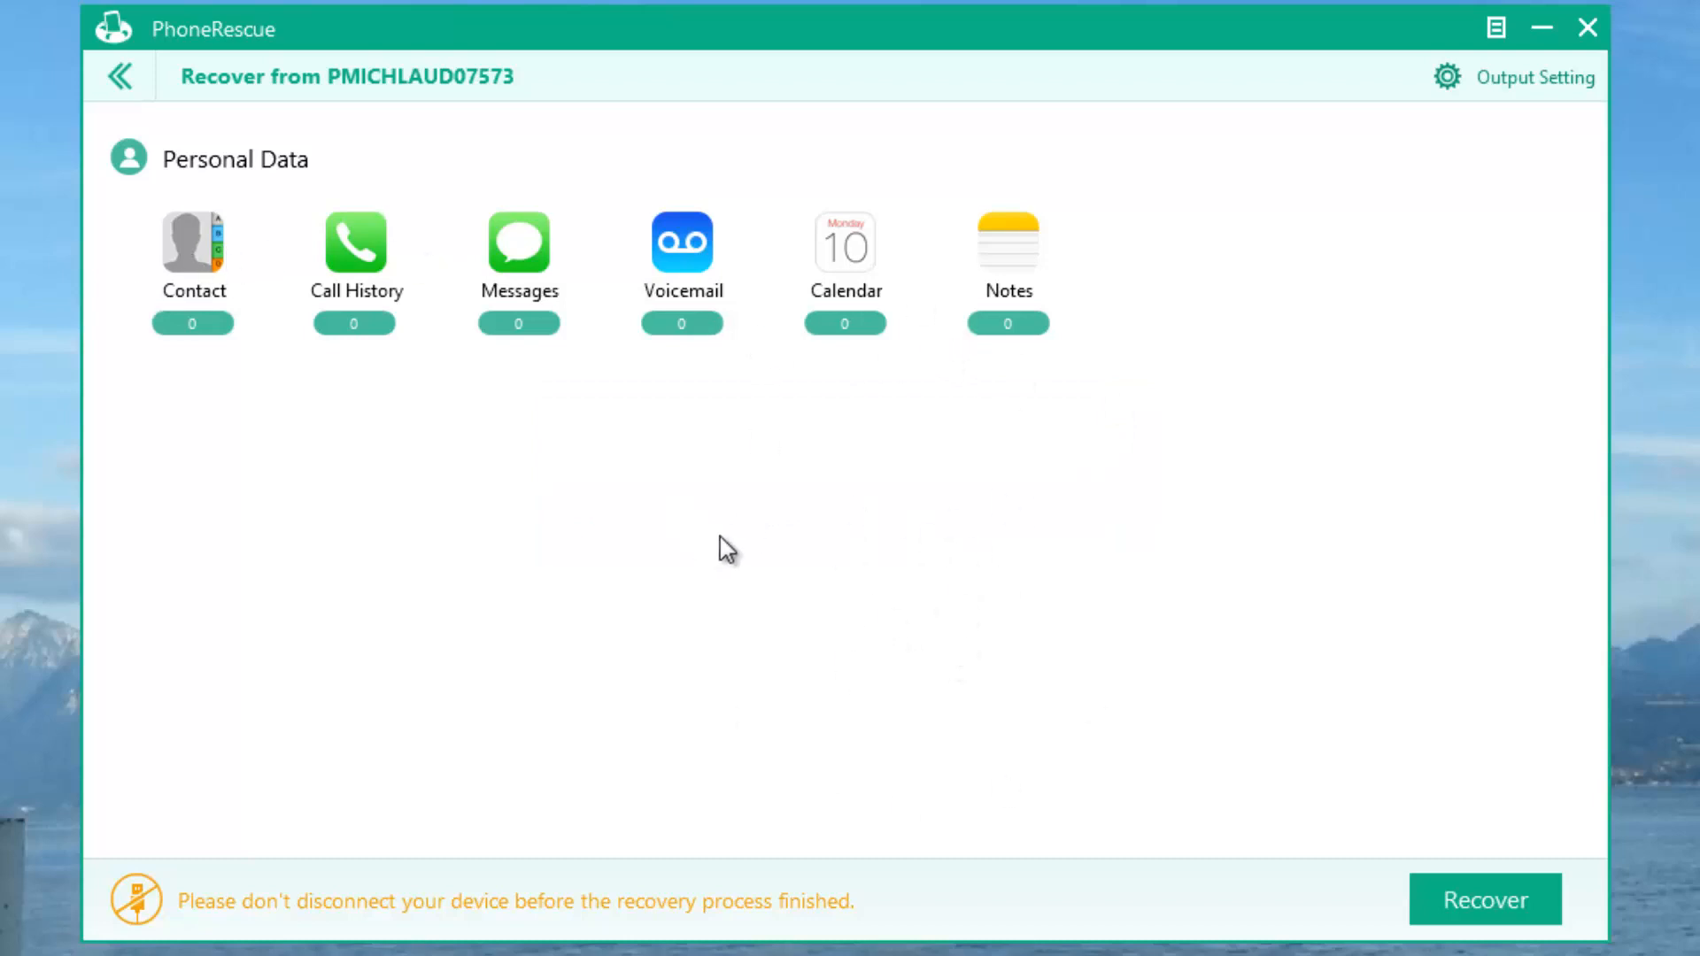
{"action": "mouse_move", "coordinate": [946, 228]}
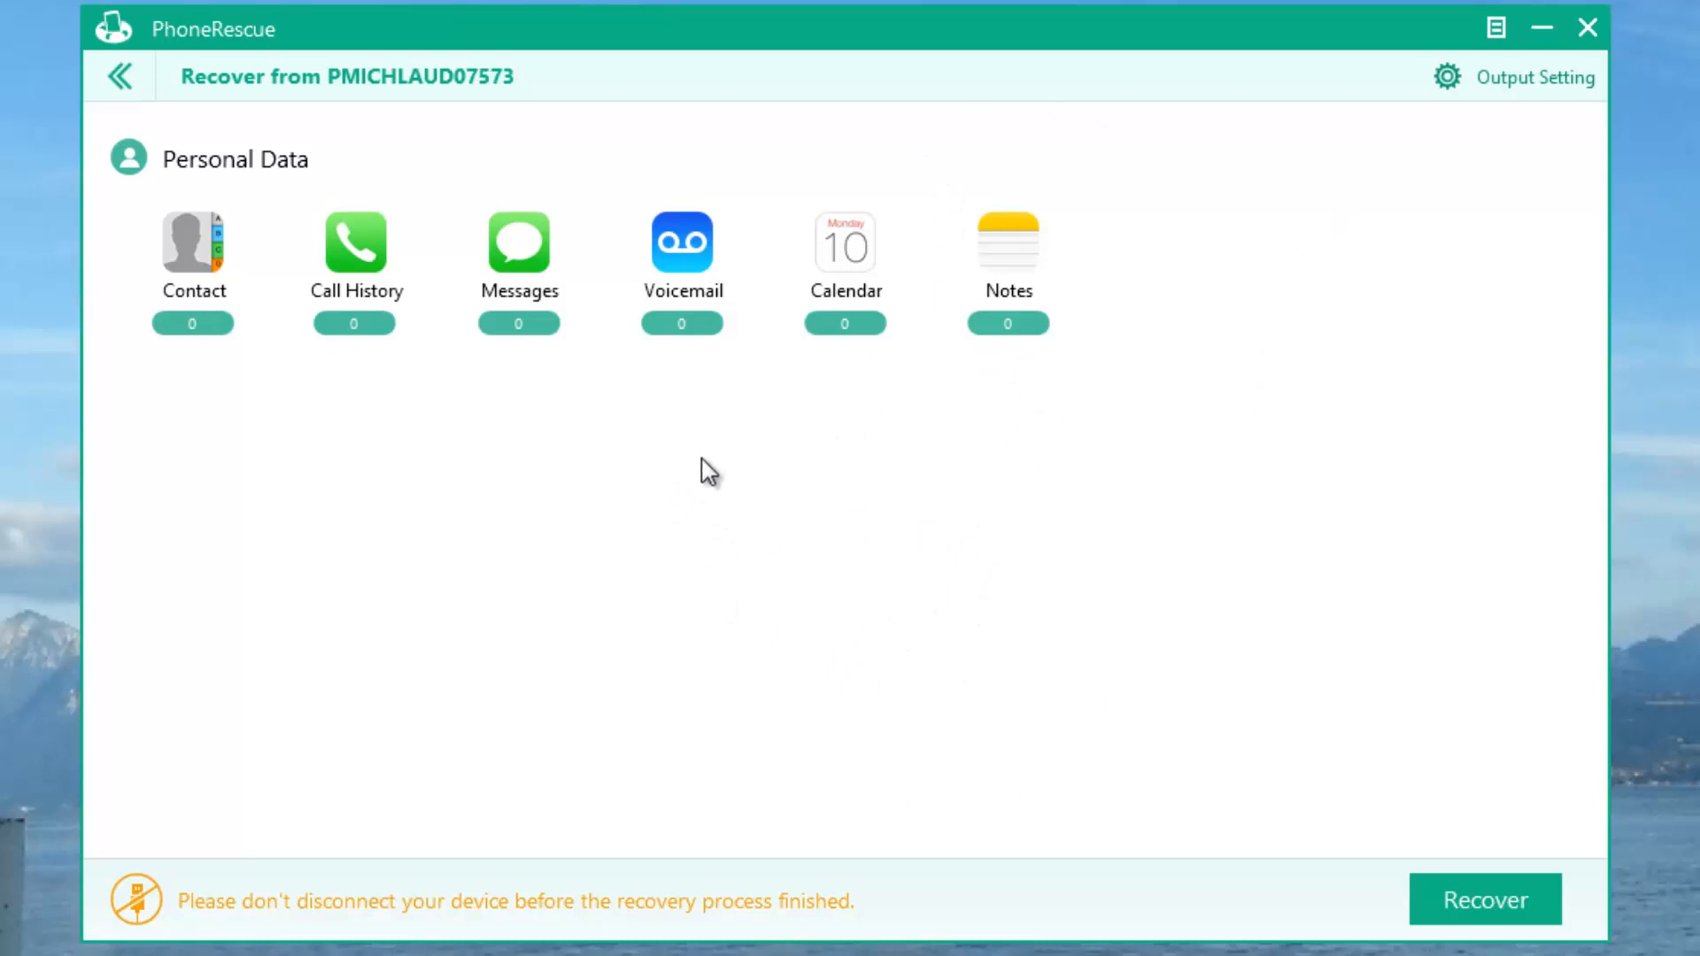
{"action": "mouse_move", "coordinate": [1589, 29]}
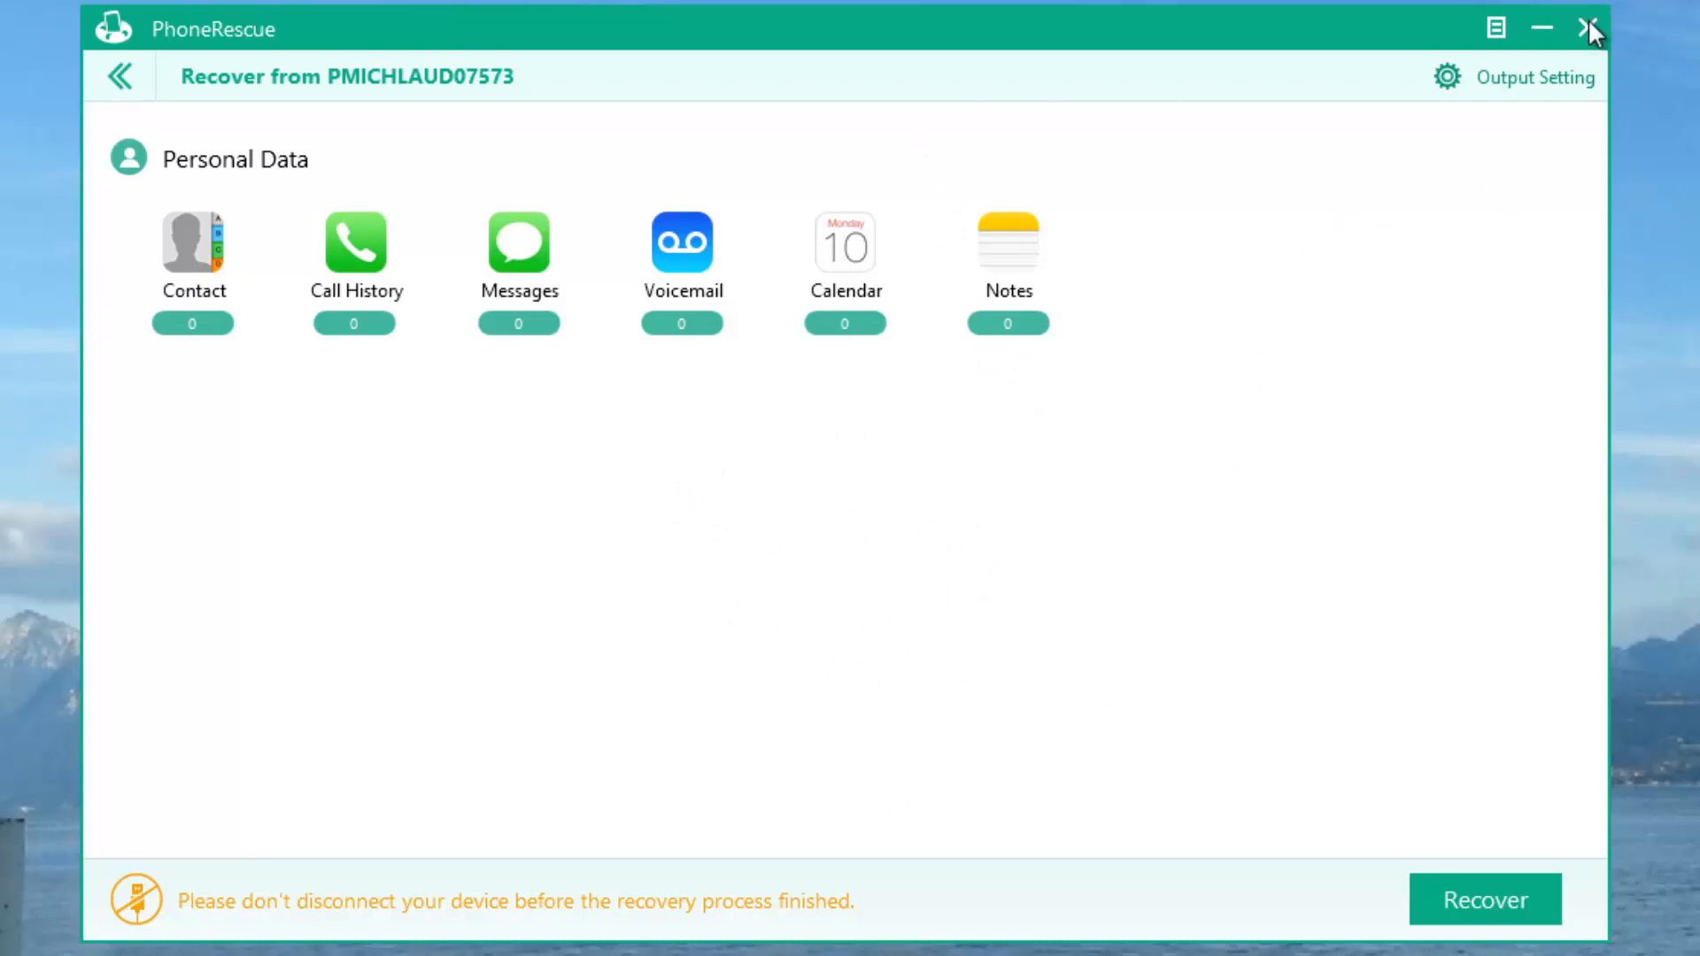
Close PhoneRescue and open the PhoneRescue-Export-2014-07-24 folder in Explorer.
{"action": "left_click", "coordinate": [1590, 29]}
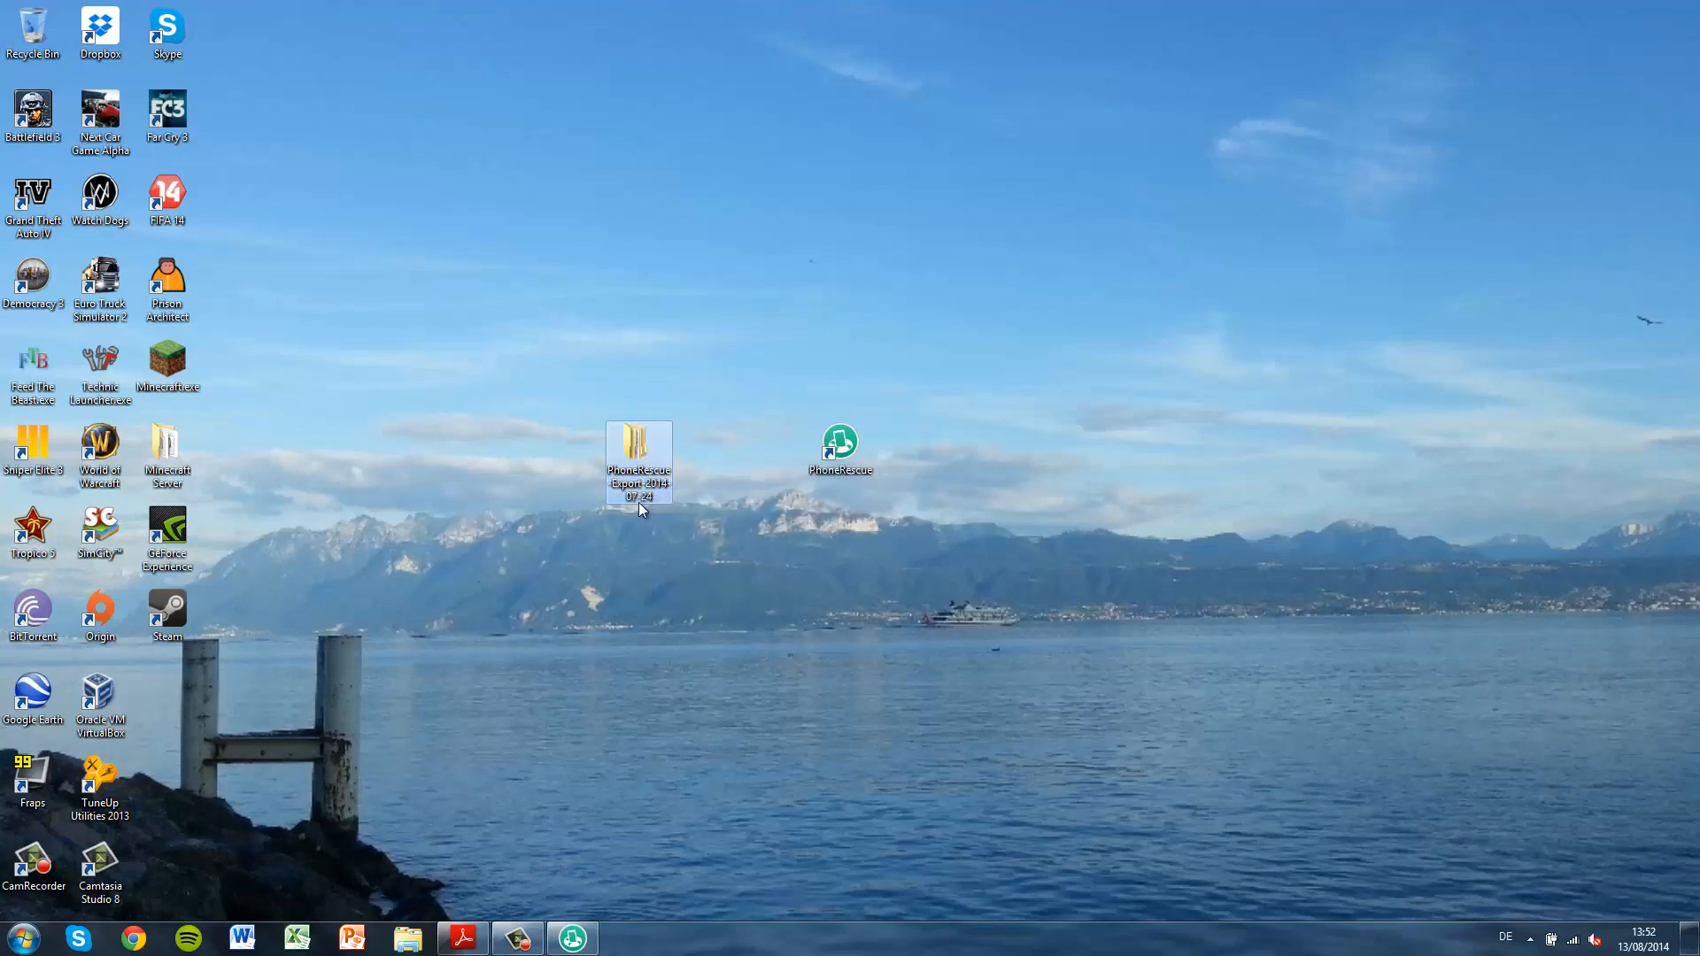
{"action": "mouse_move", "coordinate": [638, 477]}
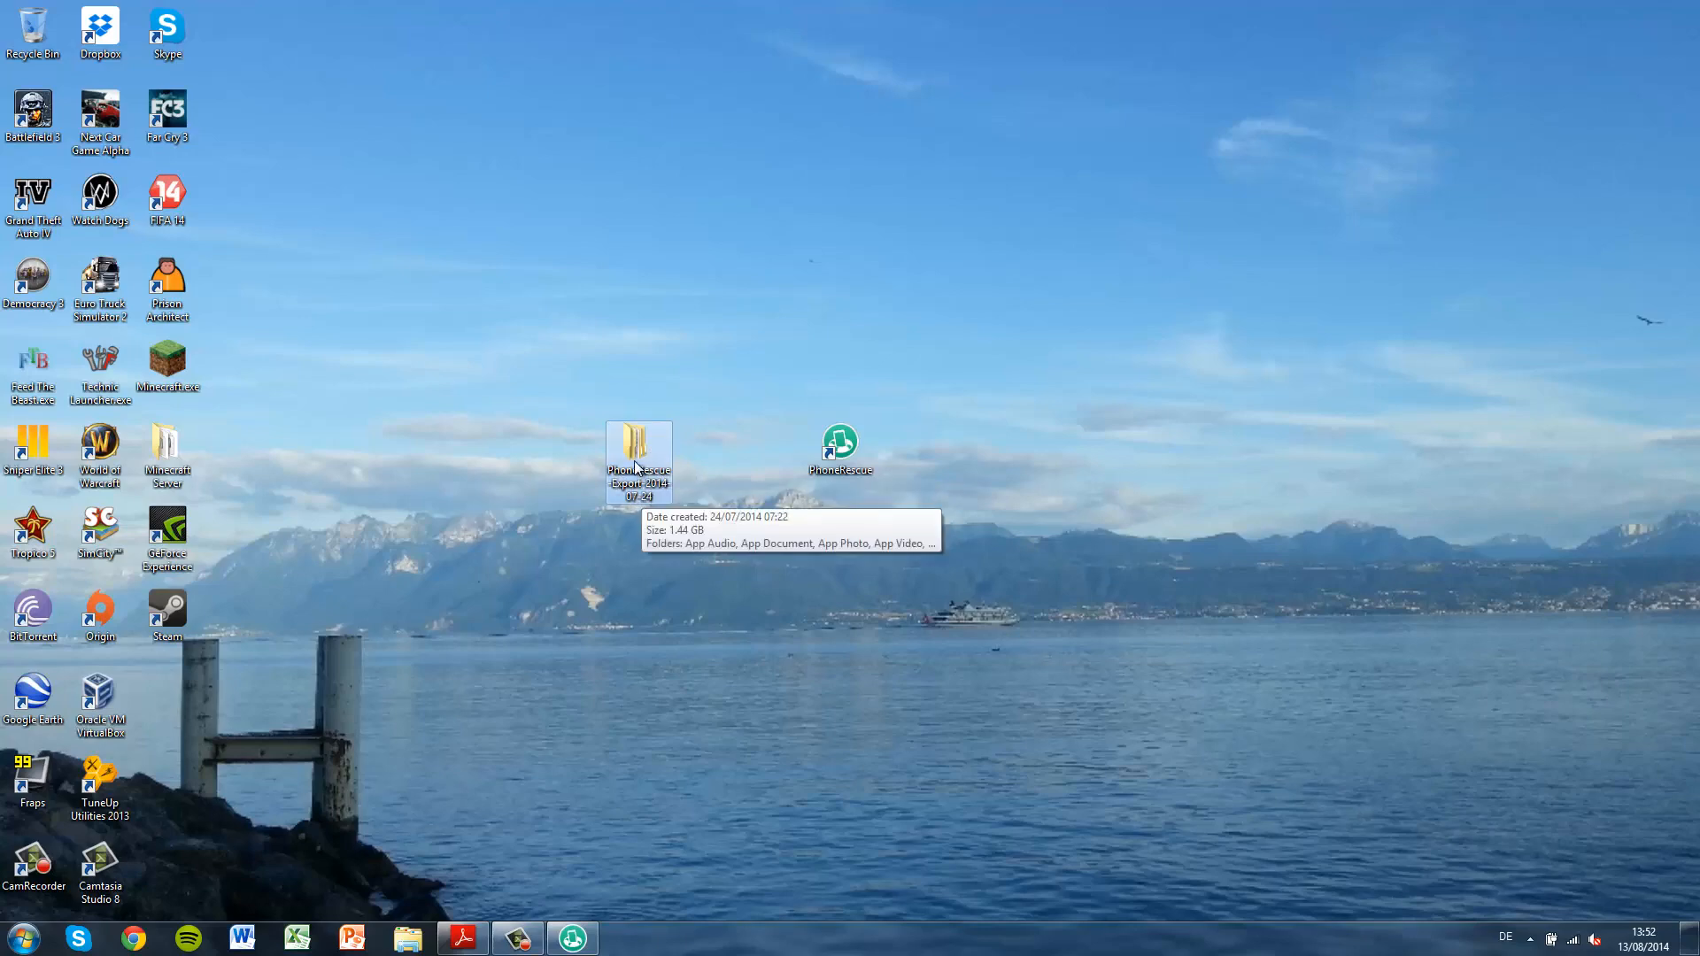
{"action": "double_click", "coordinate": [638, 455]}
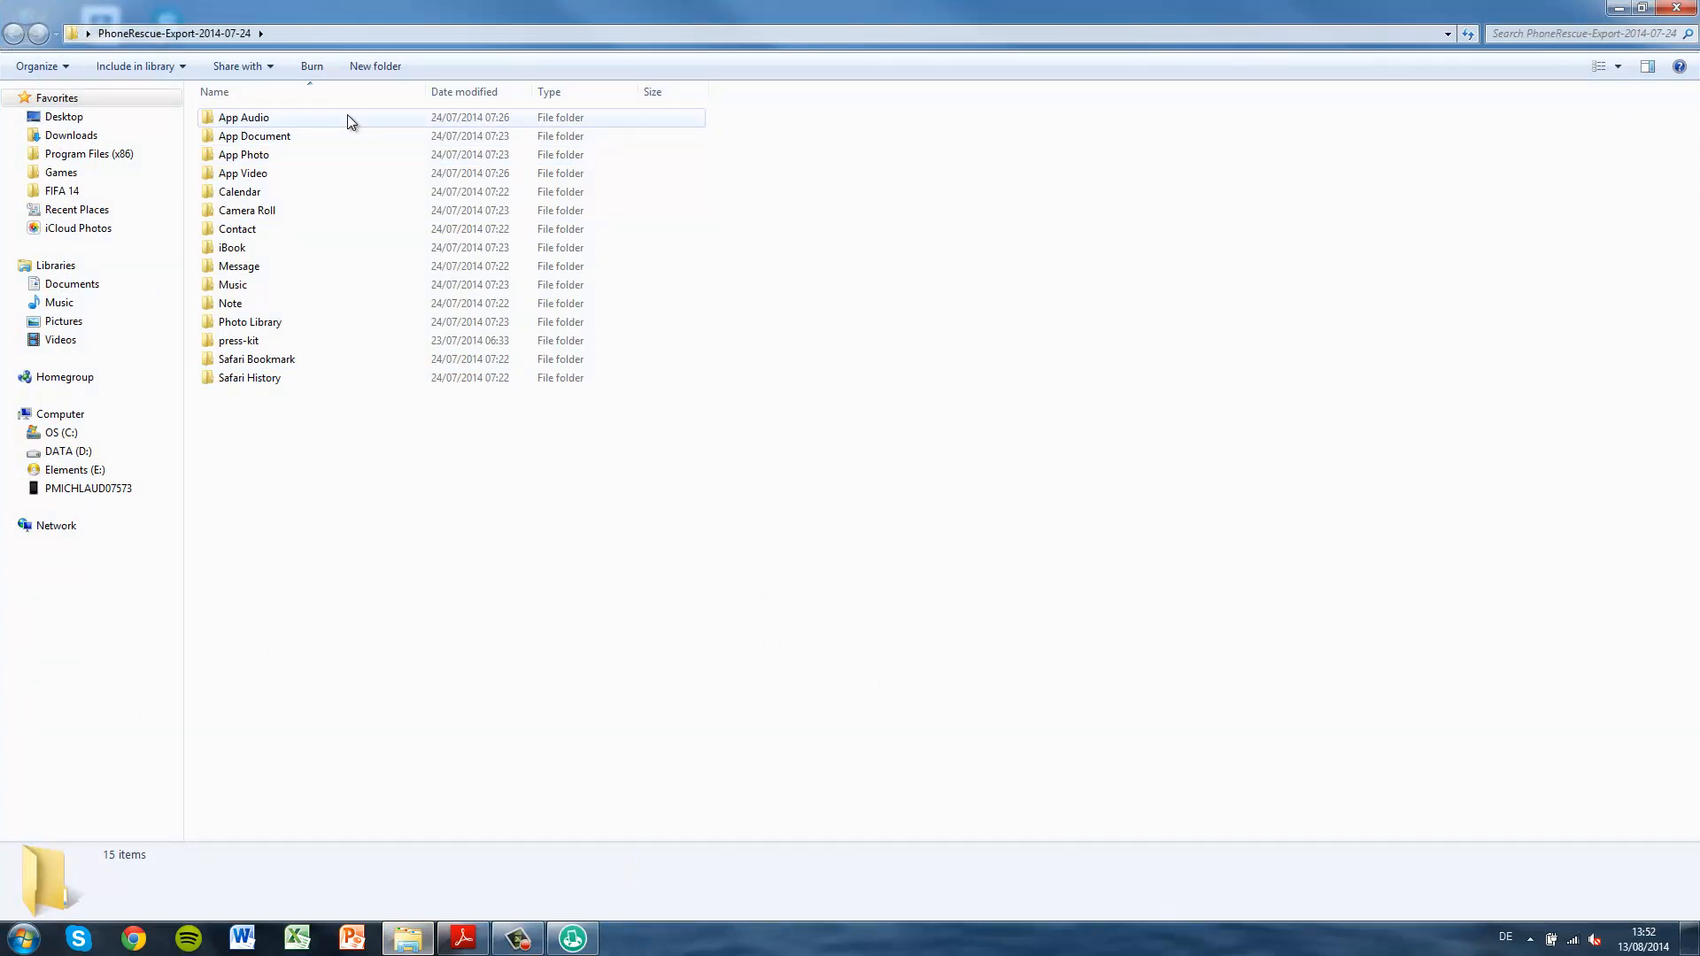
{"action": "left_click", "coordinate": [242, 154]}
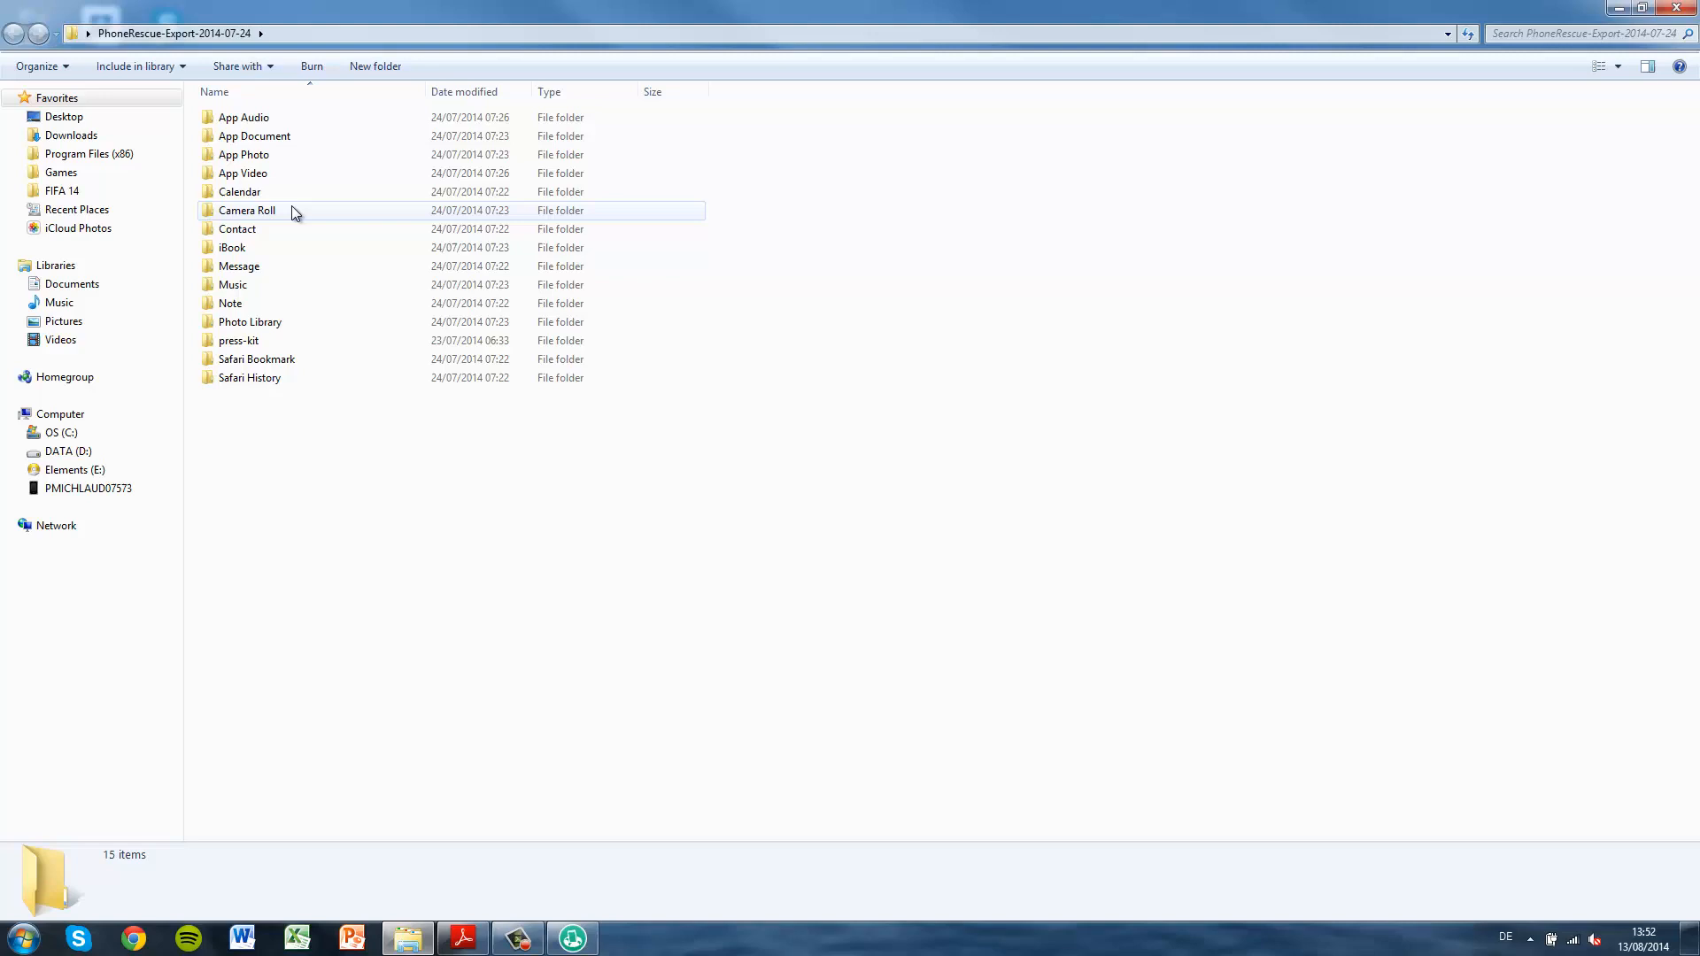
View the recovered beach photo IMG_0008.JPG from Camera Roll in Photo Gallery, then close it.
{"action": "double_click", "coordinate": [247, 210]}
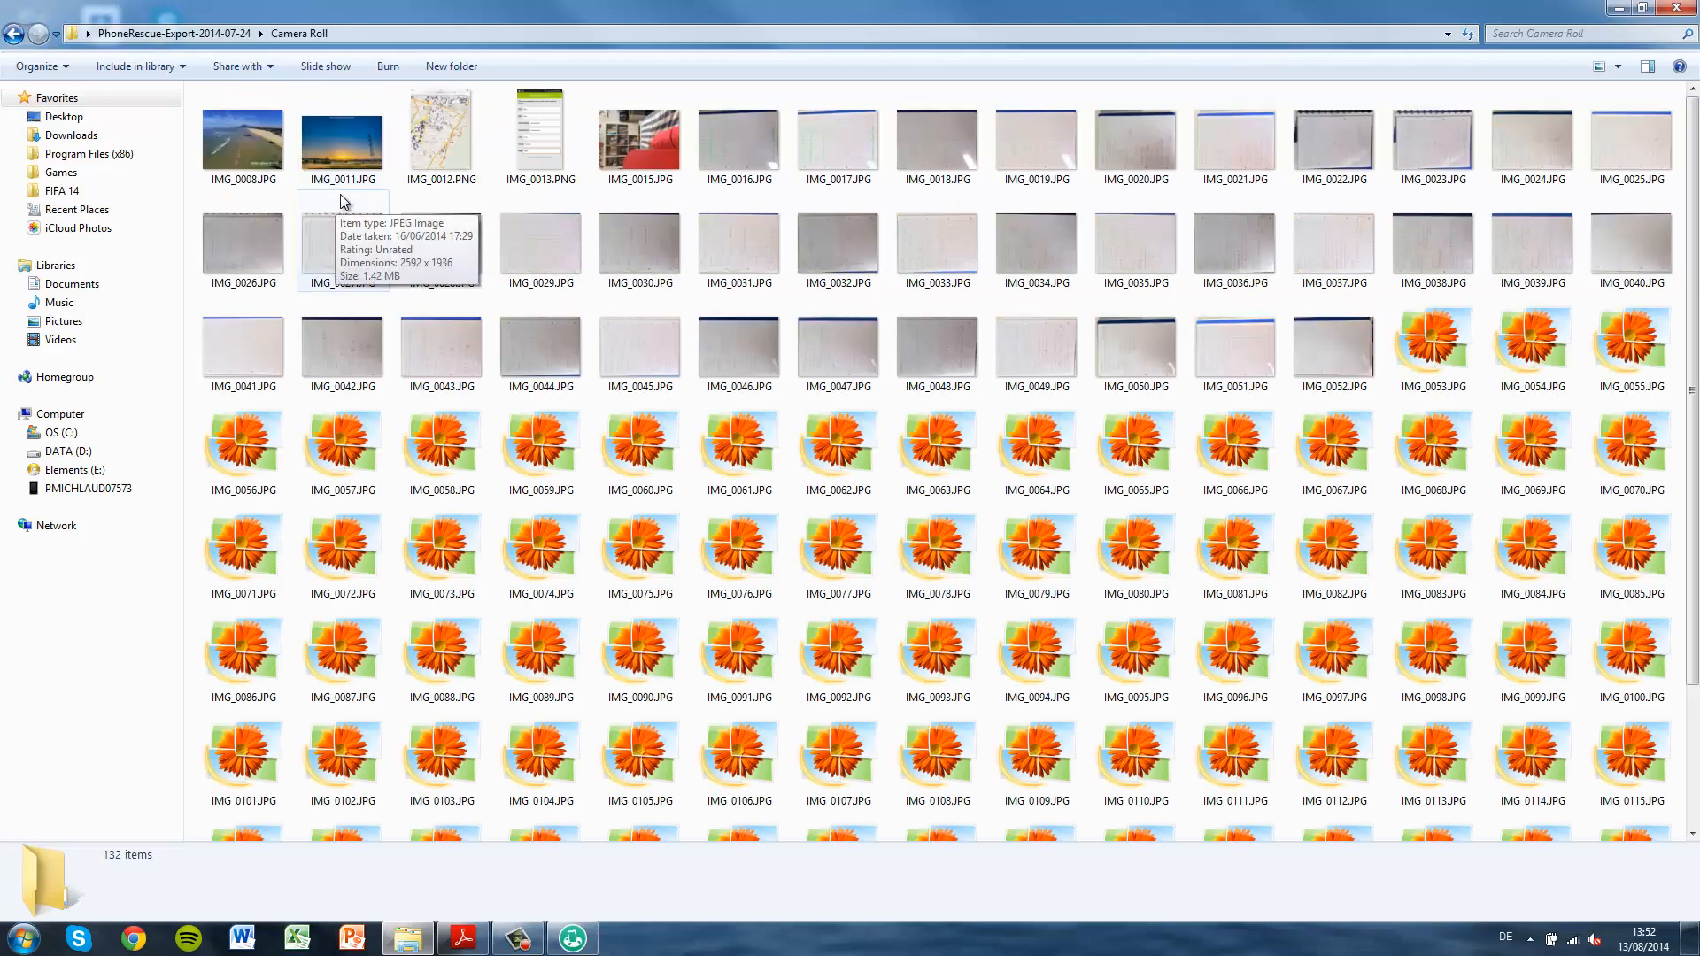
{"action": "left_click", "coordinate": [242, 138]}
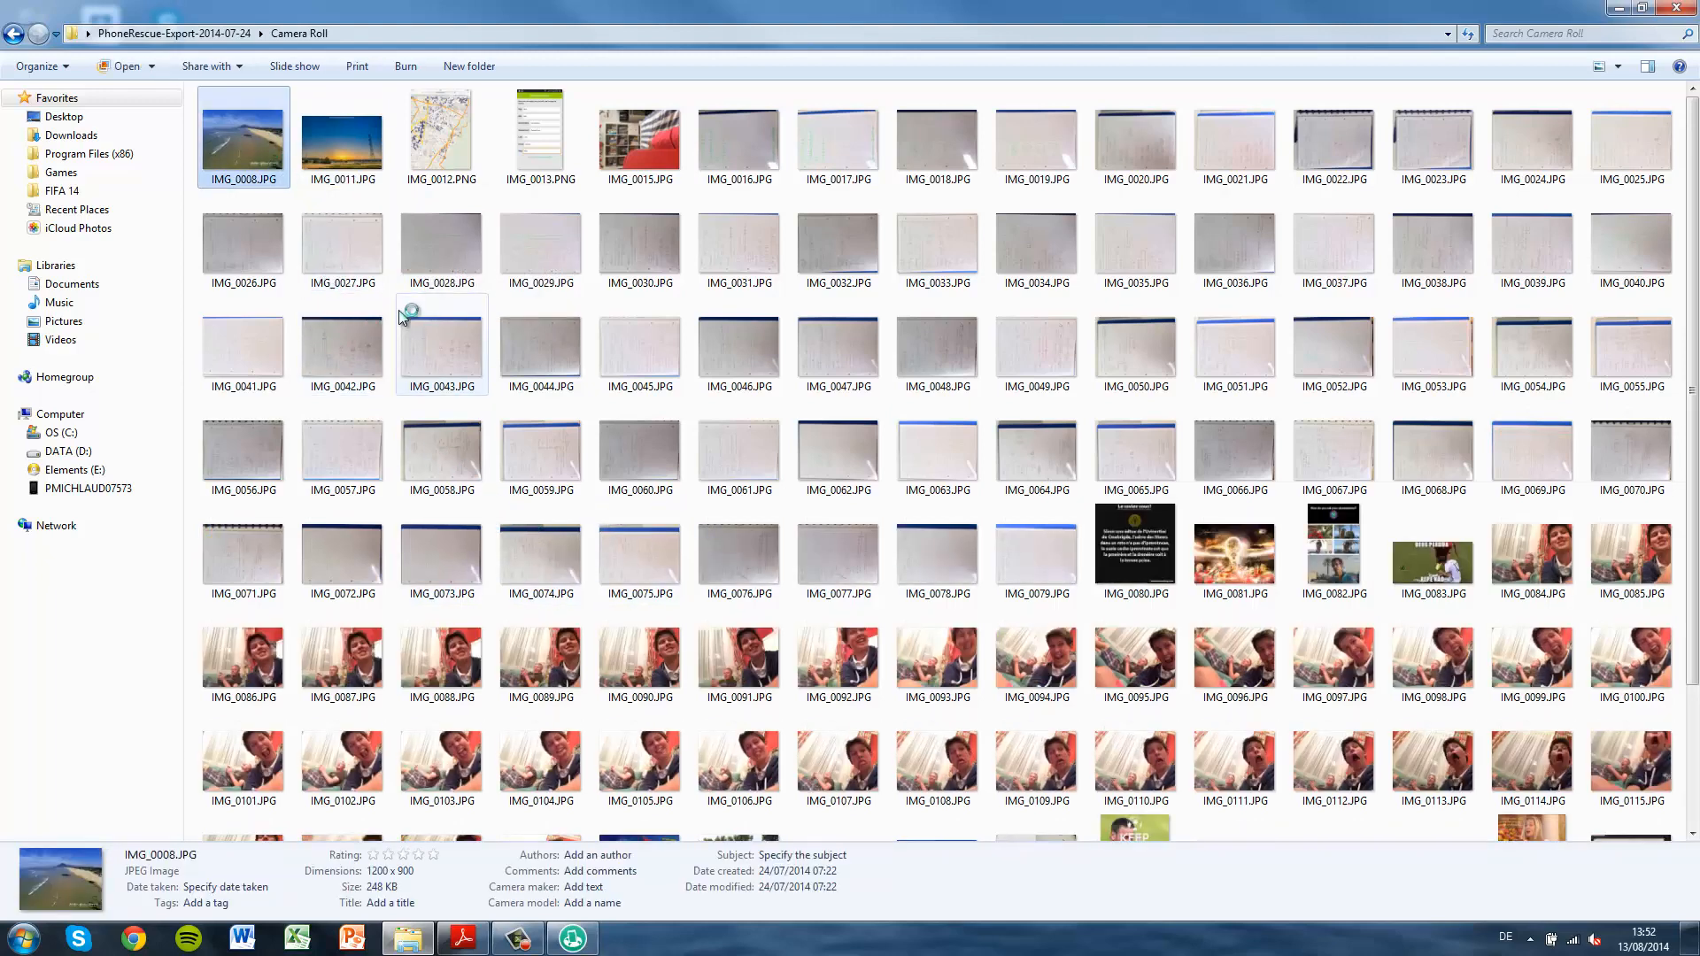
{"action": "double_click", "coordinate": [243, 135]}
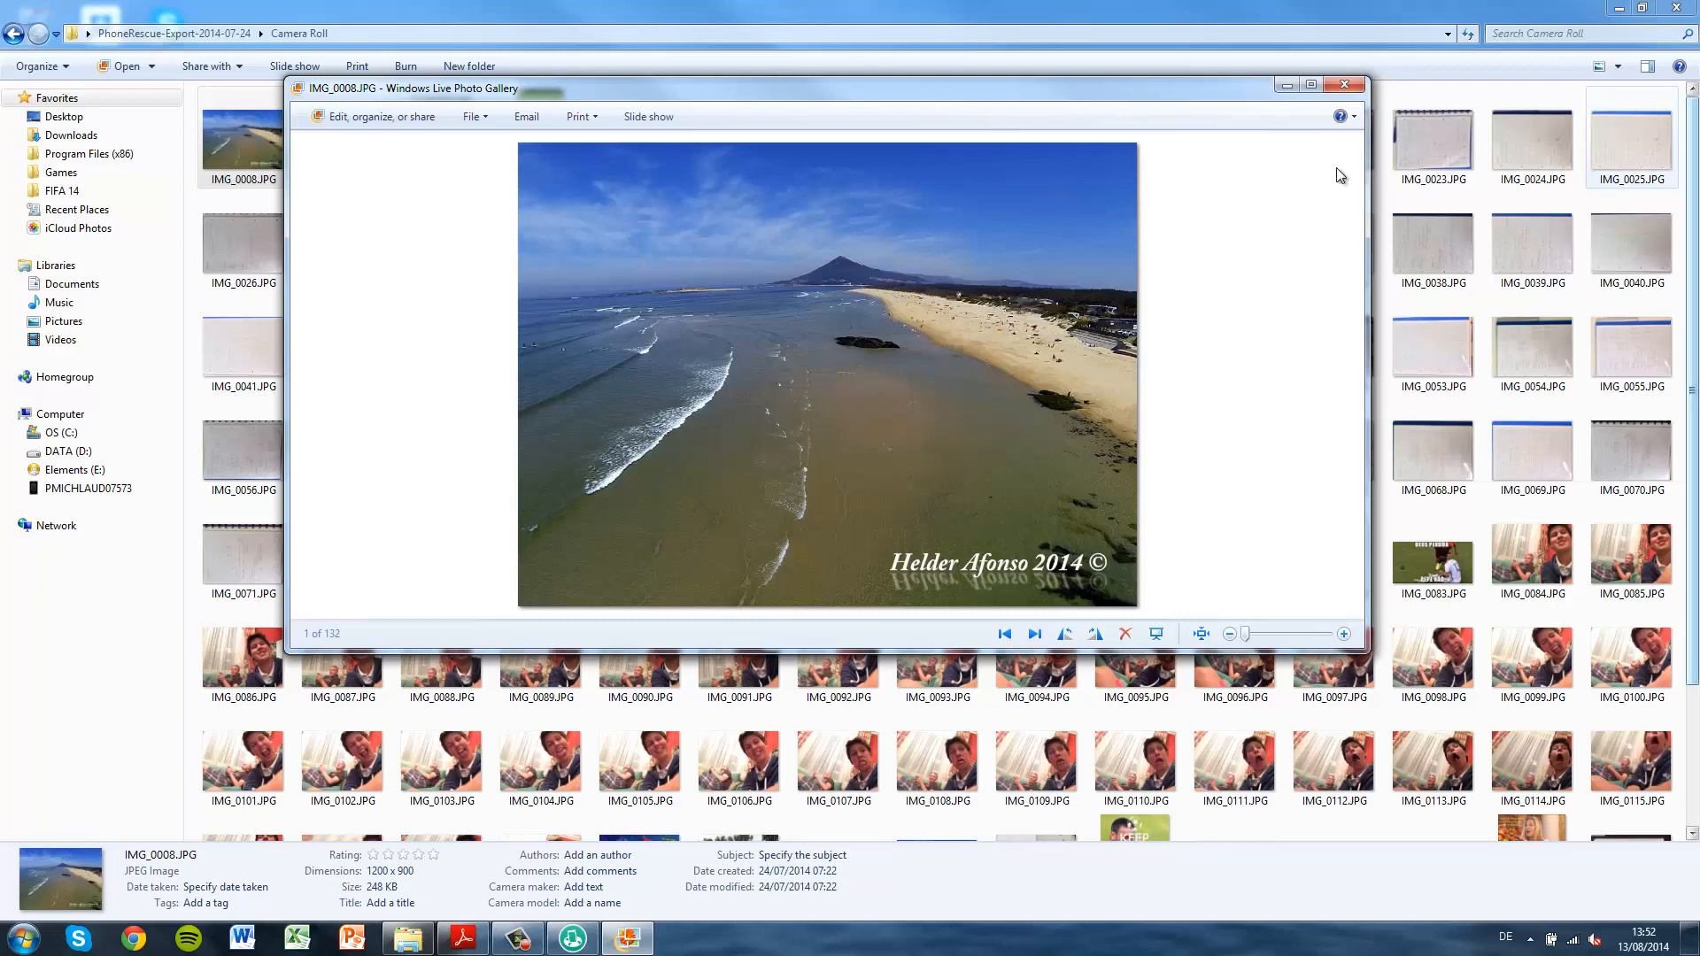
{"action": "mouse_move", "coordinate": [1309, 141]}
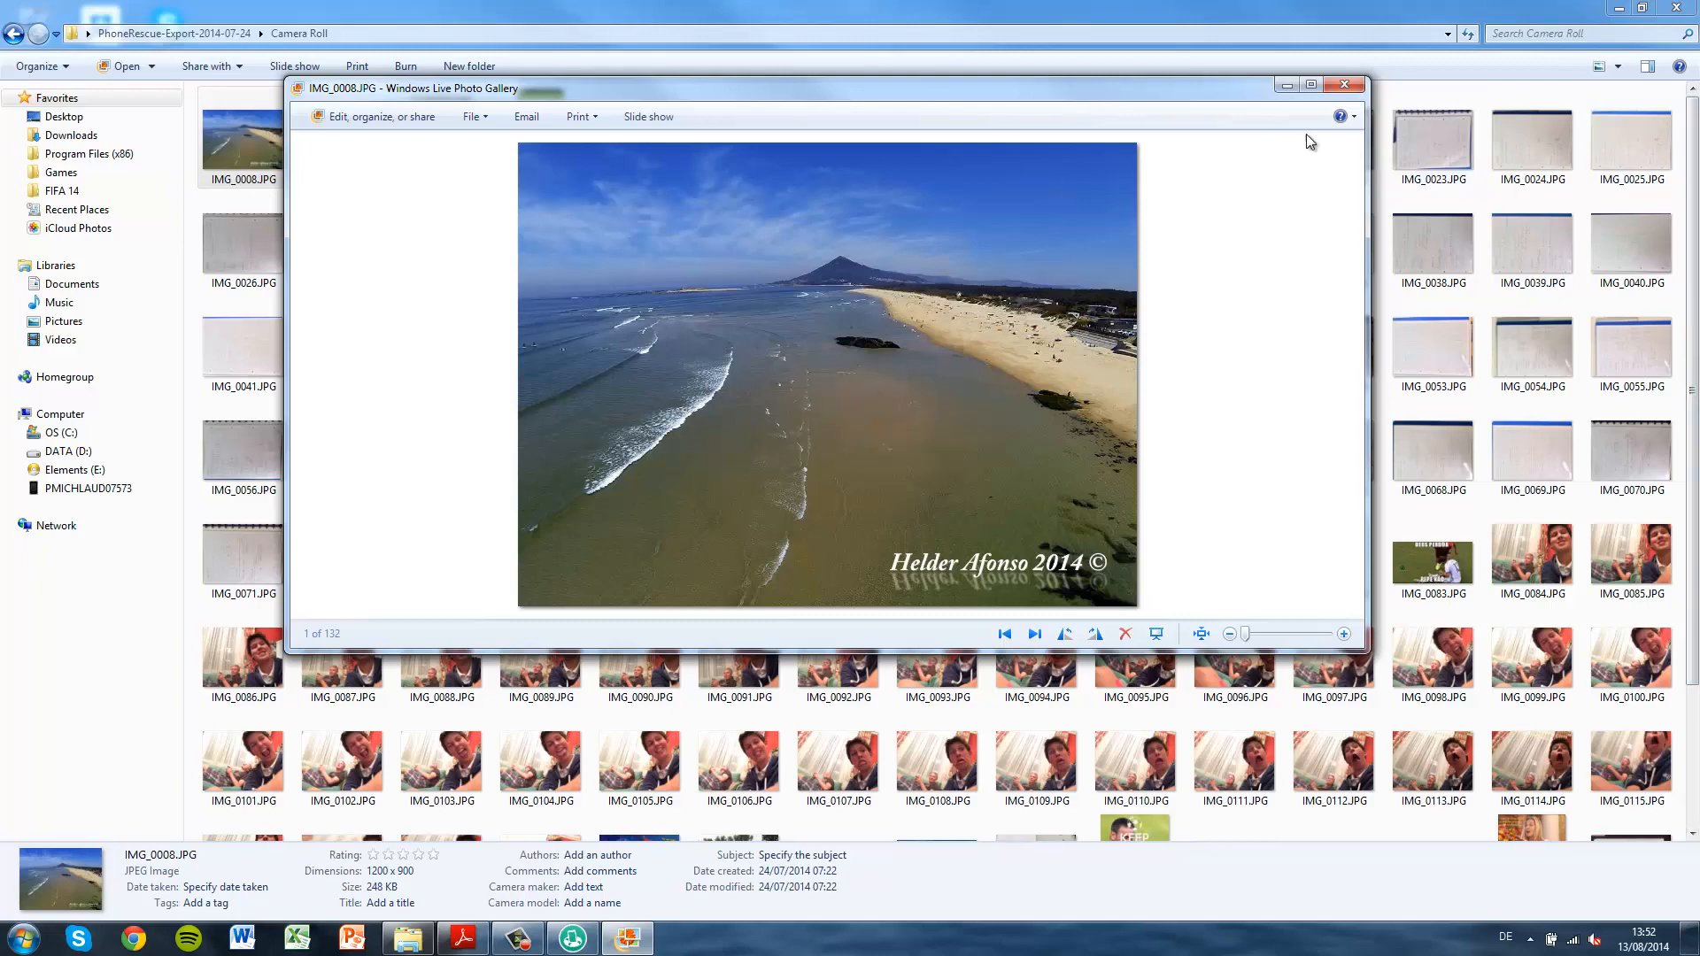
{"action": "left_click", "coordinate": [1346, 86]}
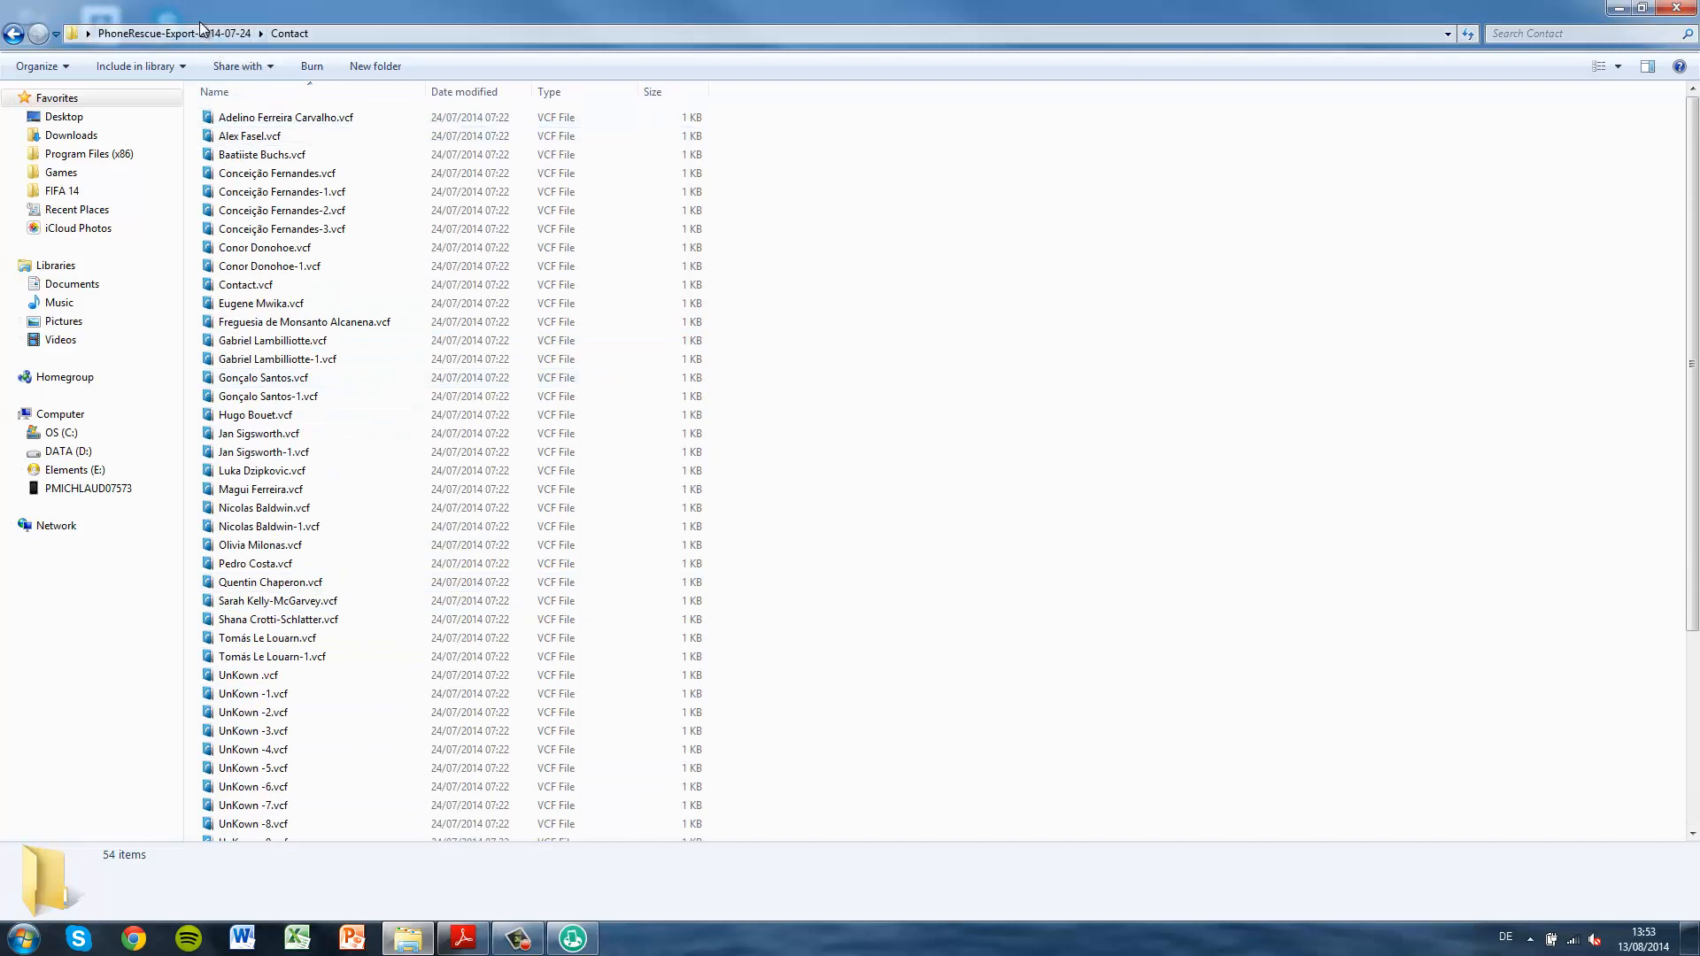
Open Bovet01.pdf from the iBook folder in Adobe Reader and scroll through it.
{"action": "left_click", "coordinate": [14, 34]}
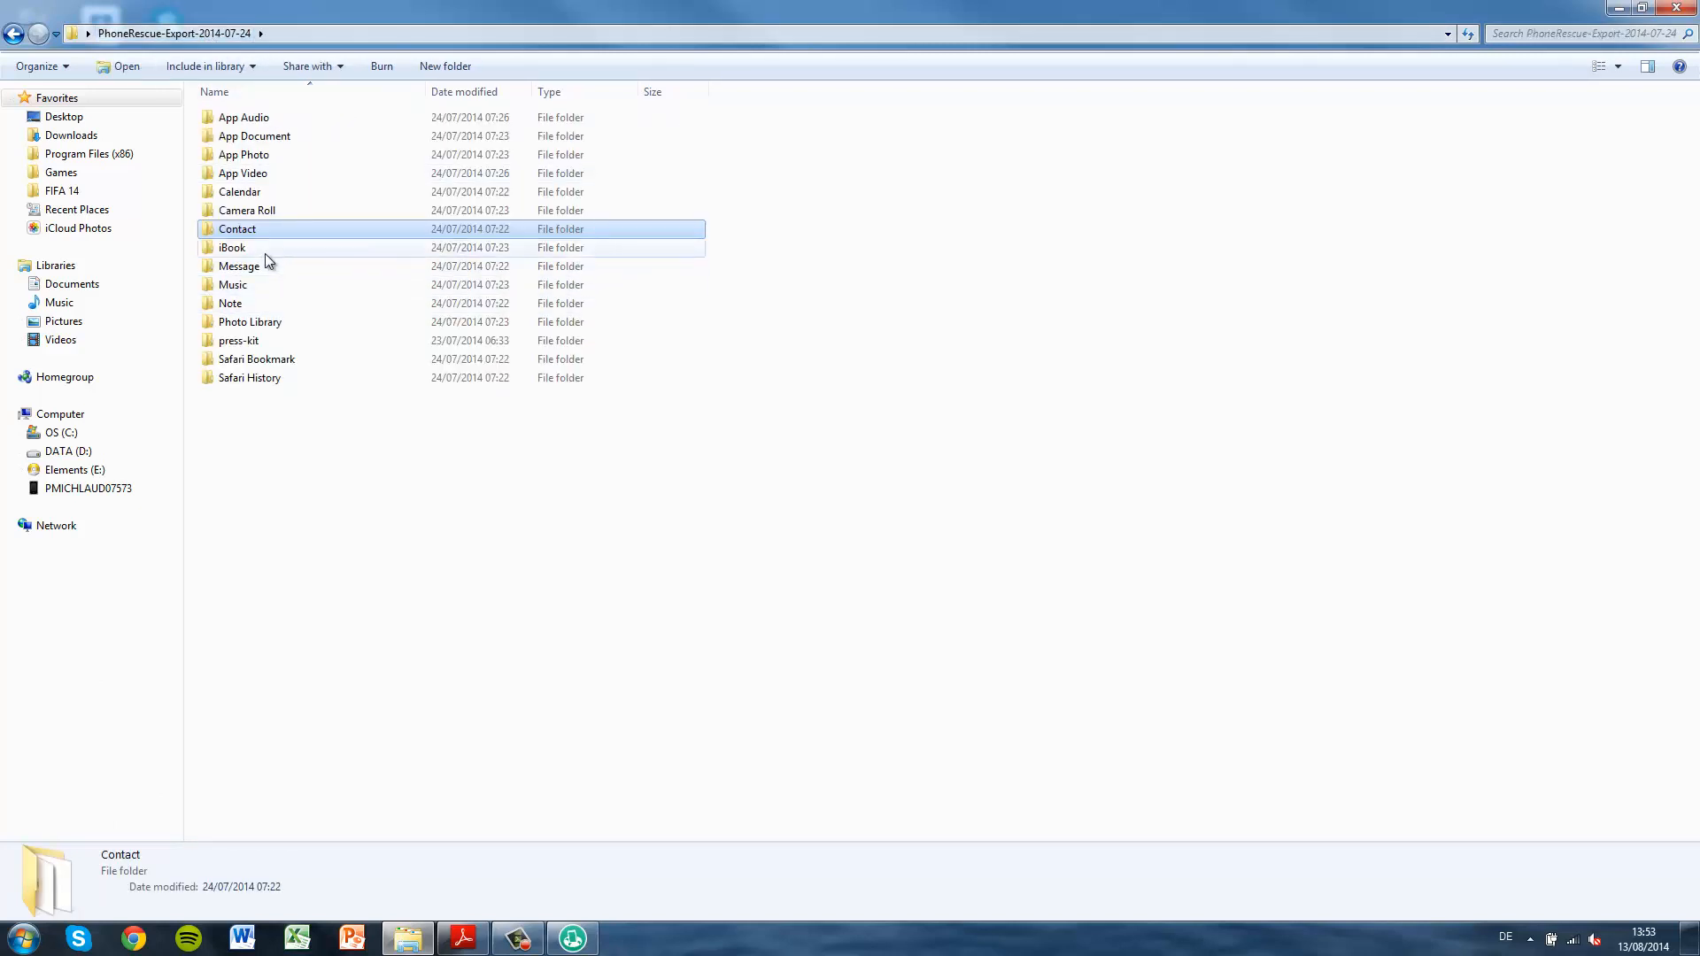
{"action": "double_click", "coordinate": [231, 247]}
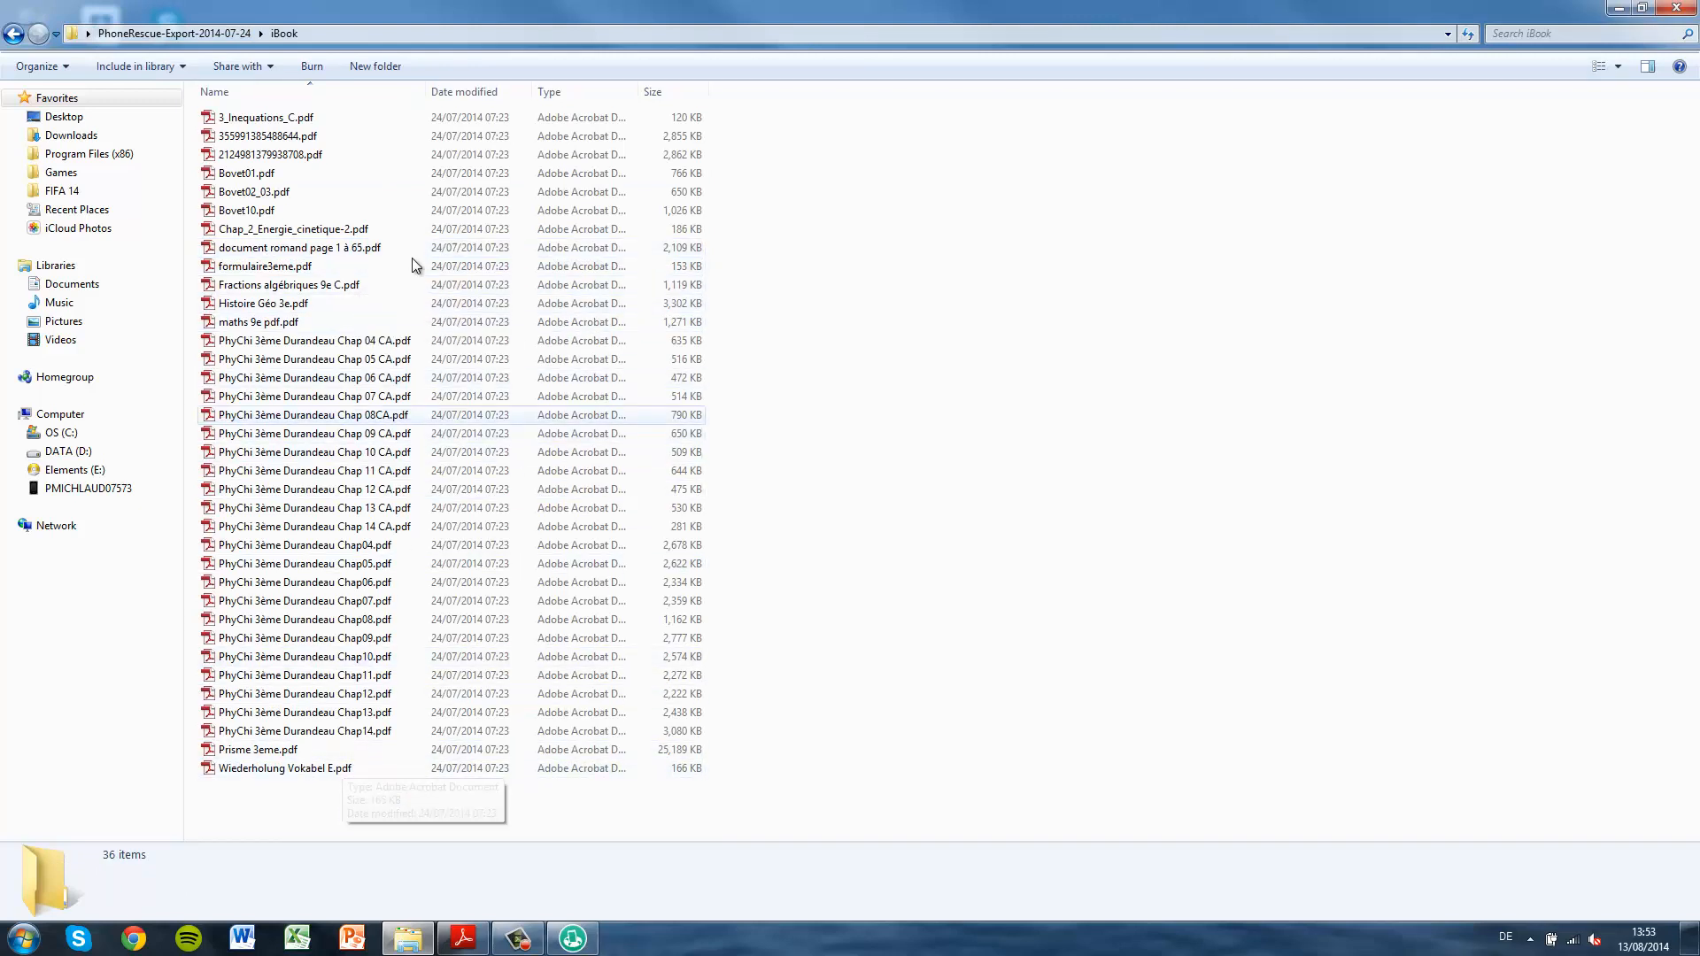
{"action": "left_click", "coordinate": [246, 173]}
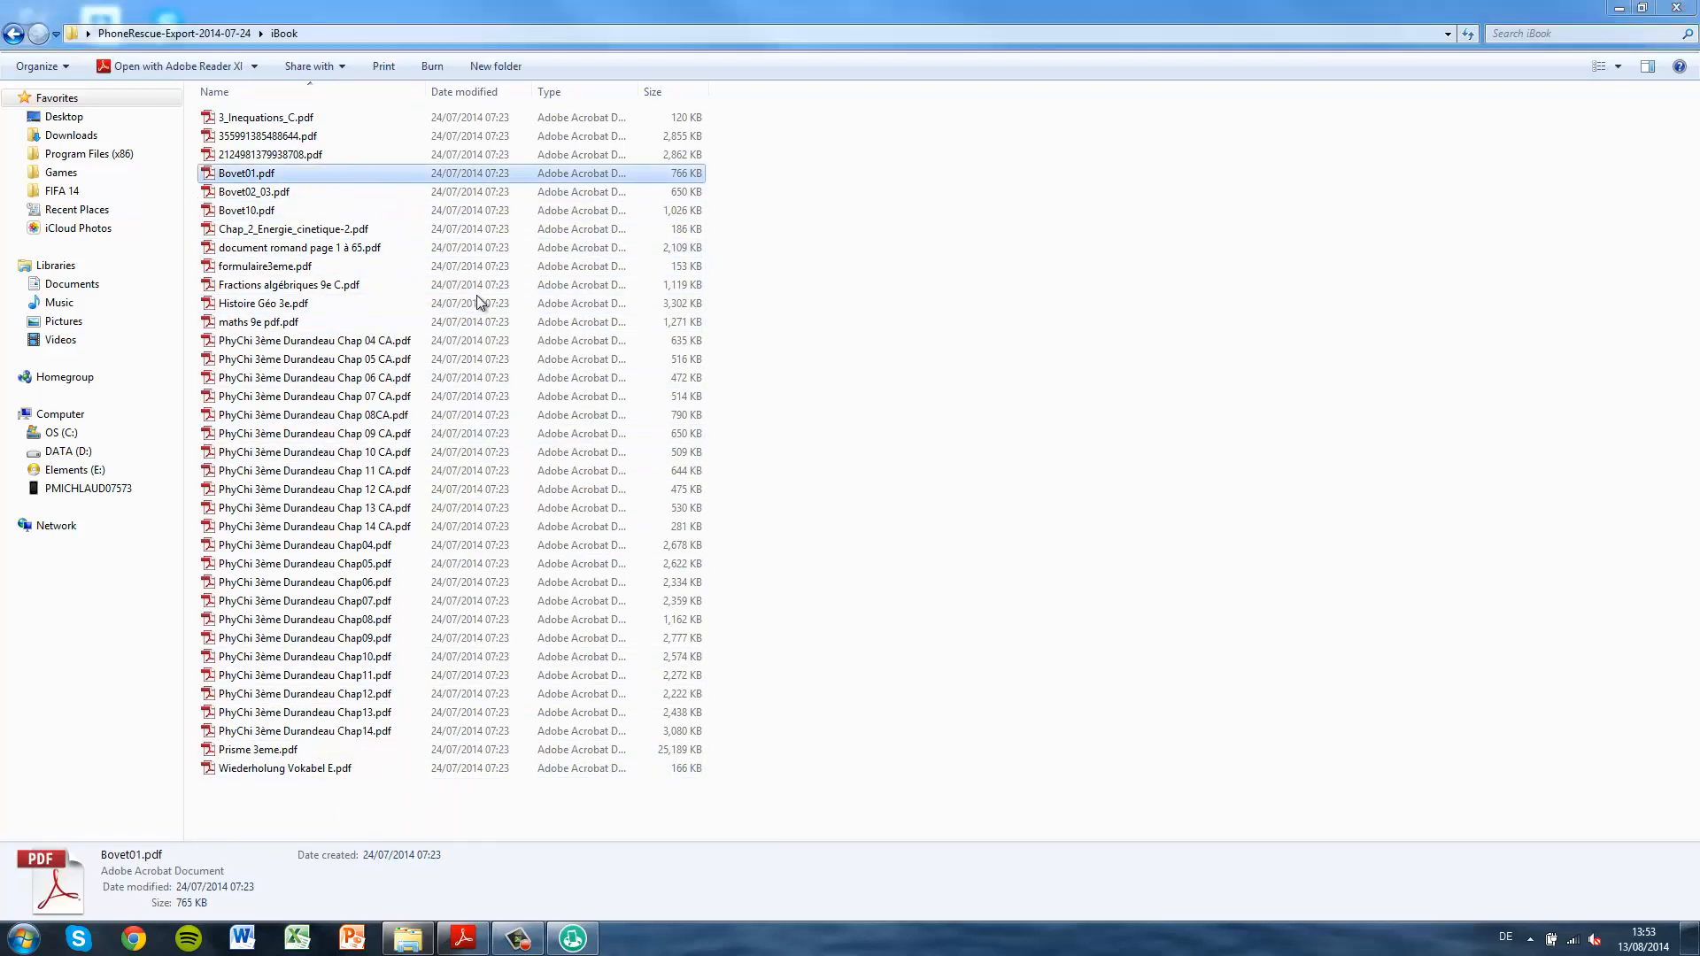
{"action": "double_click", "coordinate": [246, 174]}
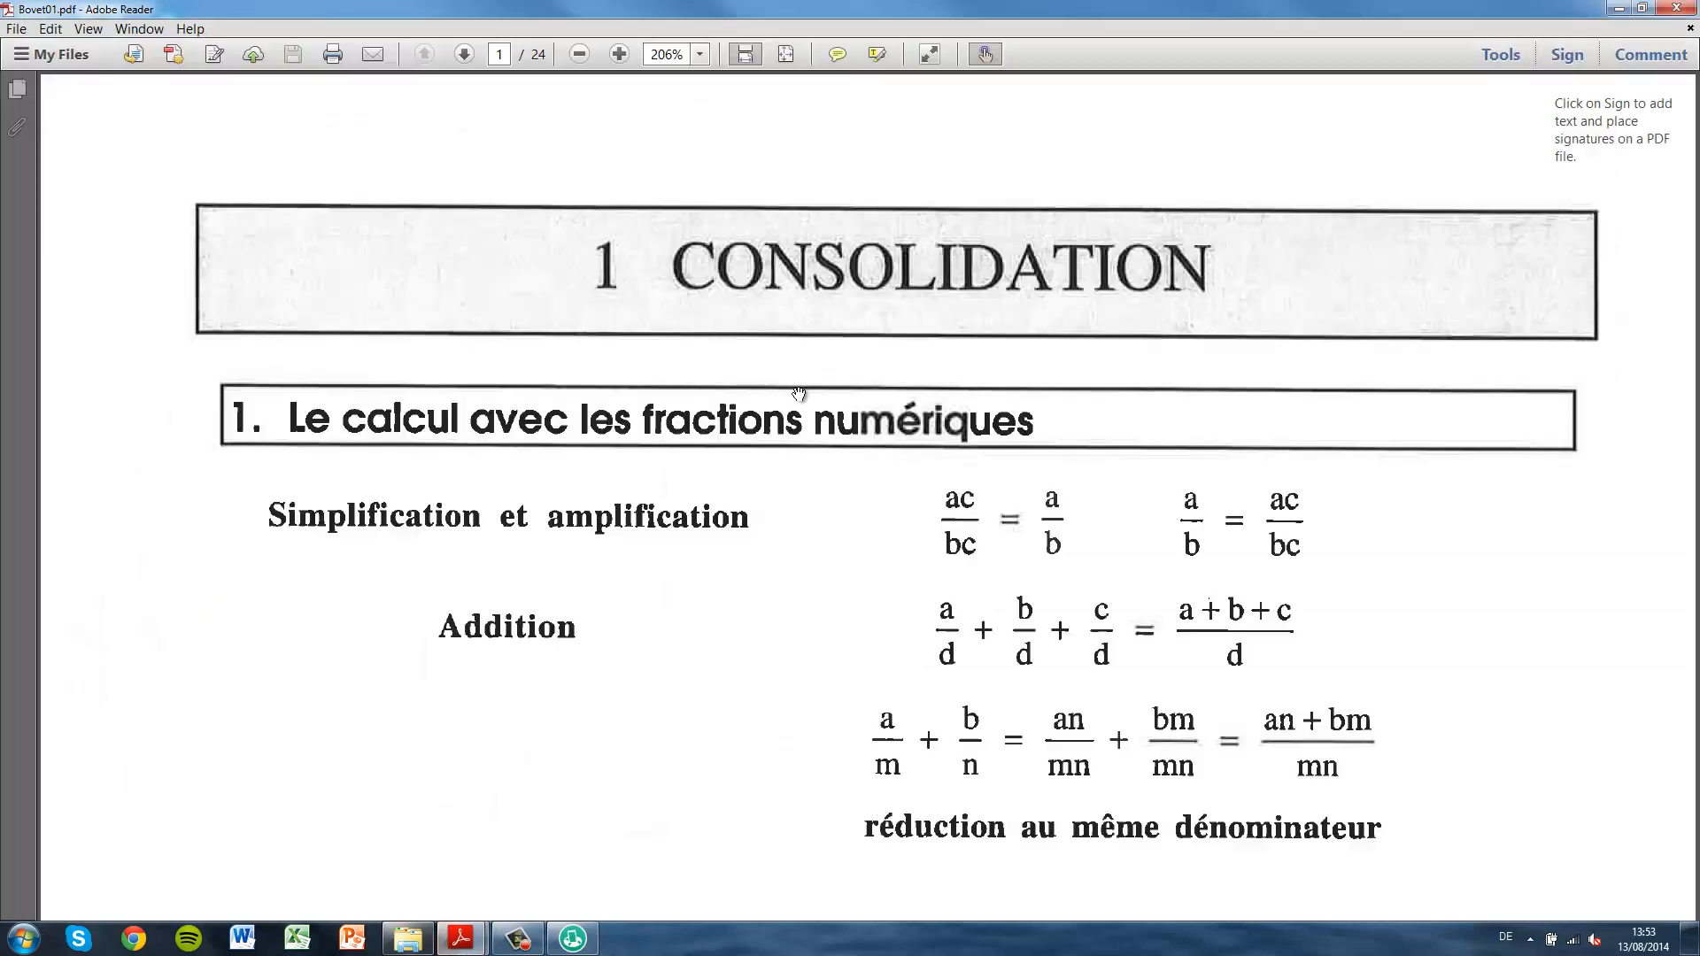
{"action": "scroll", "scroll_direction": "down", "scroll_amount": 3}
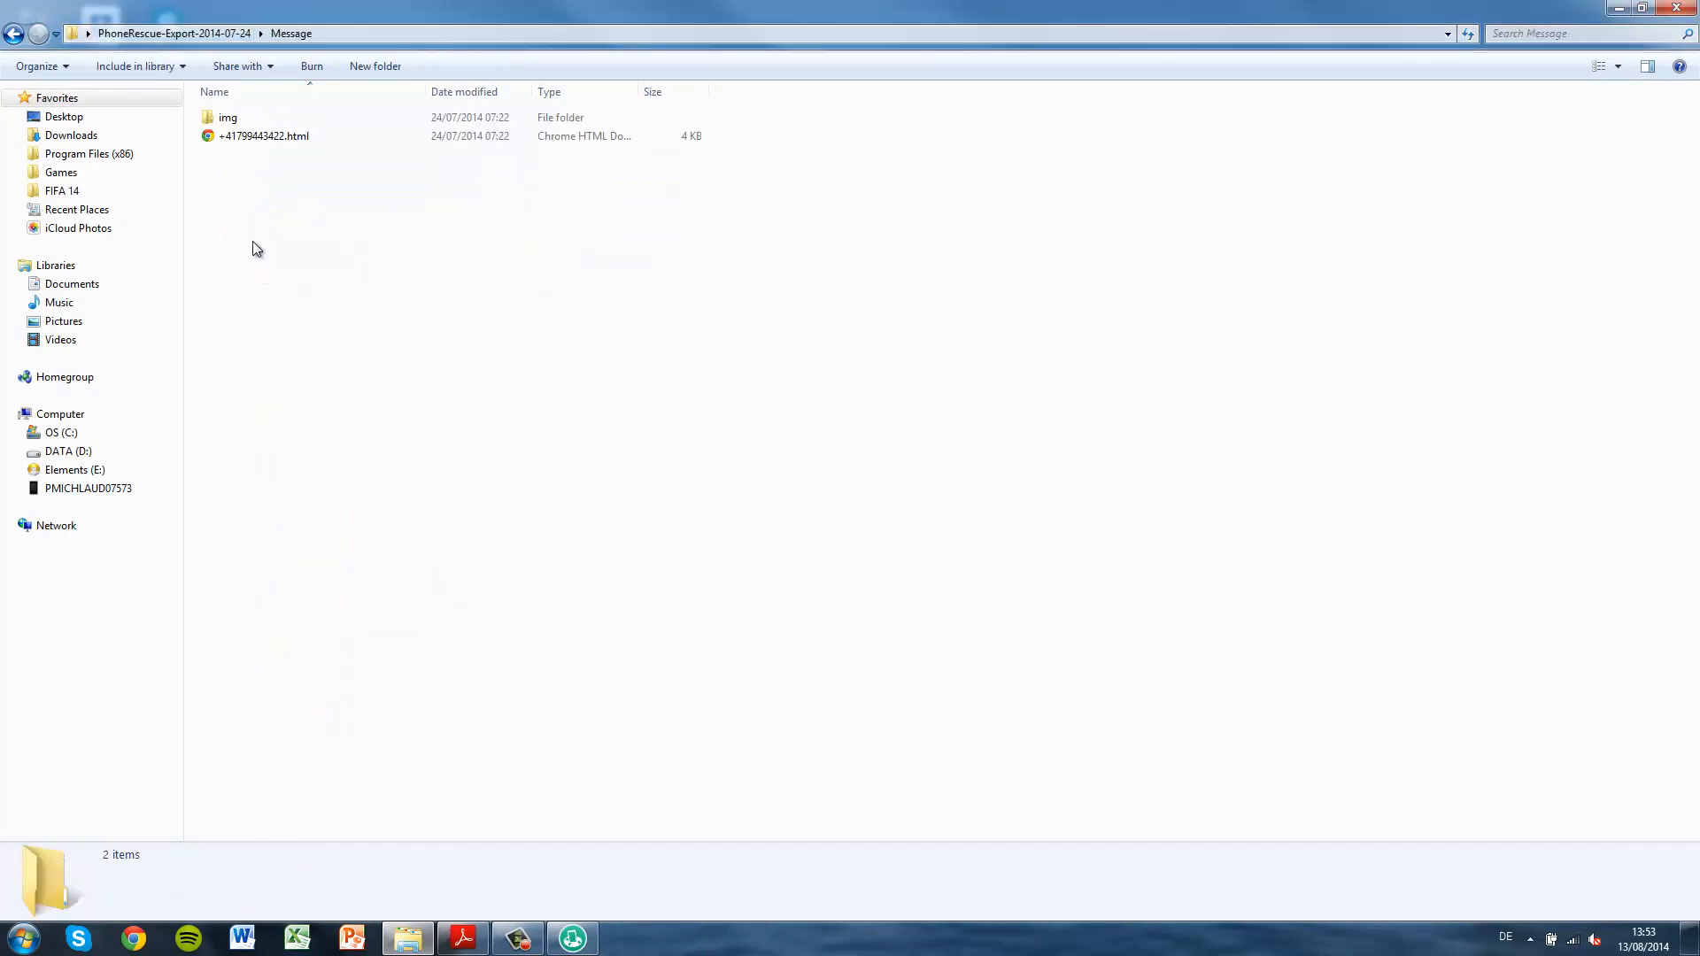
Go into the Note folder and select Note-2014-07-24.csv.
{"action": "left_click", "coordinate": [14, 34]}
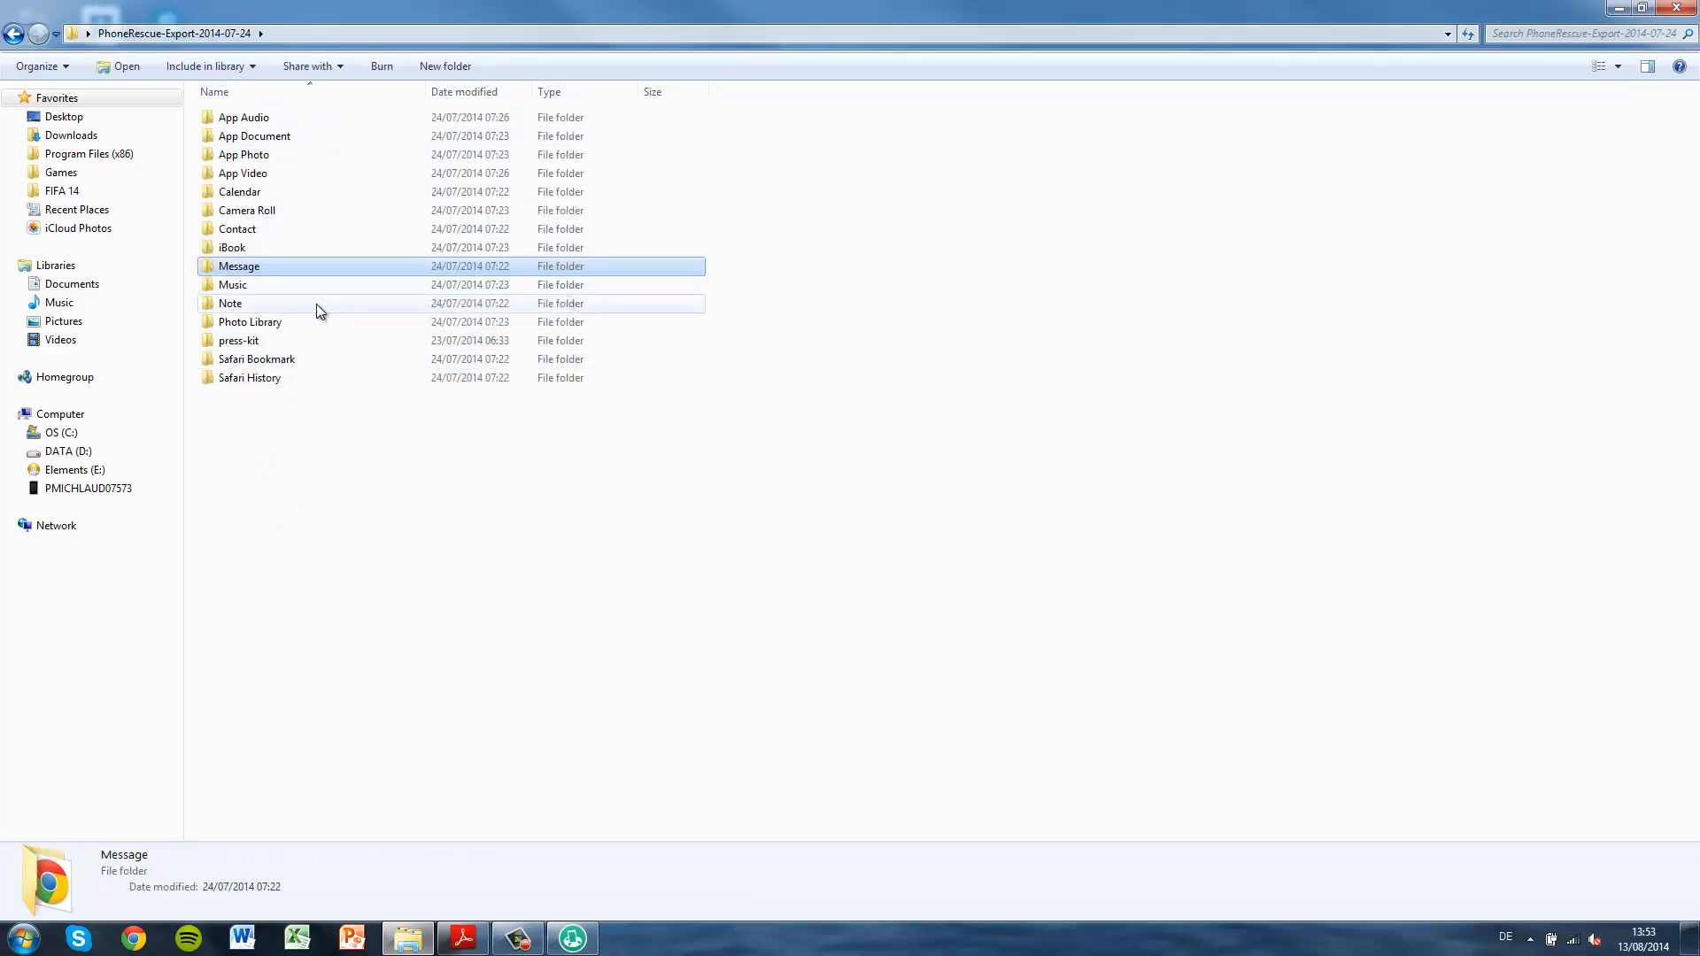
{"action": "double_click", "coordinate": [231, 303]}
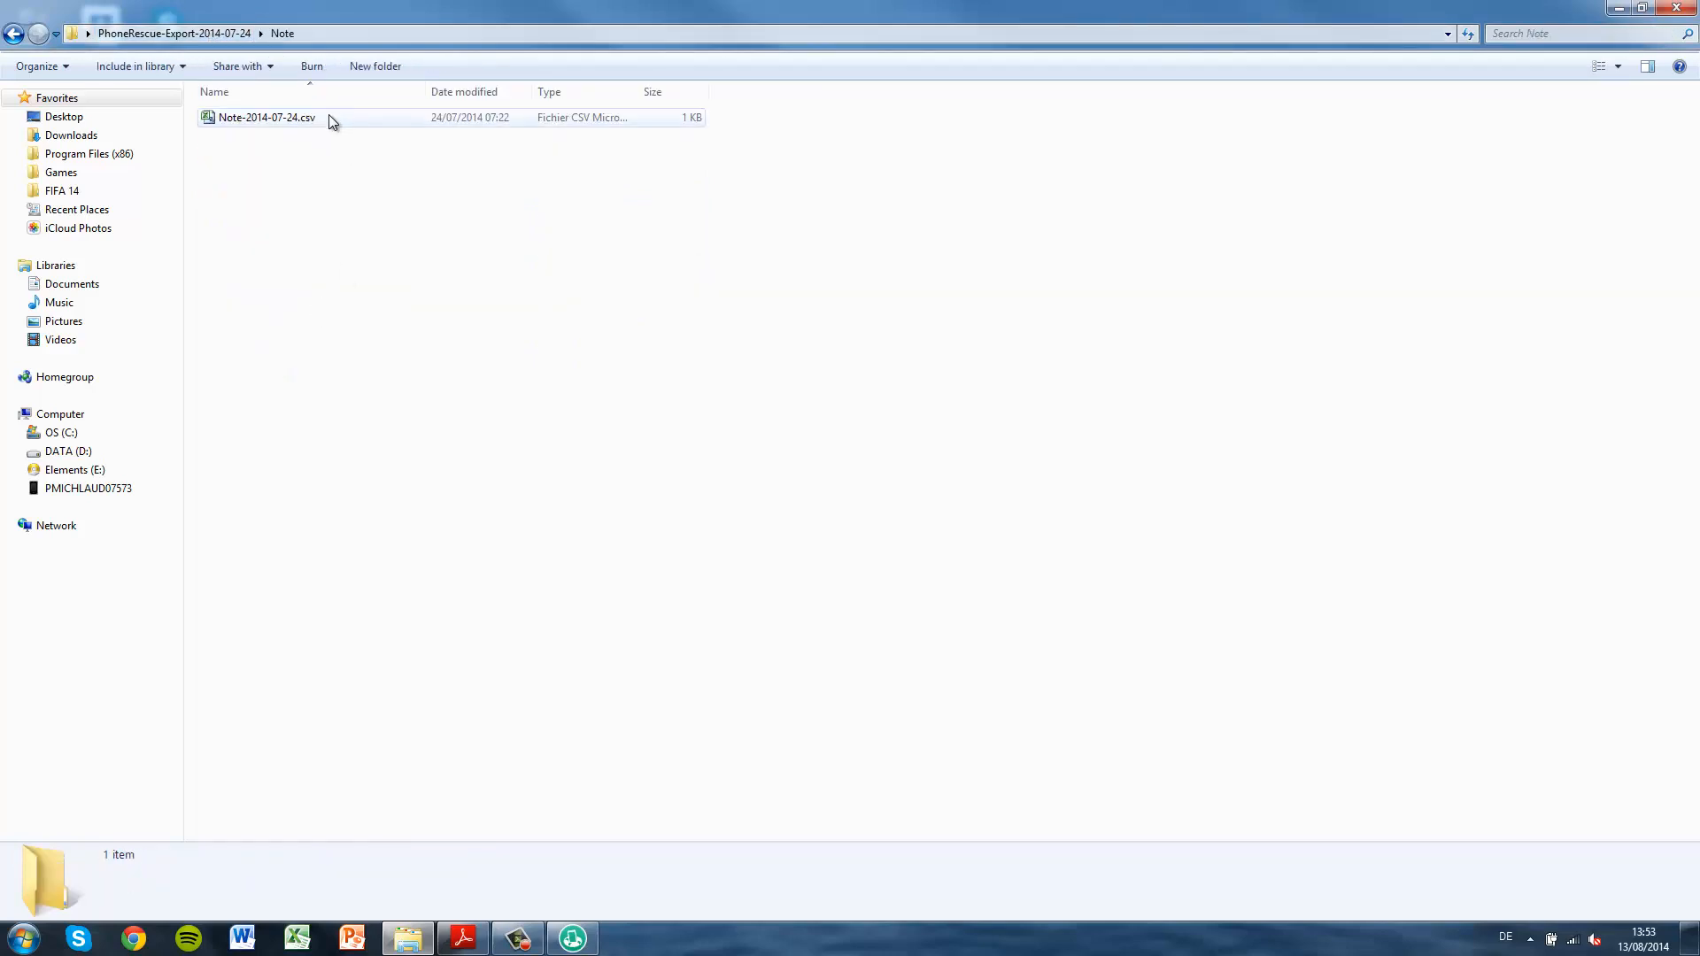
{"action": "left_click", "coordinate": [266, 116]}
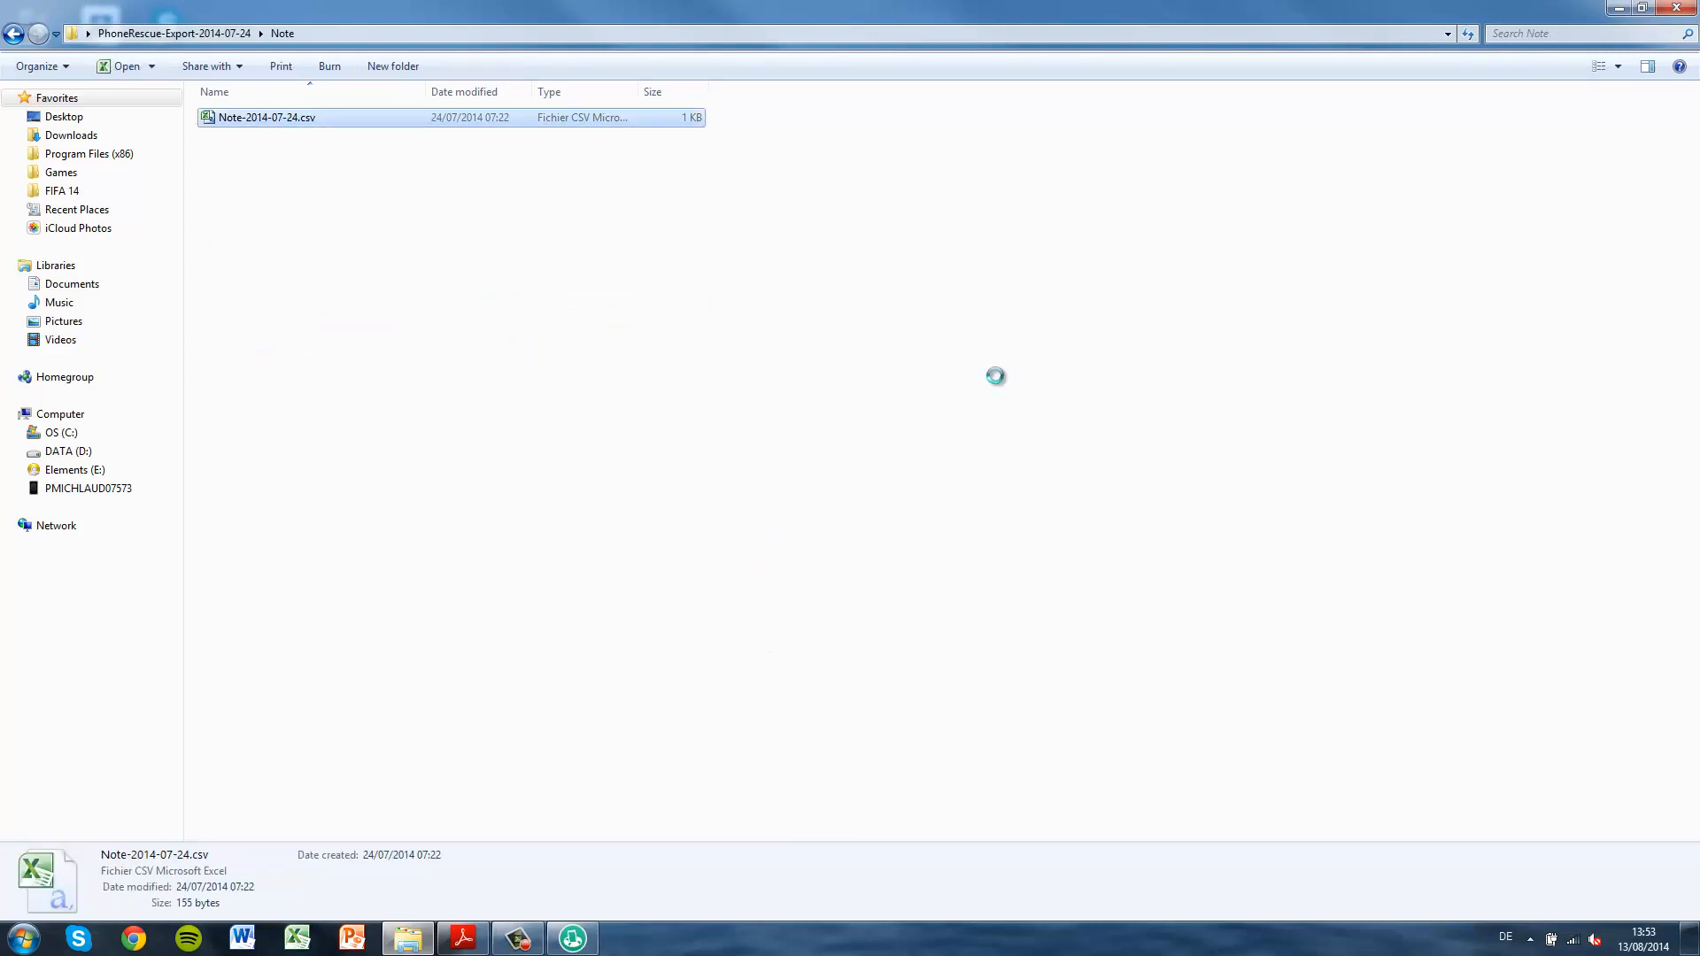
Check the note's title, date and content in Excel, close without saving, and return to the export folder.
{"action": "double_click", "coordinate": [266, 117]}
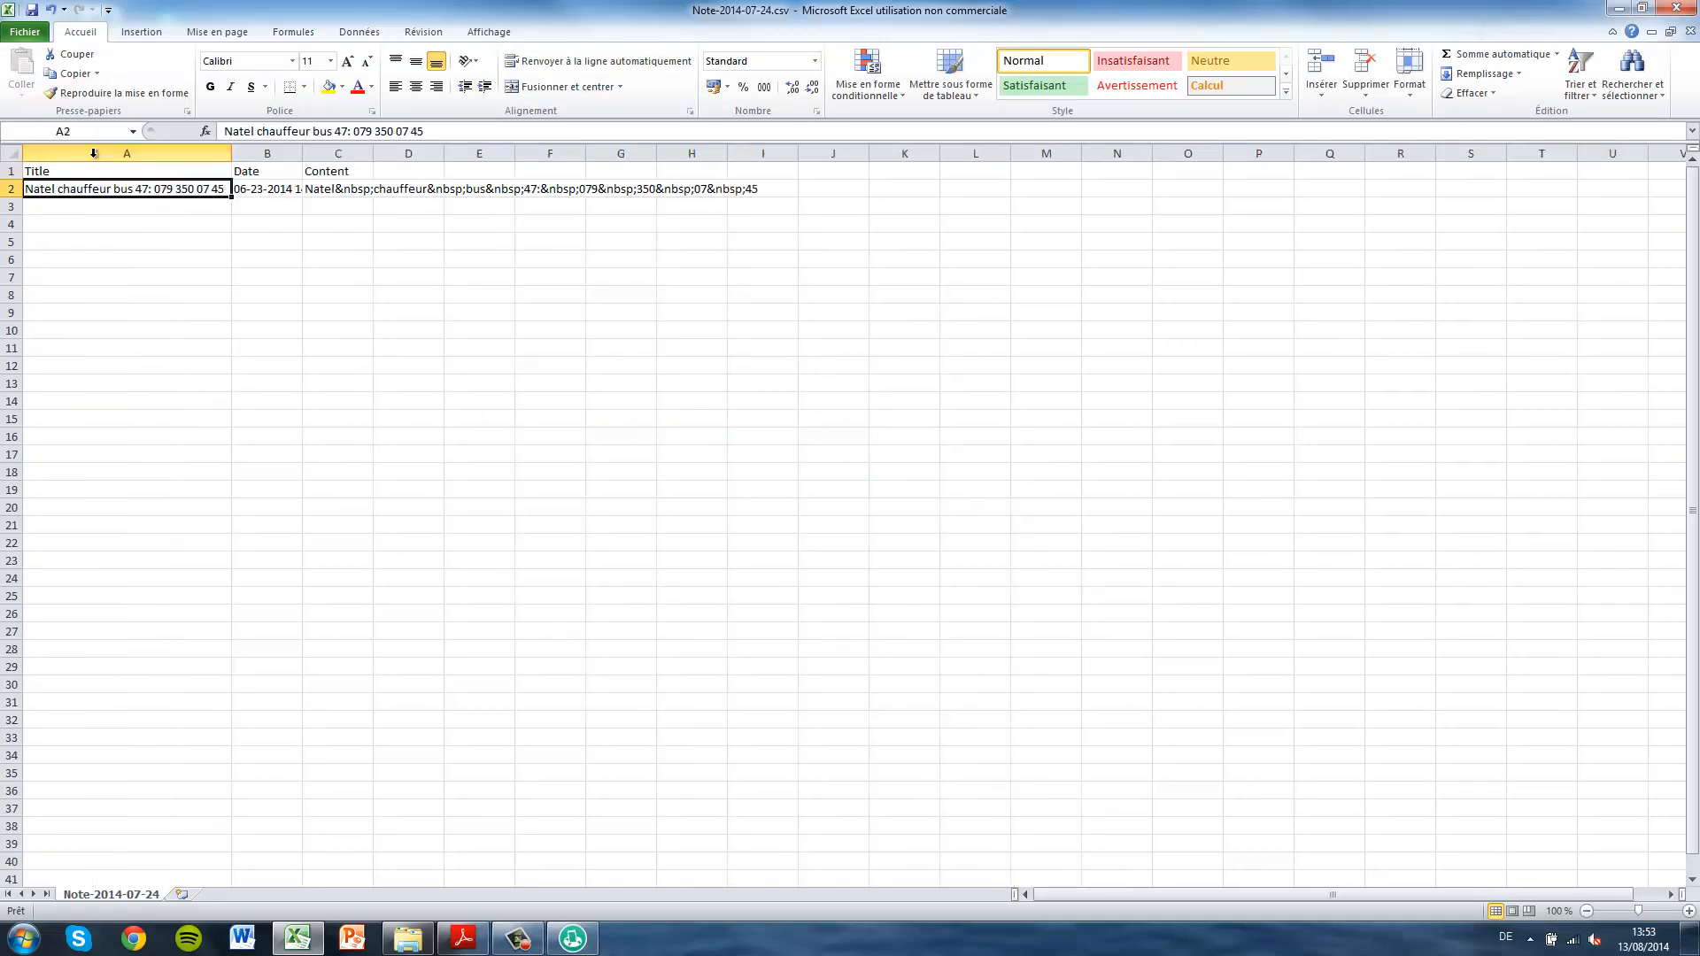
{"action": "left_click", "coordinate": [126, 188]}
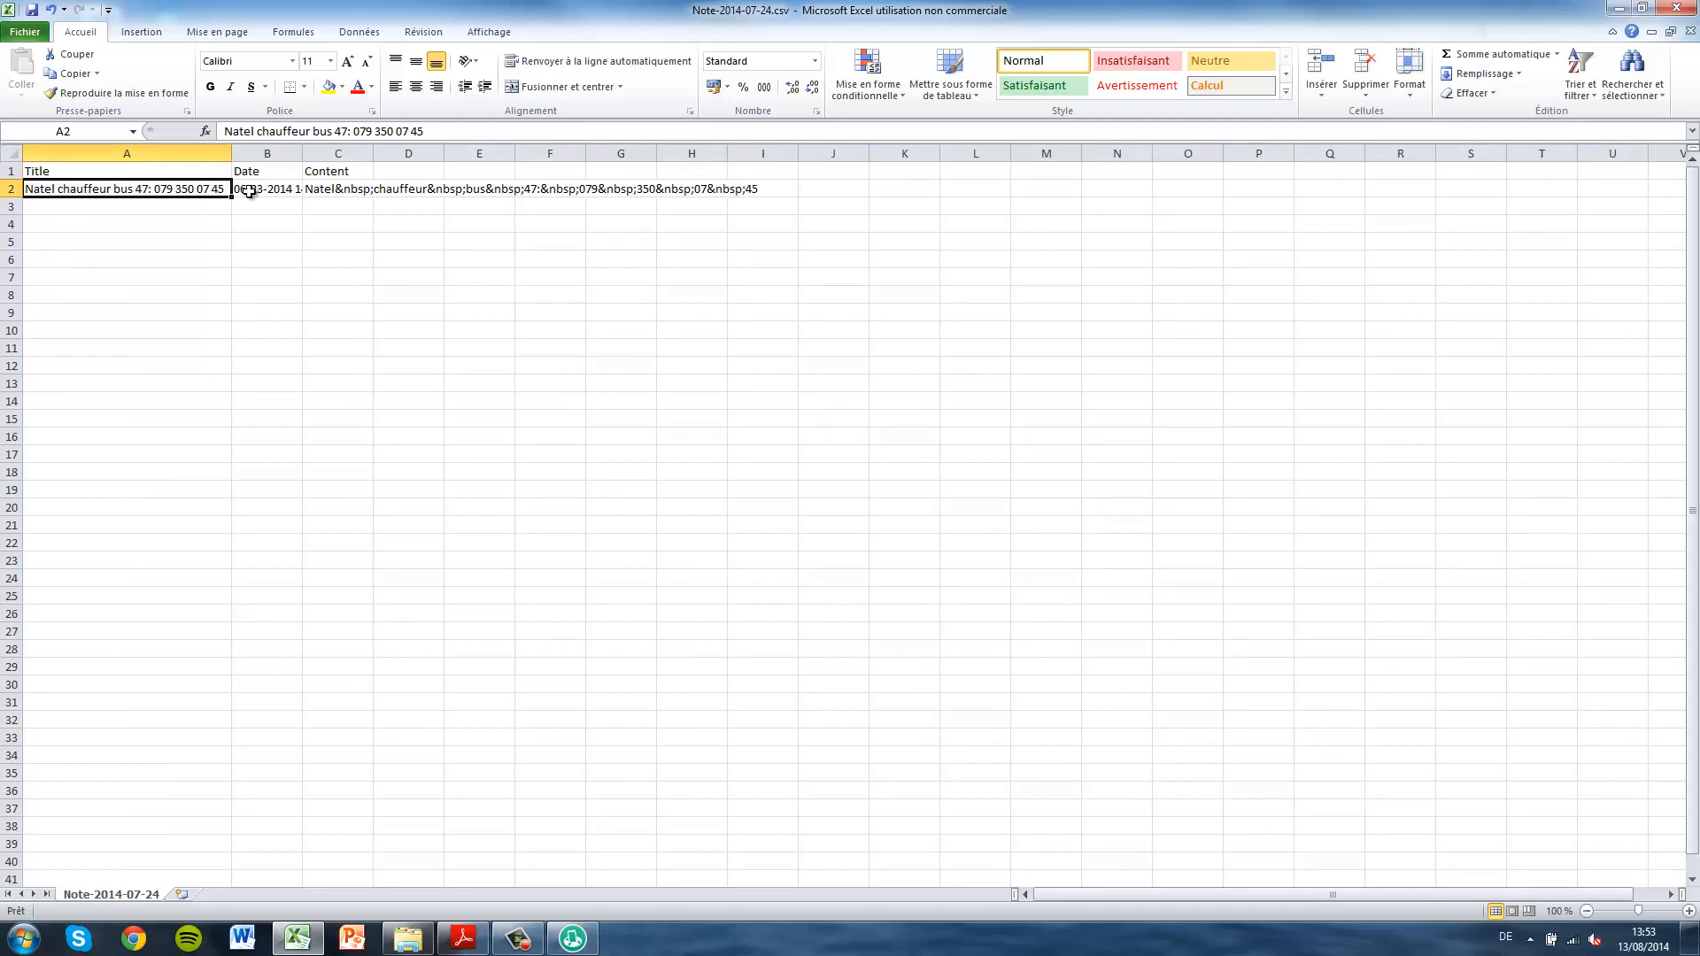
{"action": "left_click", "coordinate": [267, 189]}
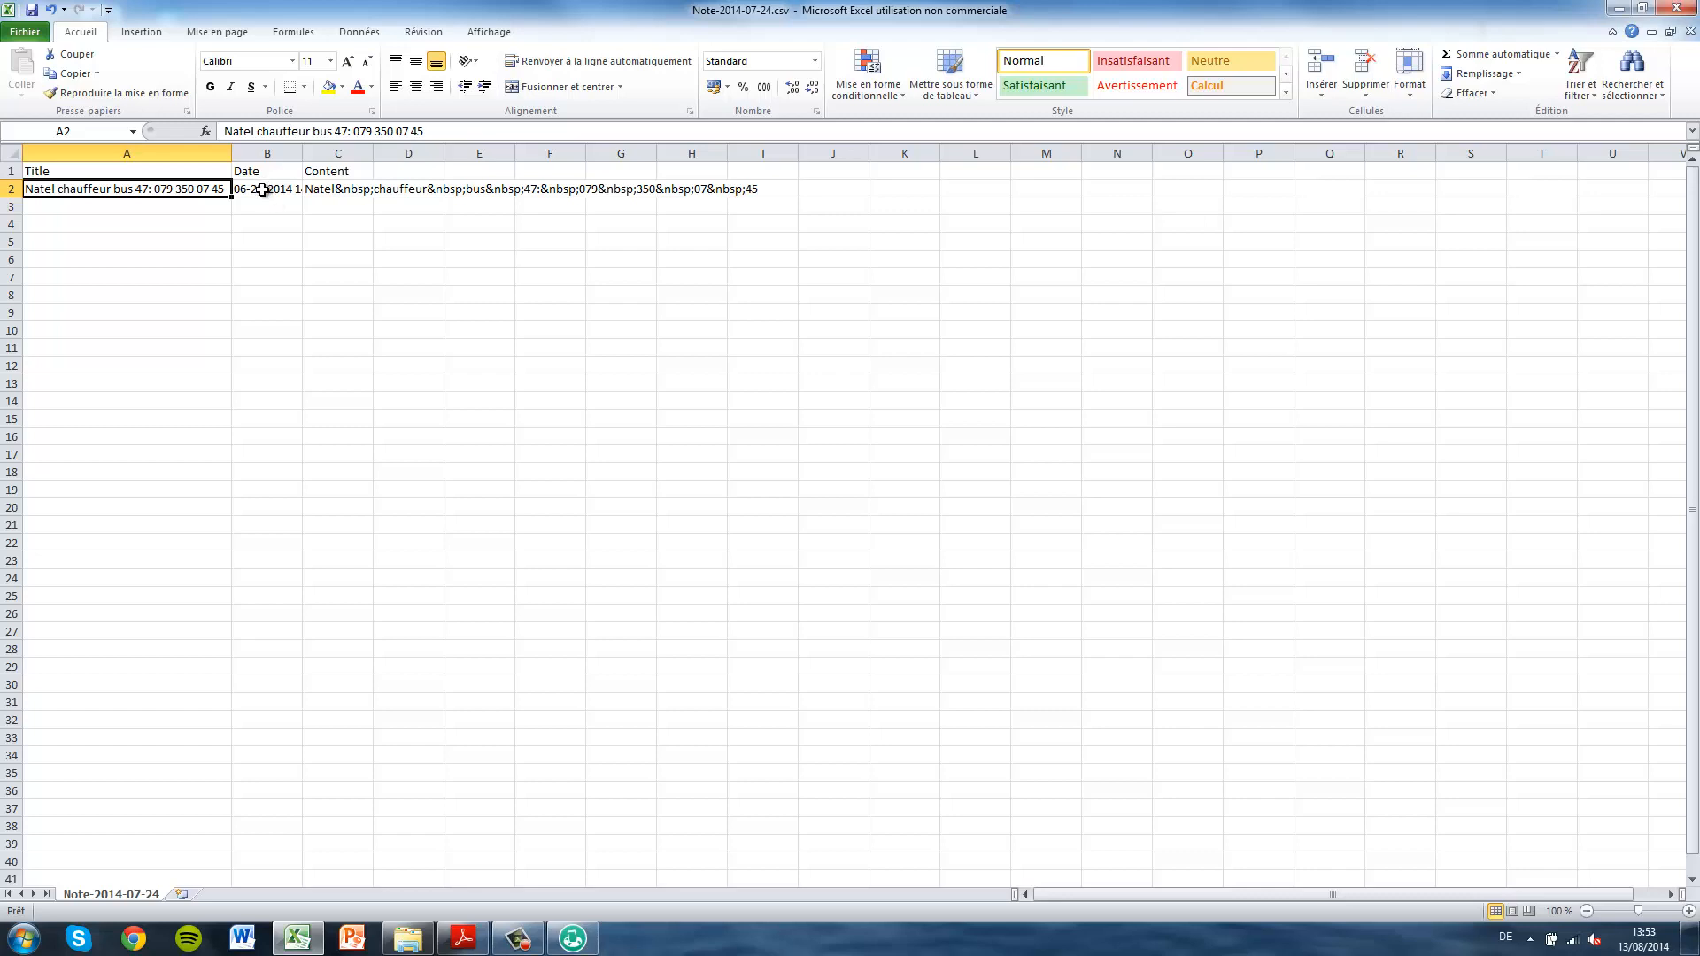
{"action": "left_click", "coordinate": [267, 189]}
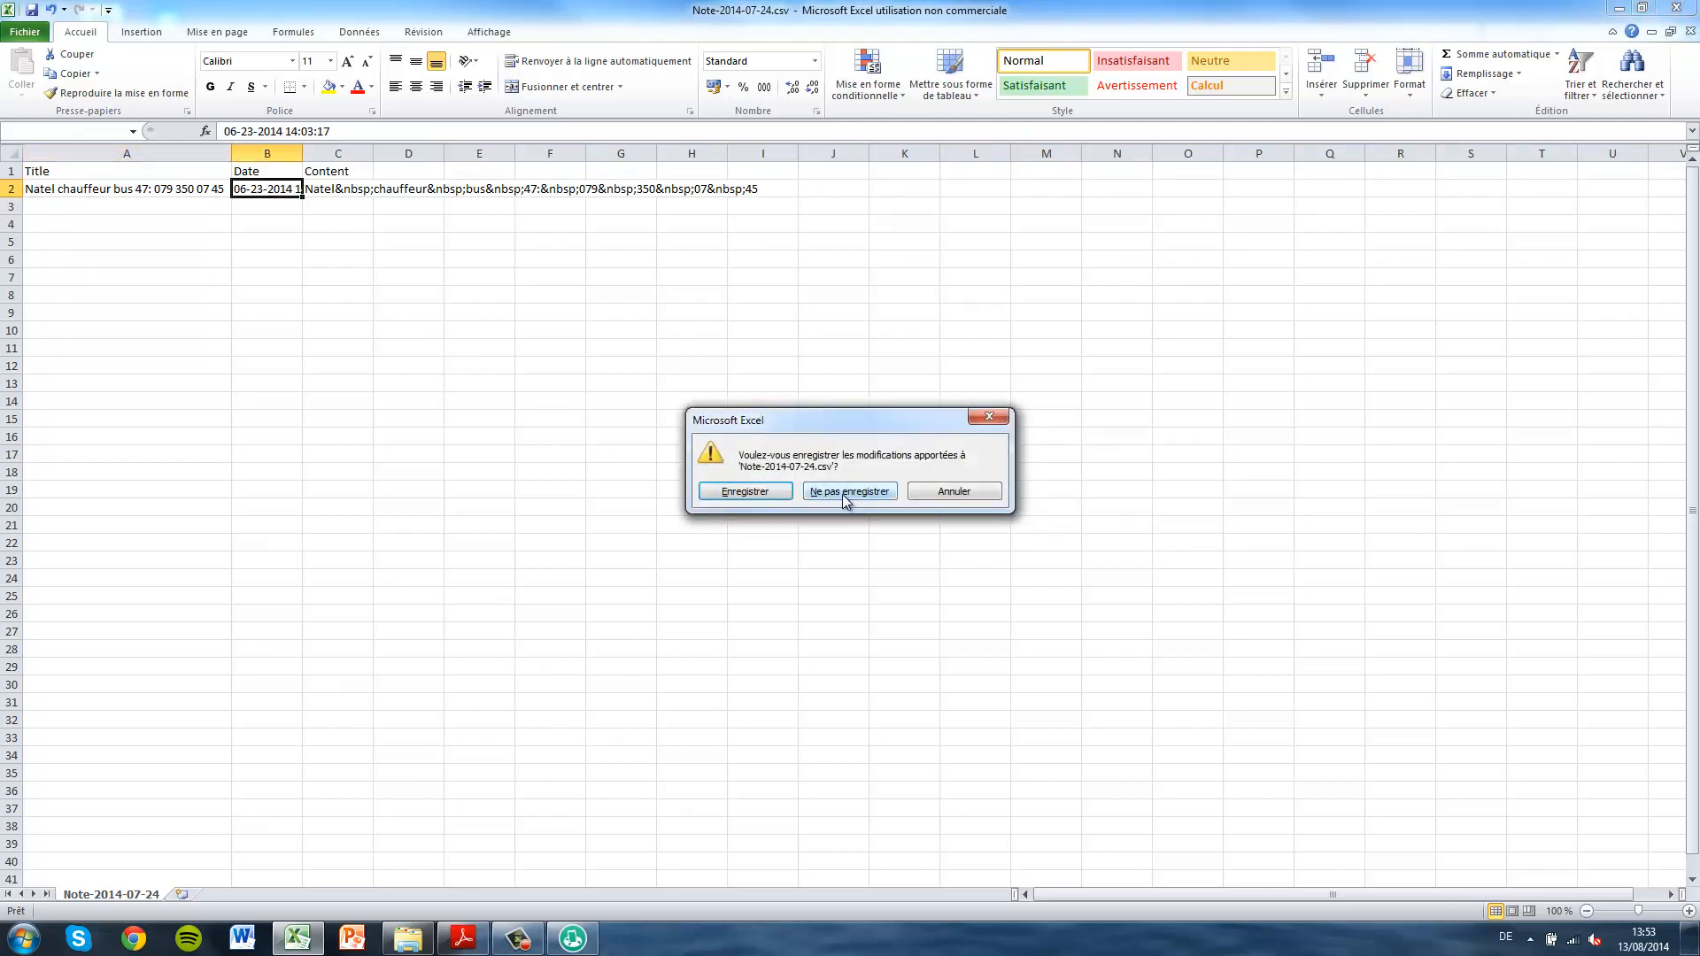
{"action": "left_click", "coordinate": [850, 491]}
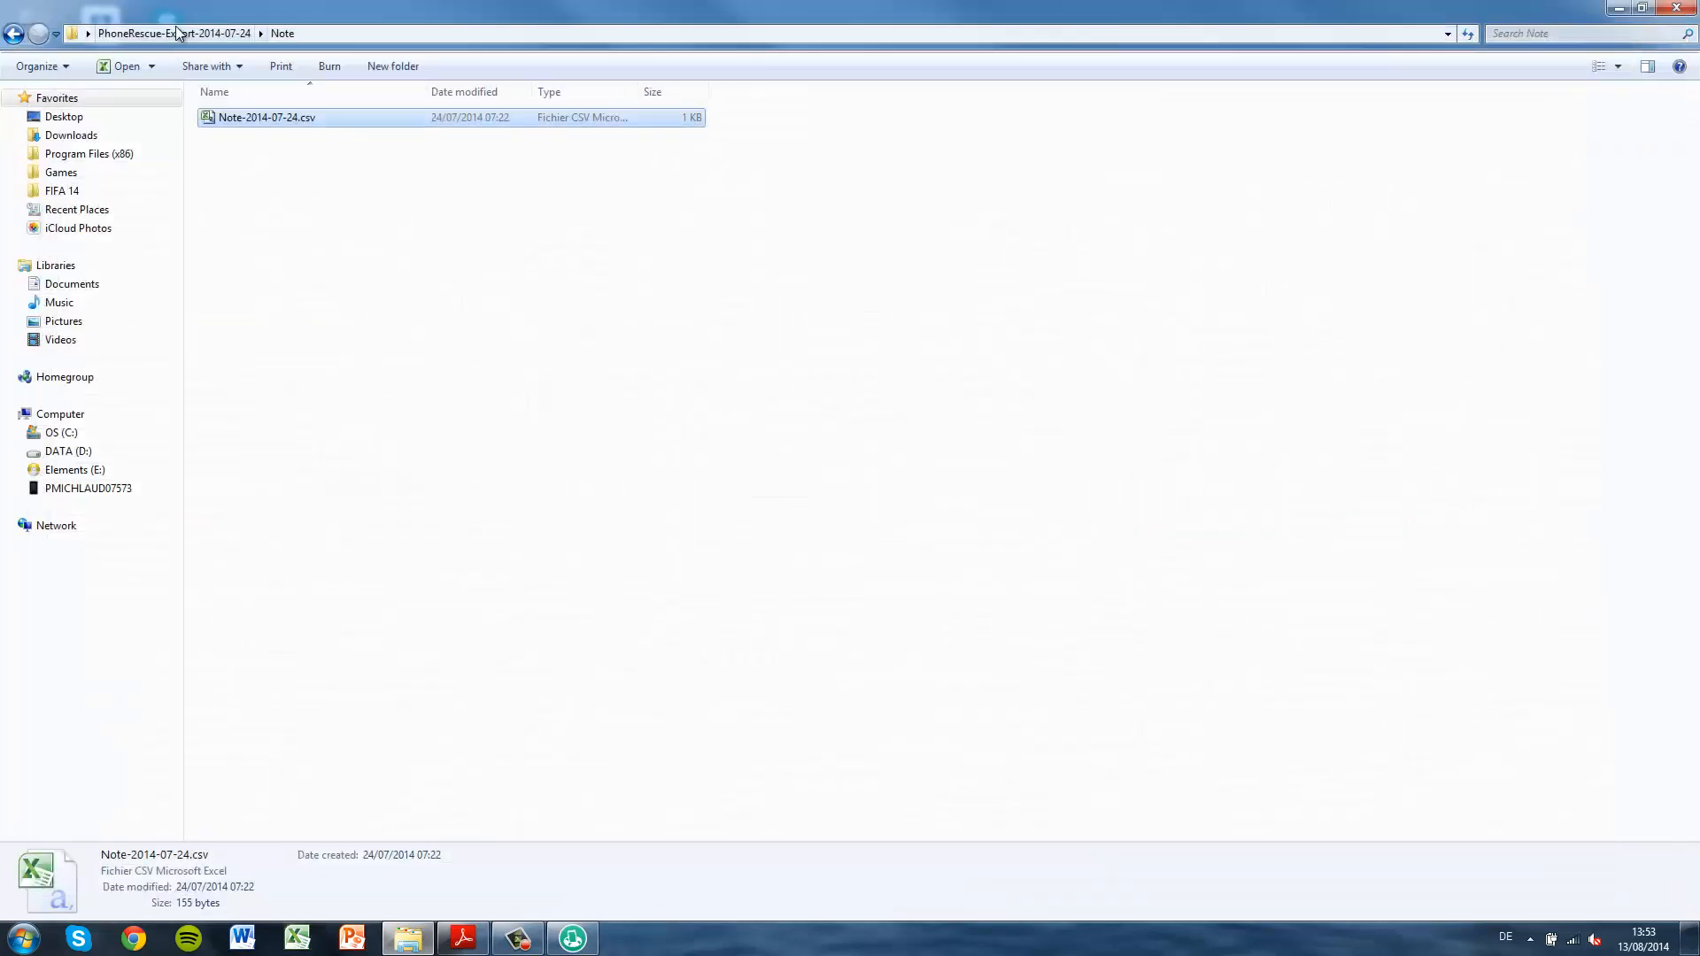
{"action": "left_click", "coordinate": [15, 34]}
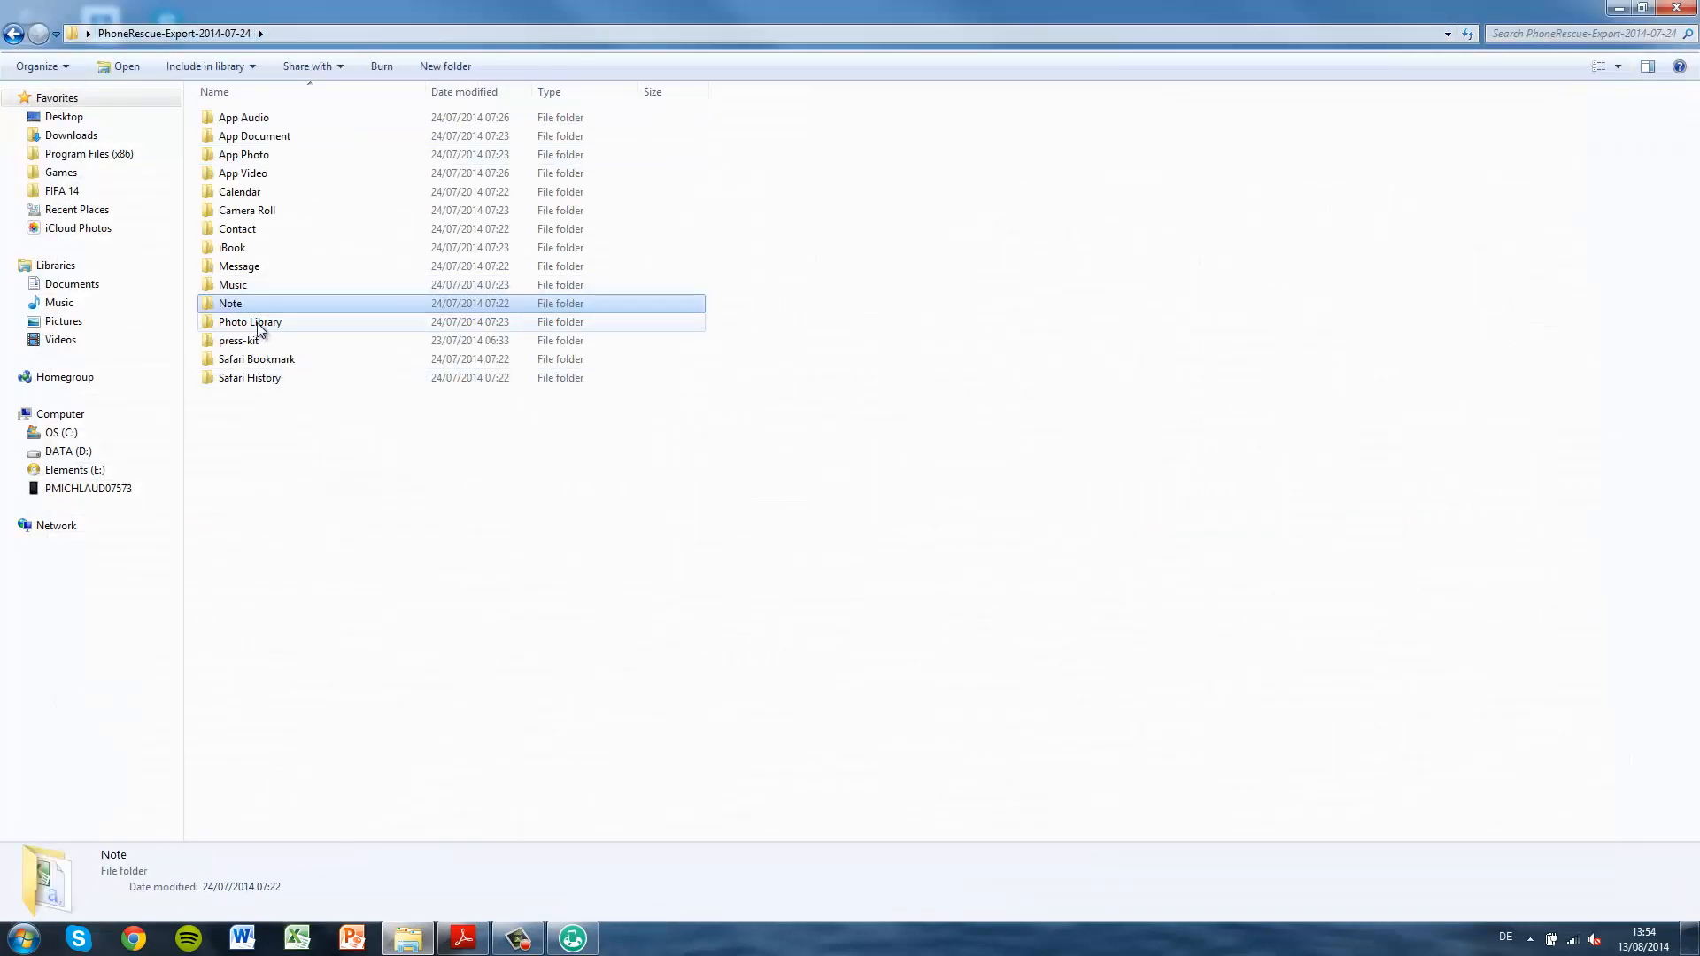
{"action": "double_click", "coordinate": [250, 322]}
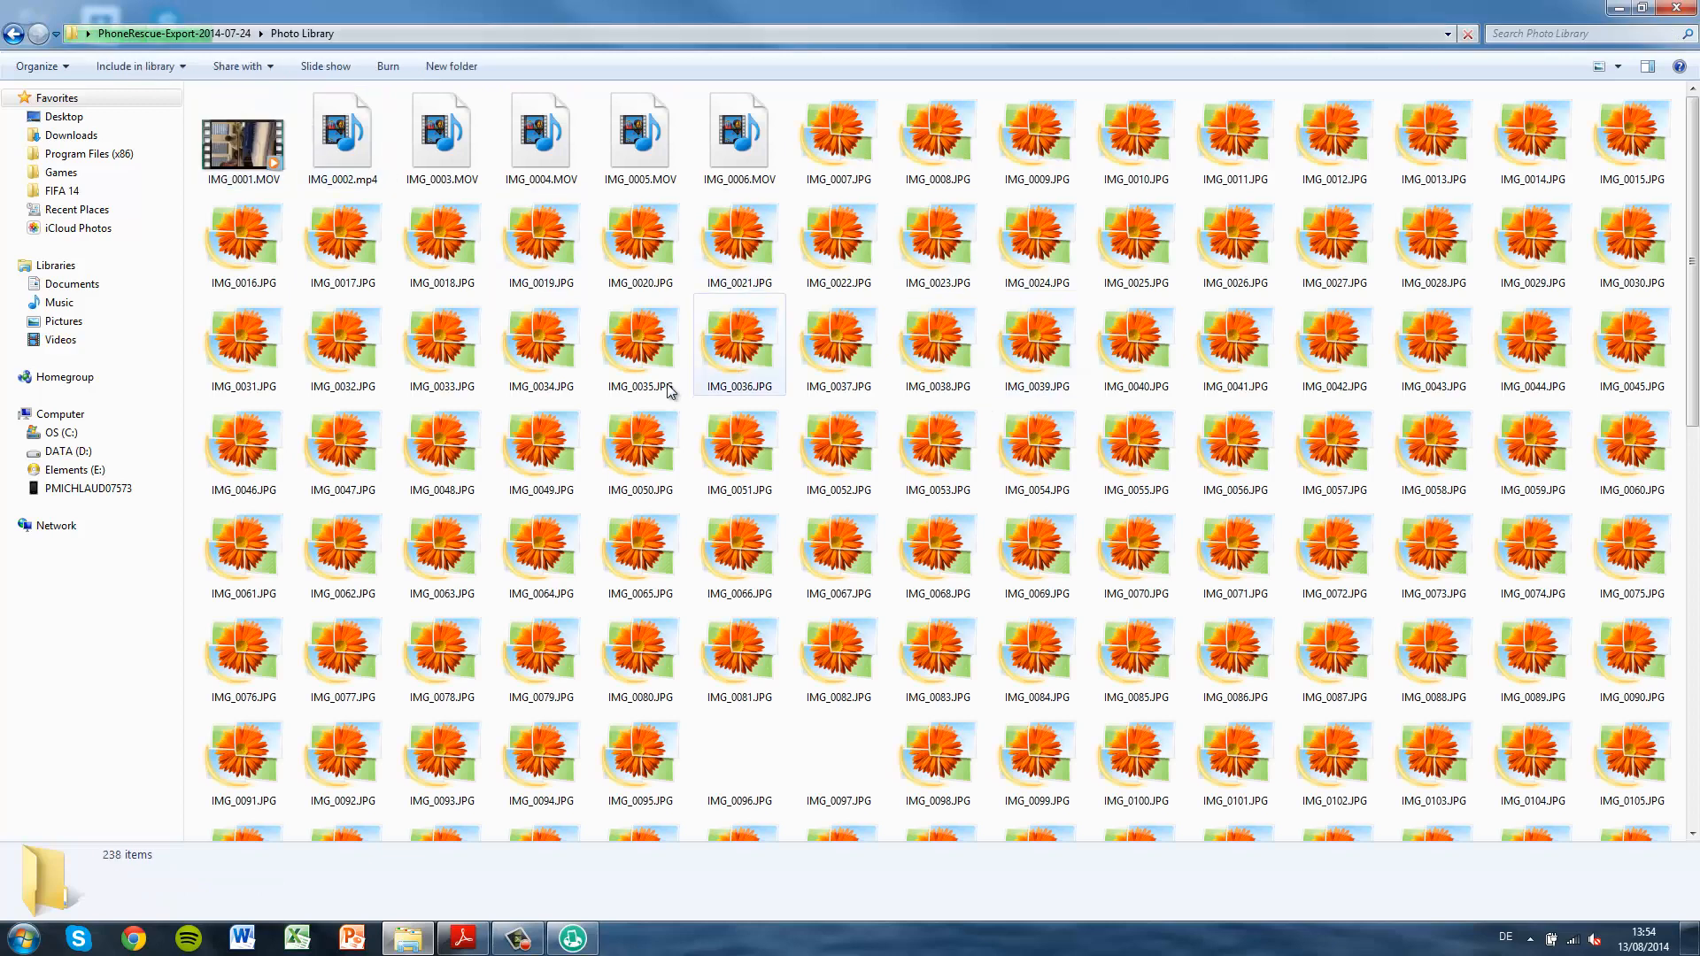
{"action": "scroll", "scroll_direction": "down", "scroll_amount": 3}
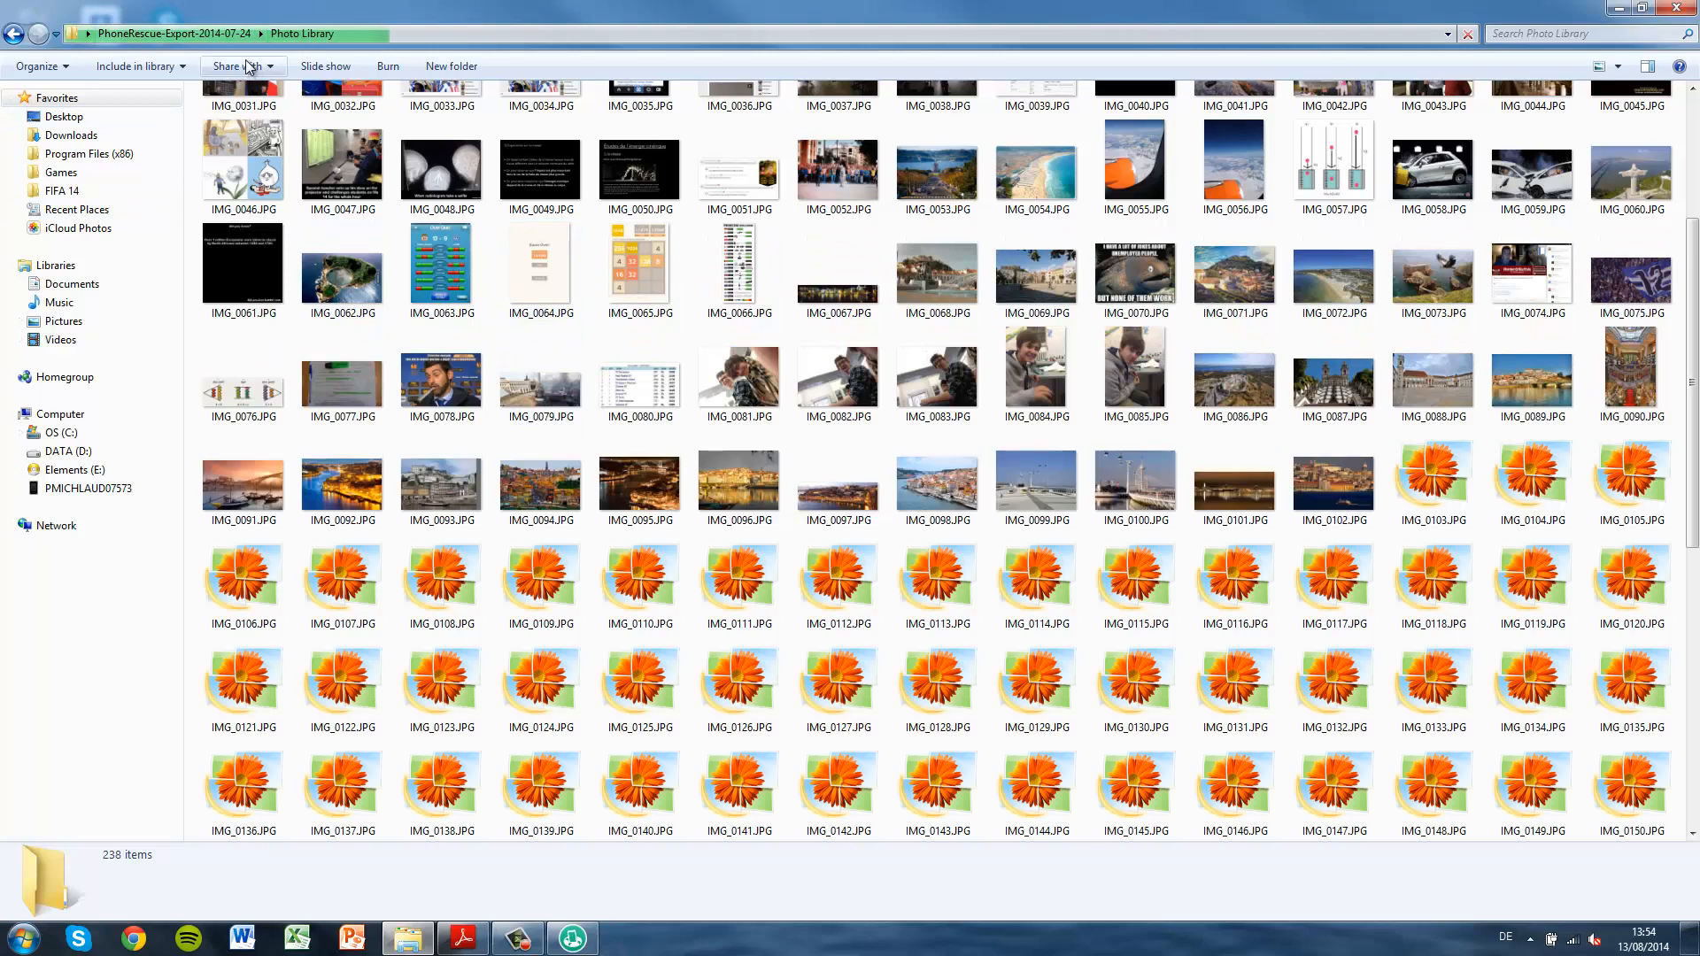
{"action": "left_click", "coordinate": [16, 34]}
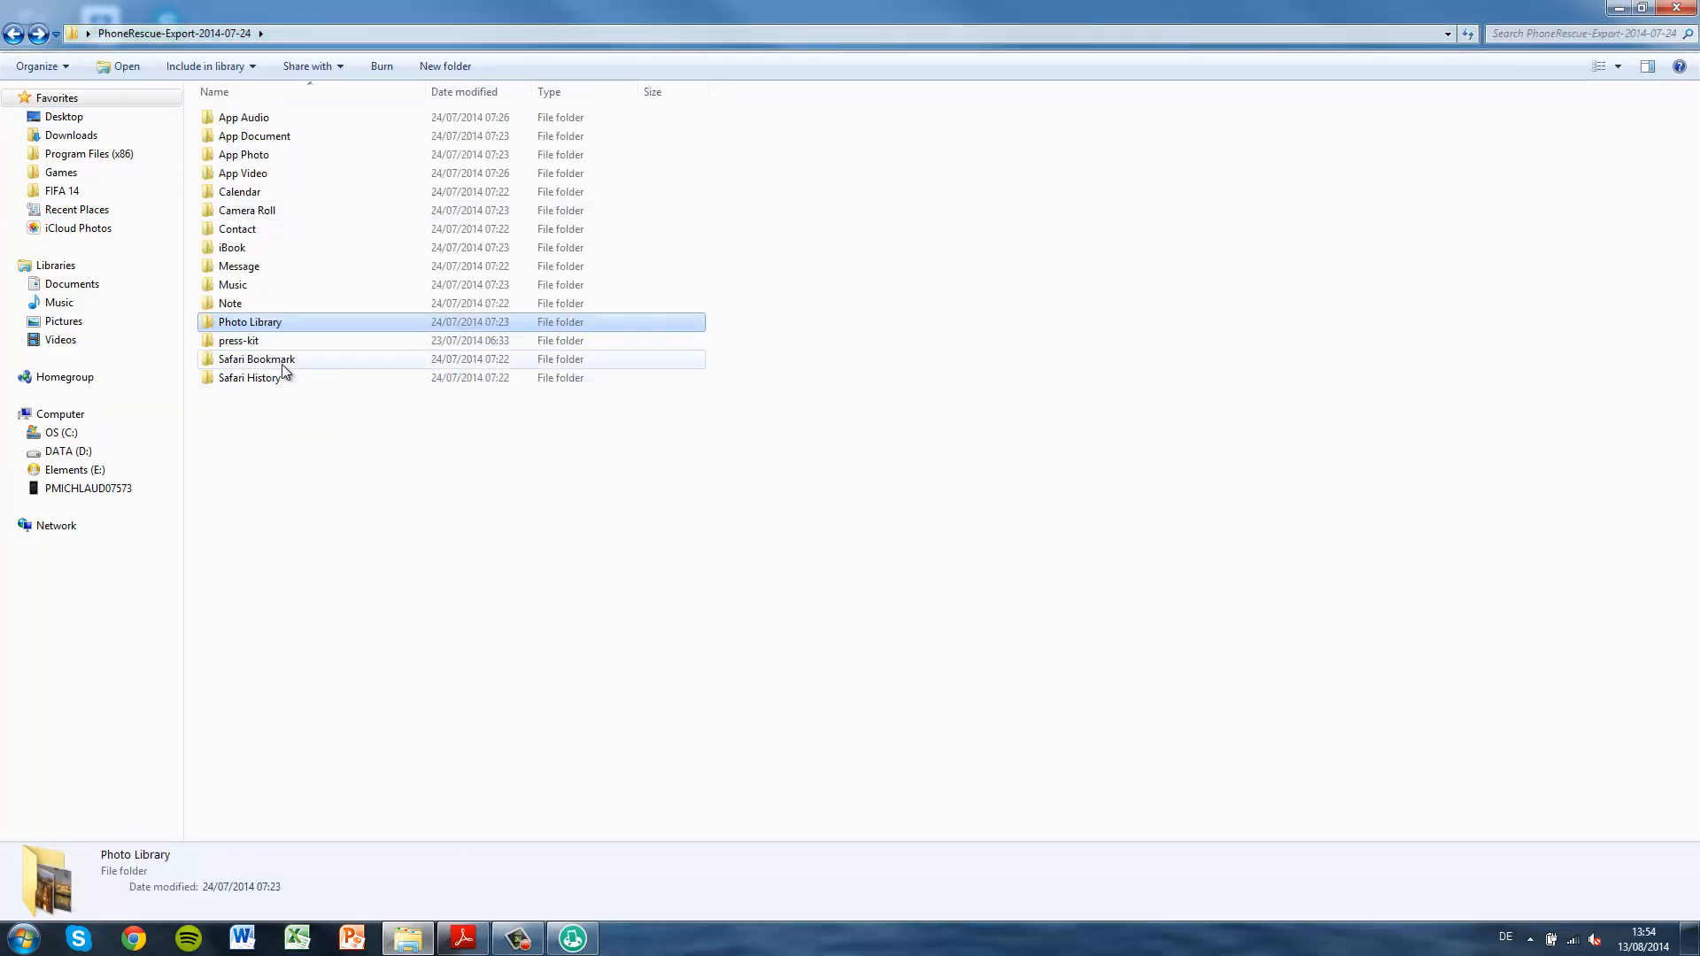
{"action": "mouse_move", "coordinate": [256, 359]}
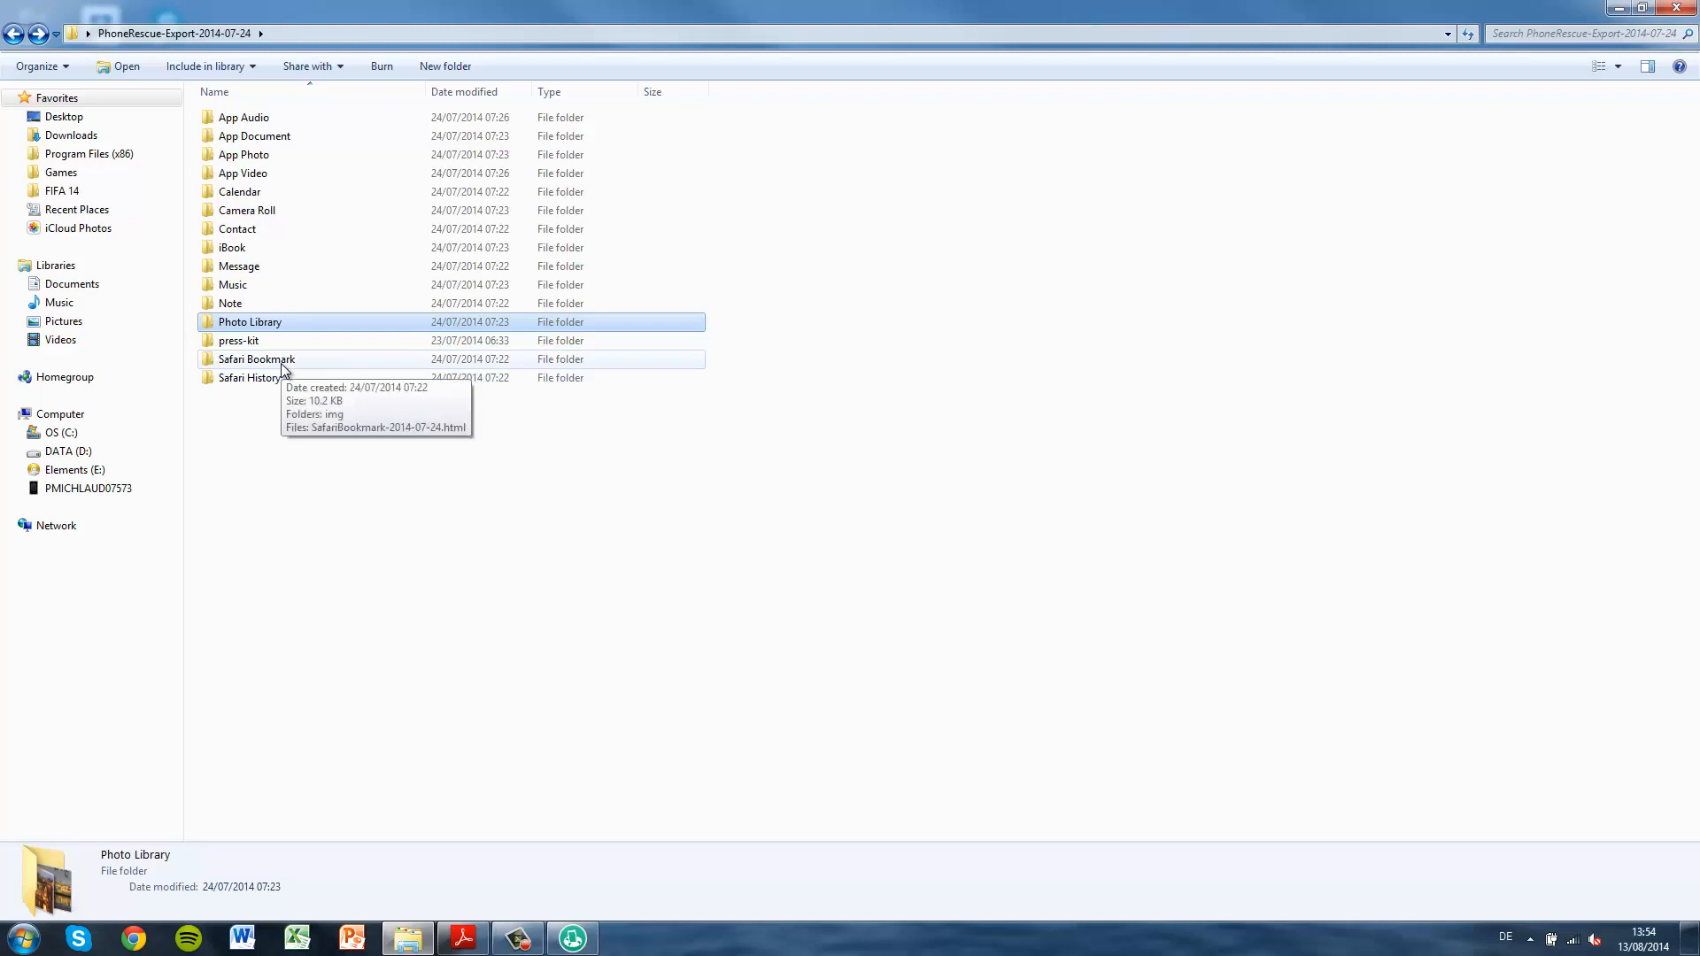
View the recovered SafariBookmark HTML page in Chrome, then close it.
{"action": "double_click", "coordinate": [256, 359]}
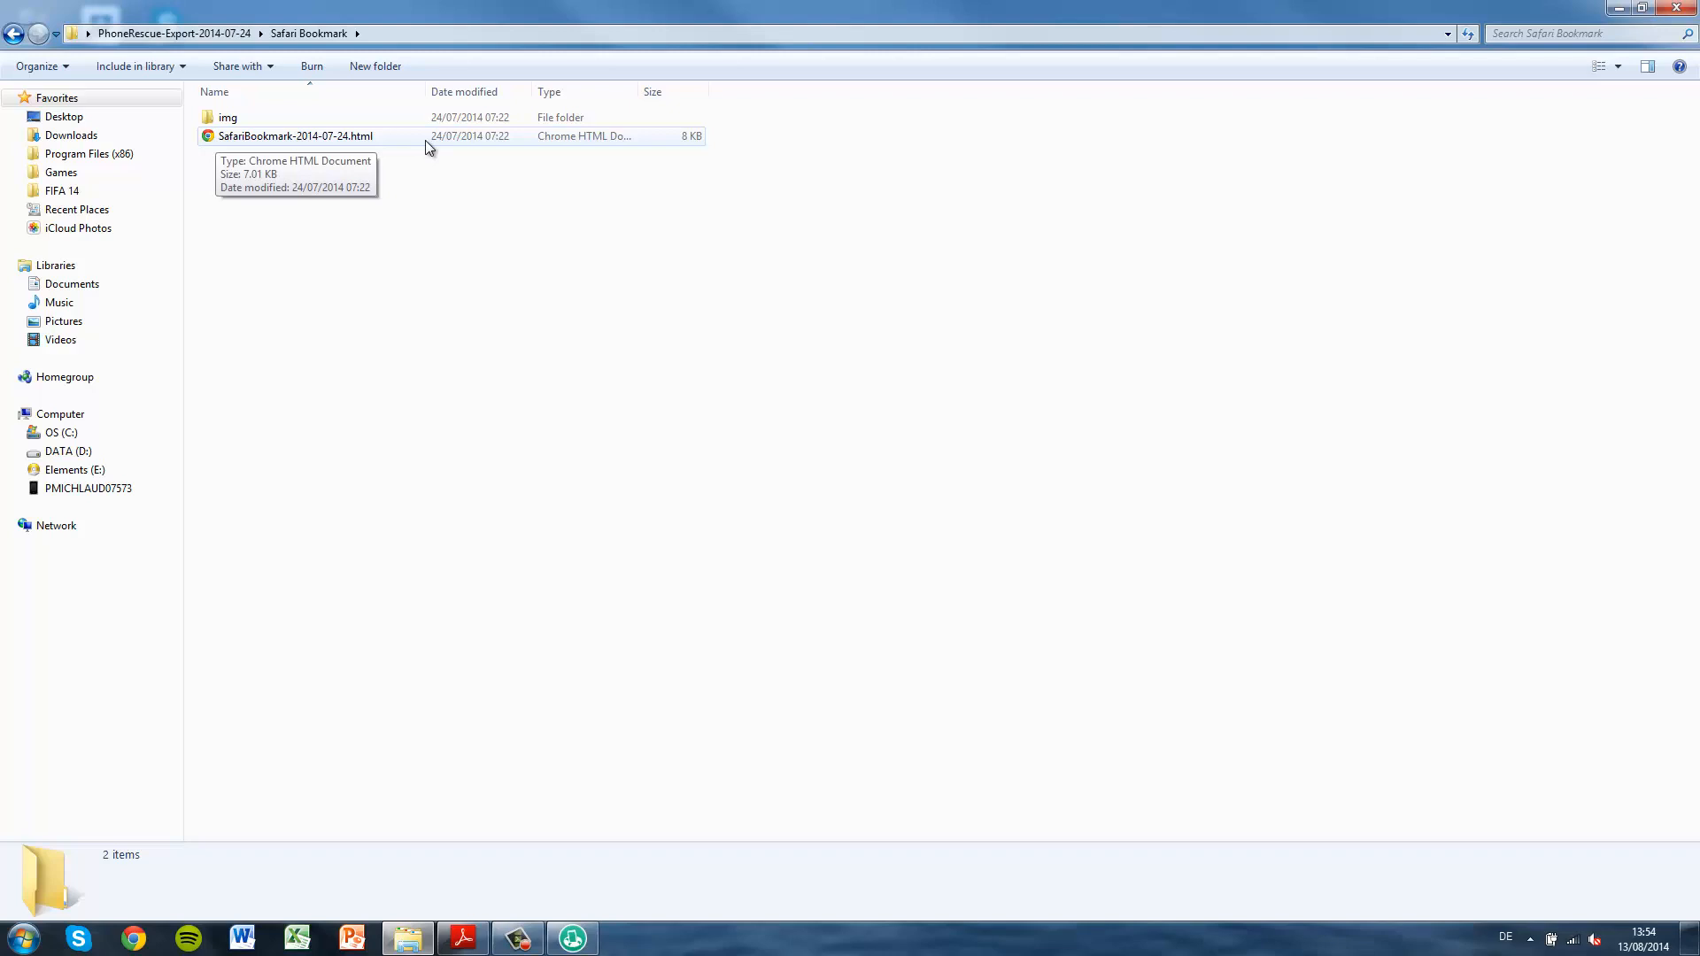
{"action": "mouse_move", "coordinate": [421, 141]}
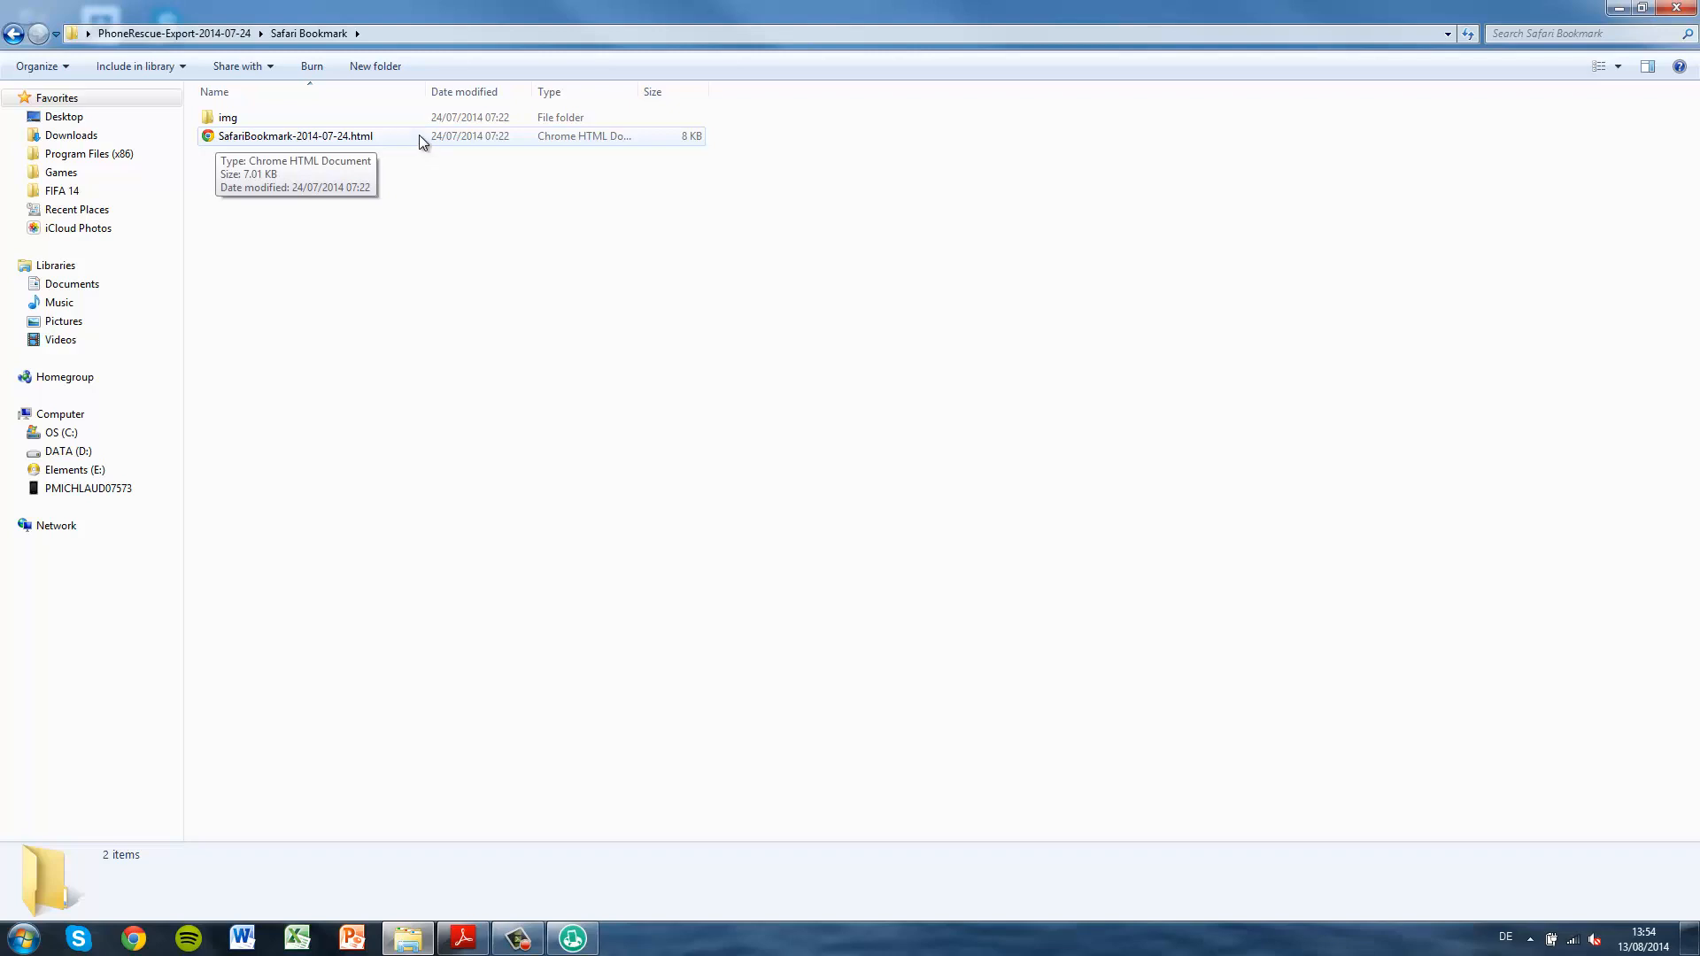
{"action": "left_click", "coordinate": [294, 136]}
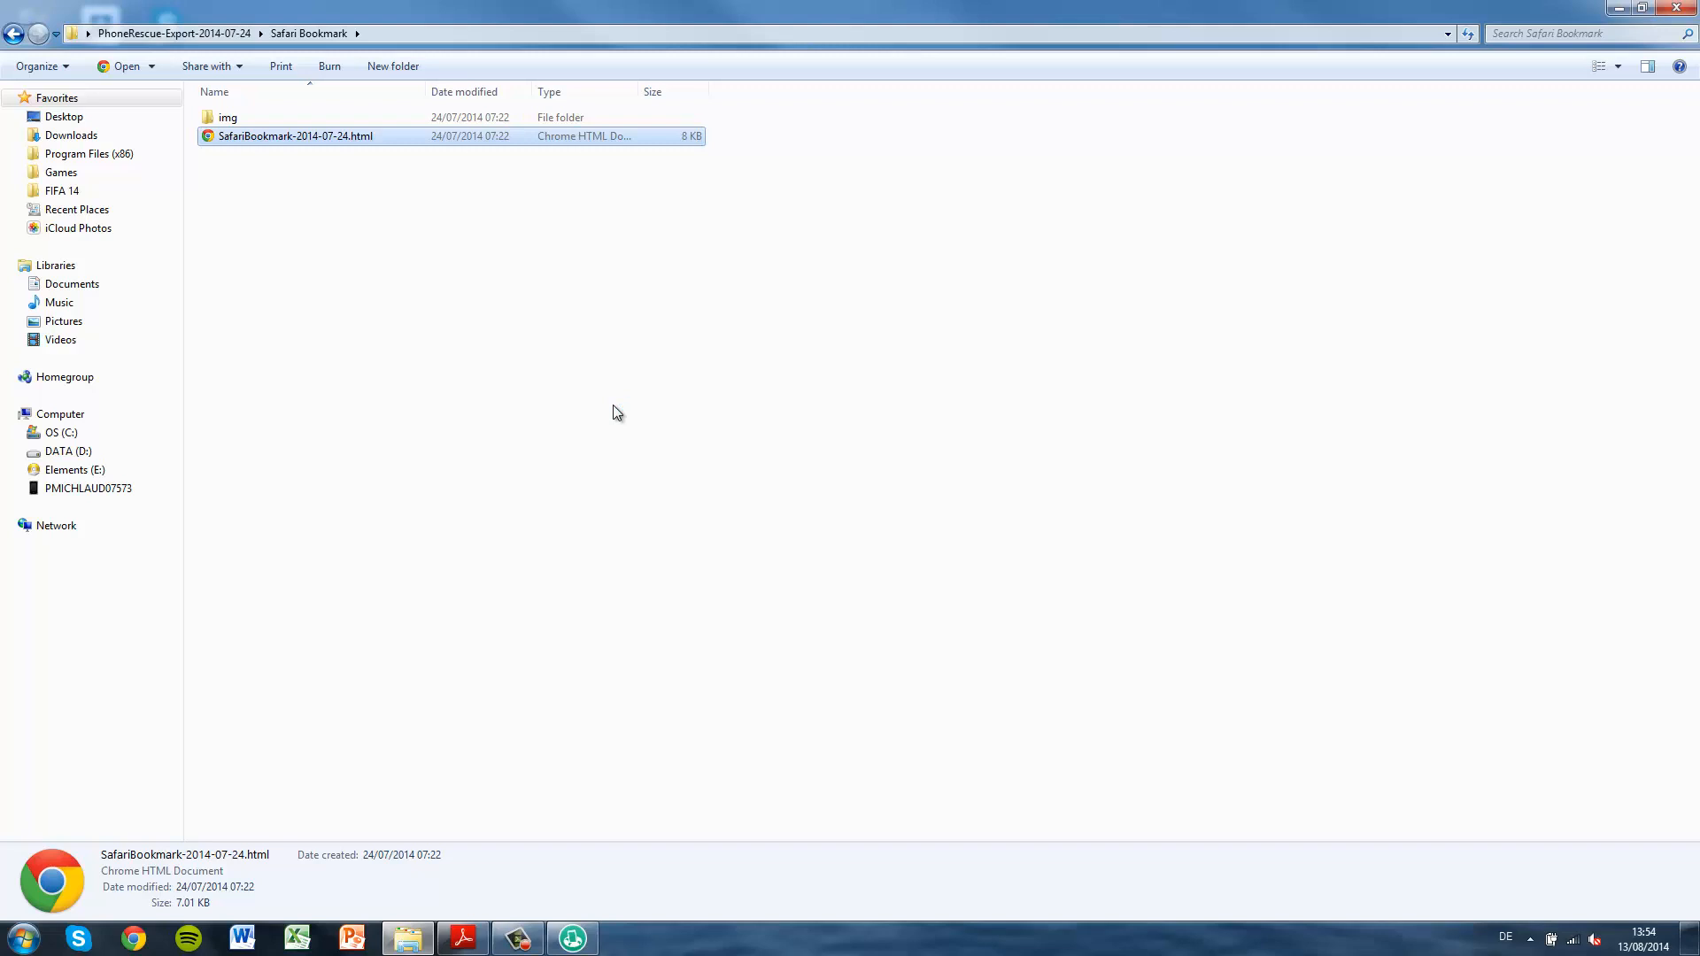
{"action": "double_click", "coordinate": [295, 135]}
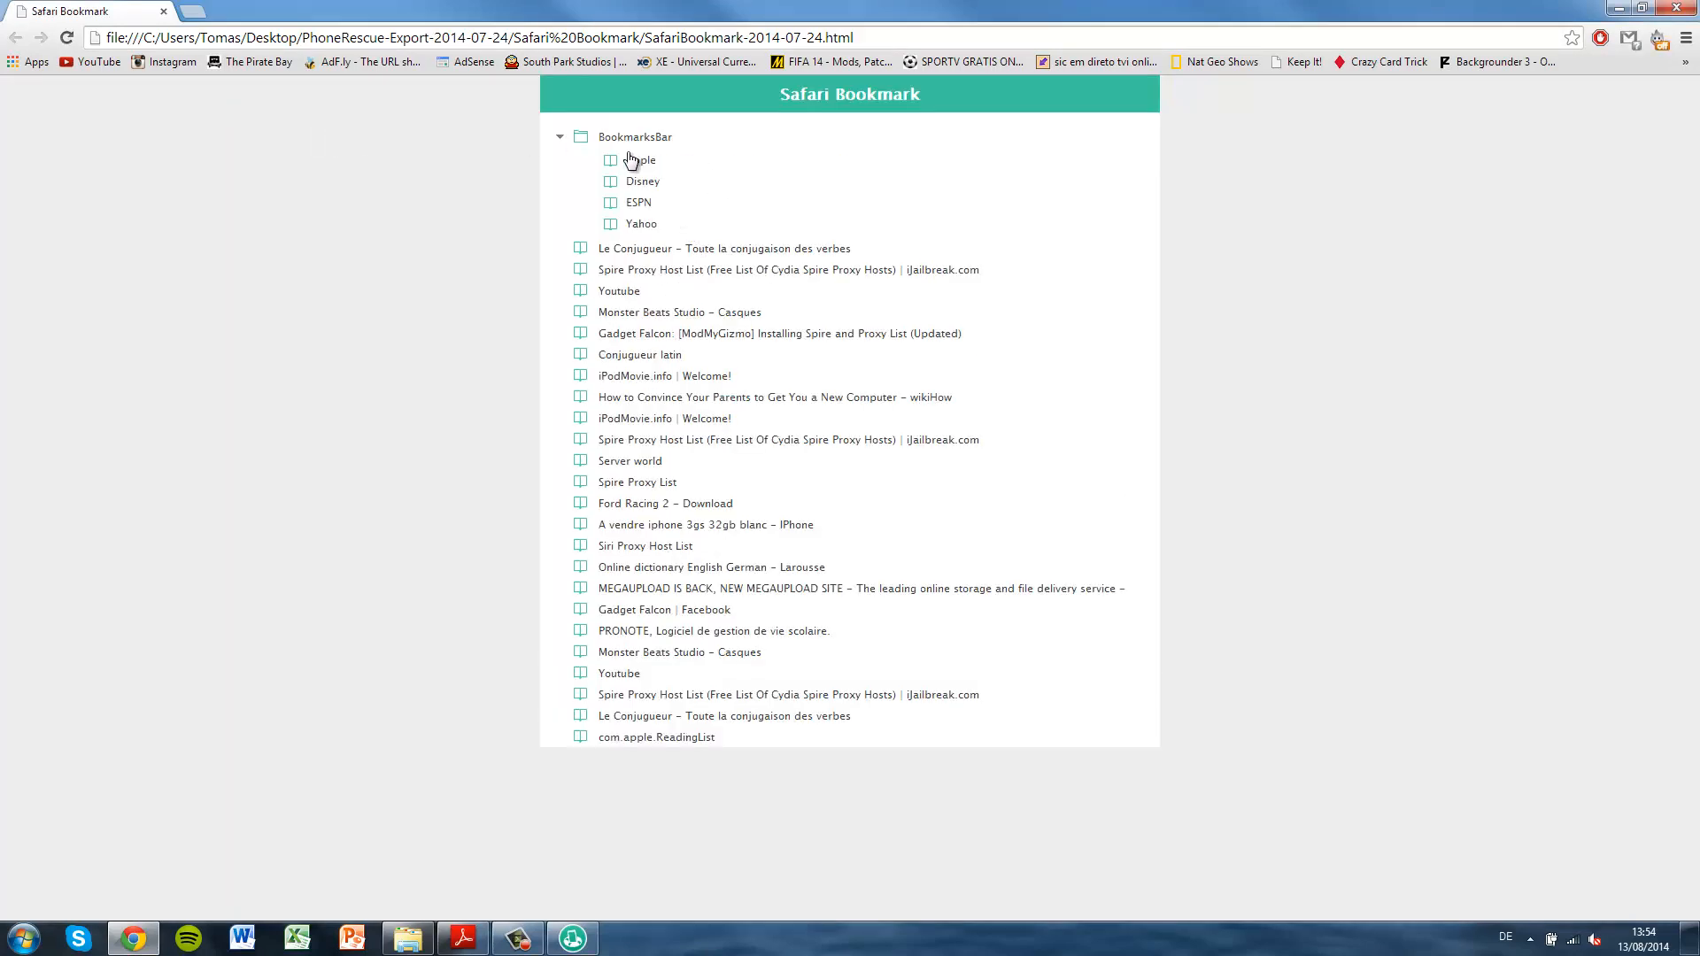
{"action": "mouse_move", "coordinate": [647, 175]}
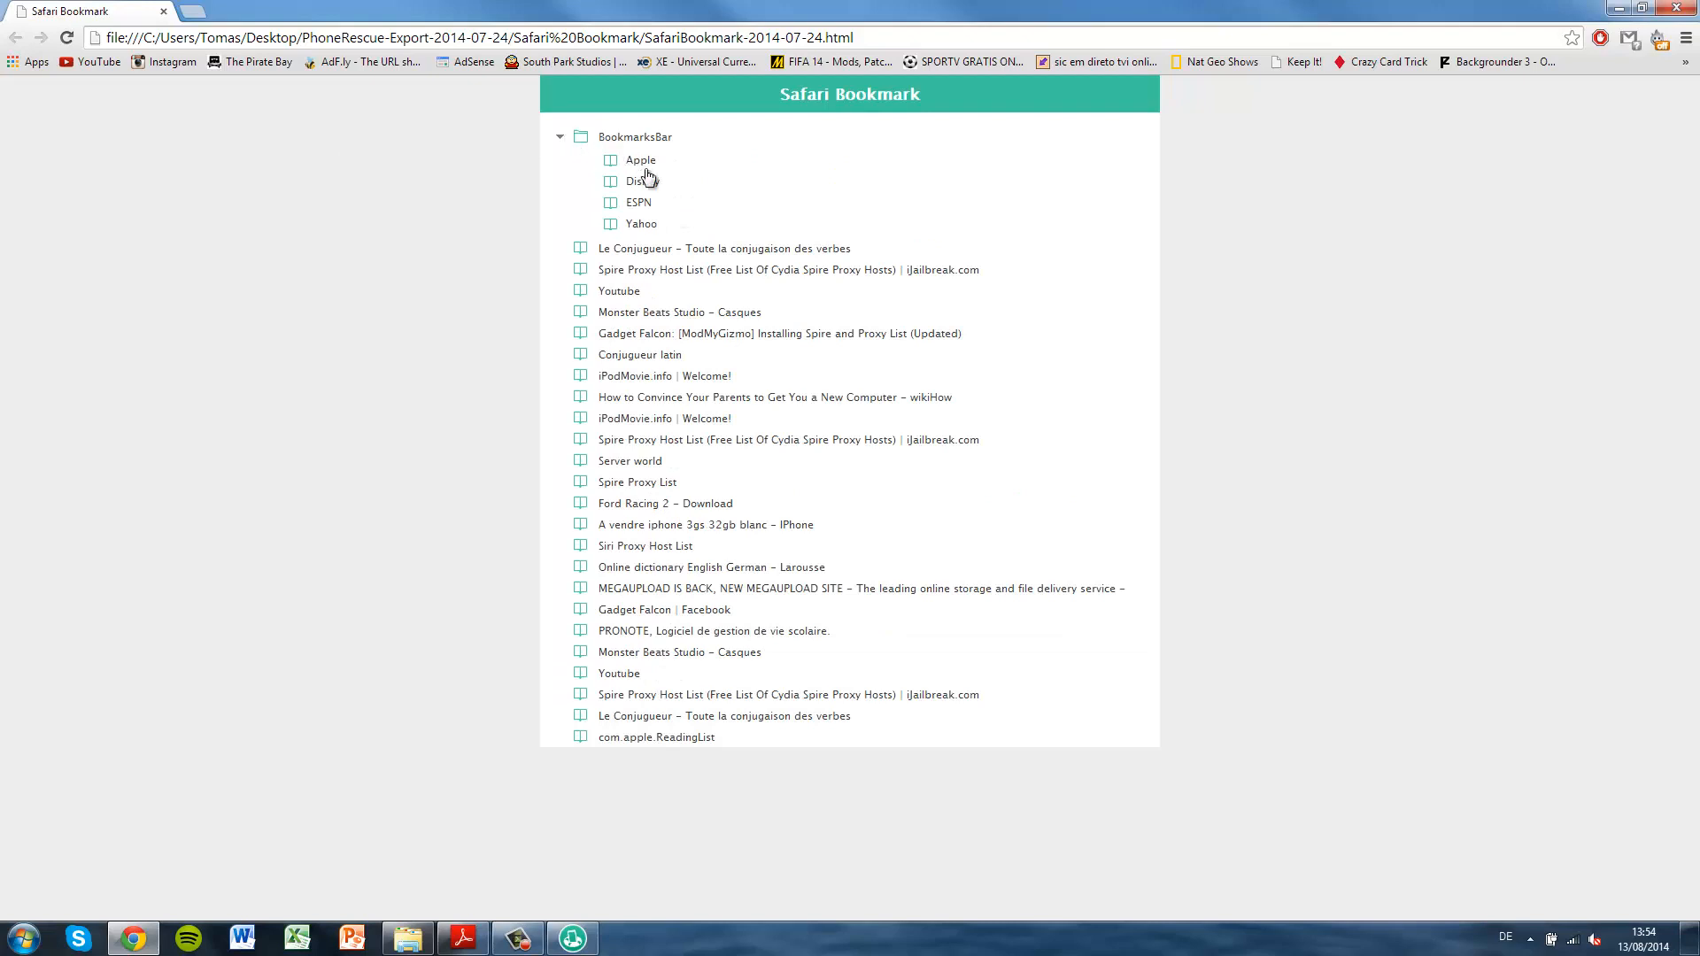
{"action": "mouse_move", "coordinate": [639, 161]}
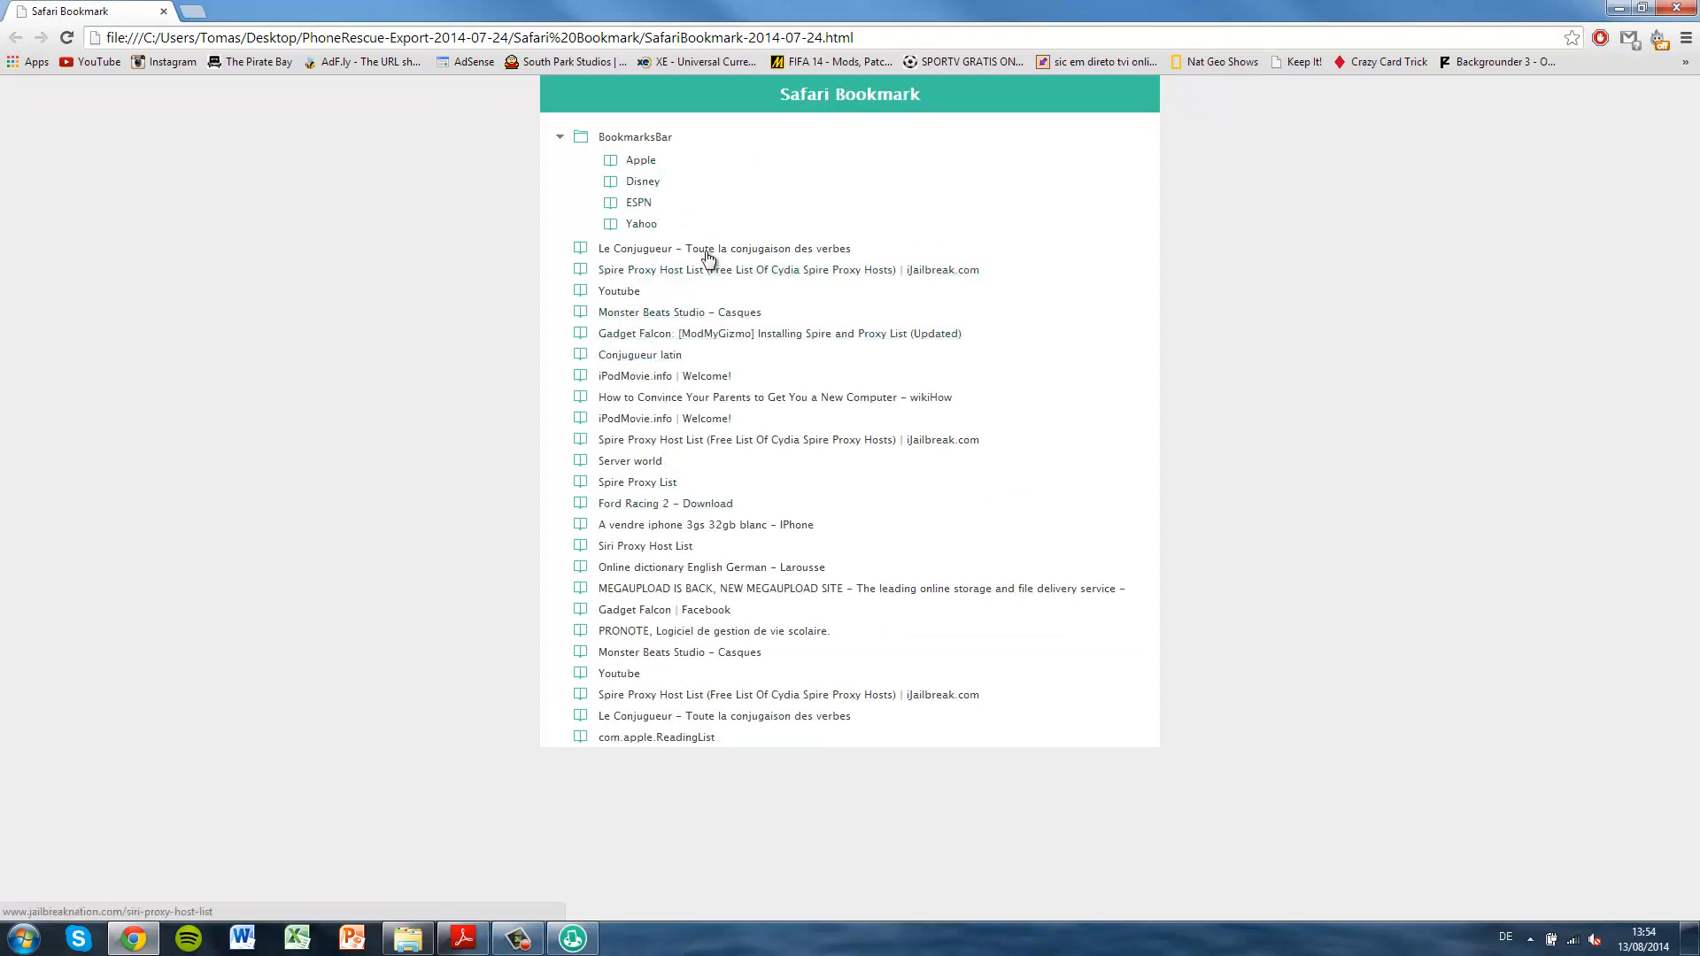
{"action": "left_click", "coordinate": [641, 159]}
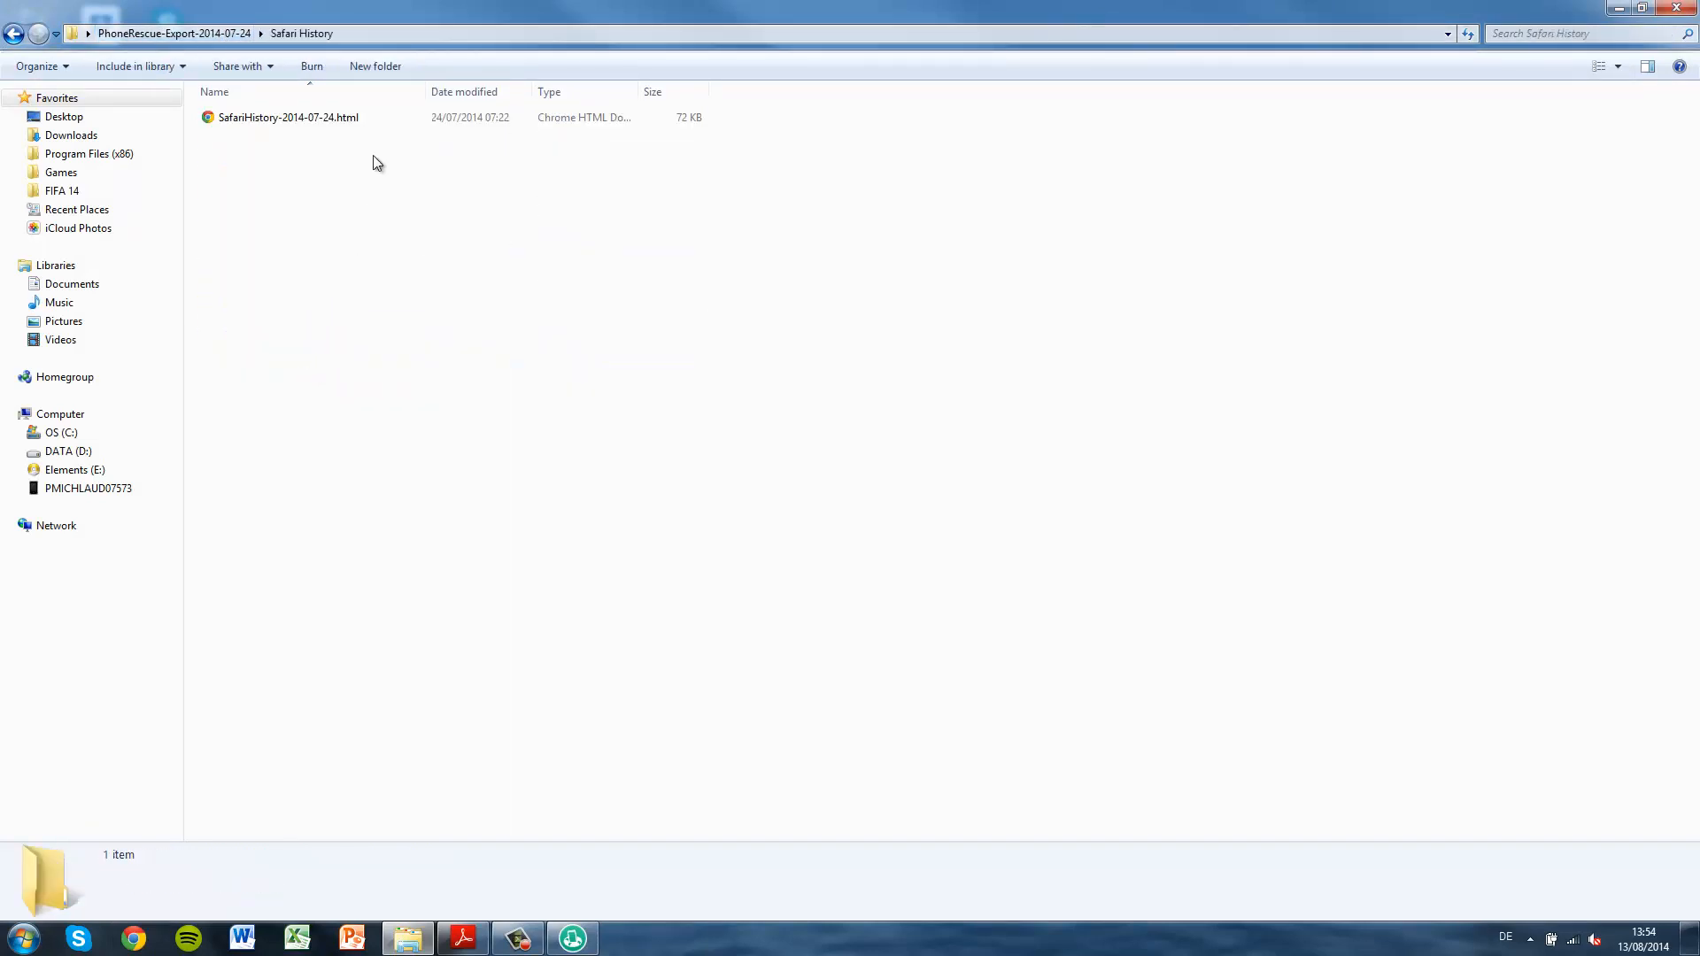
Scroll through SafariHistory-2014-07-24.html in Chrome, close it and return to PhoneRescue-Export-2014-07-24.
{"action": "left_click", "coordinate": [287, 117]}
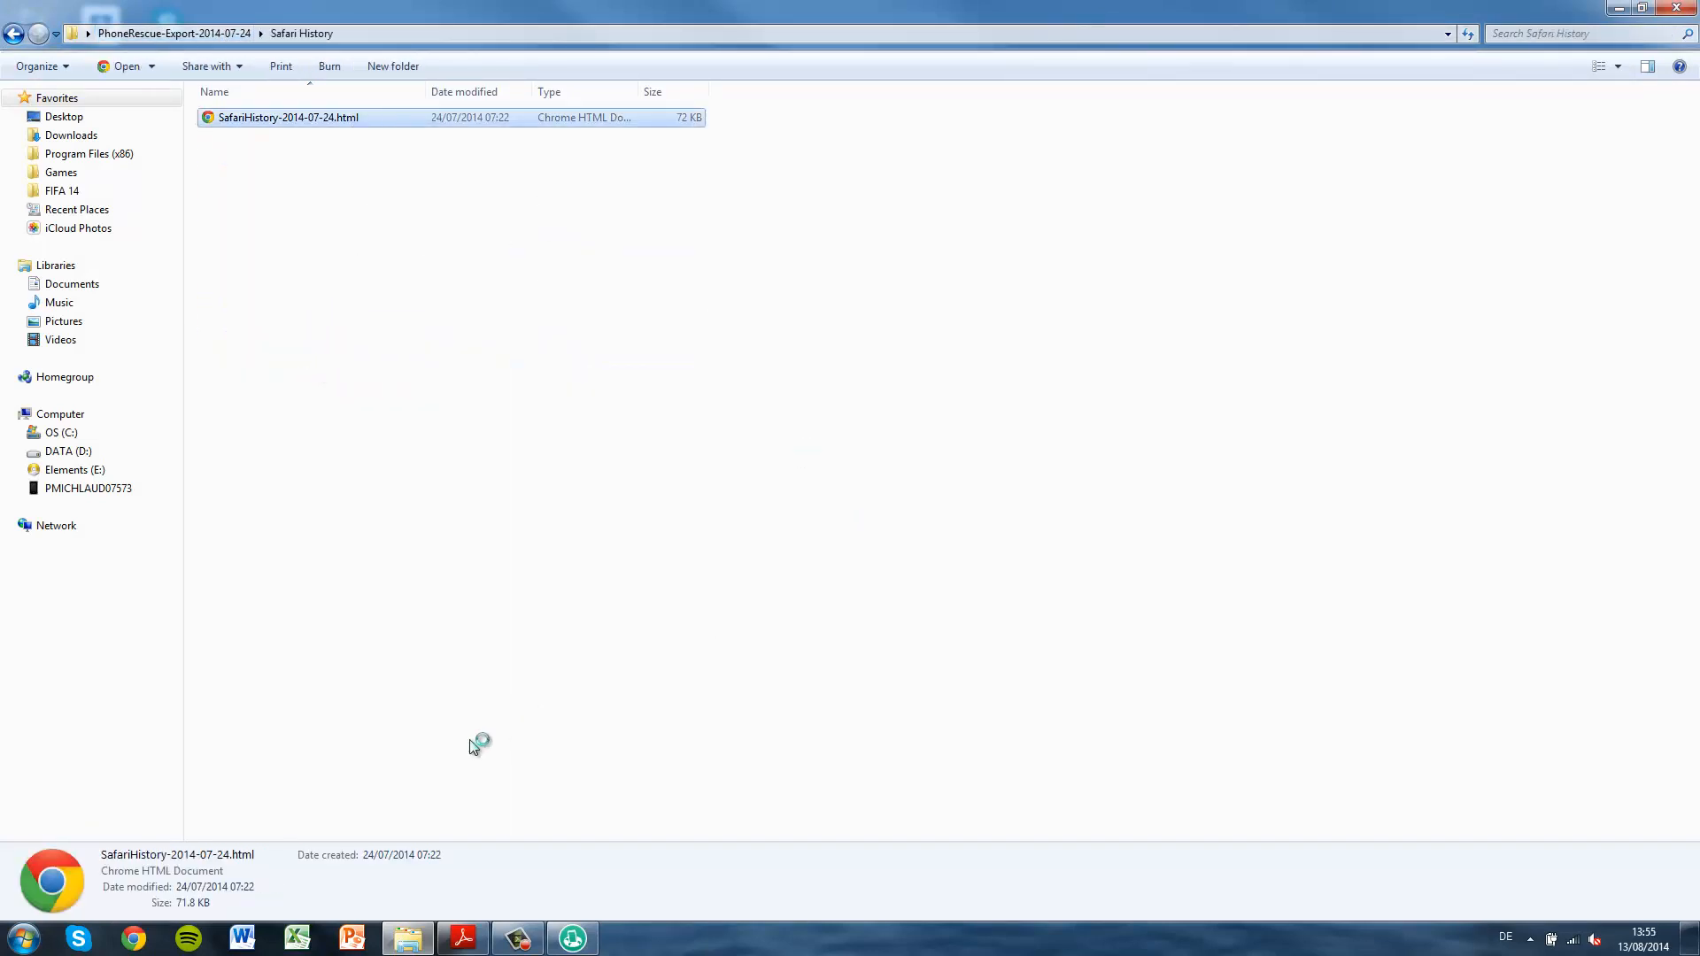
{"action": "double_click", "coordinate": [287, 117]}
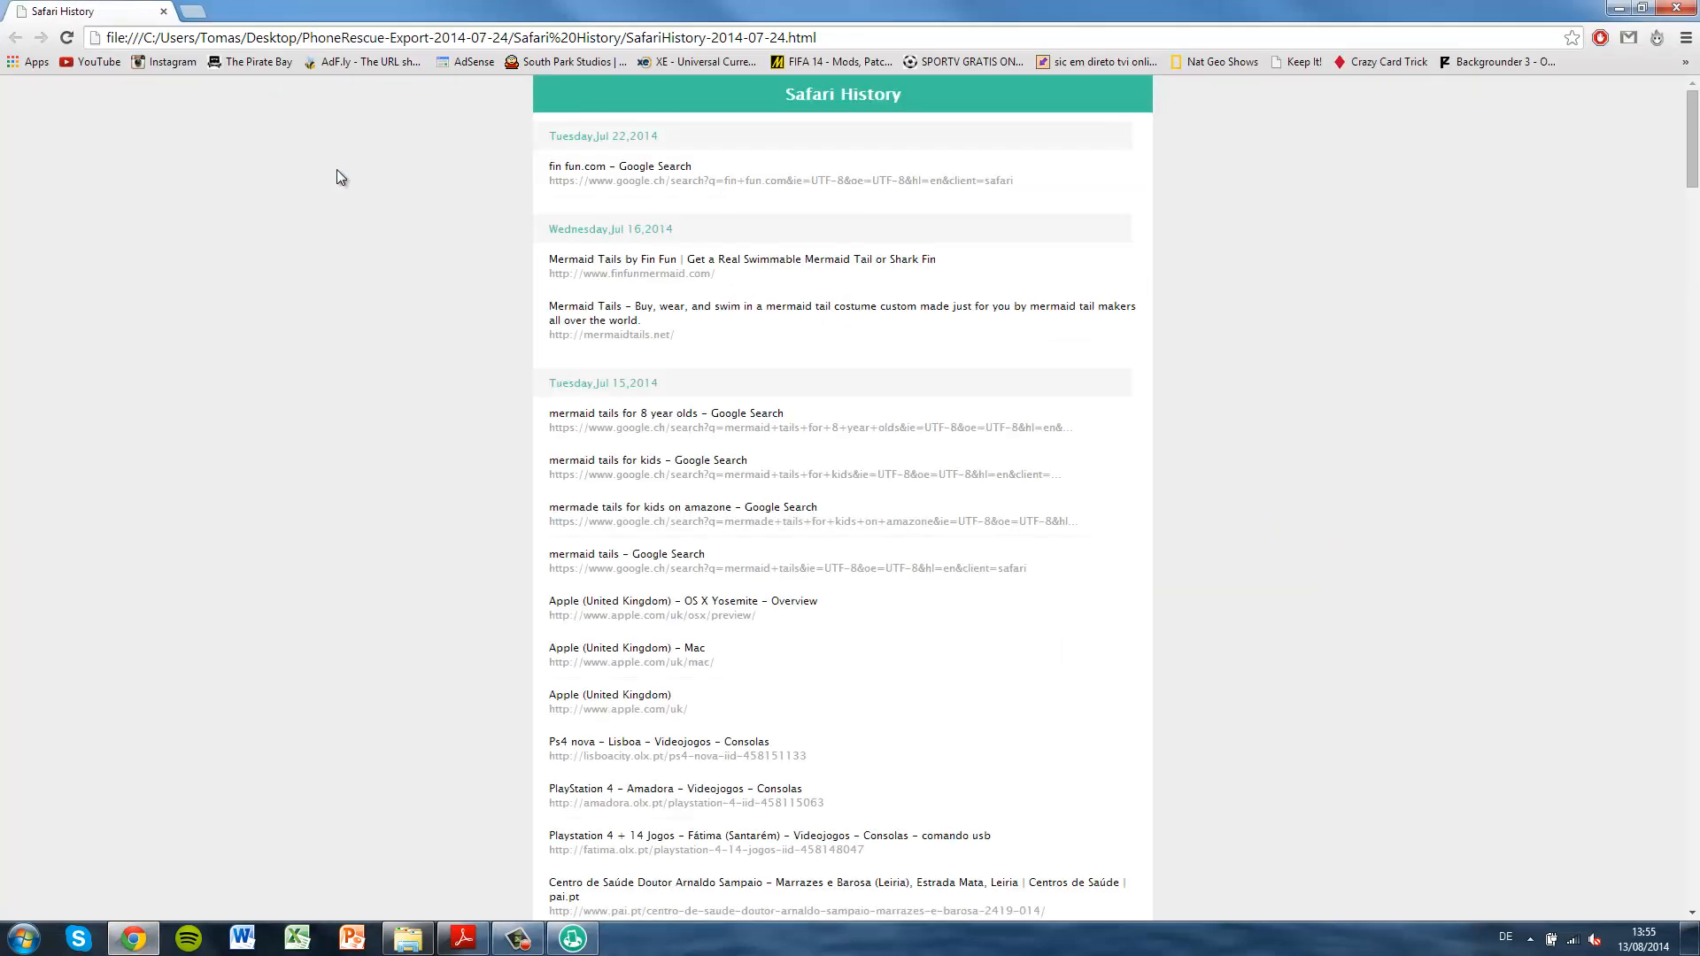
{"action": "scroll", "scroll_direction": "down", "scroll_amount": 3}
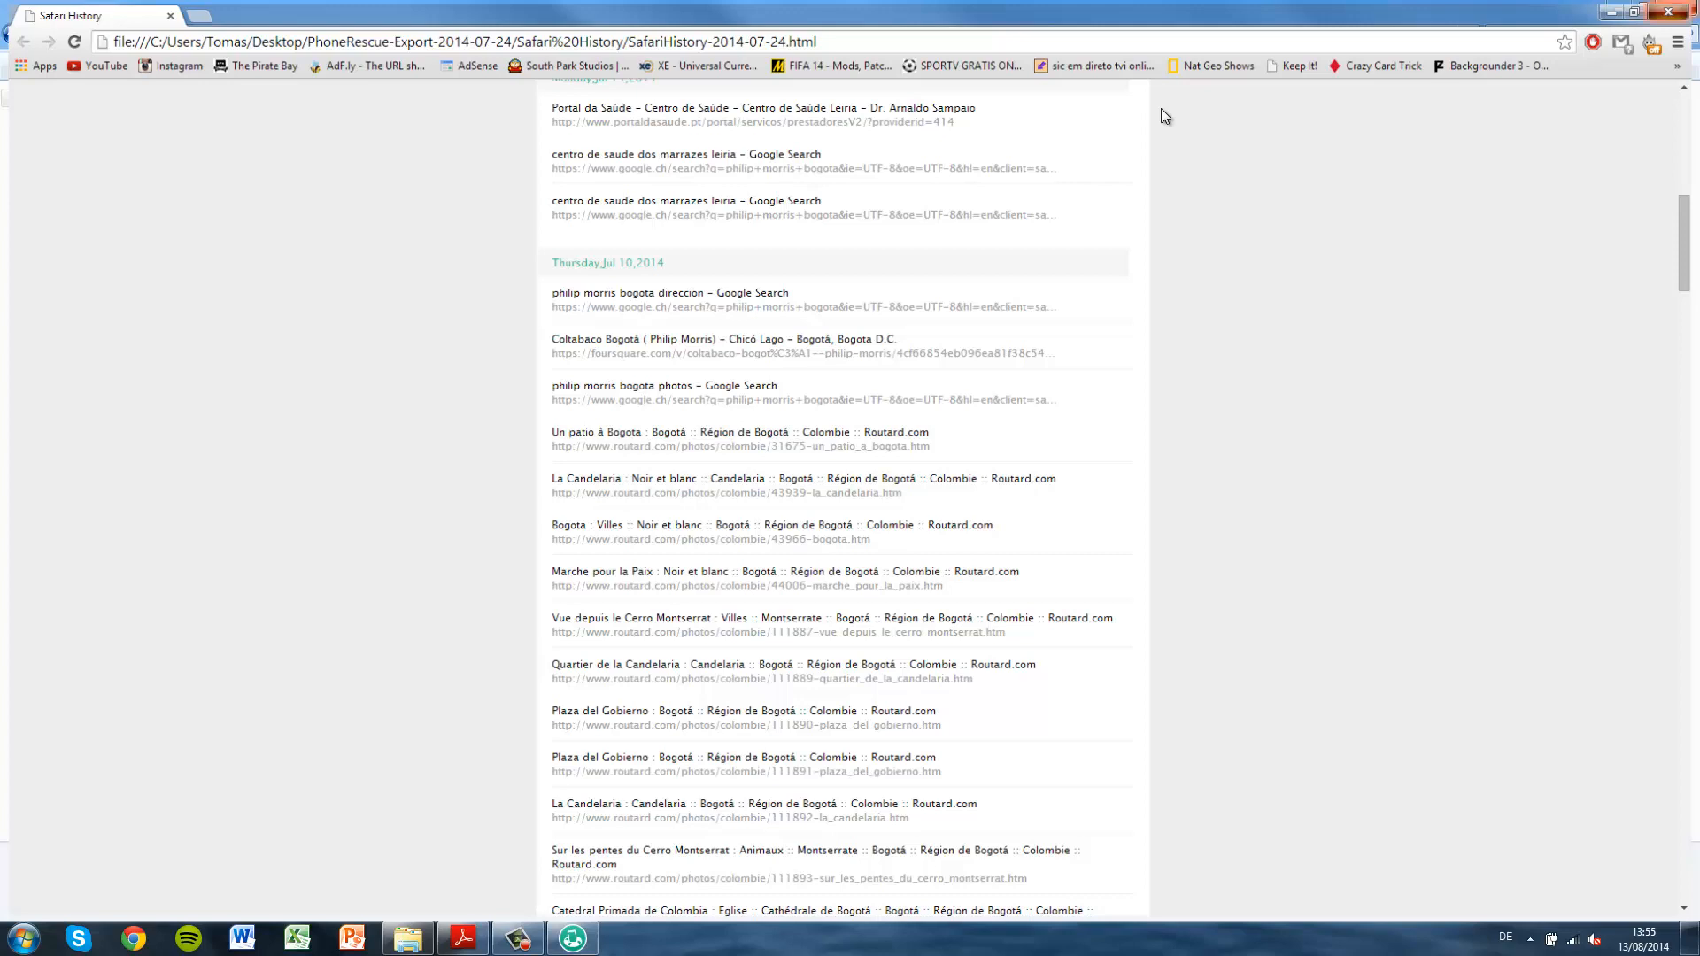
{"action": "left_click", "coordinate": [406, 938]}
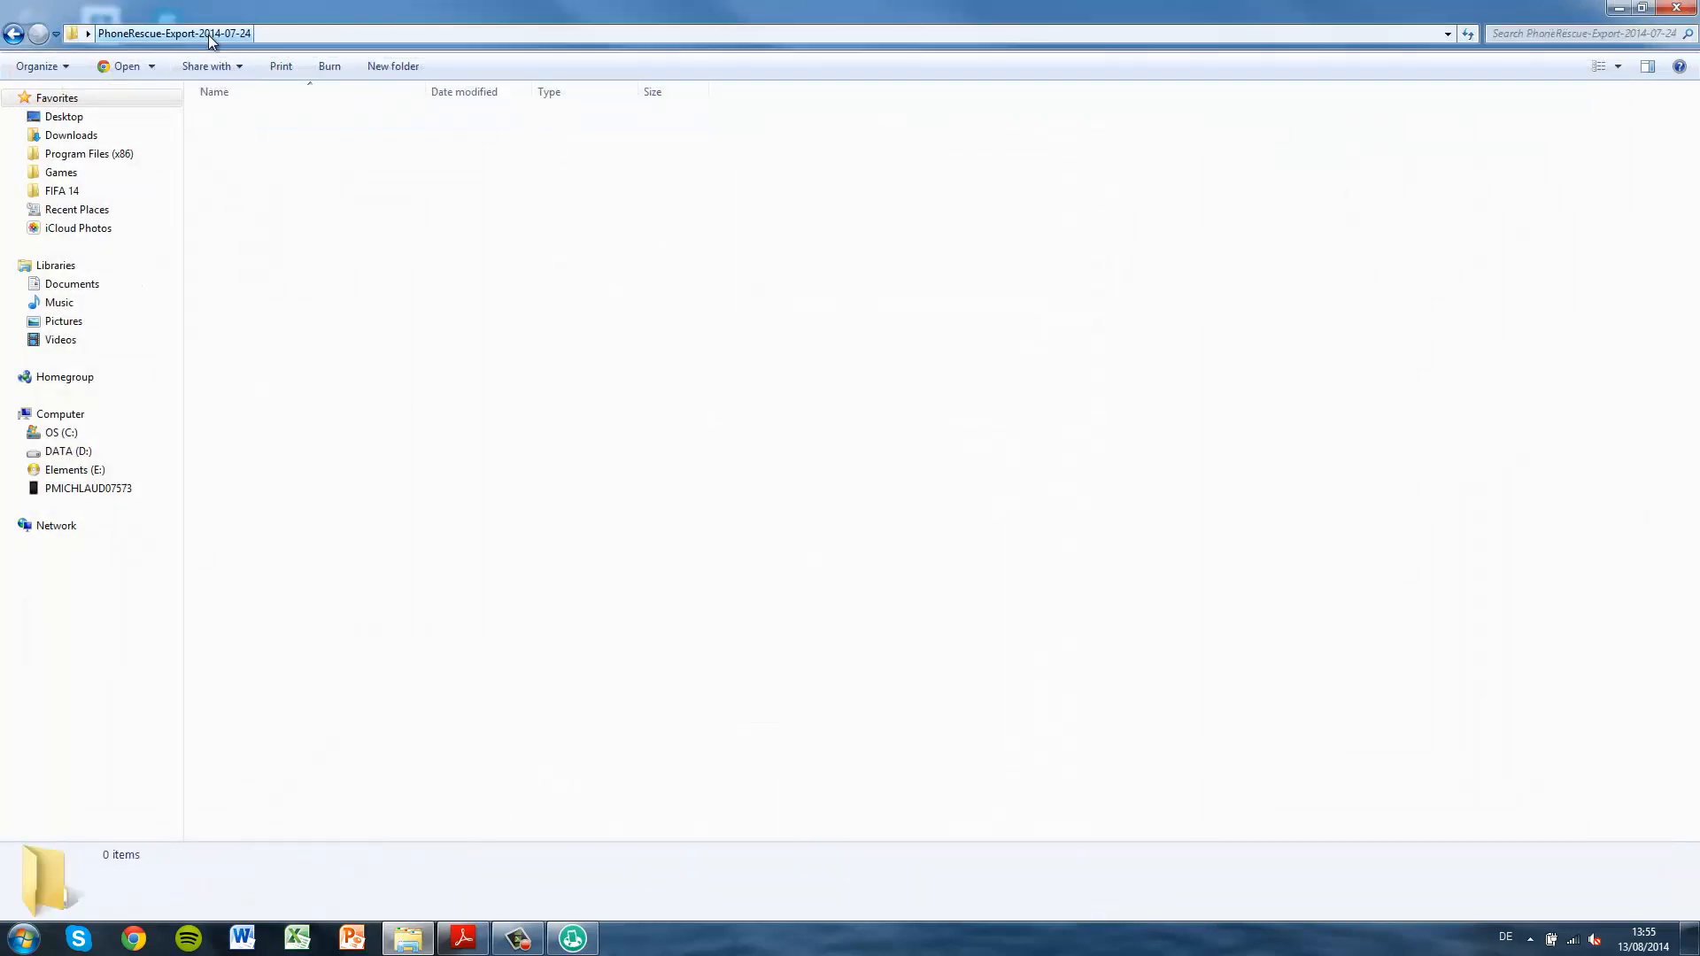
{"action": "left_click", "coordinate": [250, 377]}
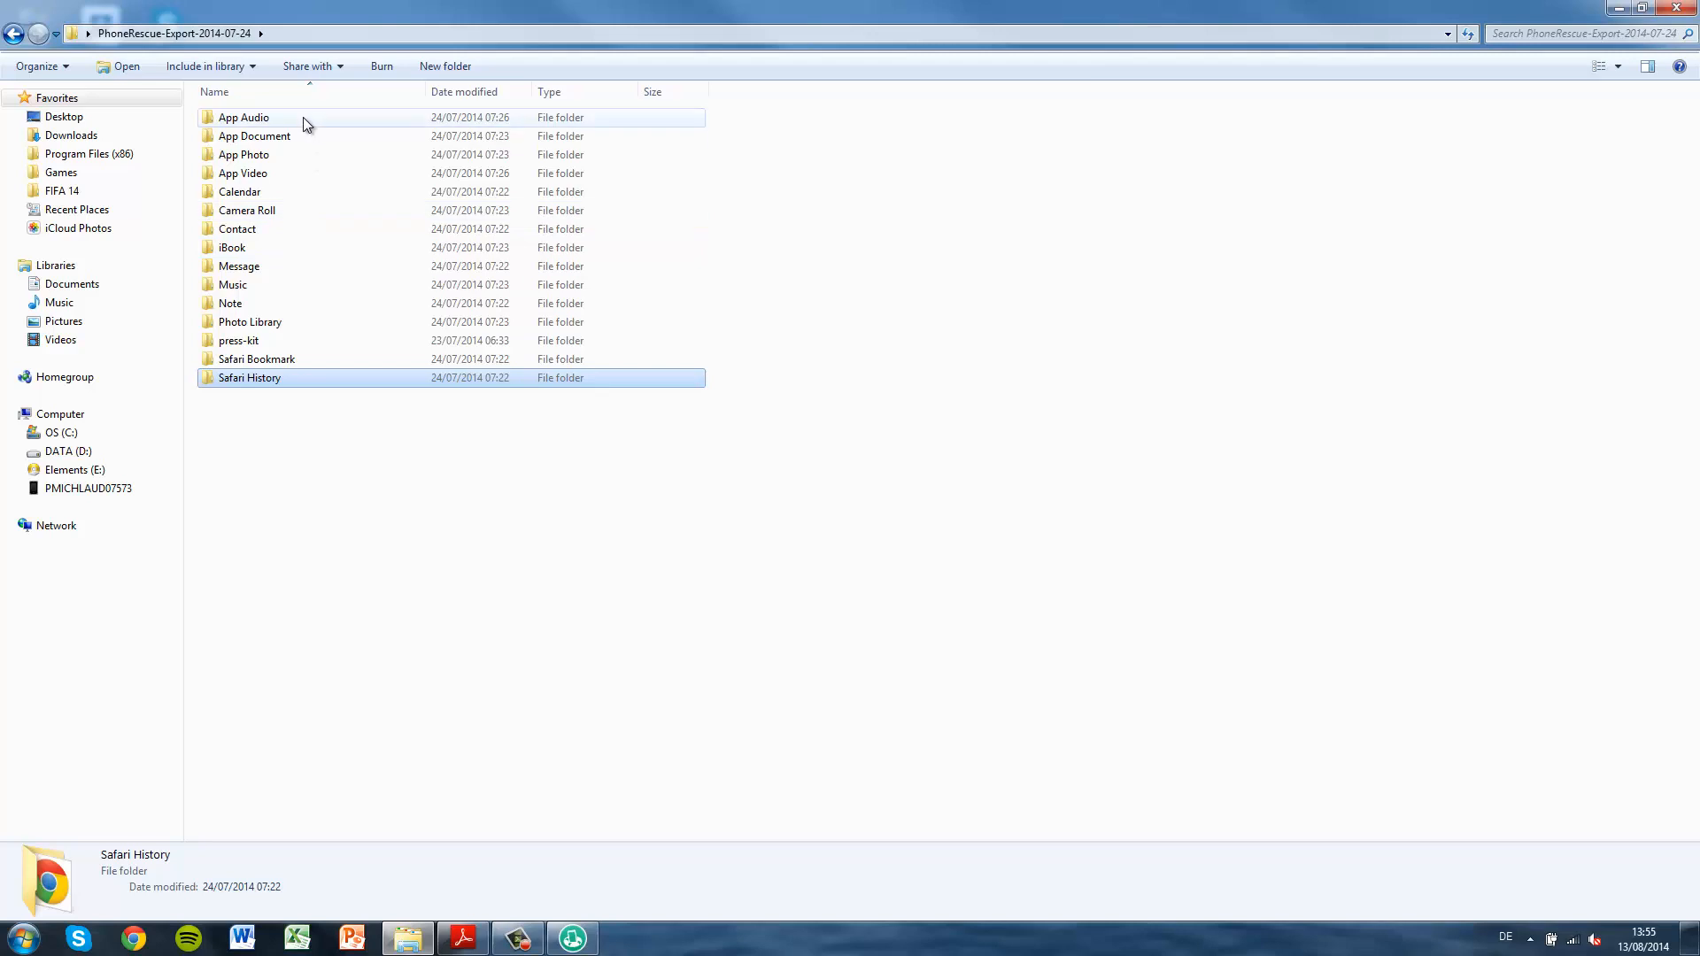
Read text_es.txt from App Document's com.ea.realracing3.bv folder in Notepad, then close it.
{"action": "left_click", "coordinate": [243, 116]}
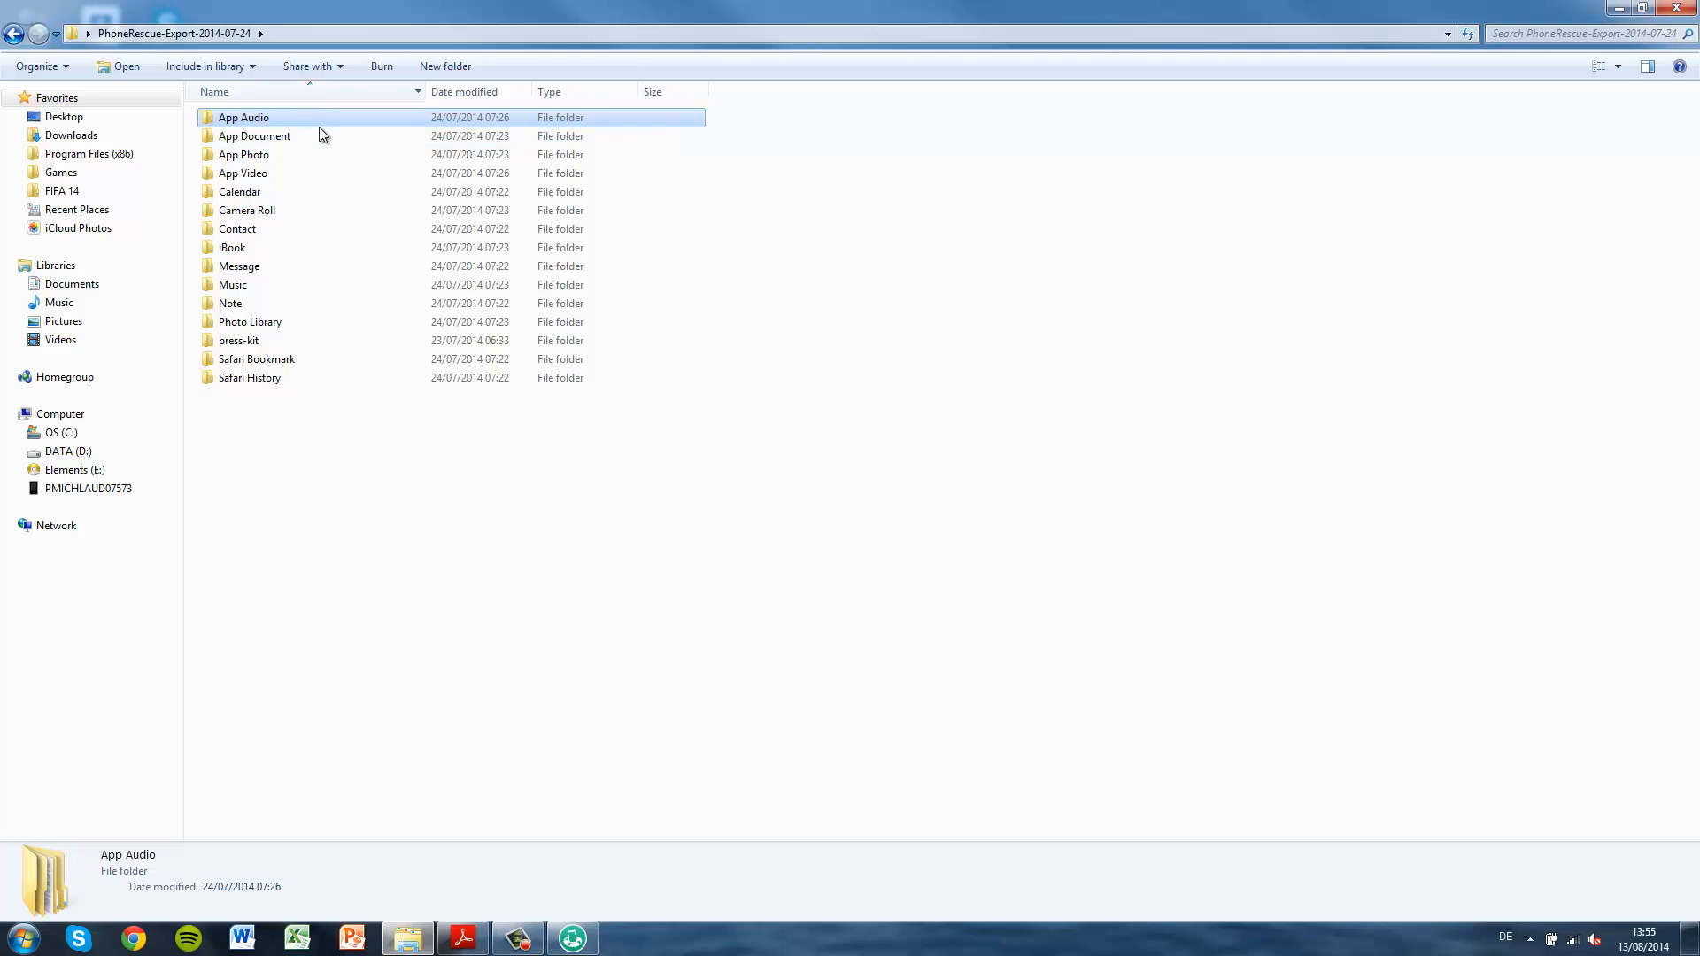
{"action": "left_click", "coordinate": [255, 135]}
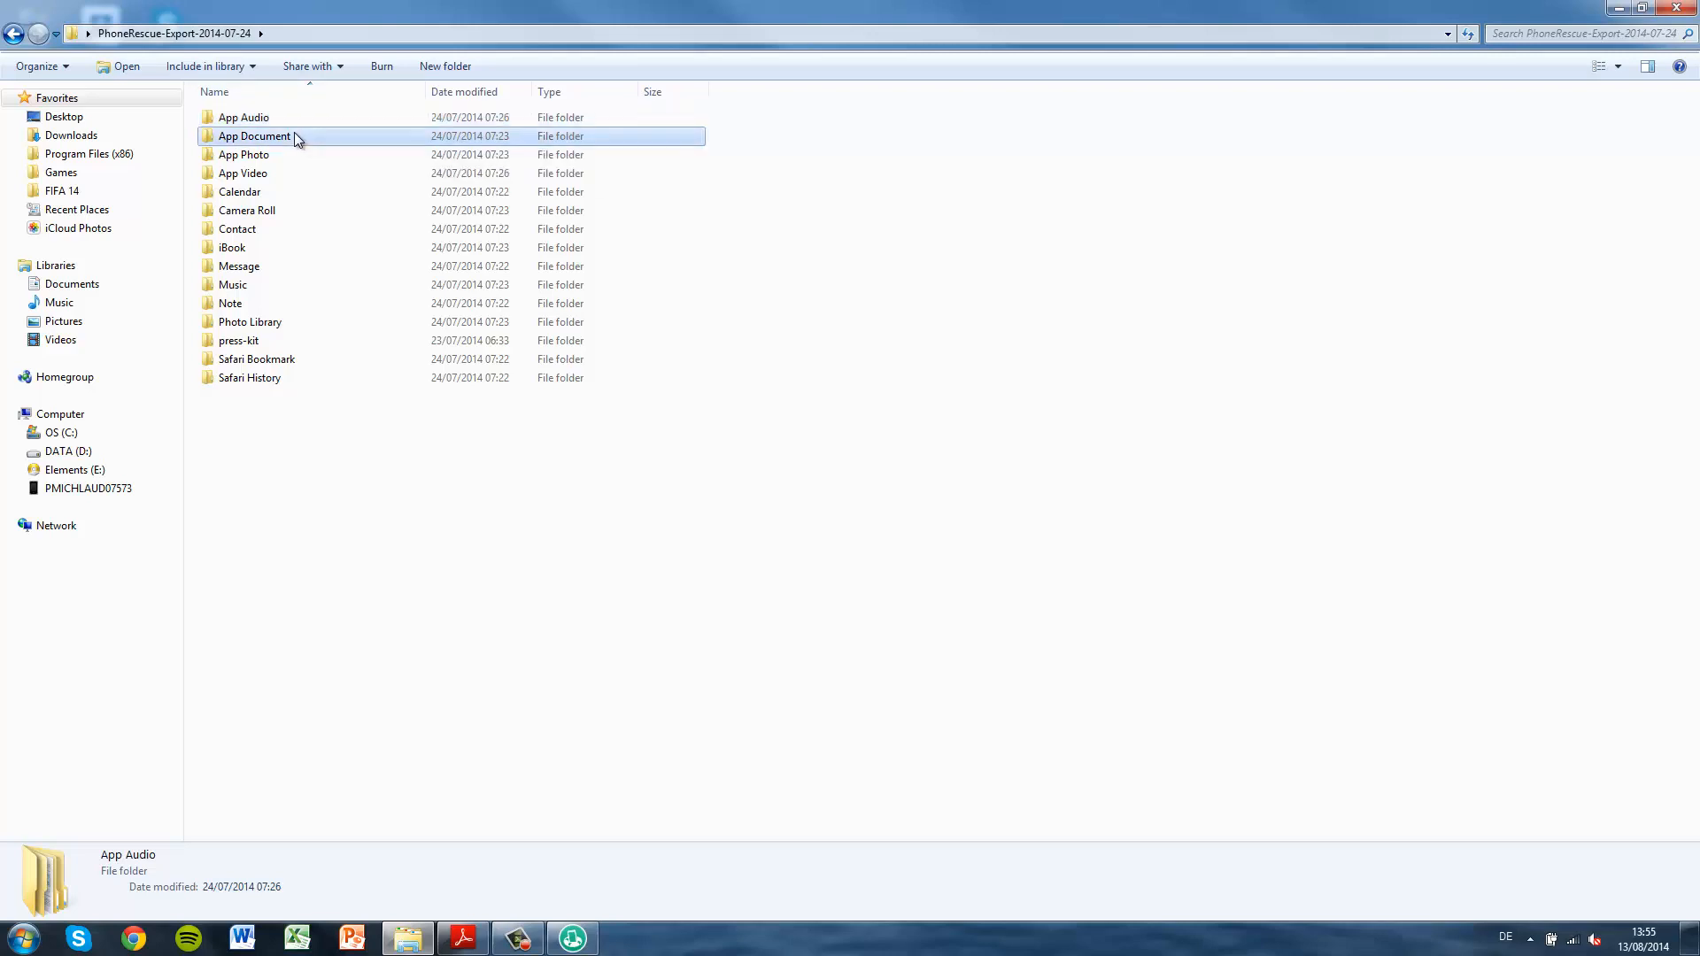
{"action": "double_click", "coordinate": [254, 135]}
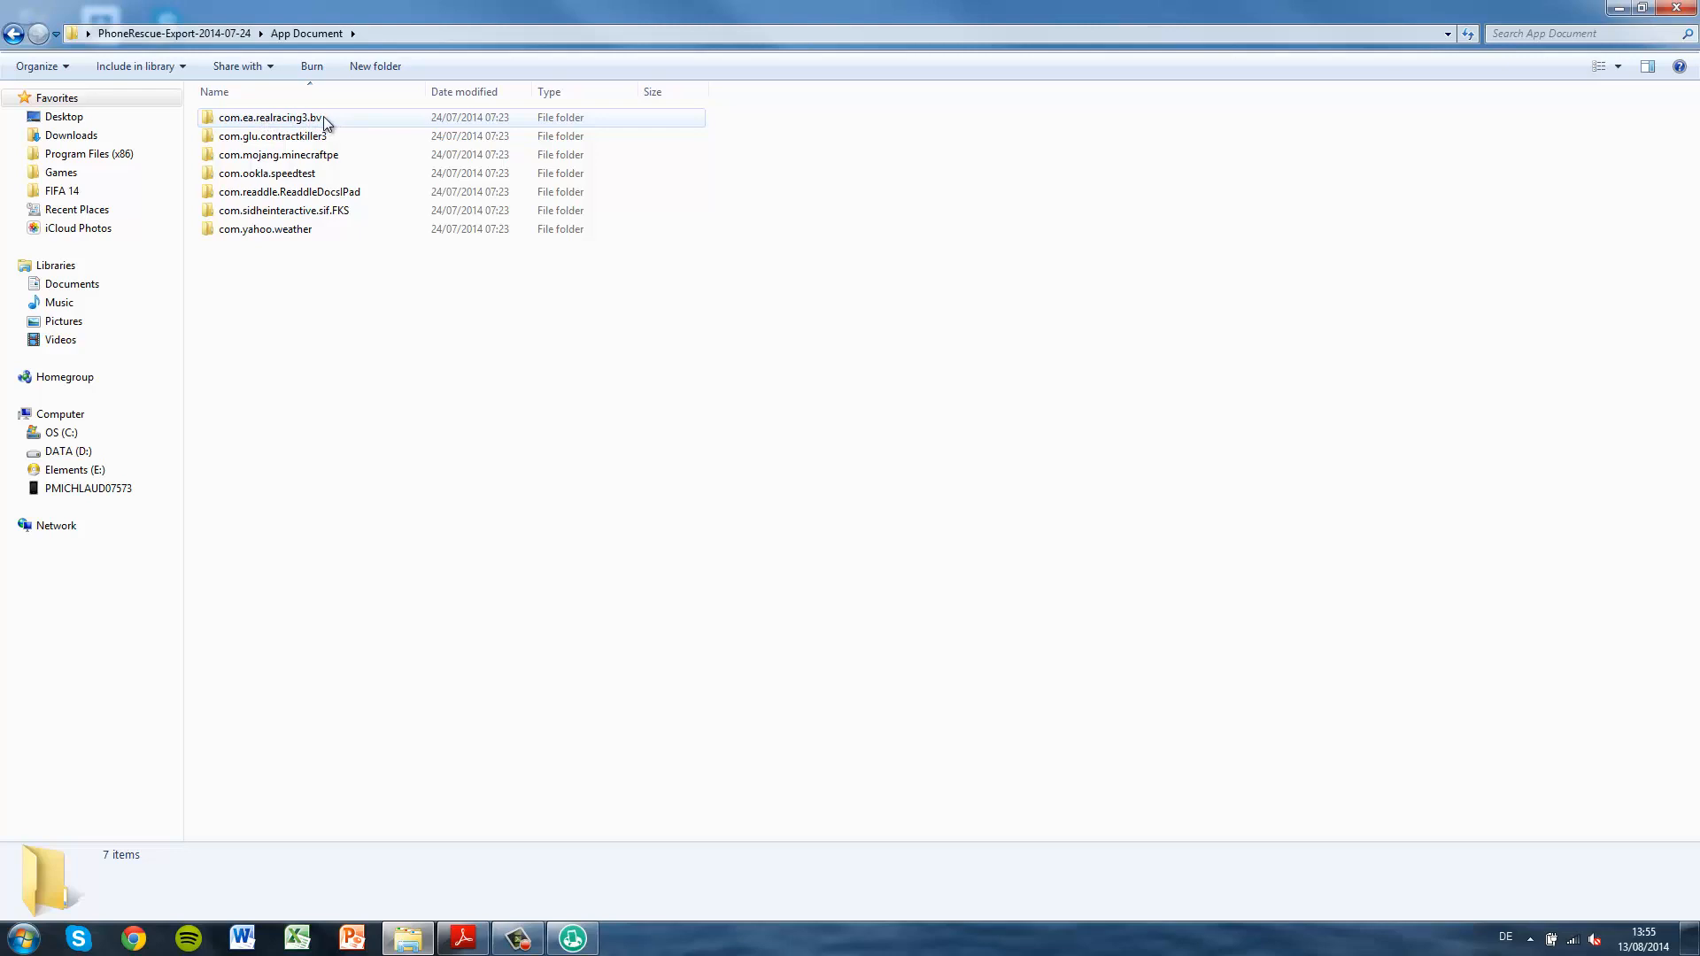
{"action": "double_click", "coordinate": [270, 117]}
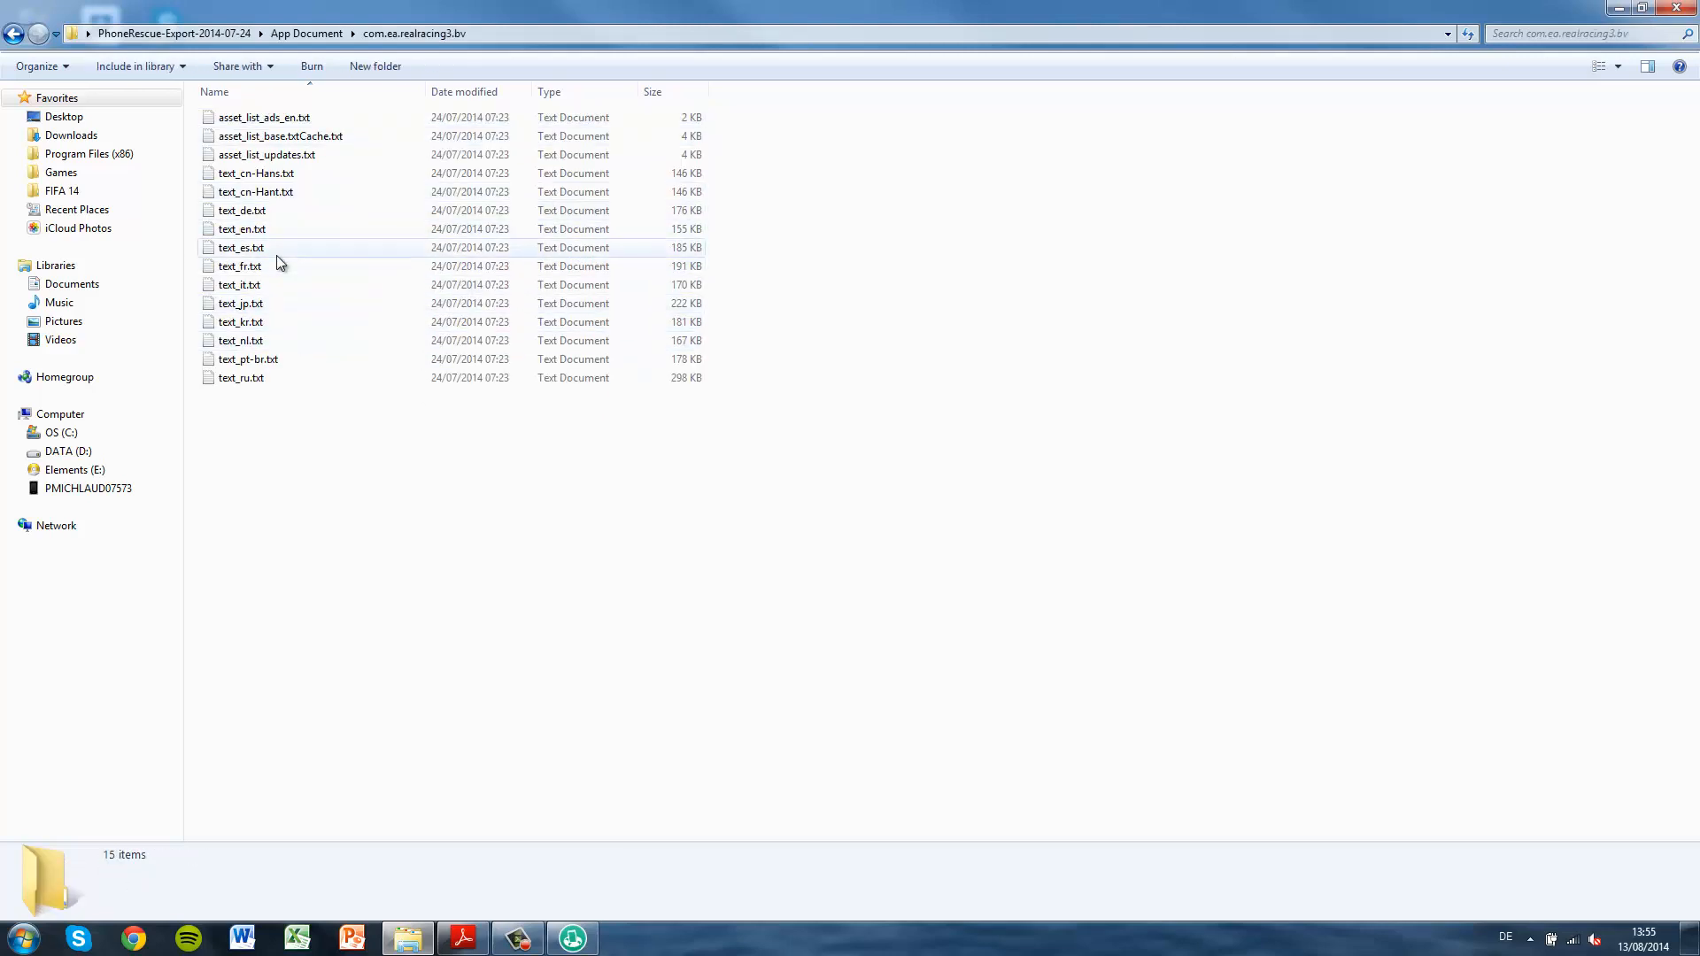
{"action": "double_click", "coordinate": [241, 247]}
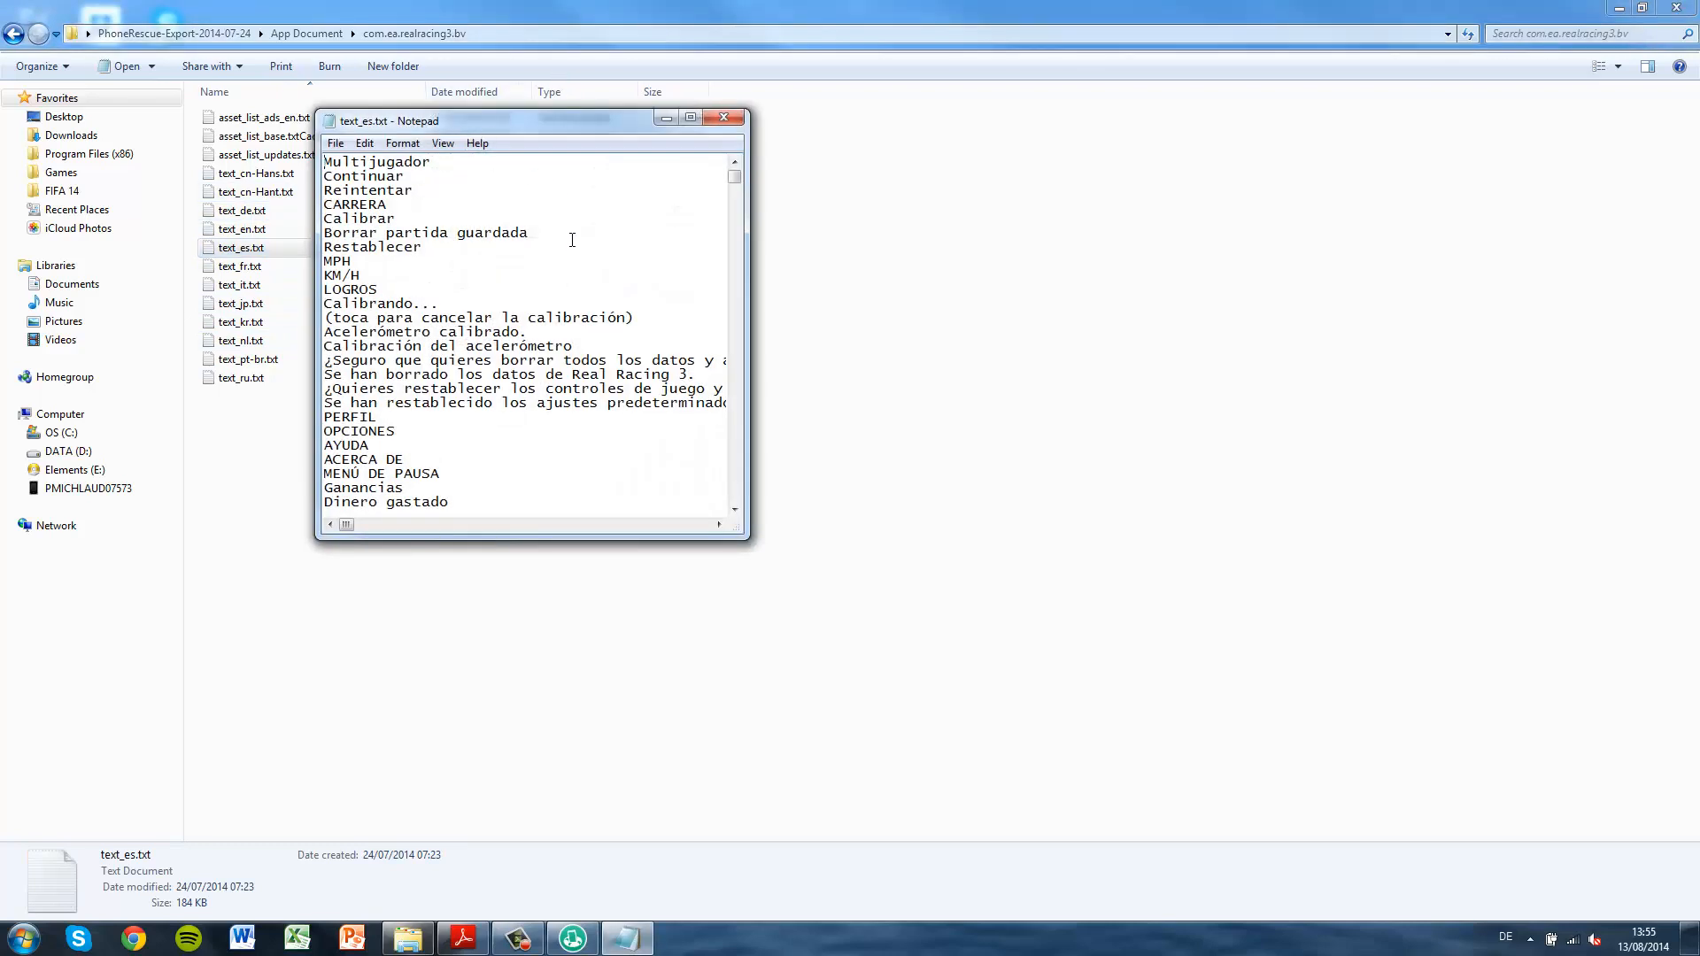
{"action": "scroll", "scroll_direction": "down", "scroll_amount": 3}
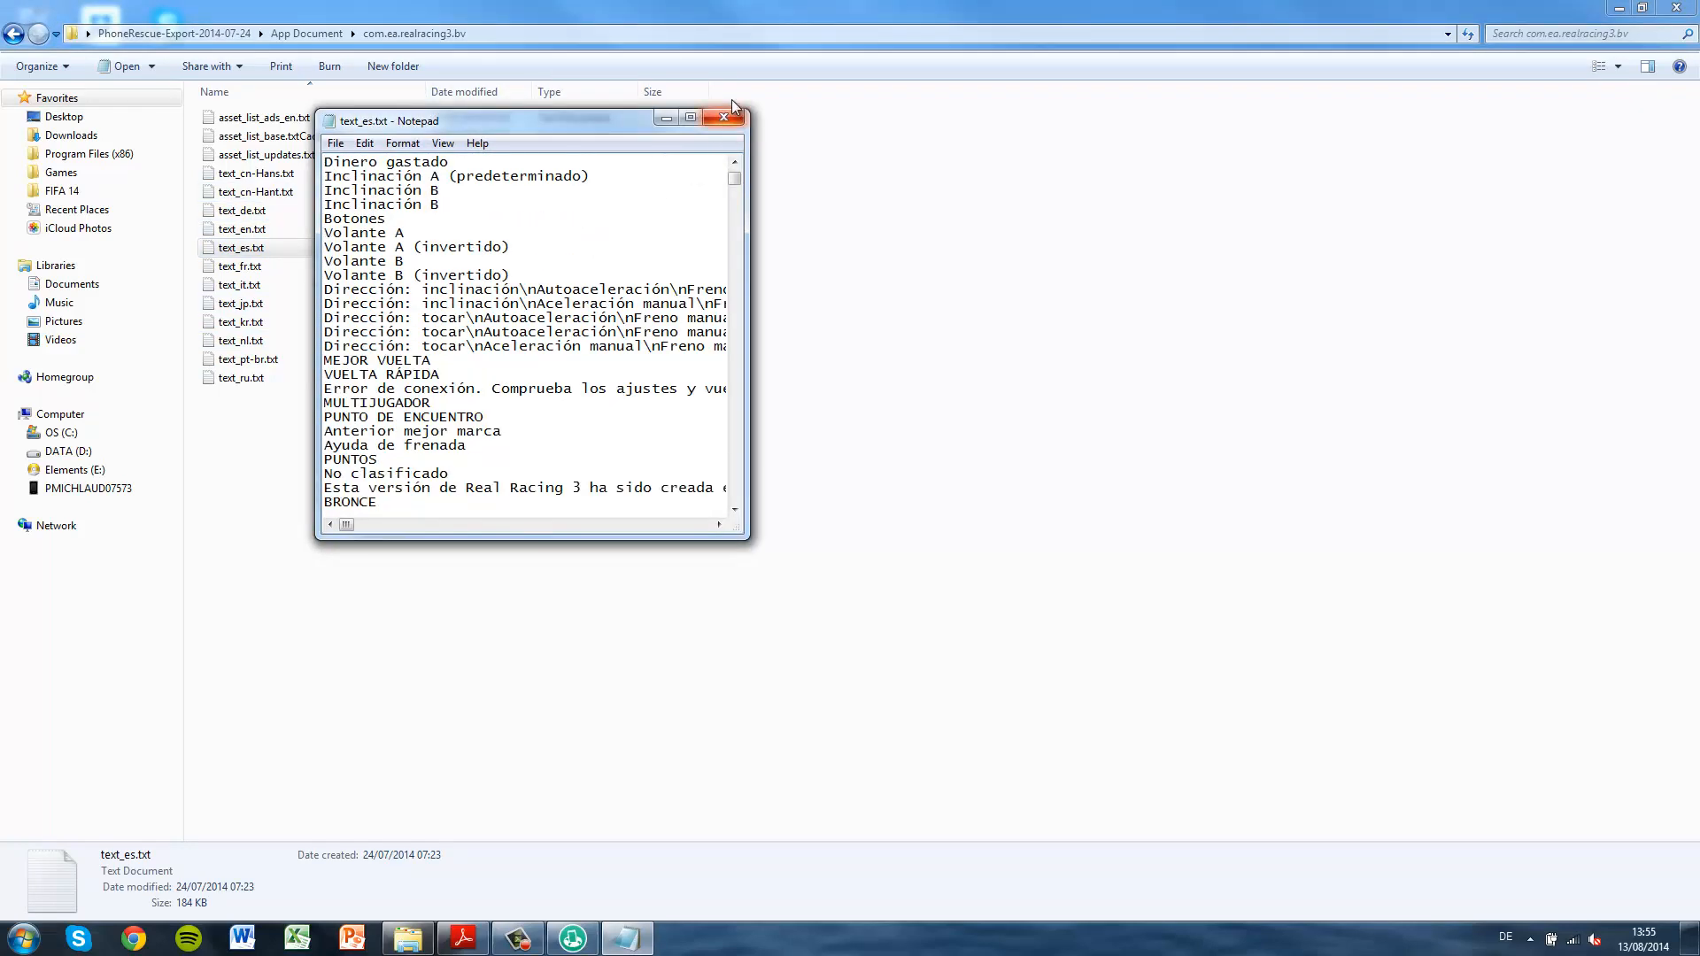
{"action": "left_click", "coordinate": [723, 117]}
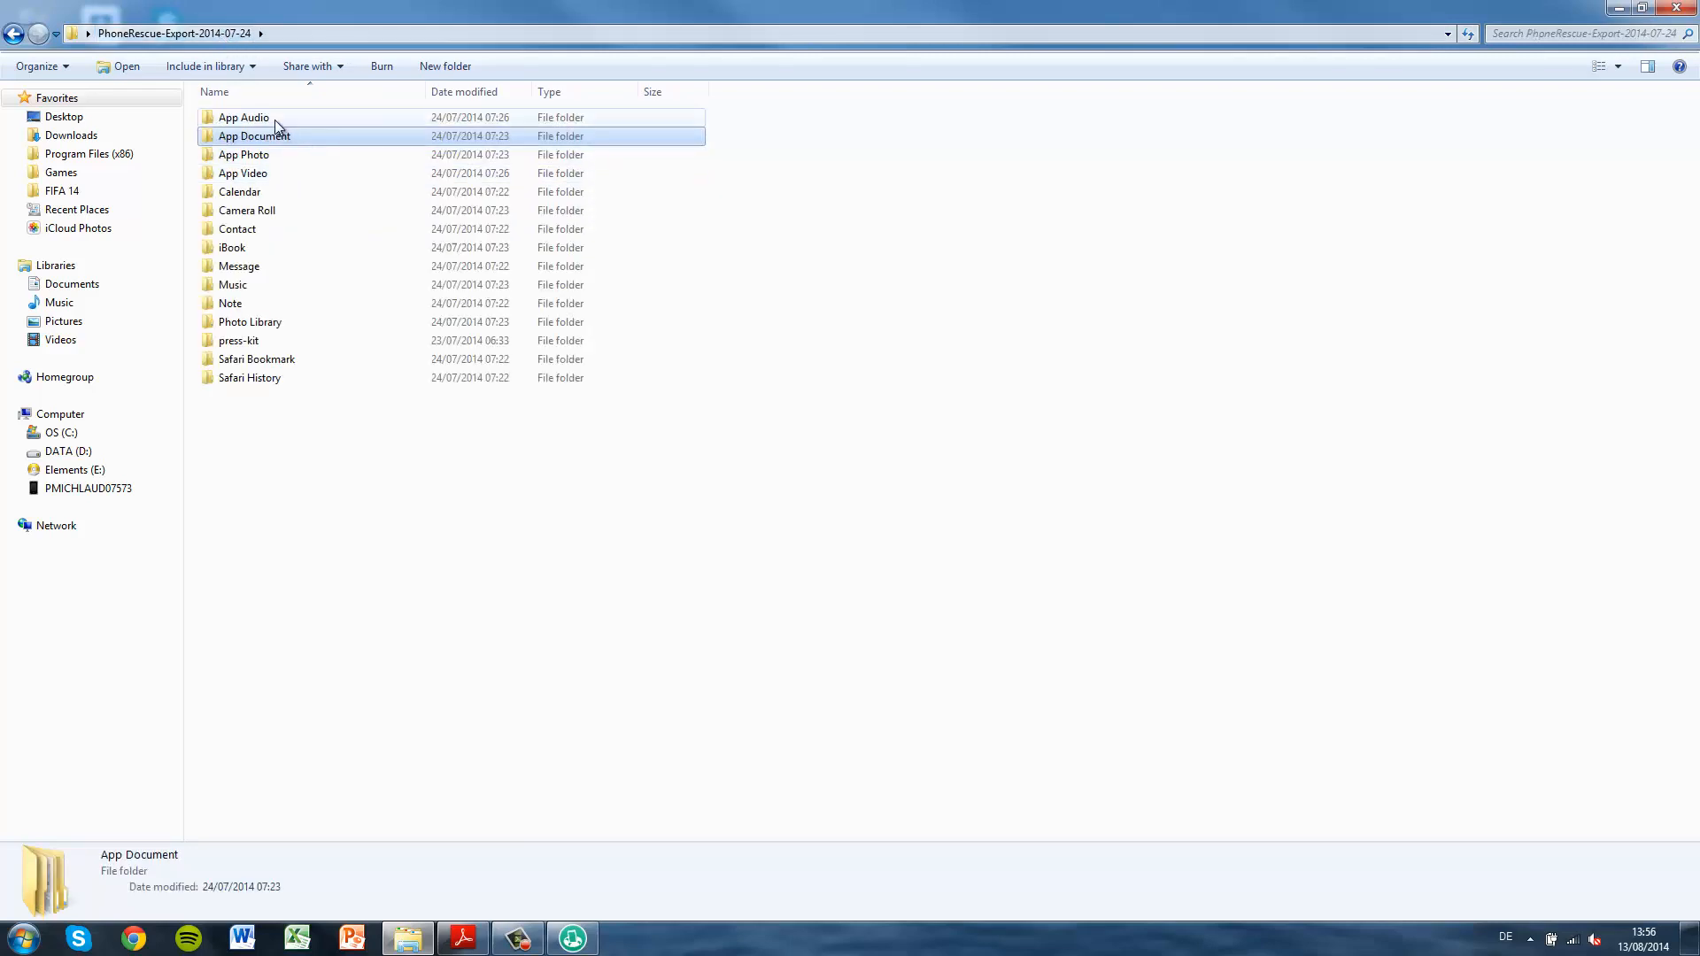
Play in_150_meters.mp3 from App Audio's com.google.Maps folder in Windows Media Player, then close the player.
{"action": "double_click", "coordinate": [243, 117]}
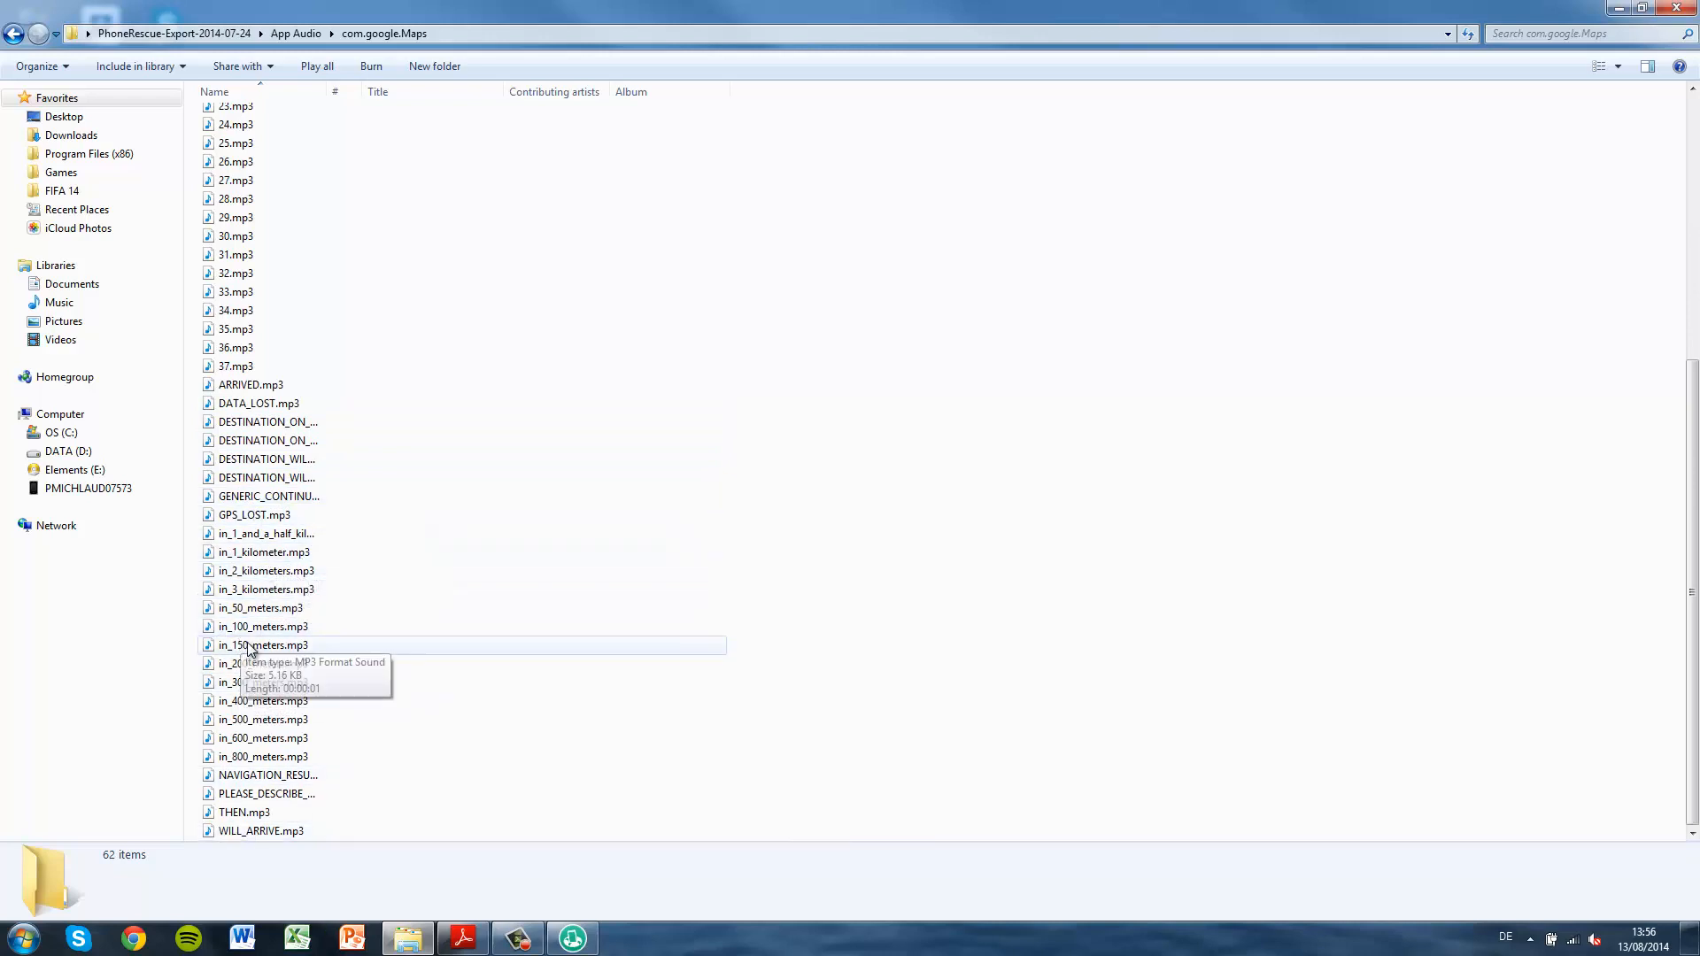
{"action": "left_click", "coordinate": [263, 646]}
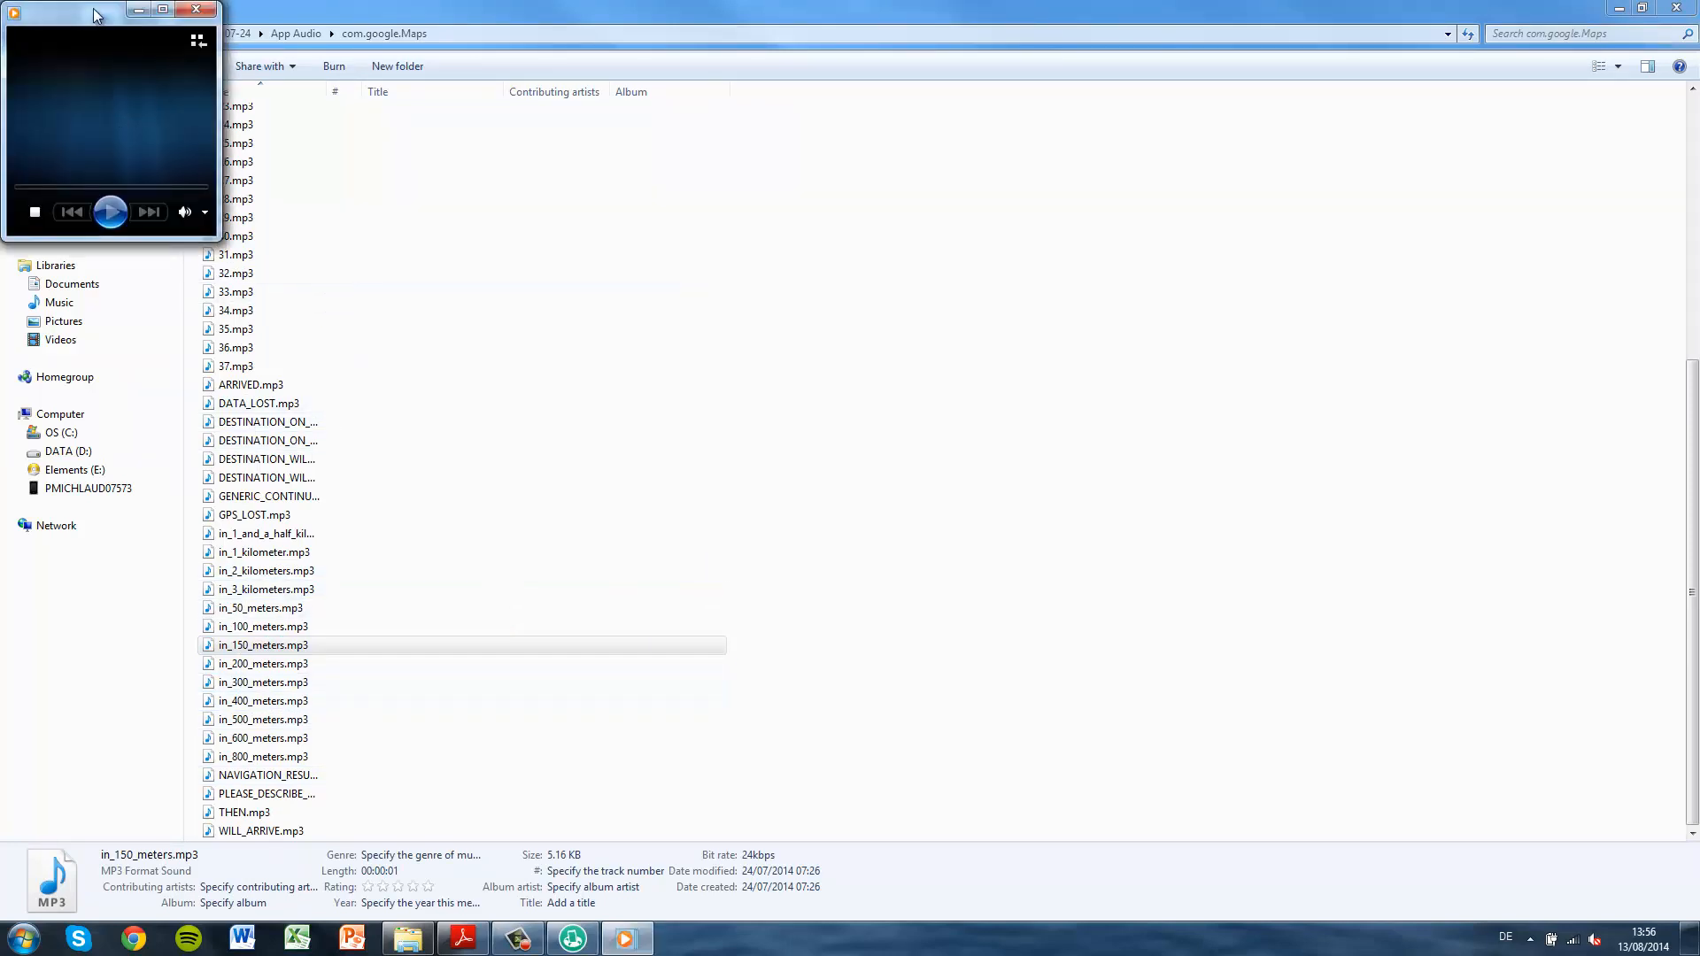
{"action": "left_click_drag", "start_coordinate": [108, 15], "coordinate": [462, 232]}
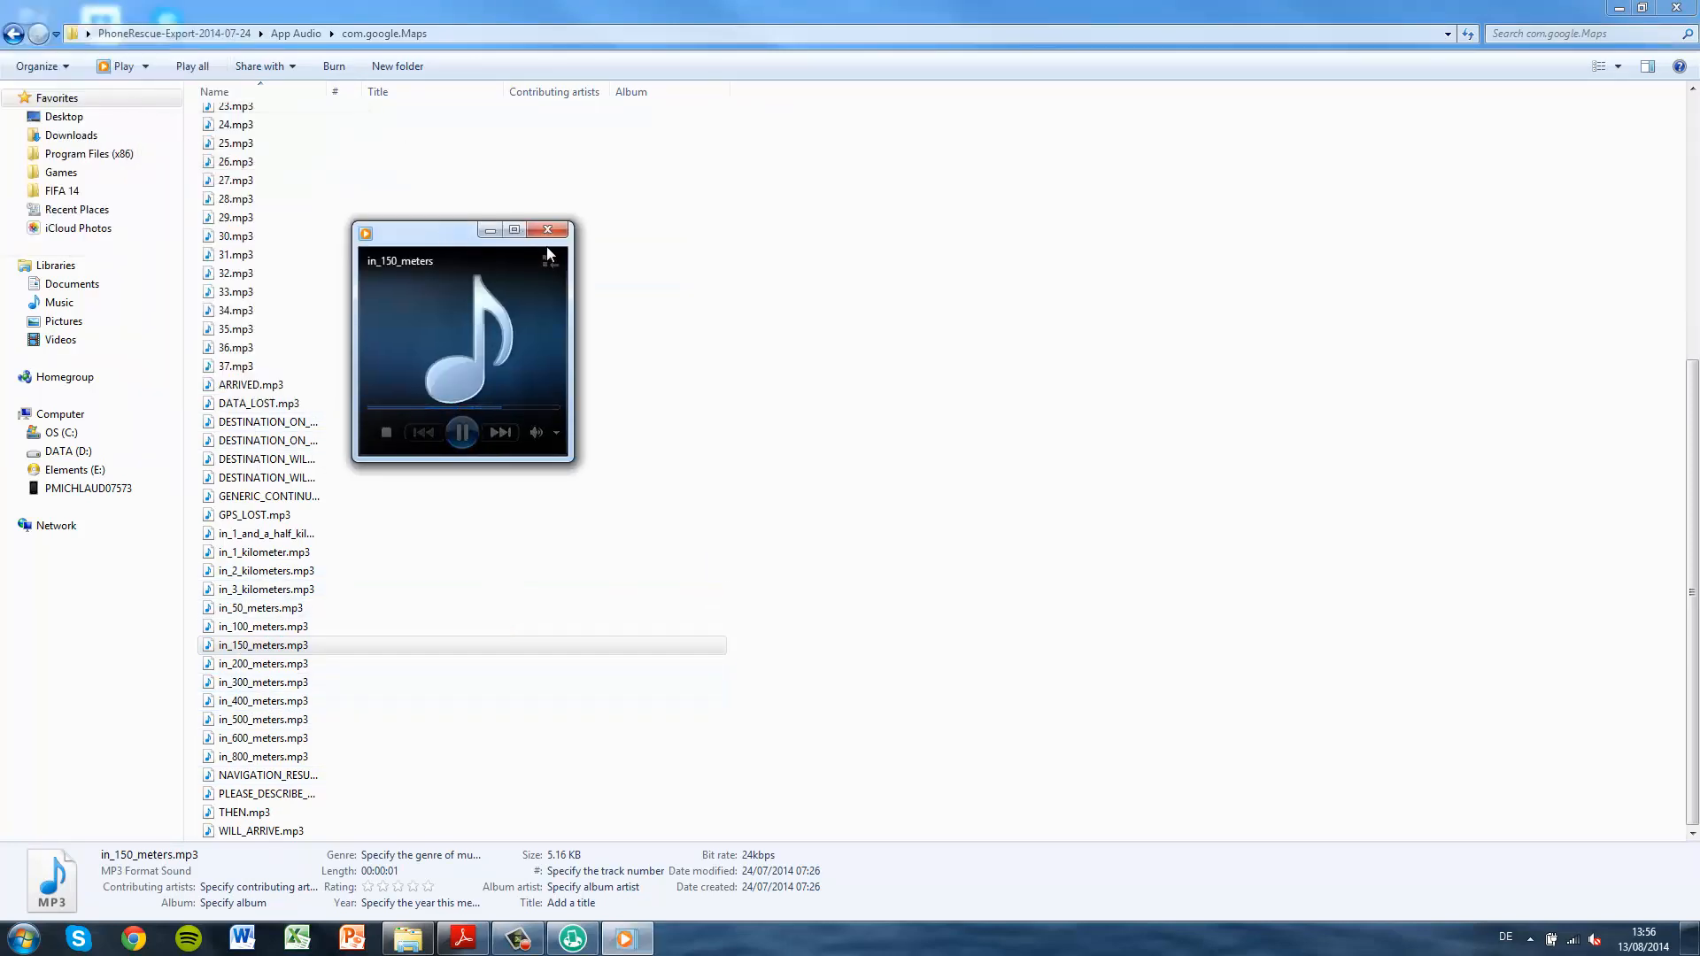
{"action": "left_click", "coordinate": [547, 228]}
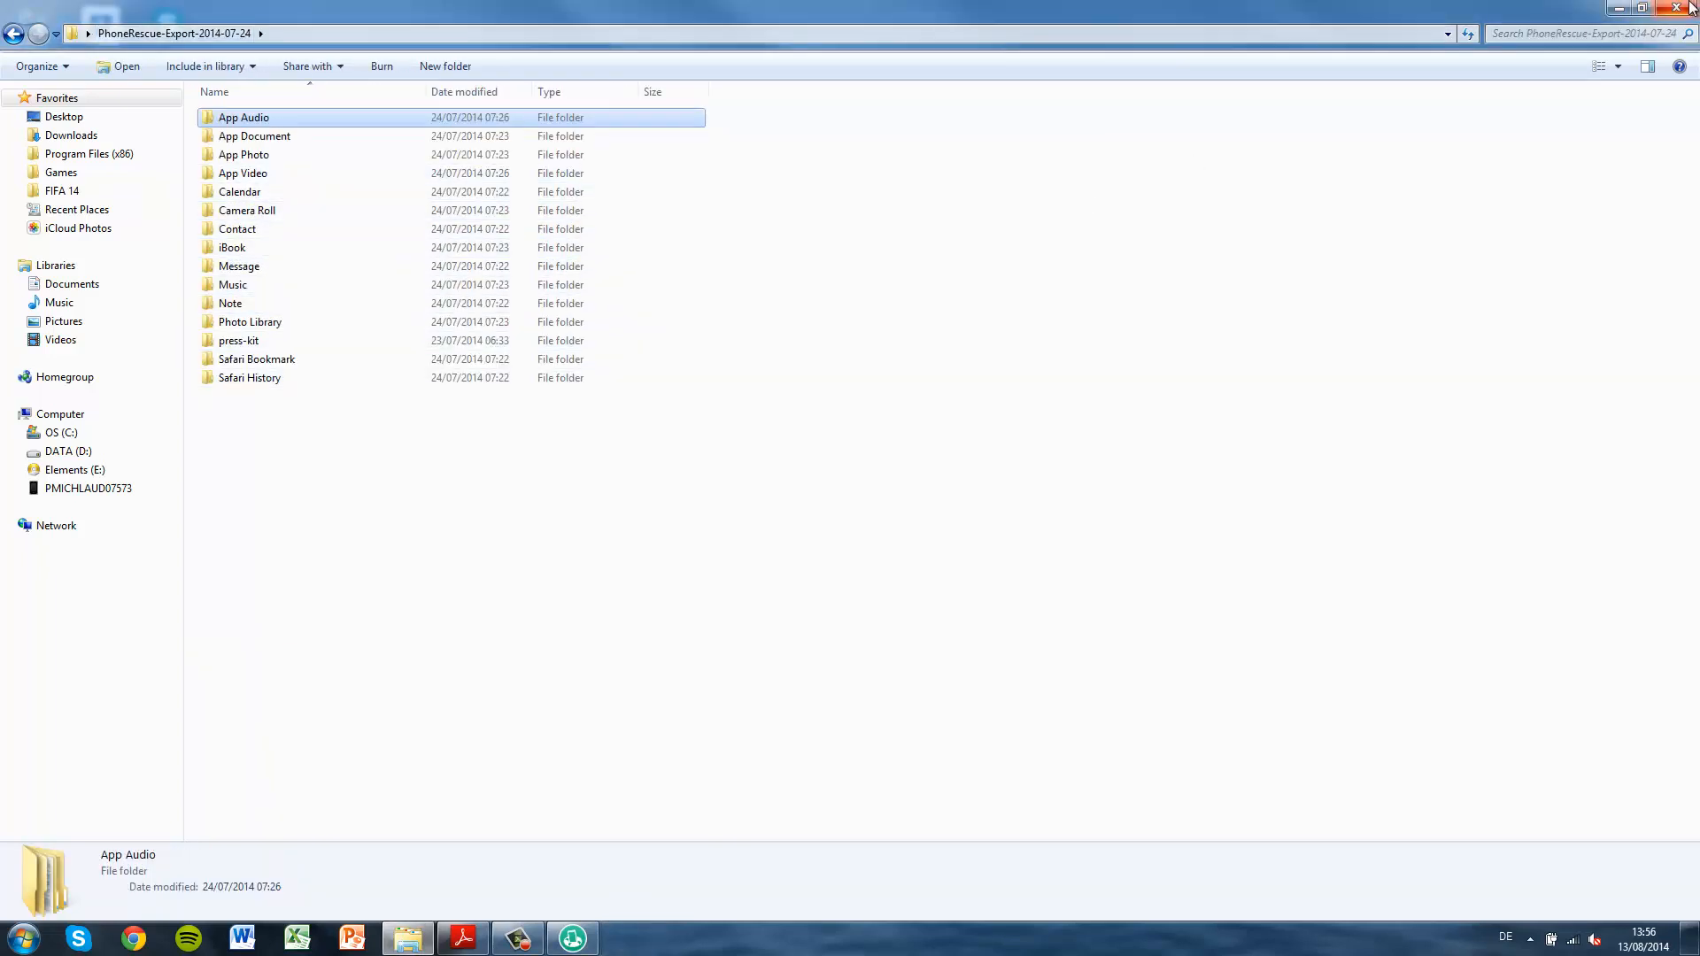
Close the export folder window and restore PhoneRescue's Personal Data recovery screen from the taskbar.
{"action": "left_click", "coordinate": [1642, 9]}
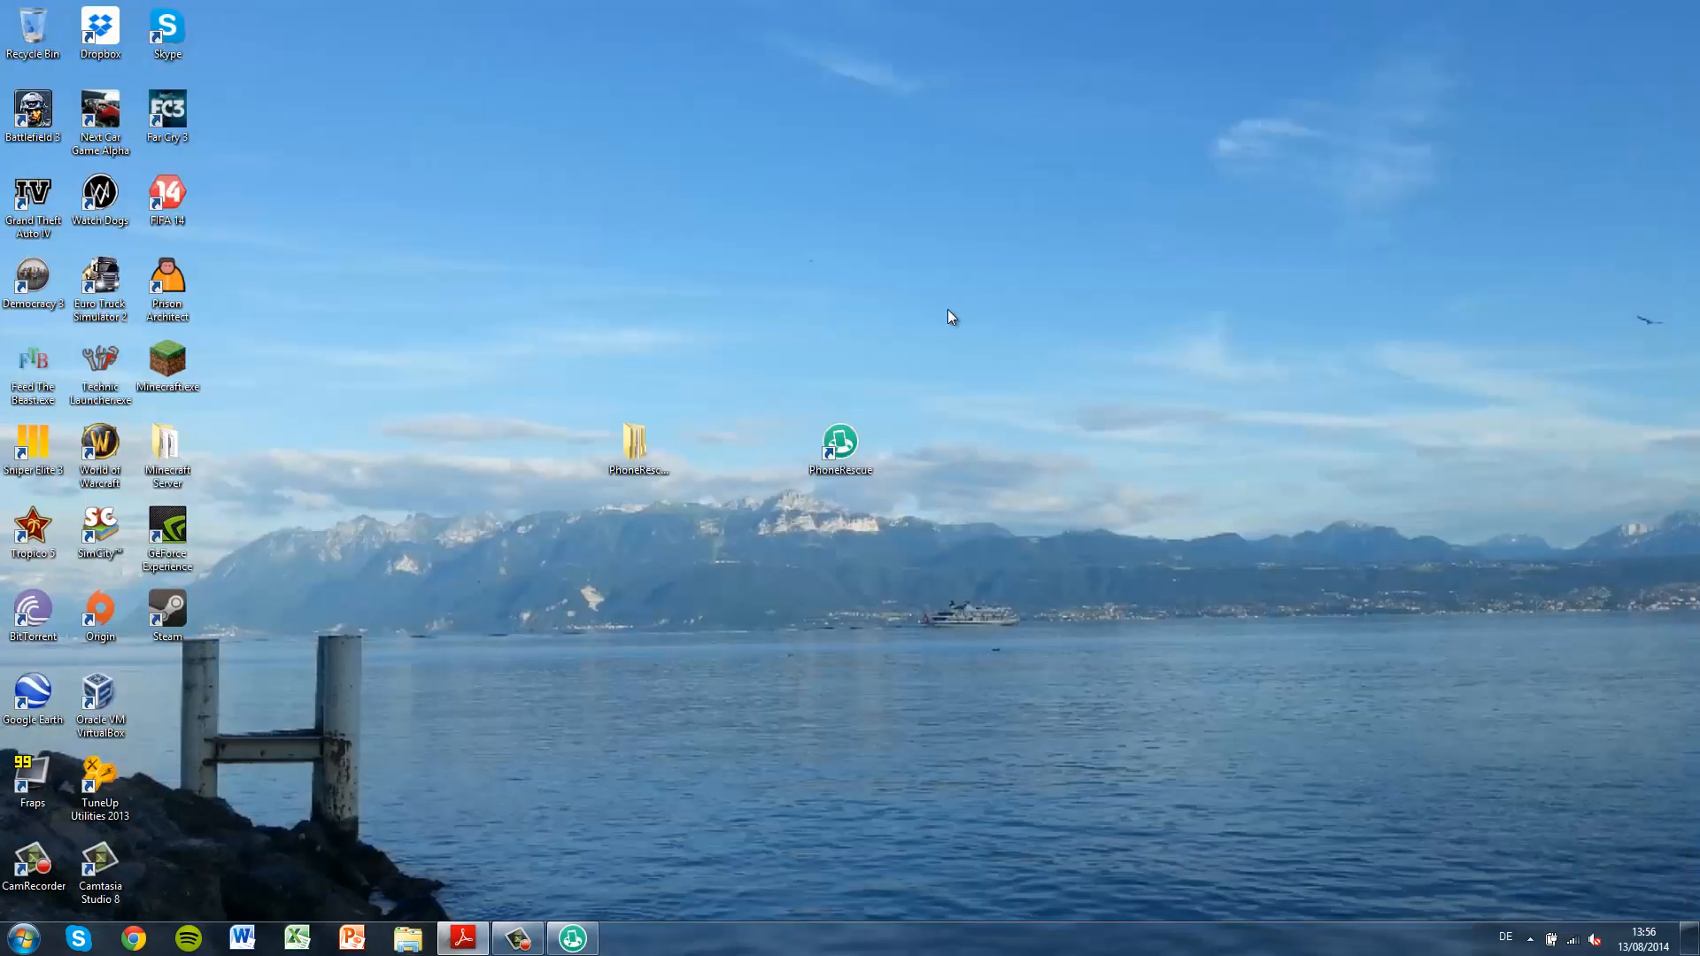
{"action": "mouse_move", "coordinate": [806, 420]}
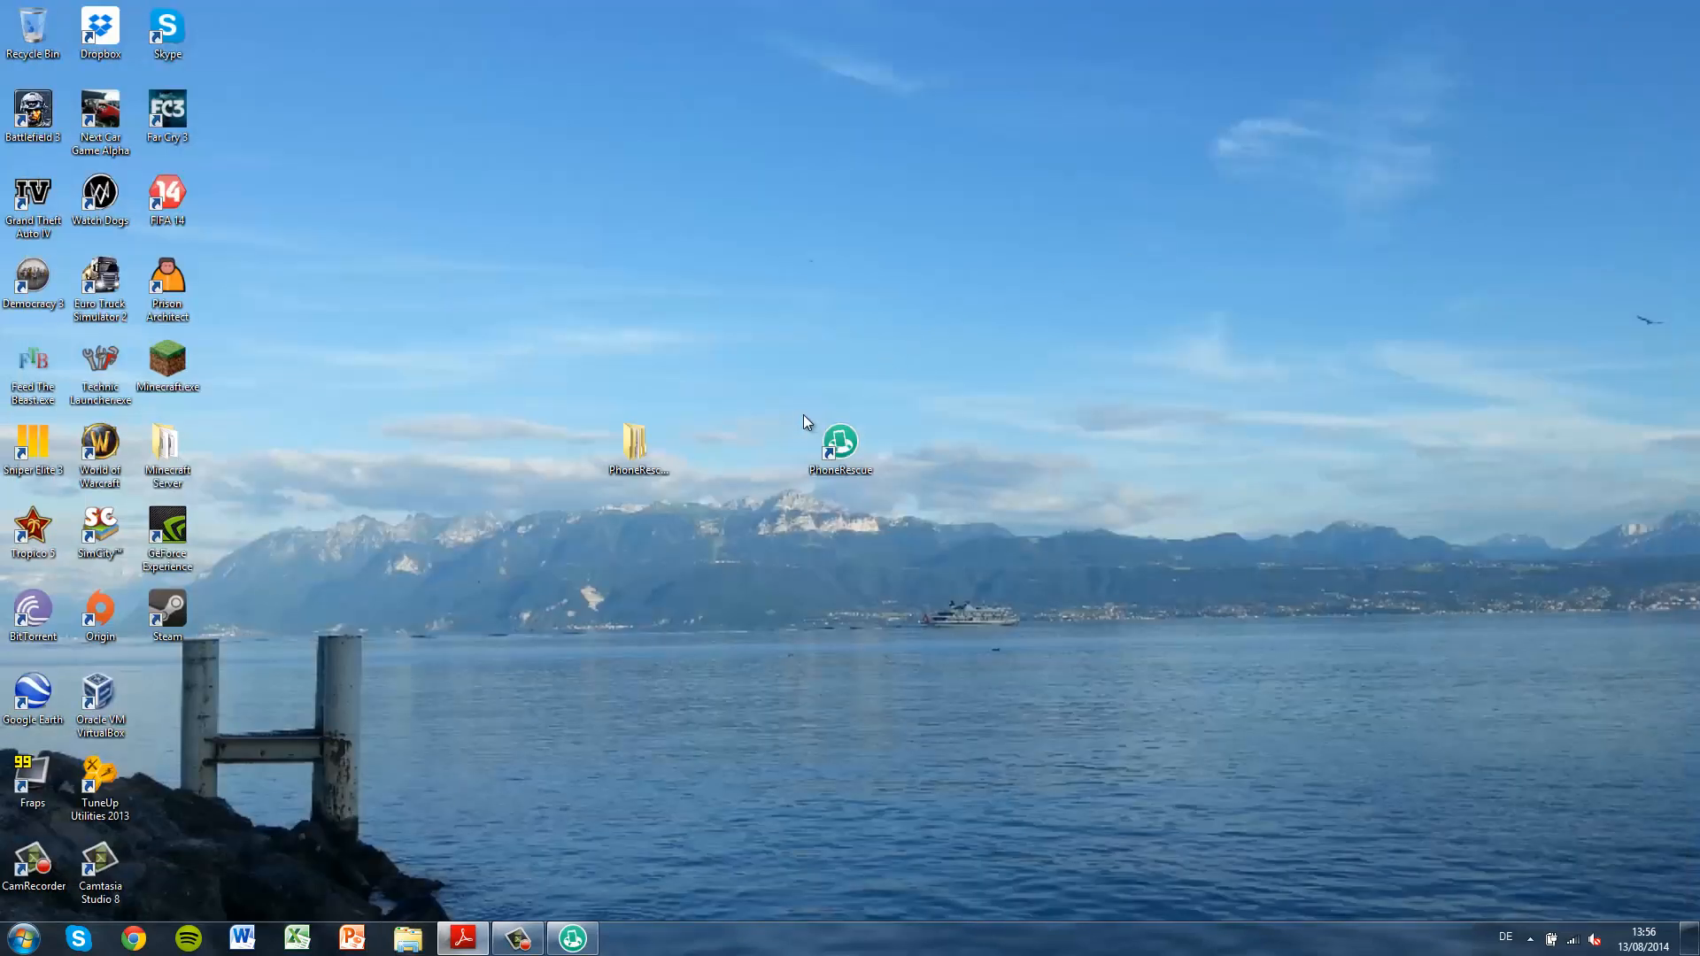
{"action": "left_click", "coordinate": [573, 938]}
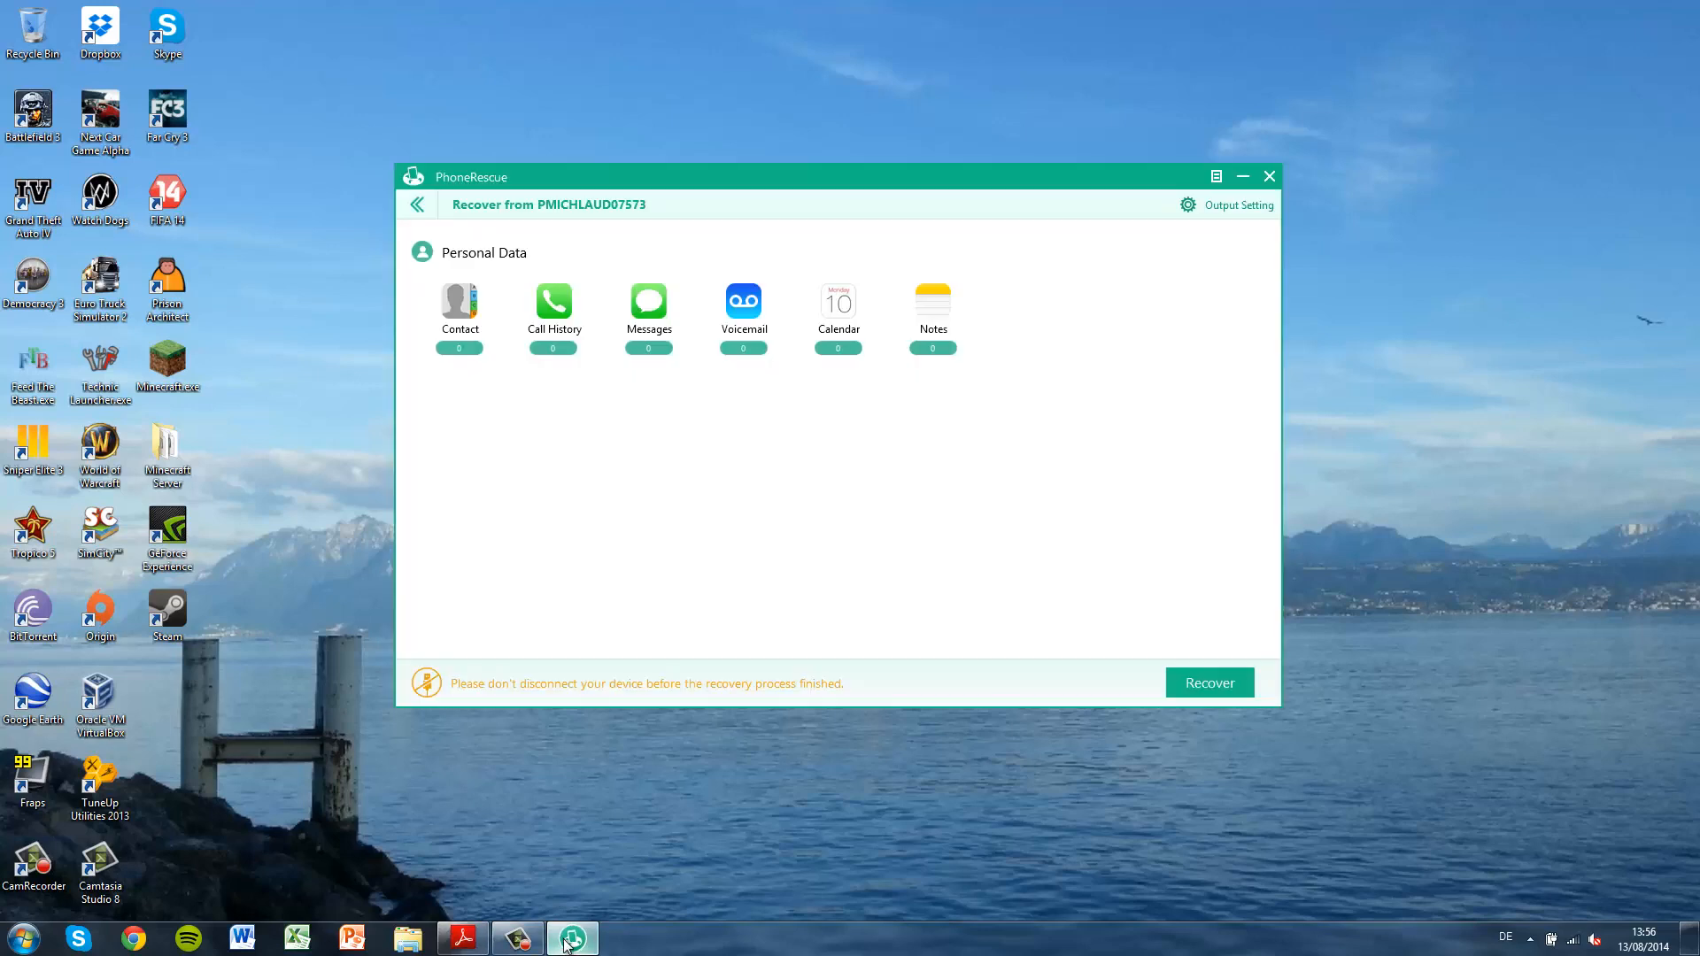
{"action": "mouse_move", "coordinate": [1074, 526]}
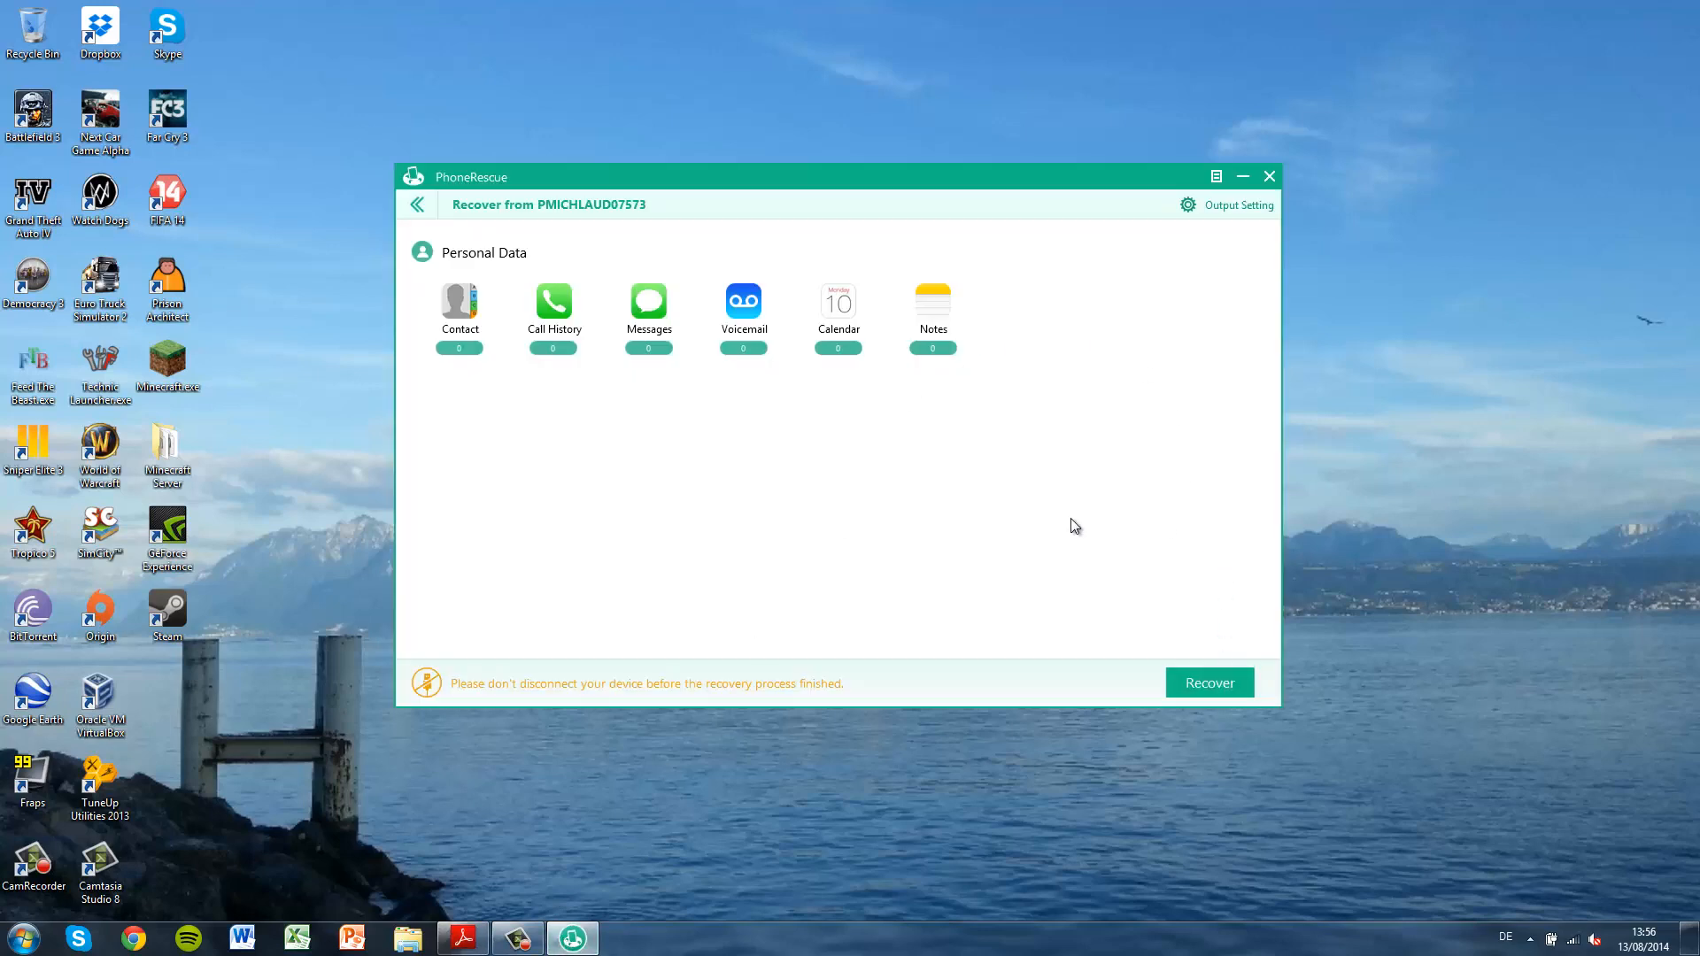
{"action": "mouse_move", "coordinate": [950, 517]}
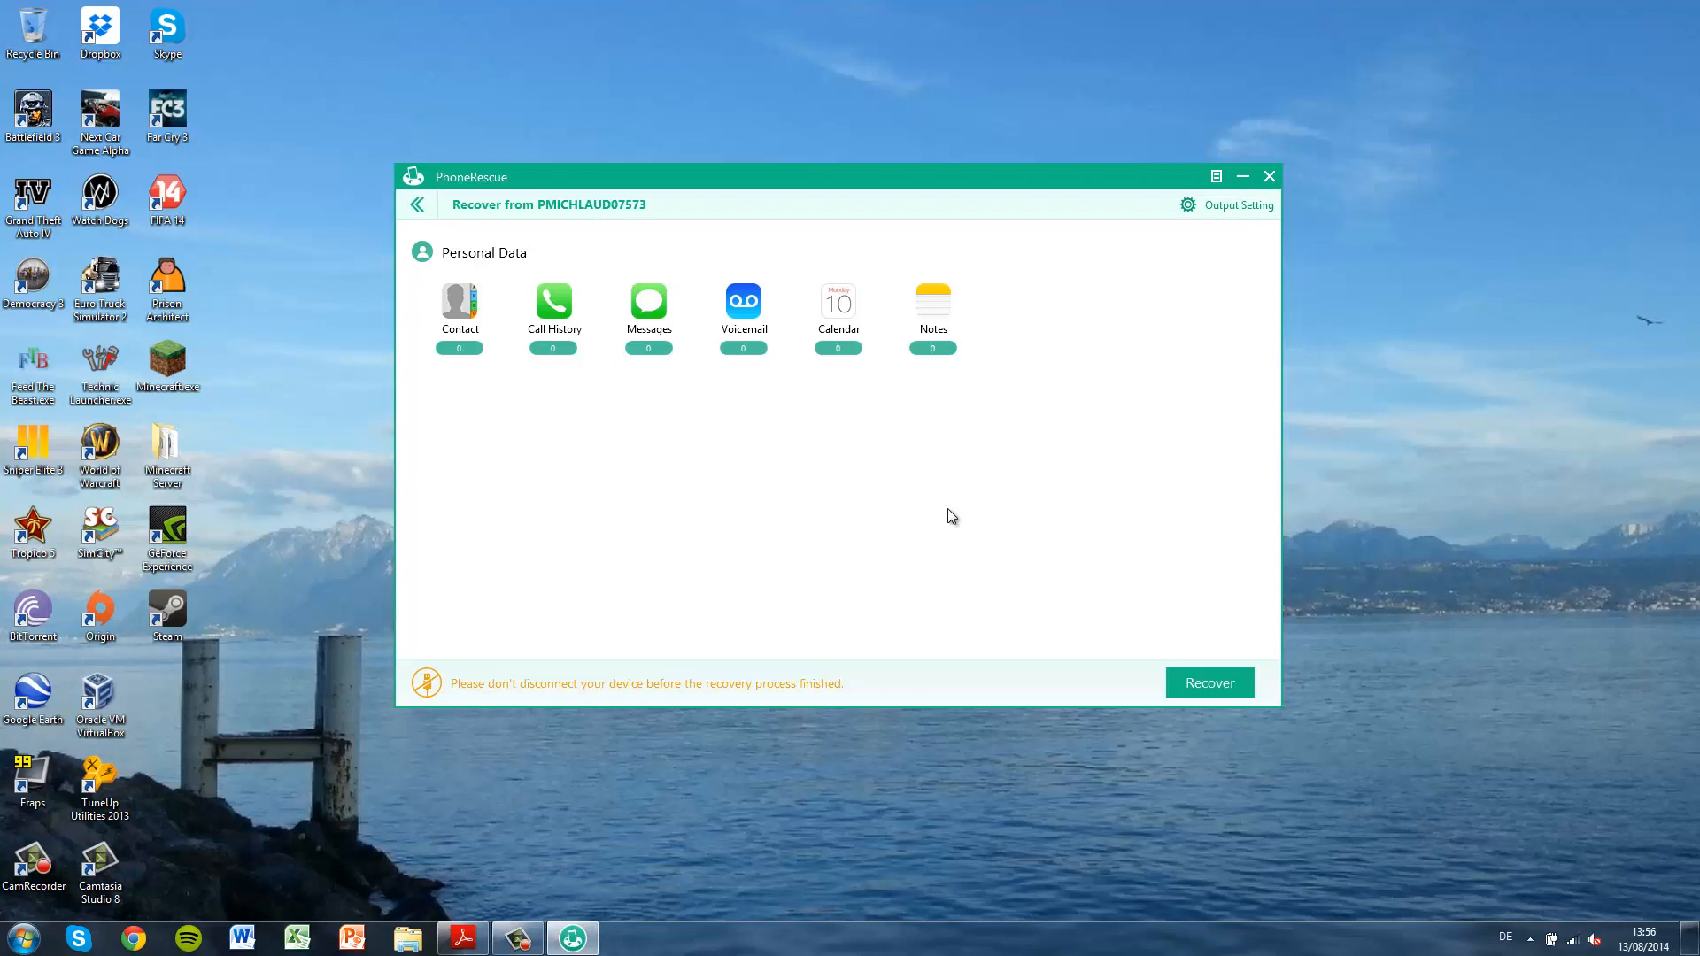
{"action": "mouse_move", "coordinate": [1160, 195]}
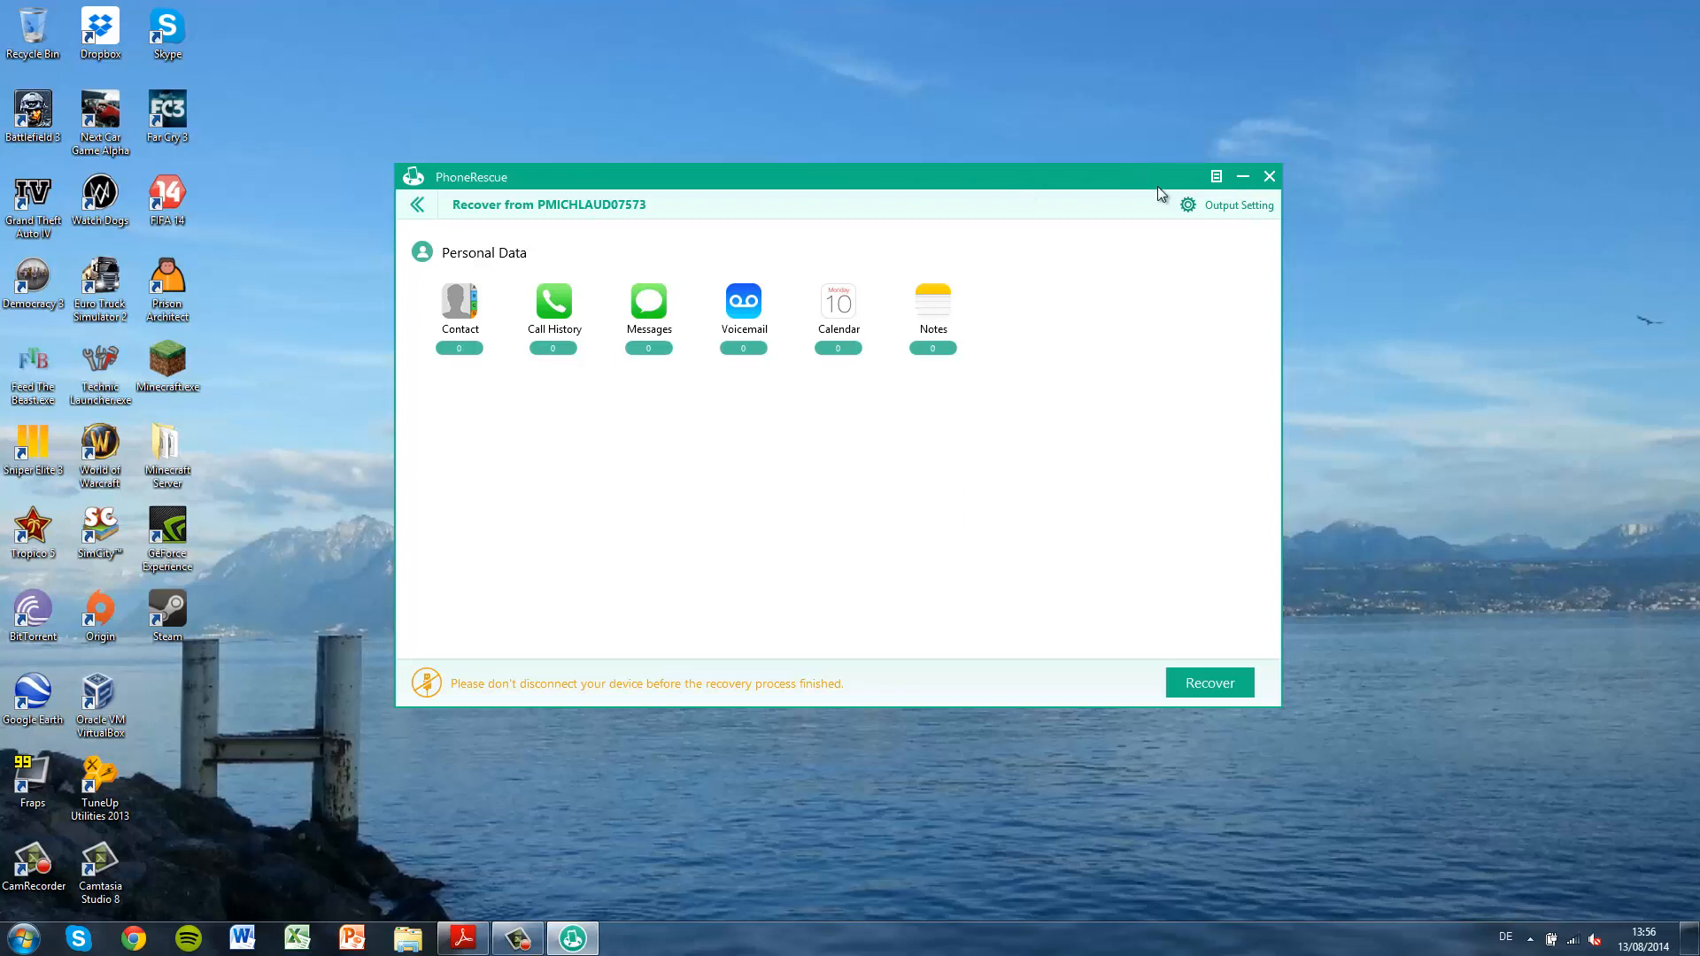
{"action": "mouse_move", "coordinate": [336, 209]}
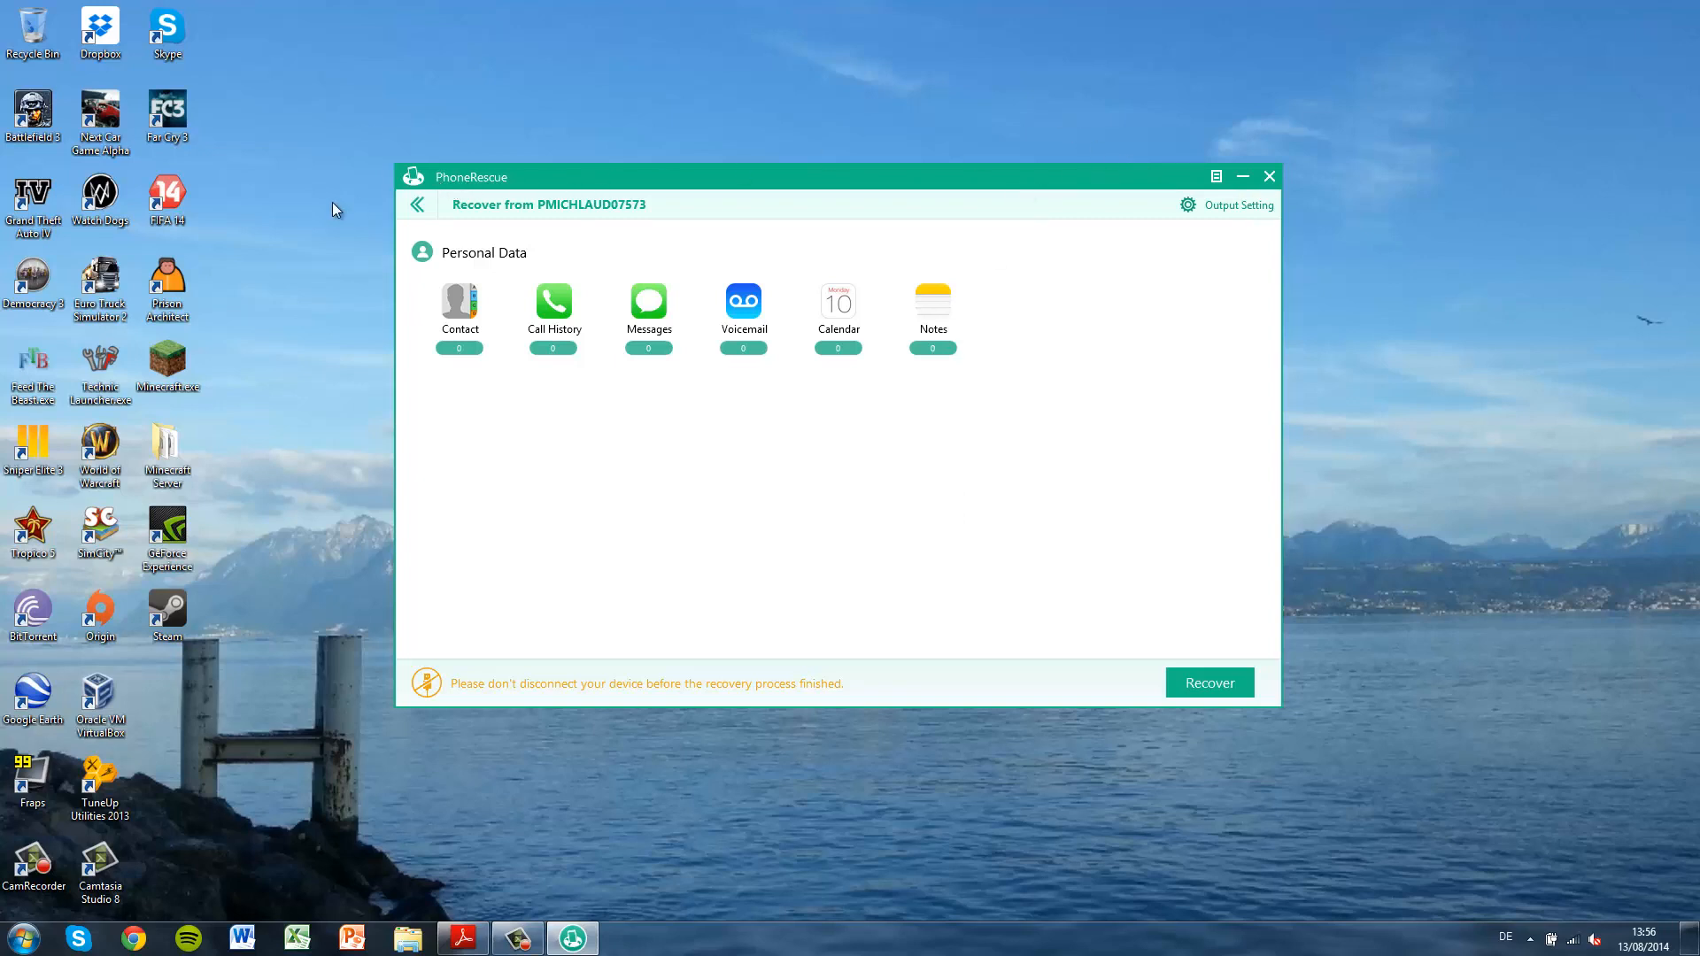
{"action": "mouse_move", "coordinate": [1311, 557]}
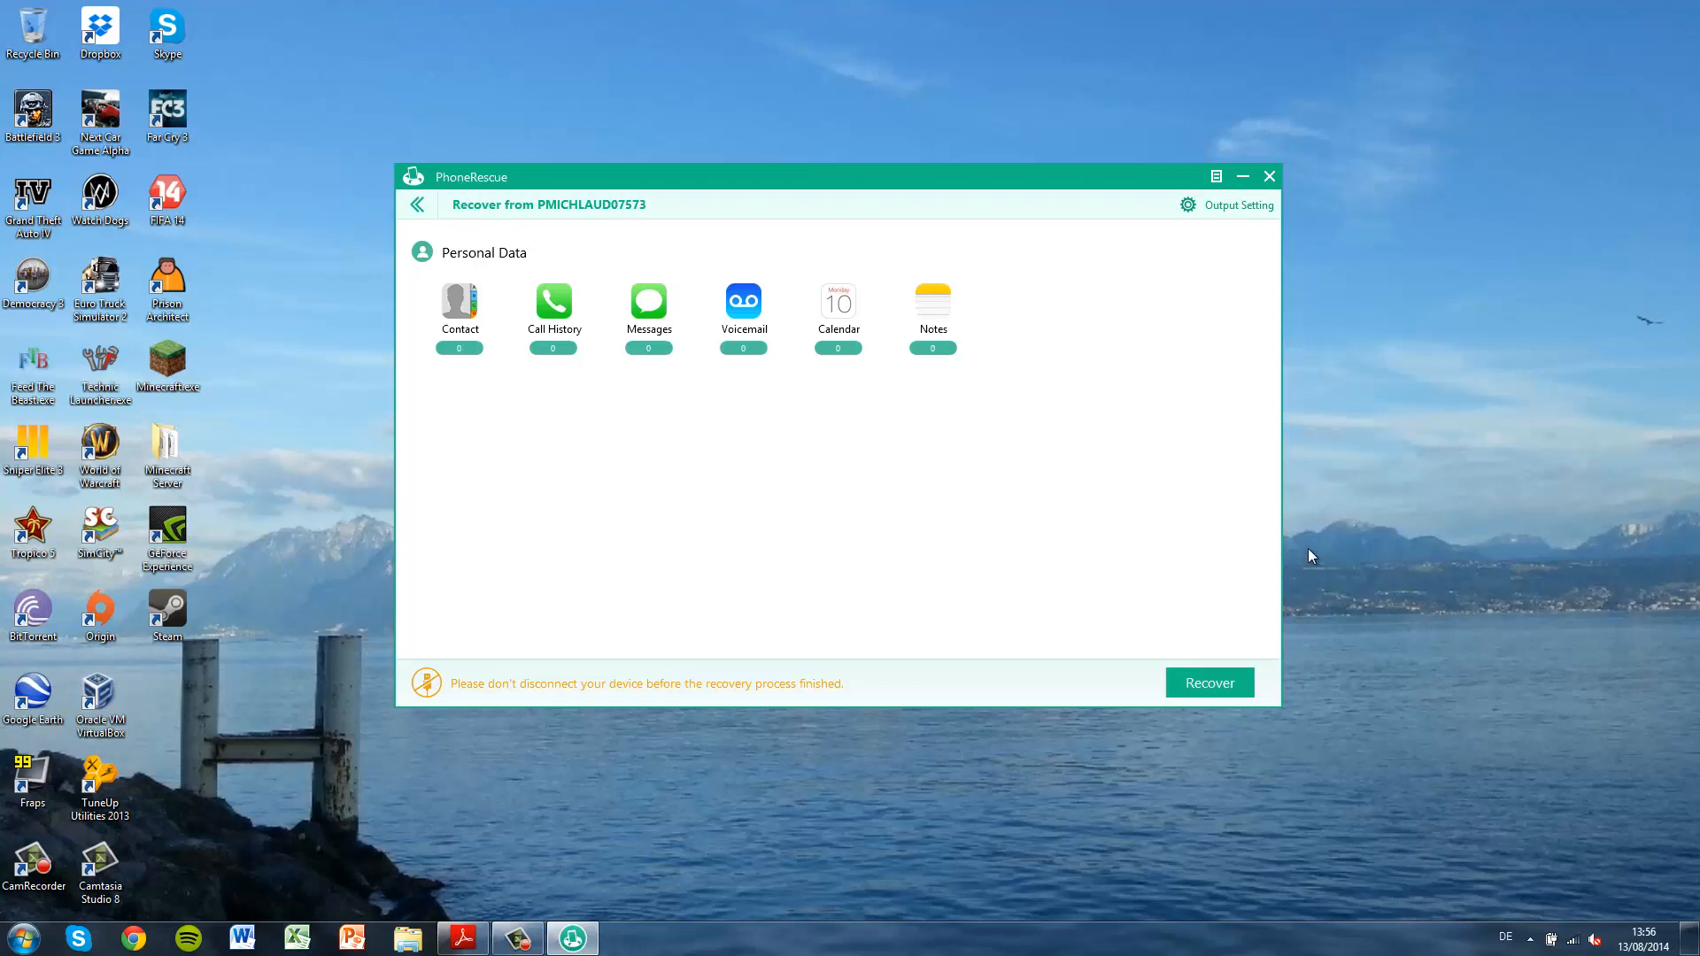
{"action": "mouse_move", "coordinate": [864, 540]}
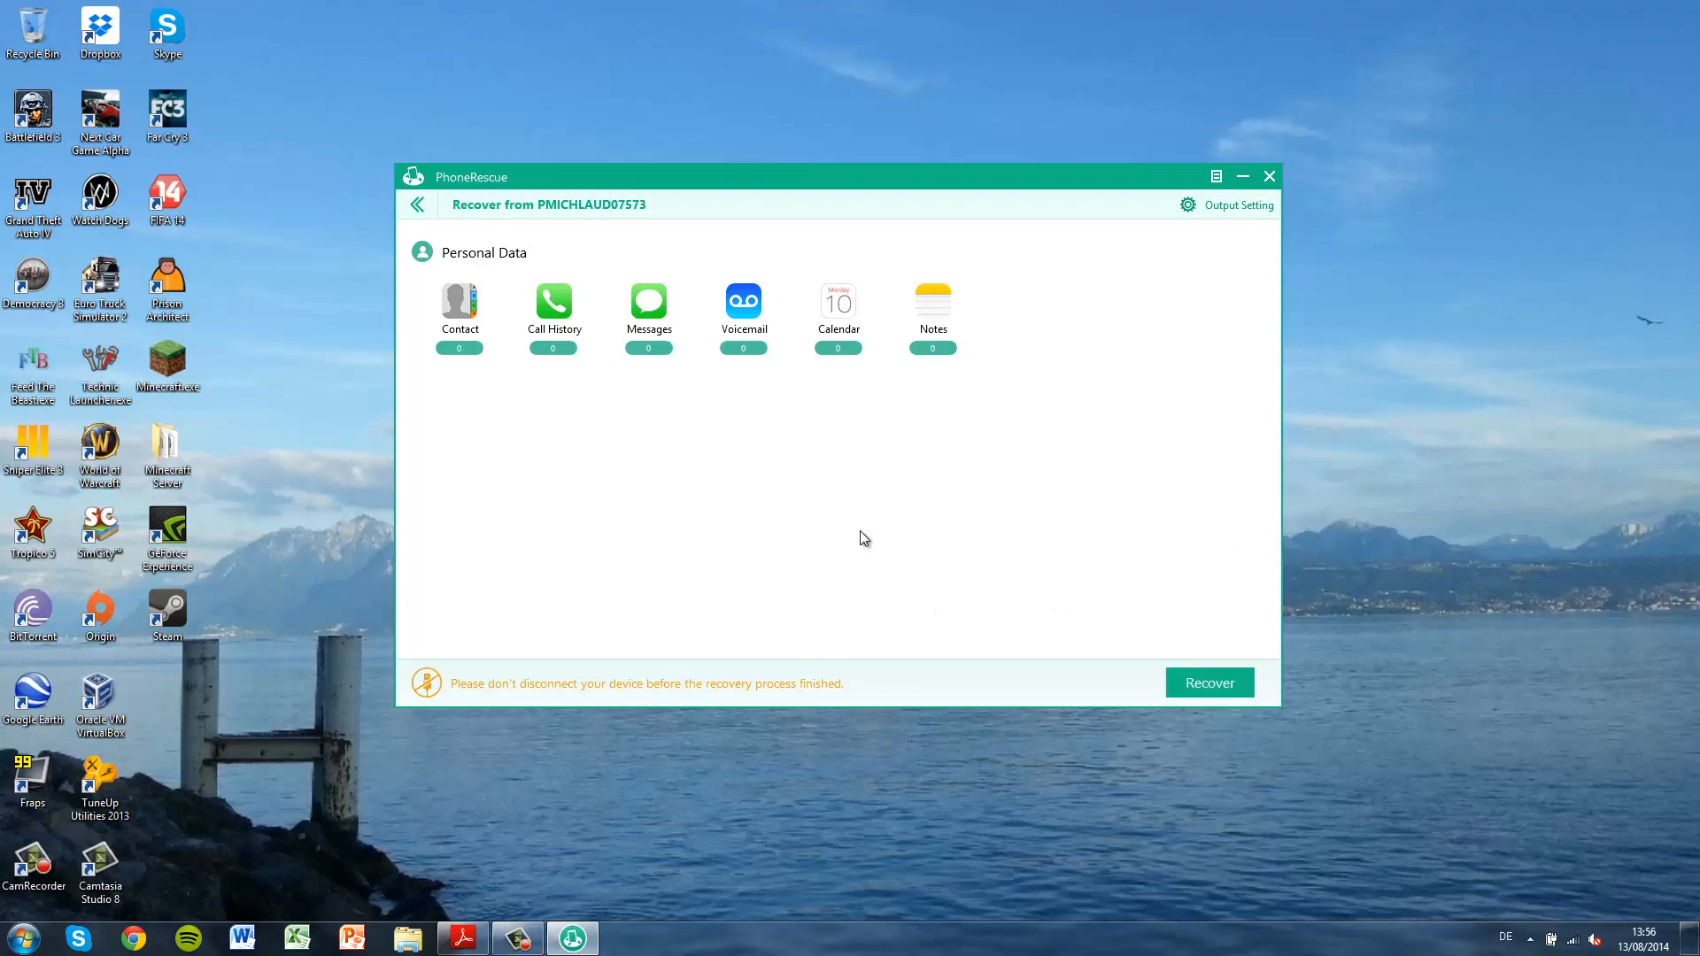